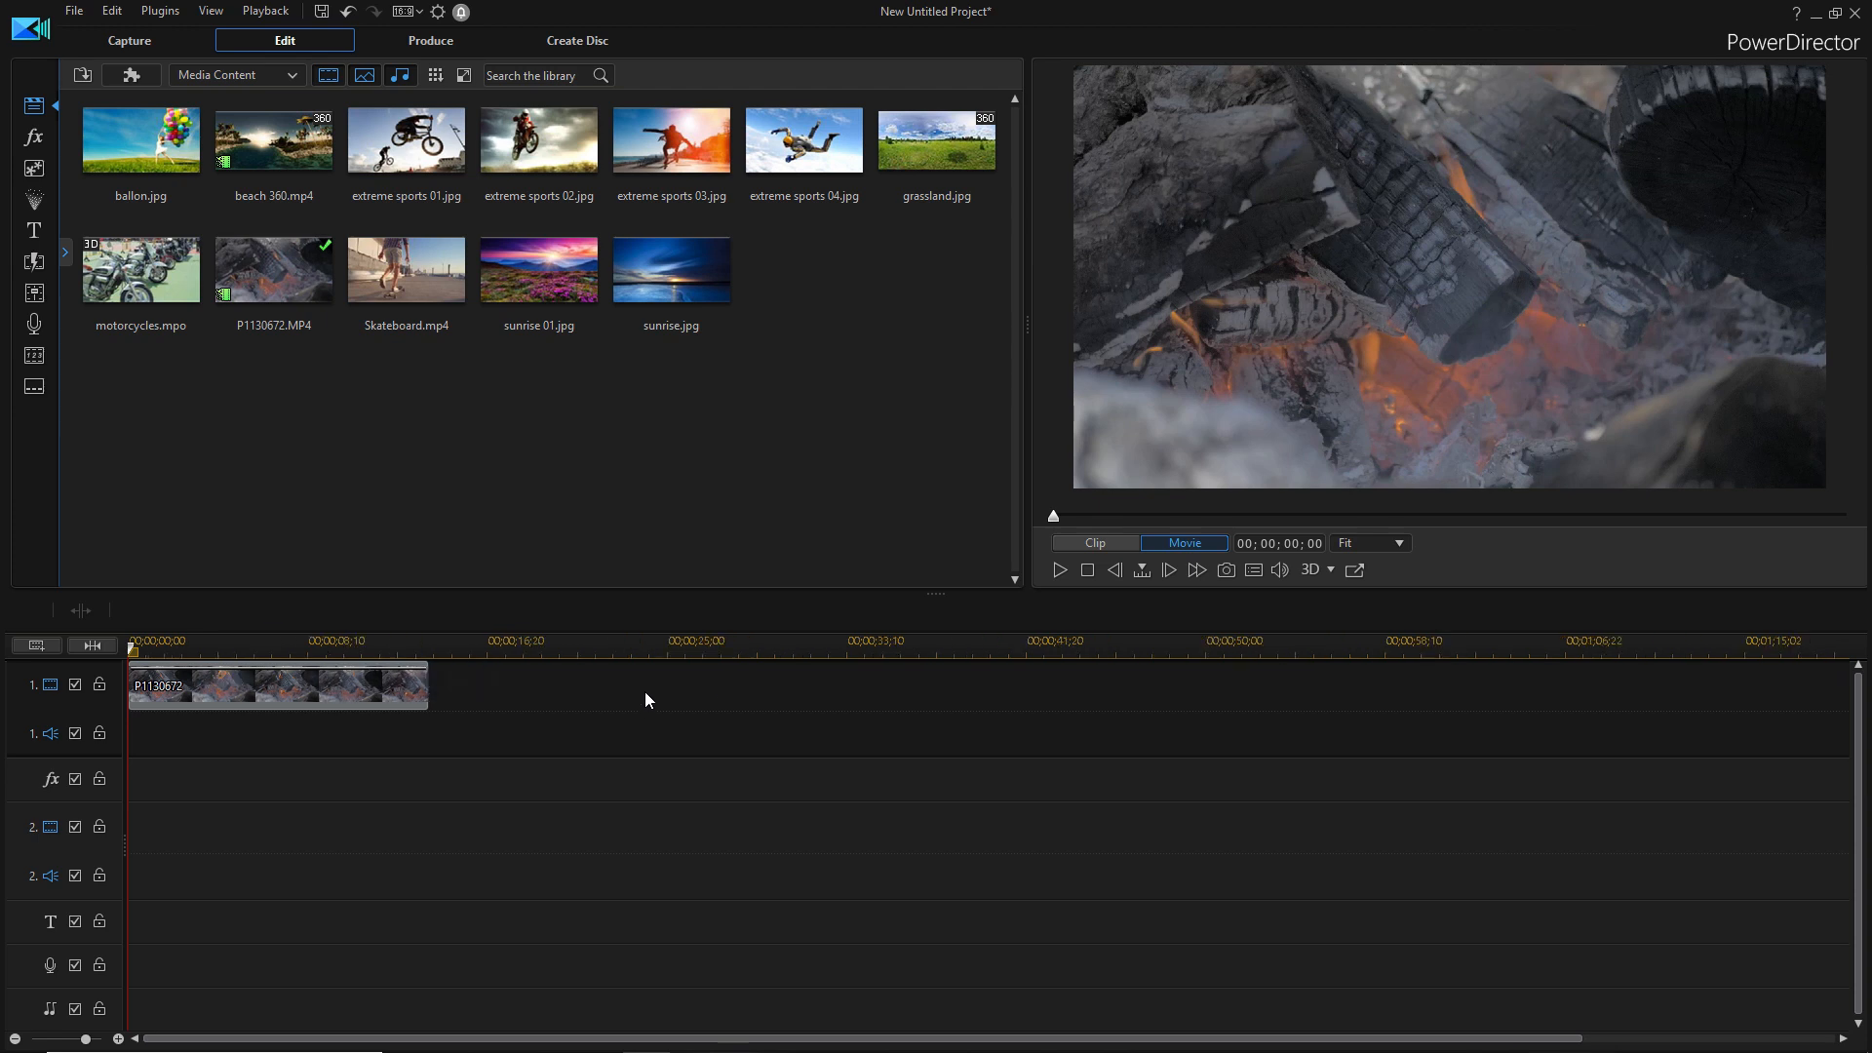
mouse_move(609, 722)
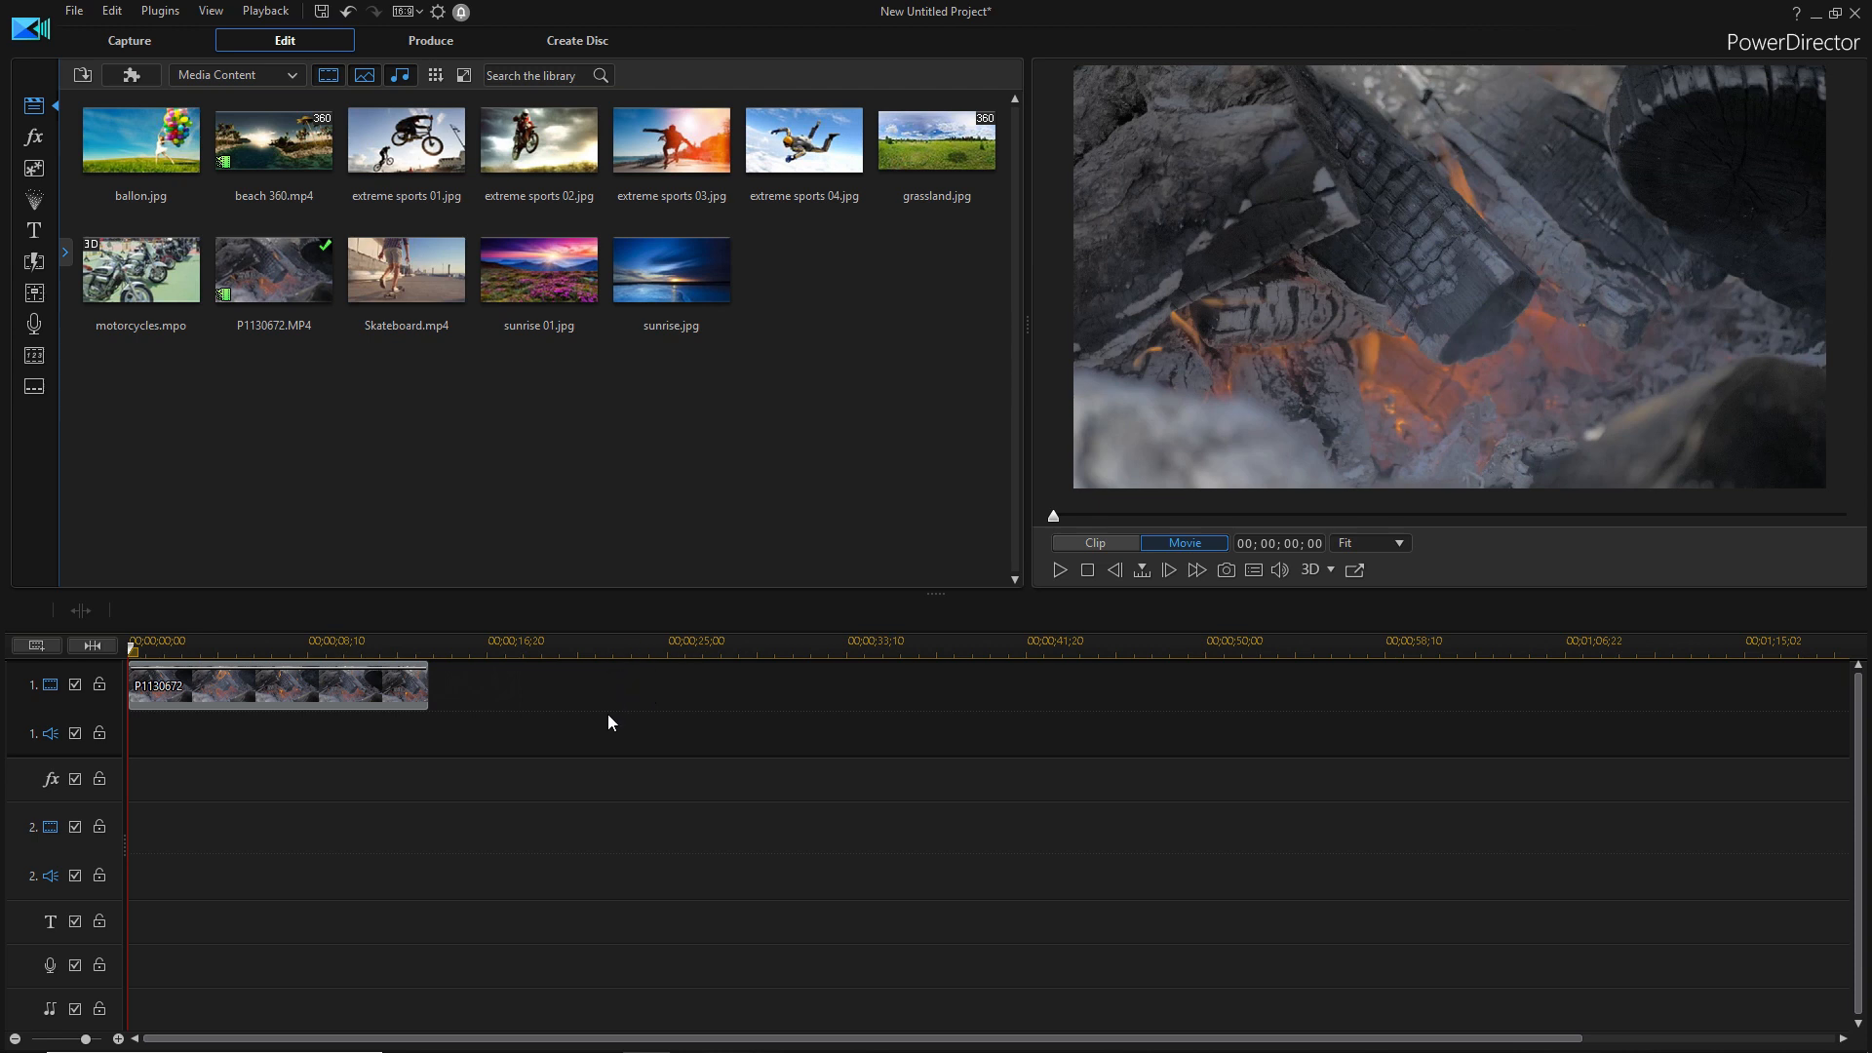
mouse_move(632, 715)
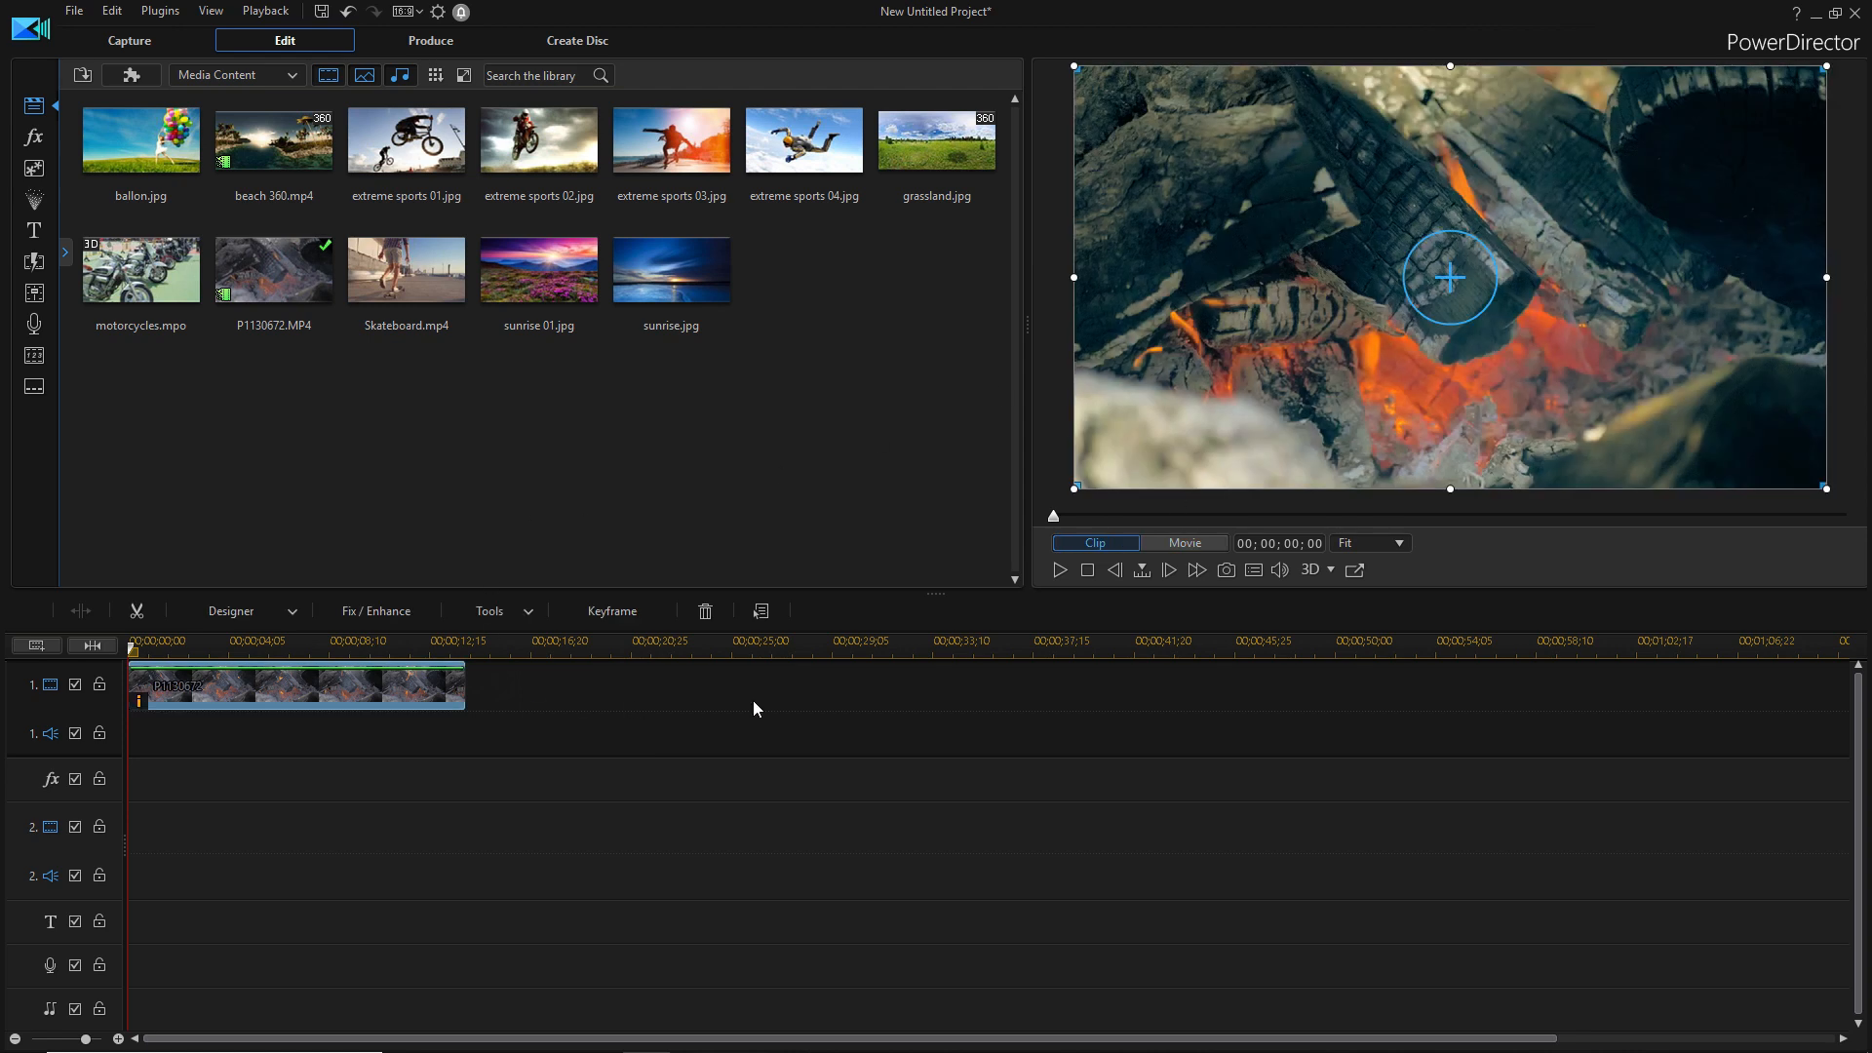
mouse_move(462, 497)
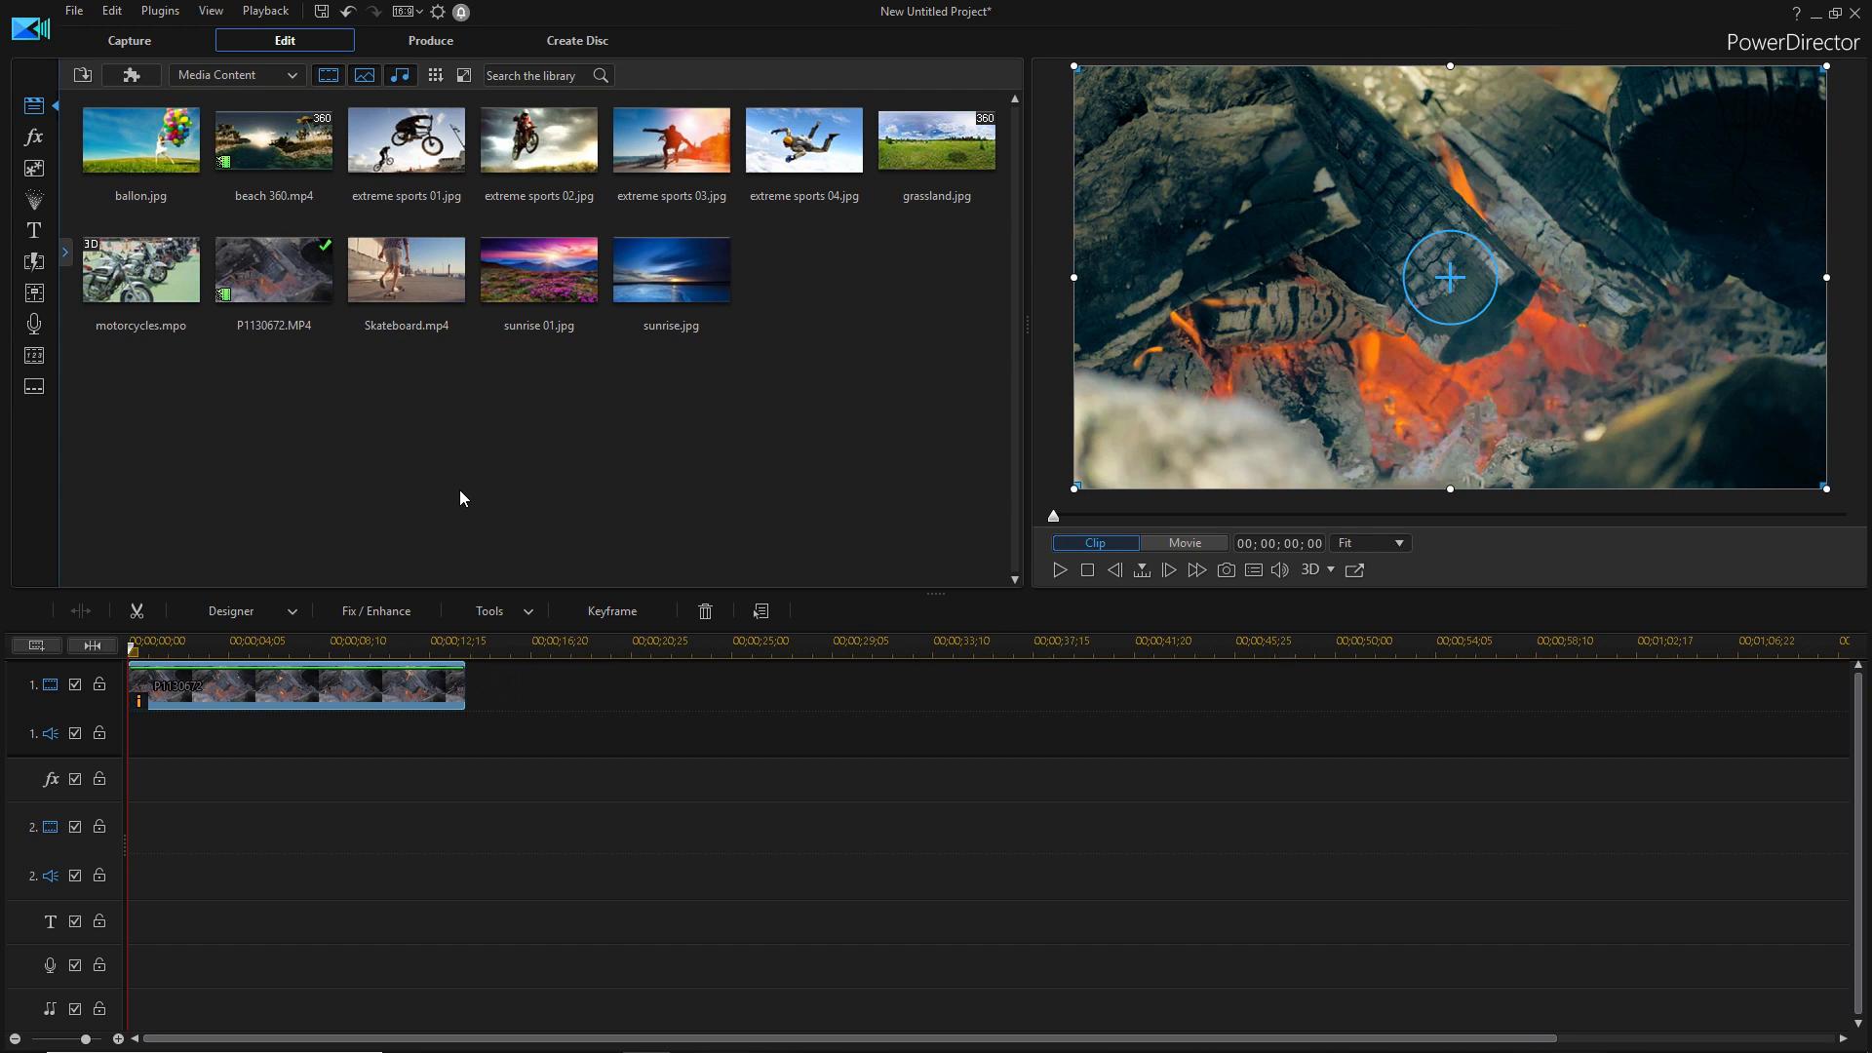
mouse_move(74, 217)
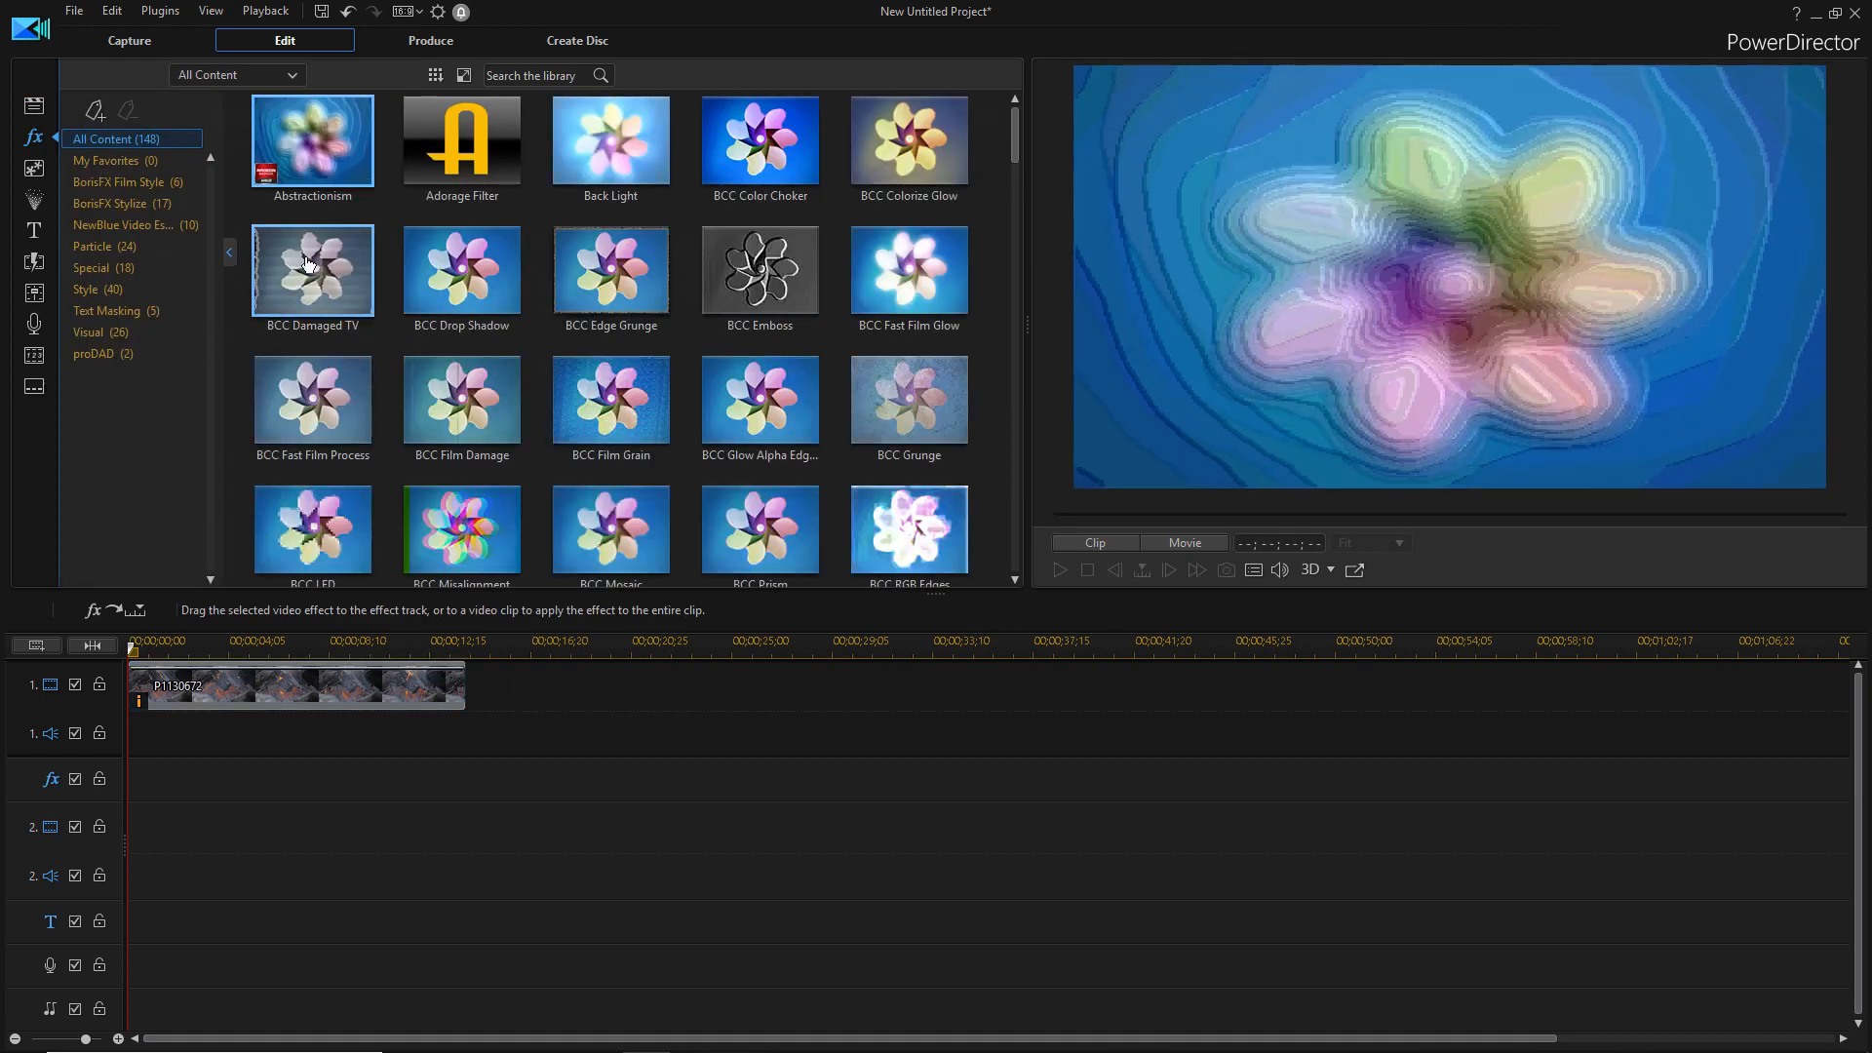
- Apply BorisFX BCC Fast Film Glow to the fire clip with raised glow intensity
click(117, 182)
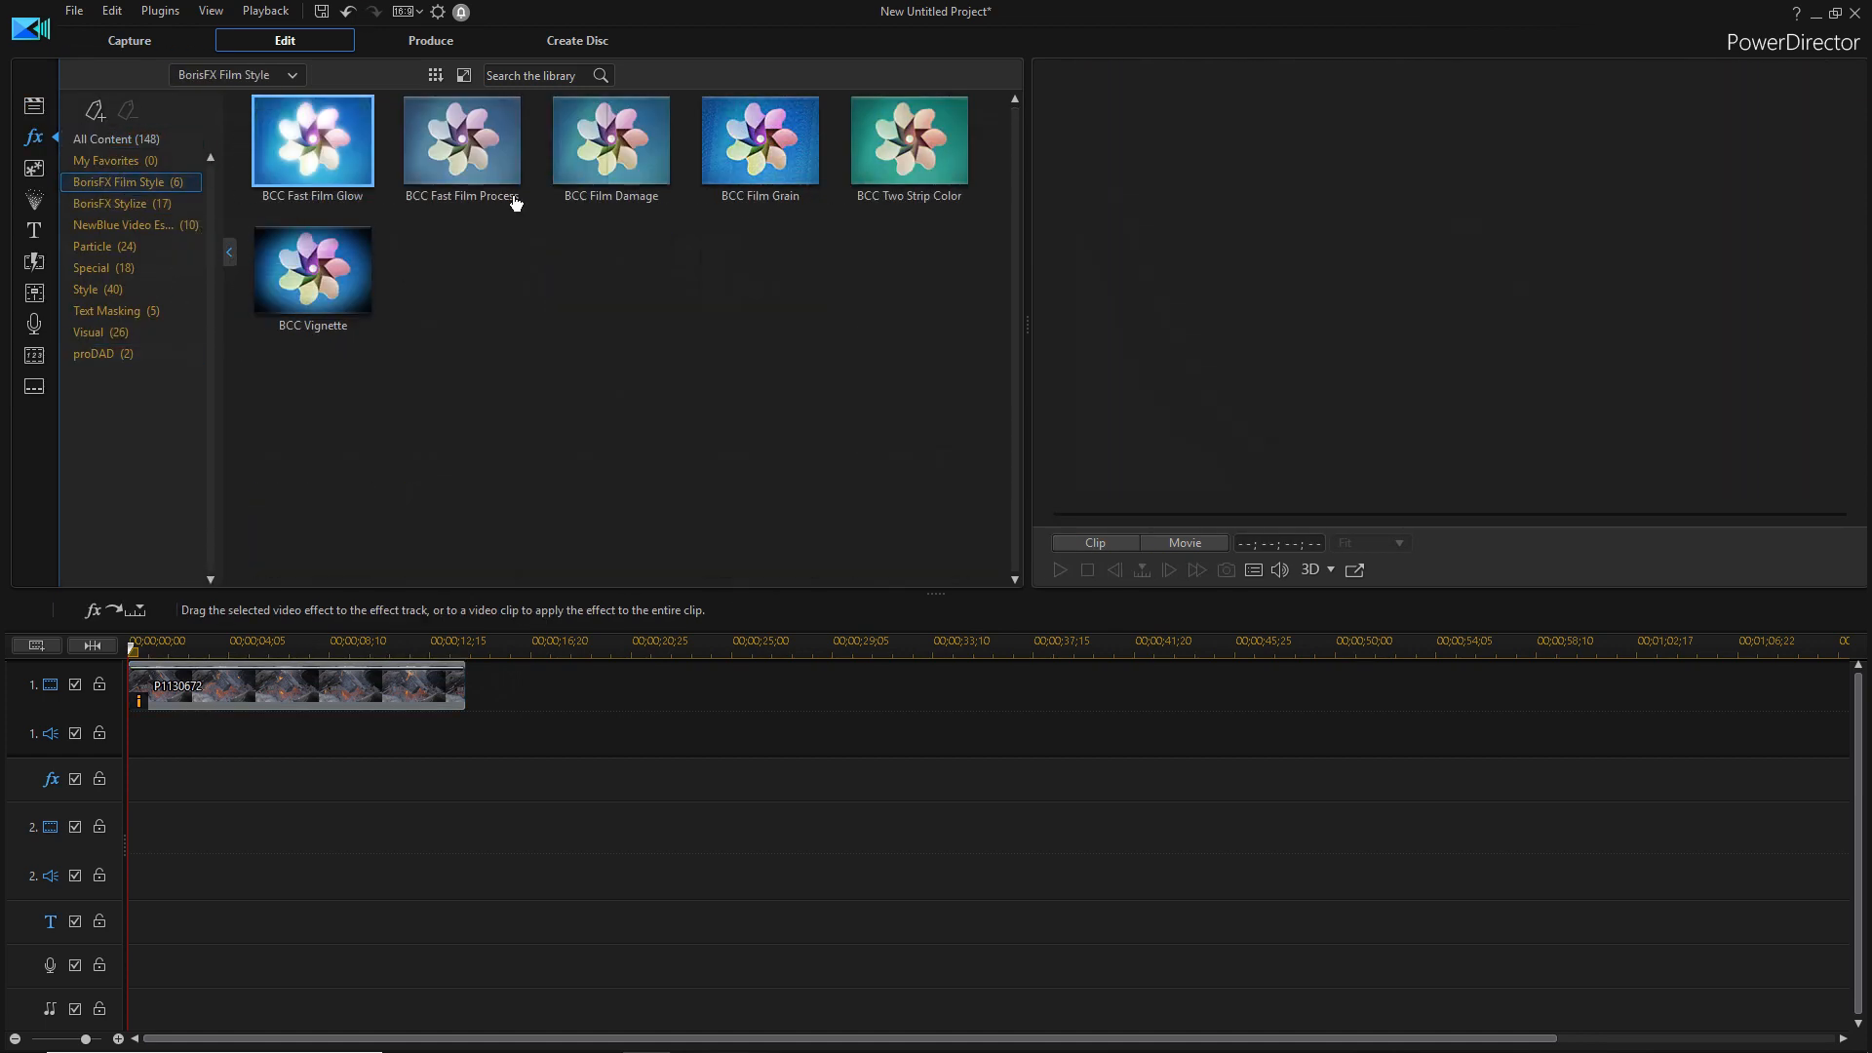
drag(312, 141, 445, 778)
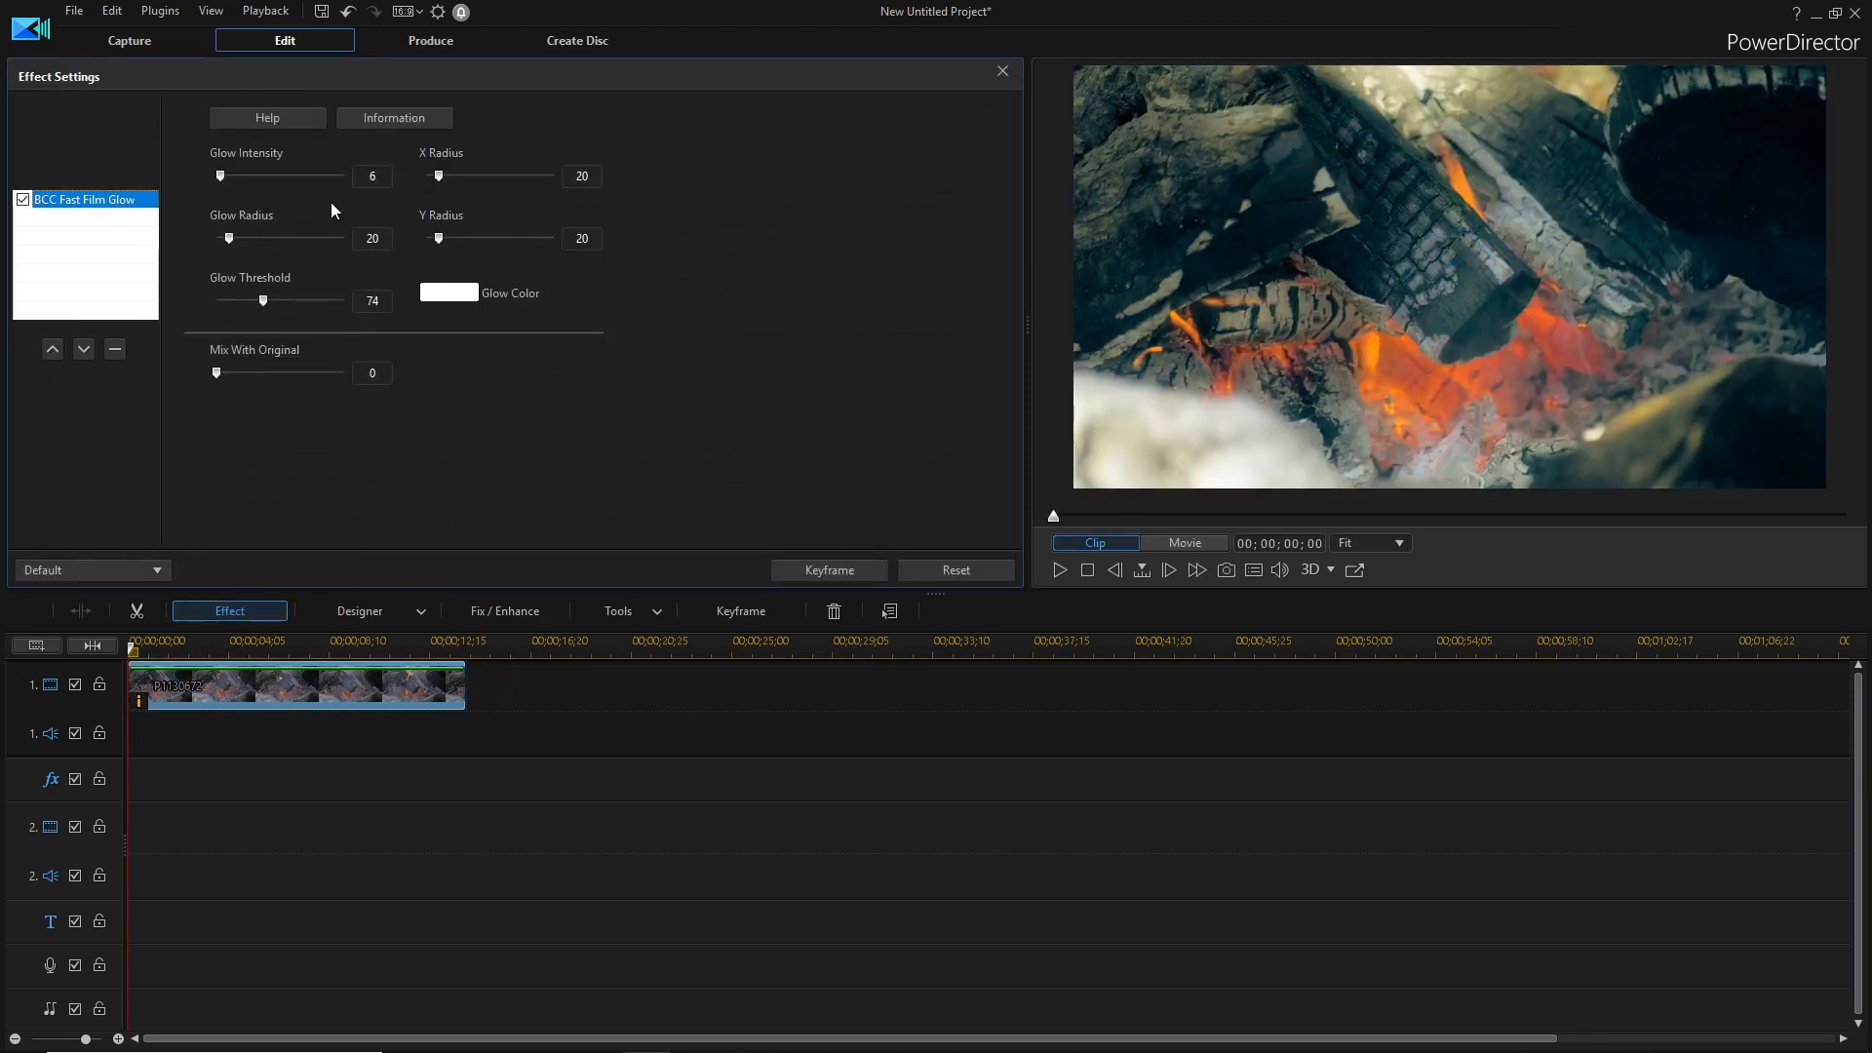
drag(223, 175, 236, 175)
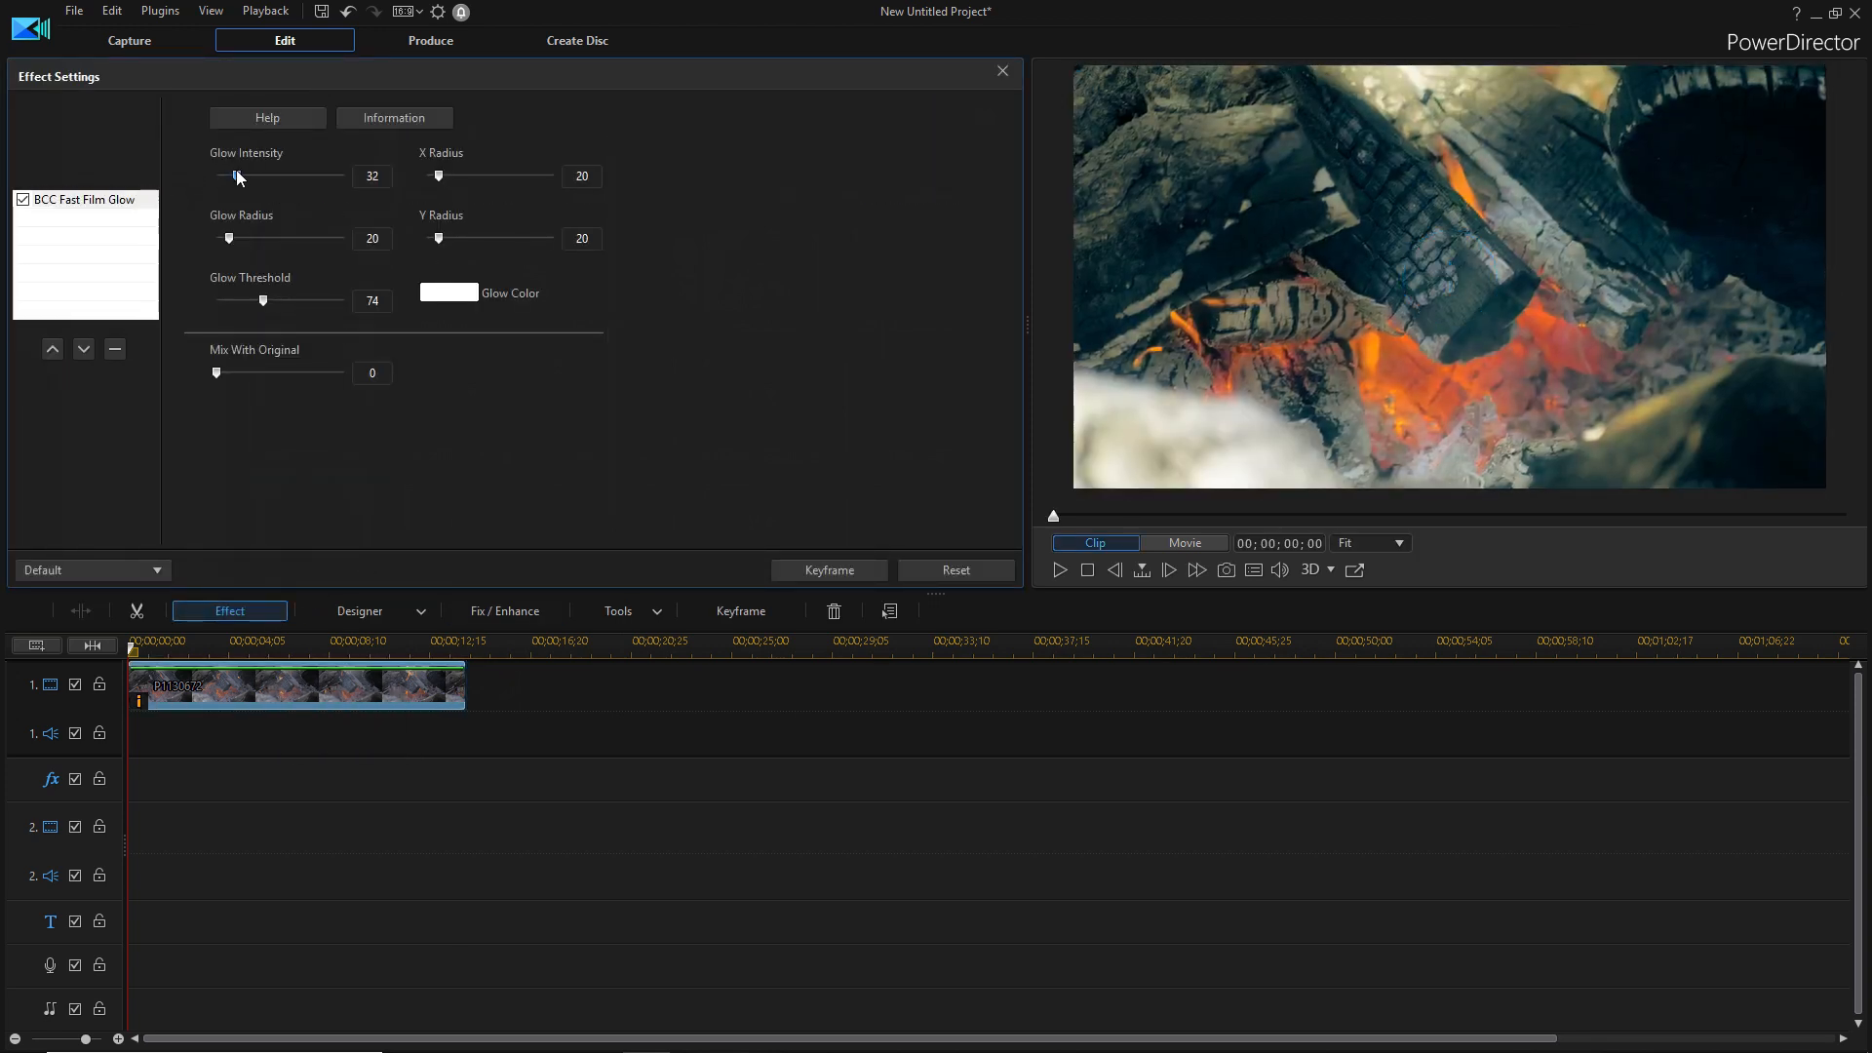
click(1000, 72)
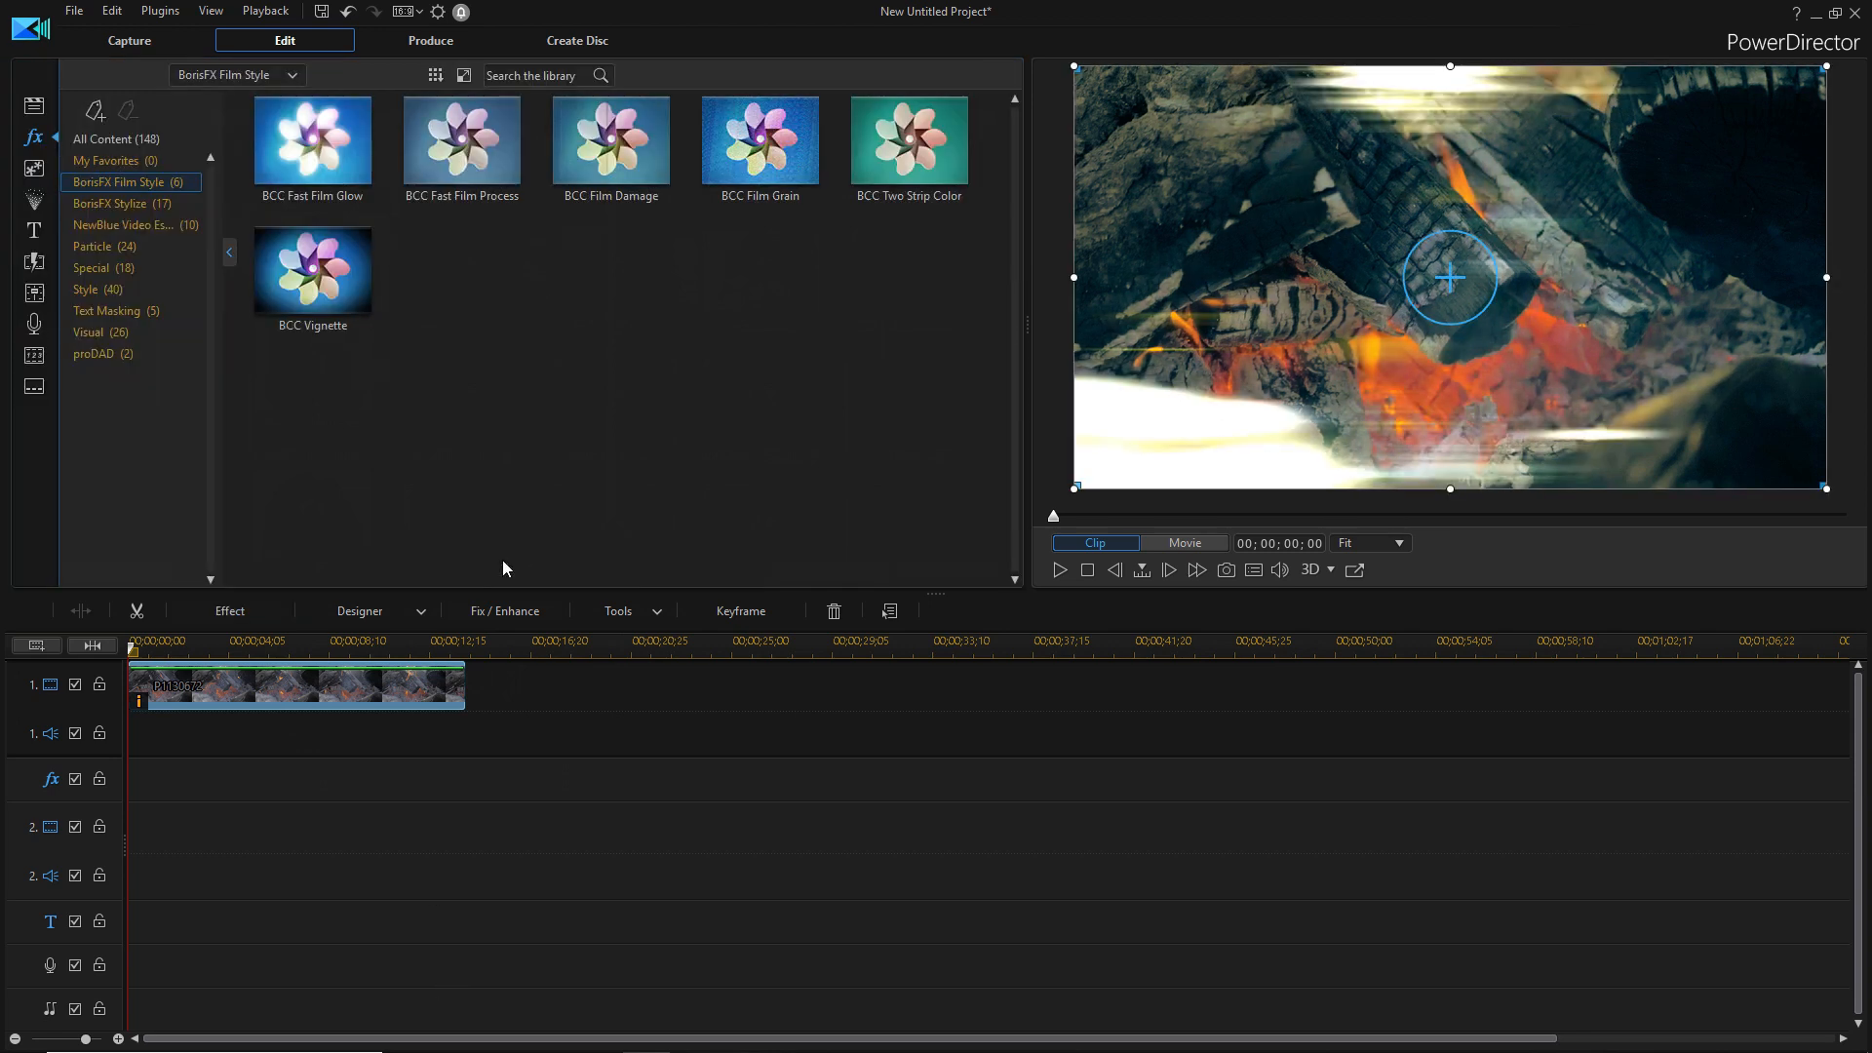
- Add BCC Film Grain with the Heavy Grain Mono Tint preset and red amount around 60
drag(611, 141, 445, 484)
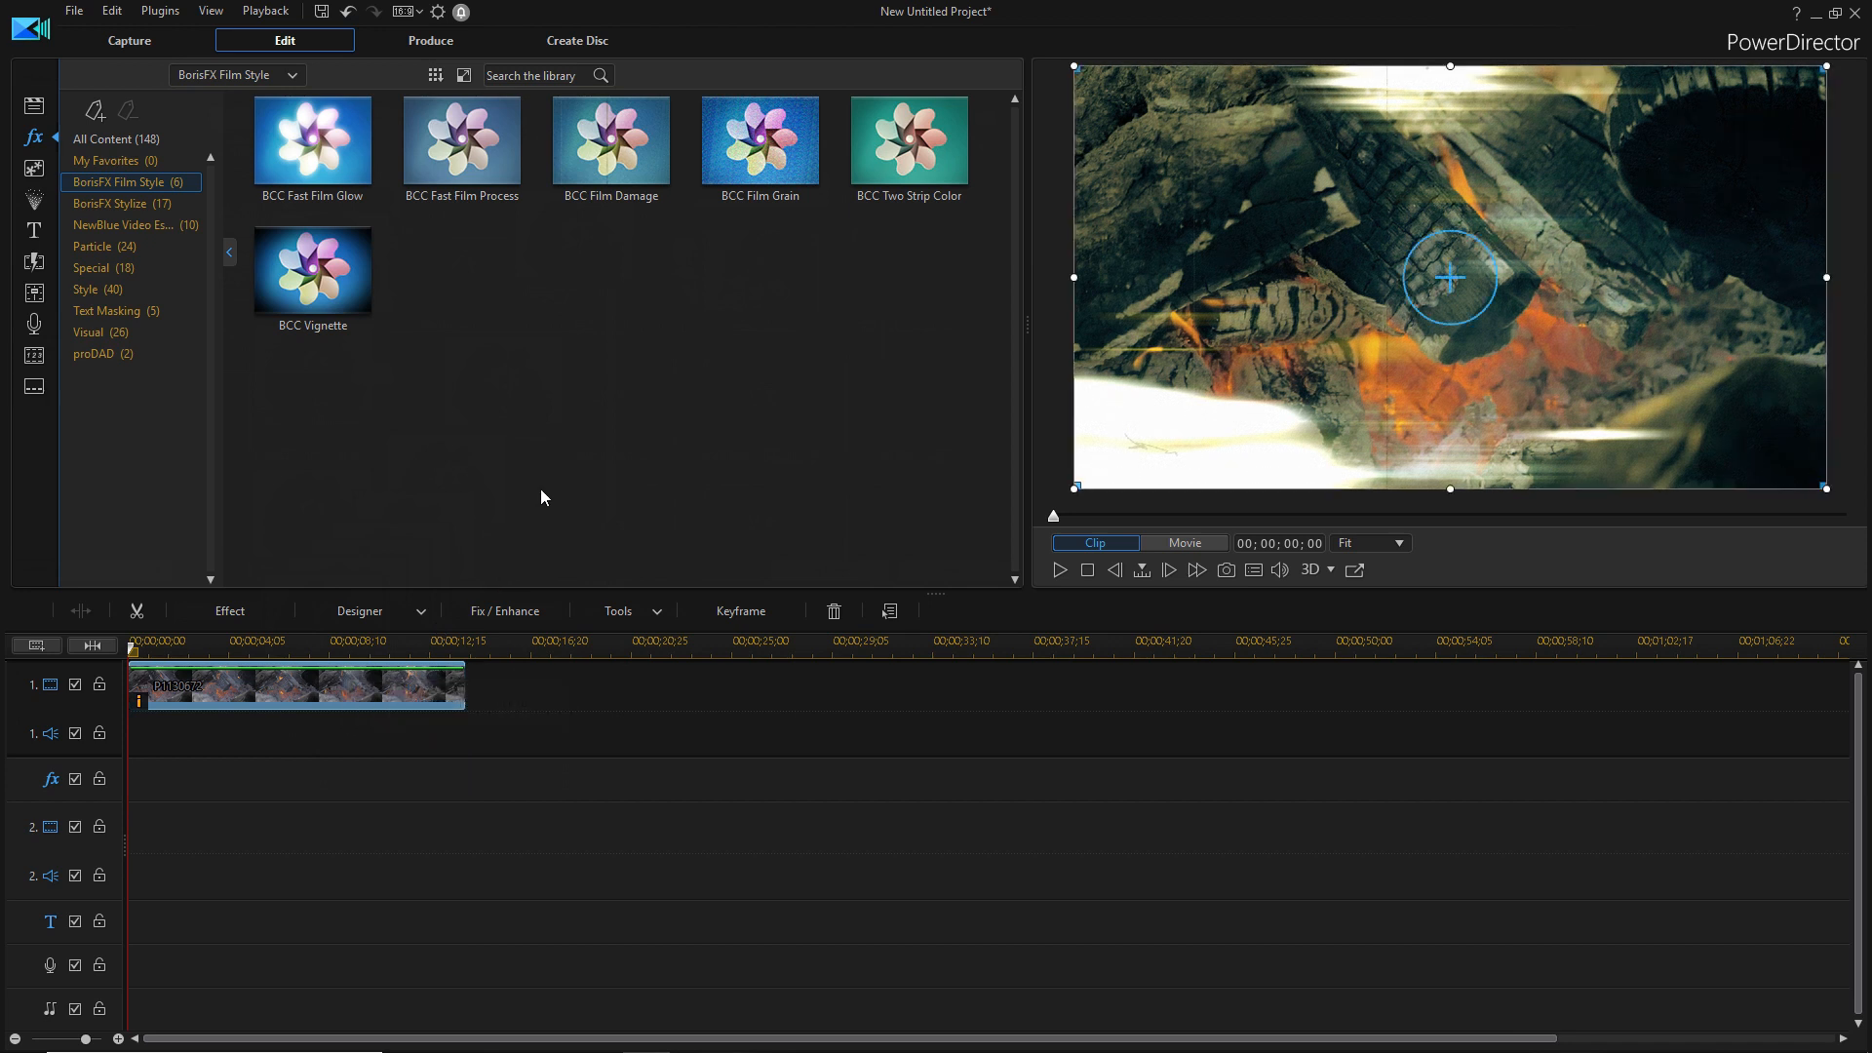
click(230, 657)
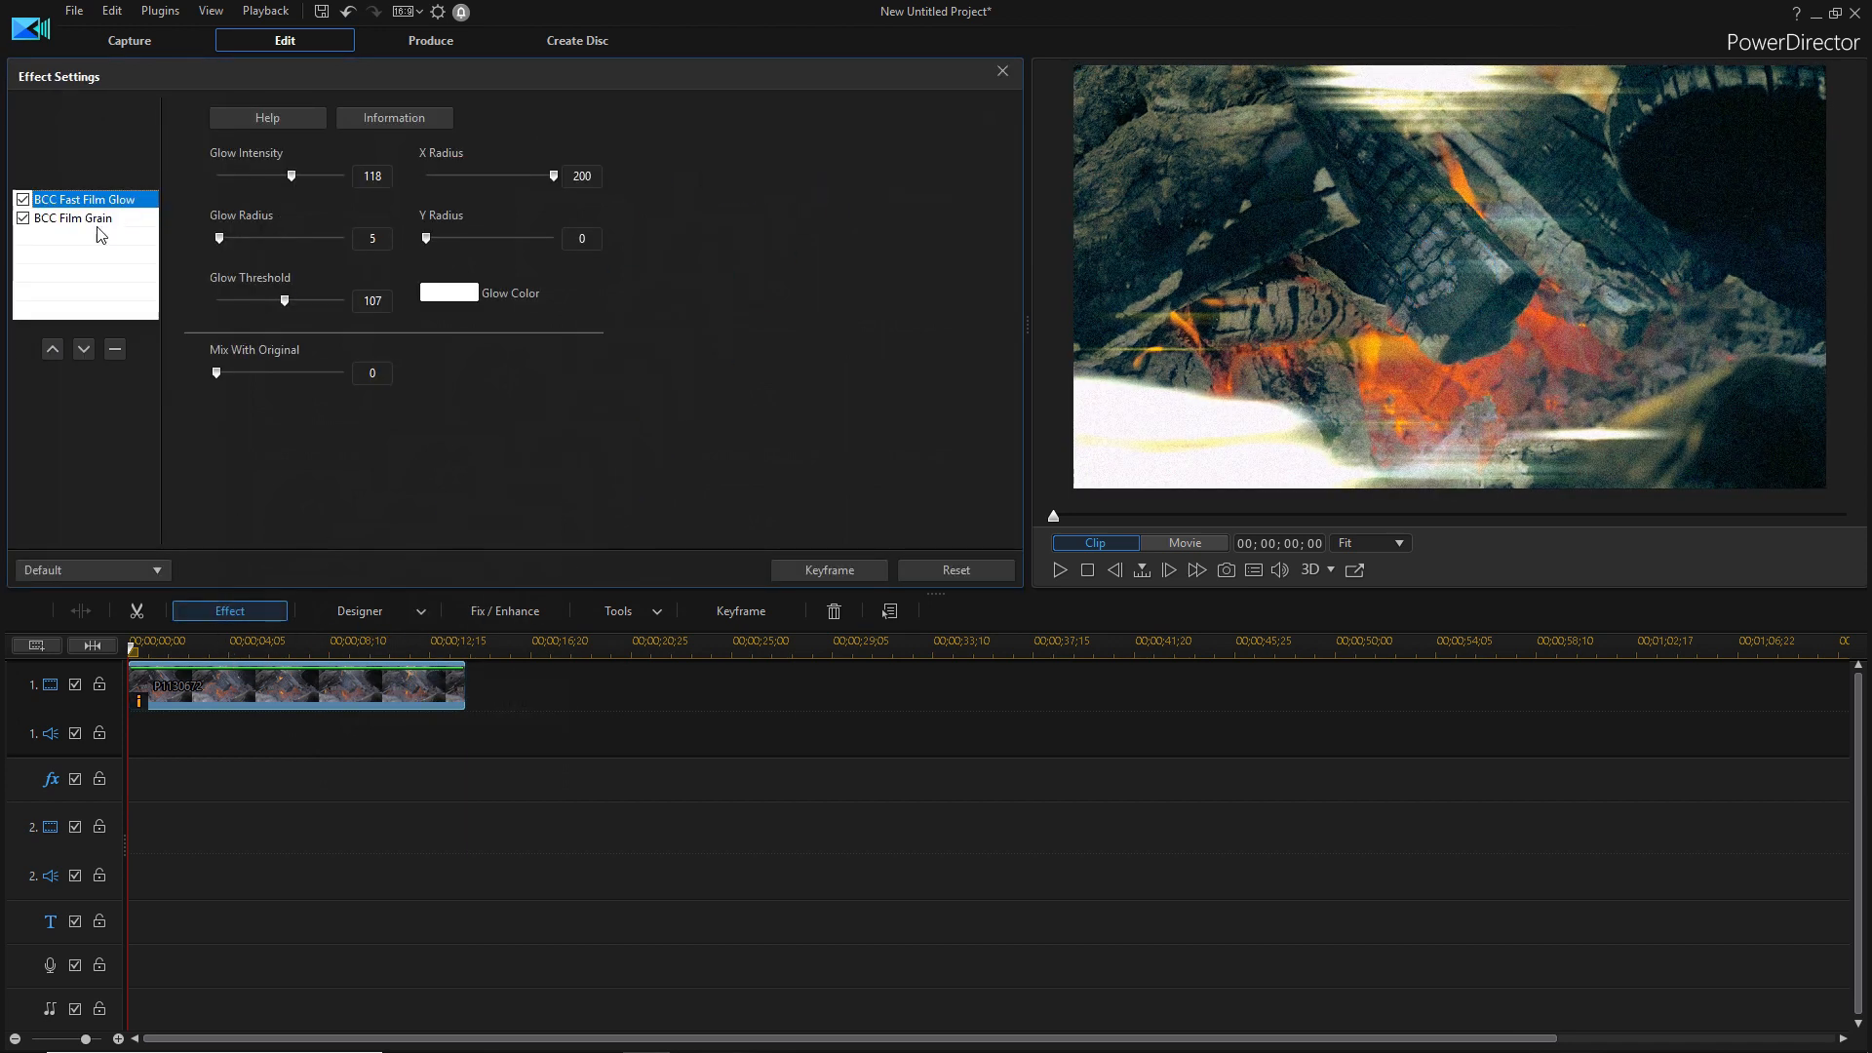
click(74, 217)
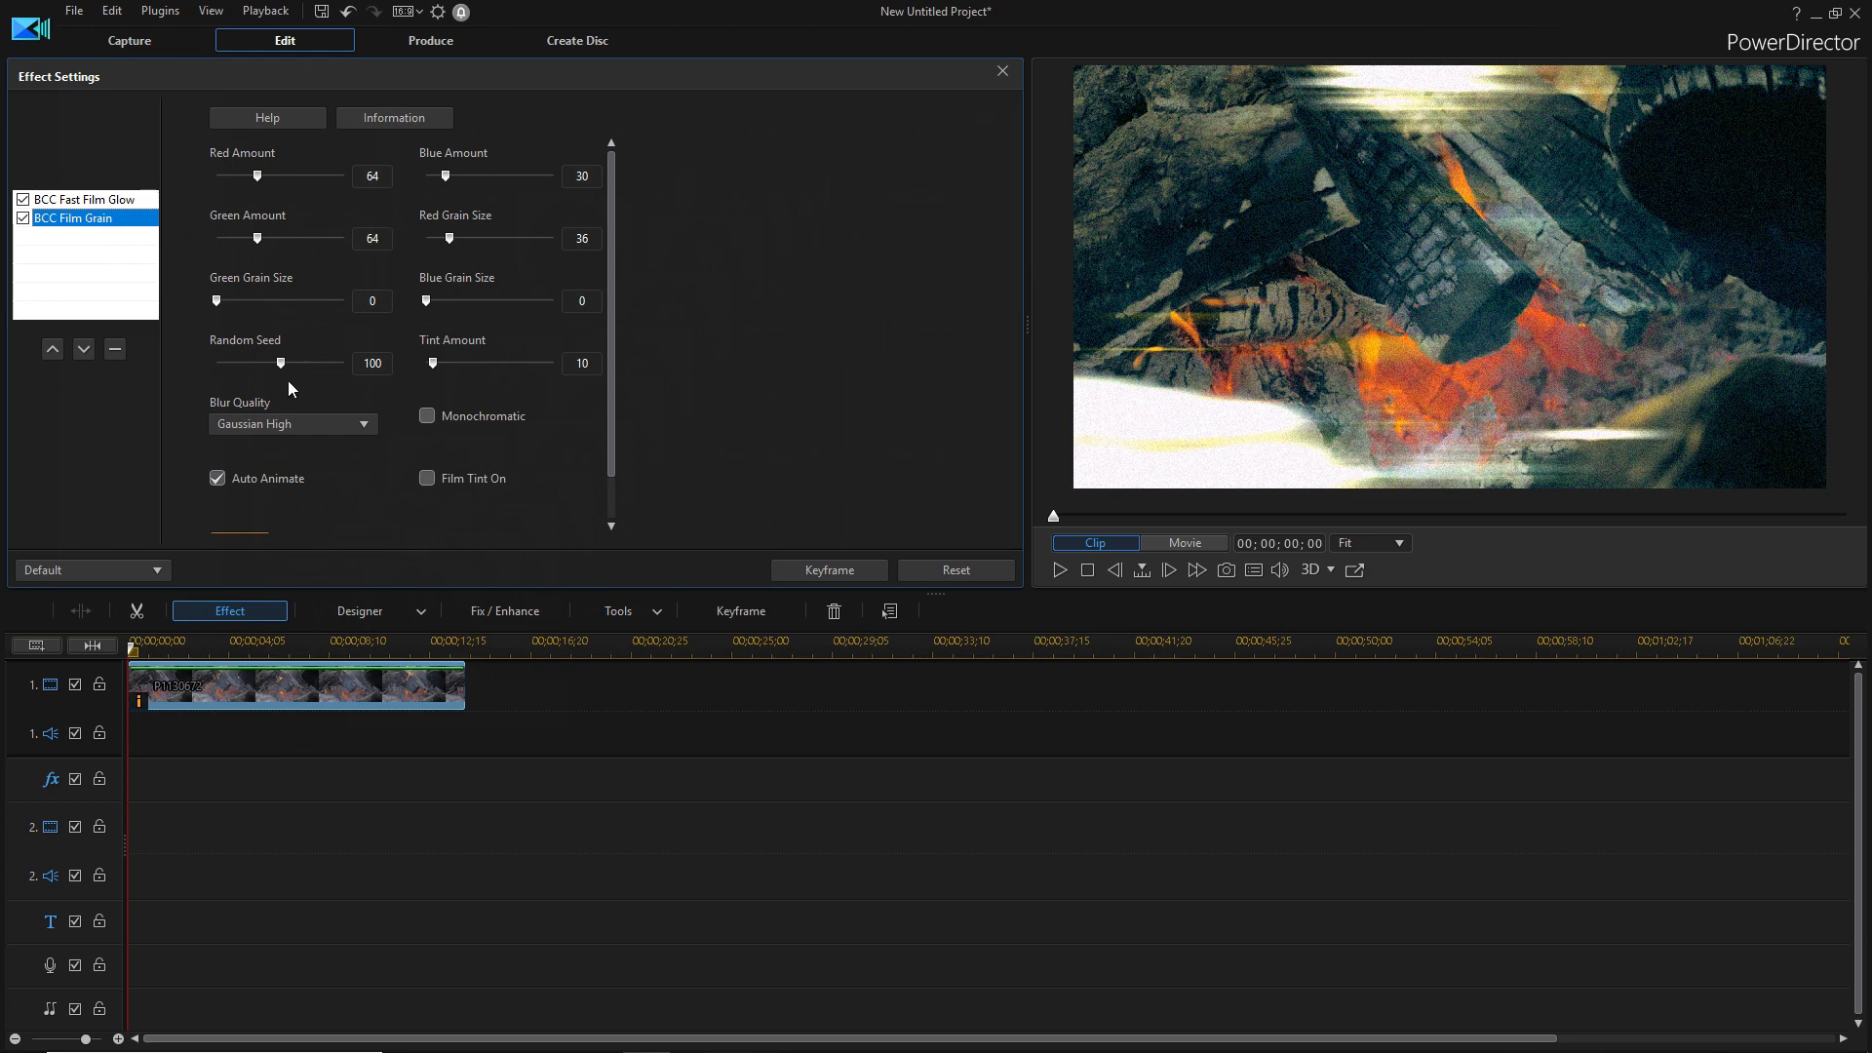
click(90, 569)
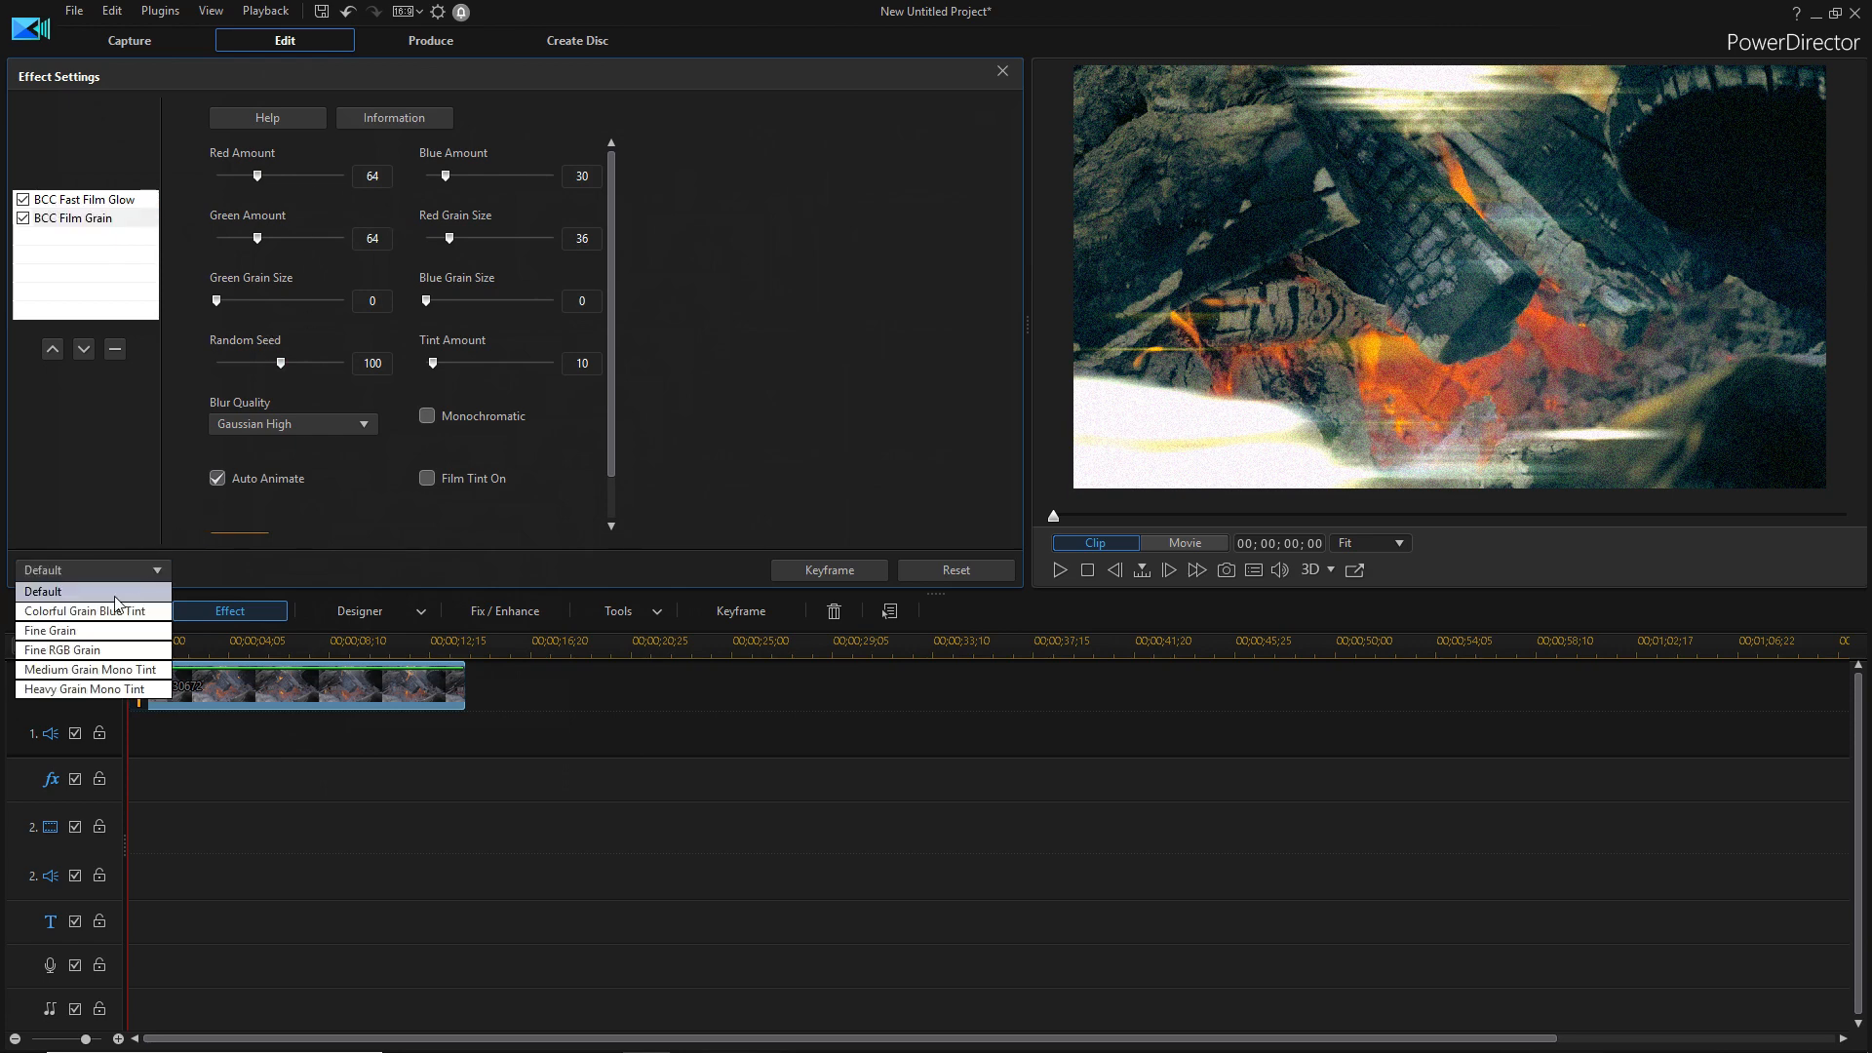
click(82, 688)
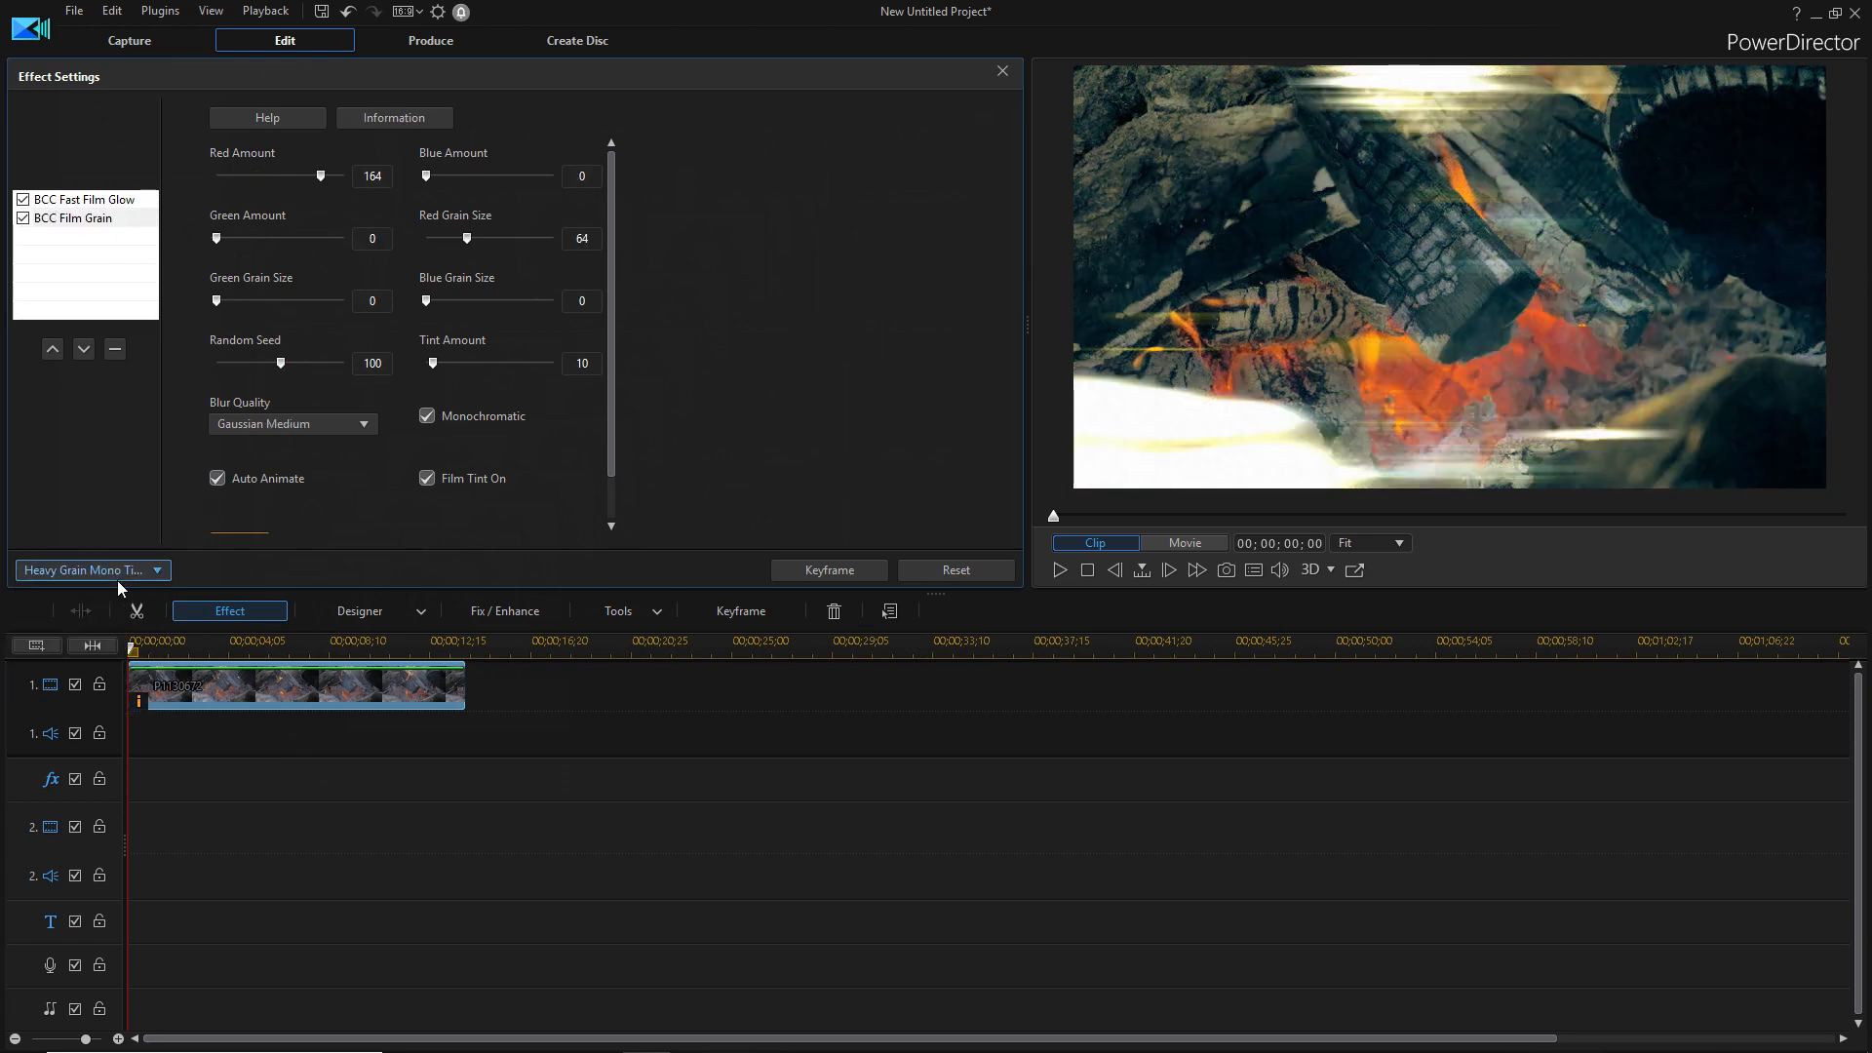
drag(328, 175, 248, 176)
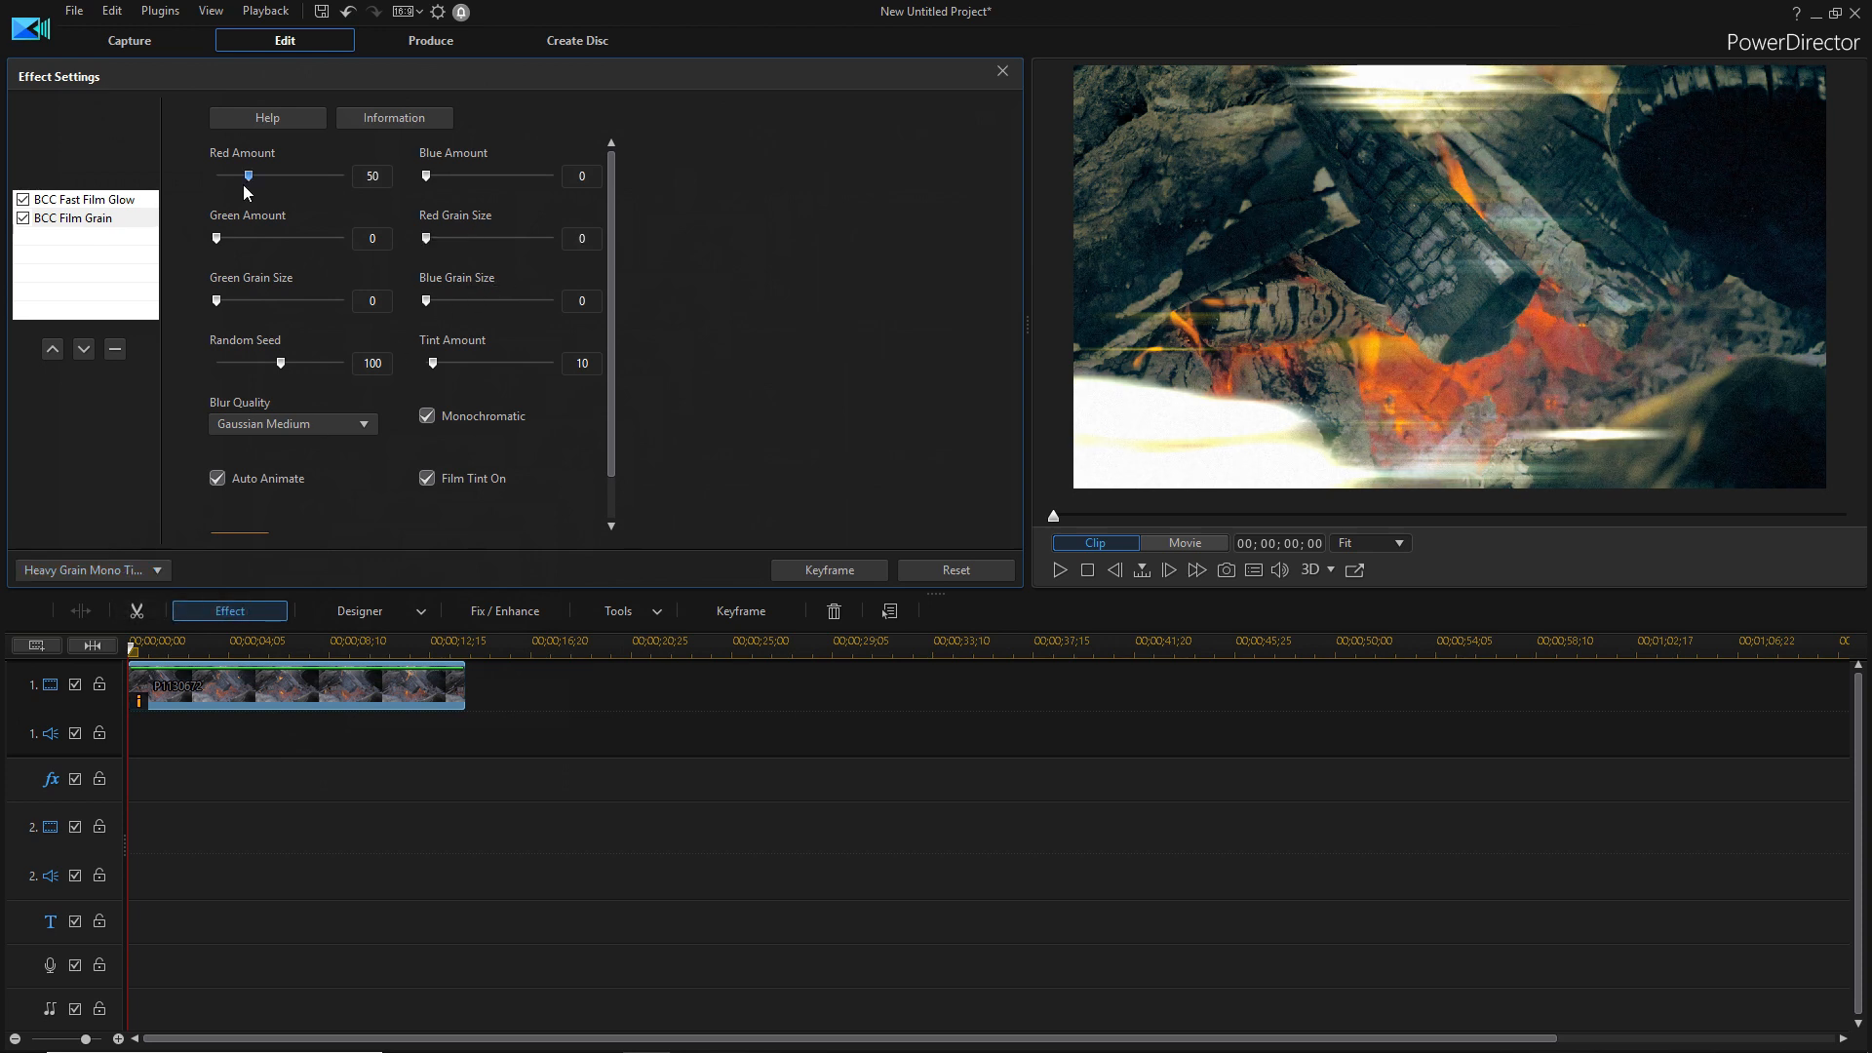
drag(247, 174, 254, 173)
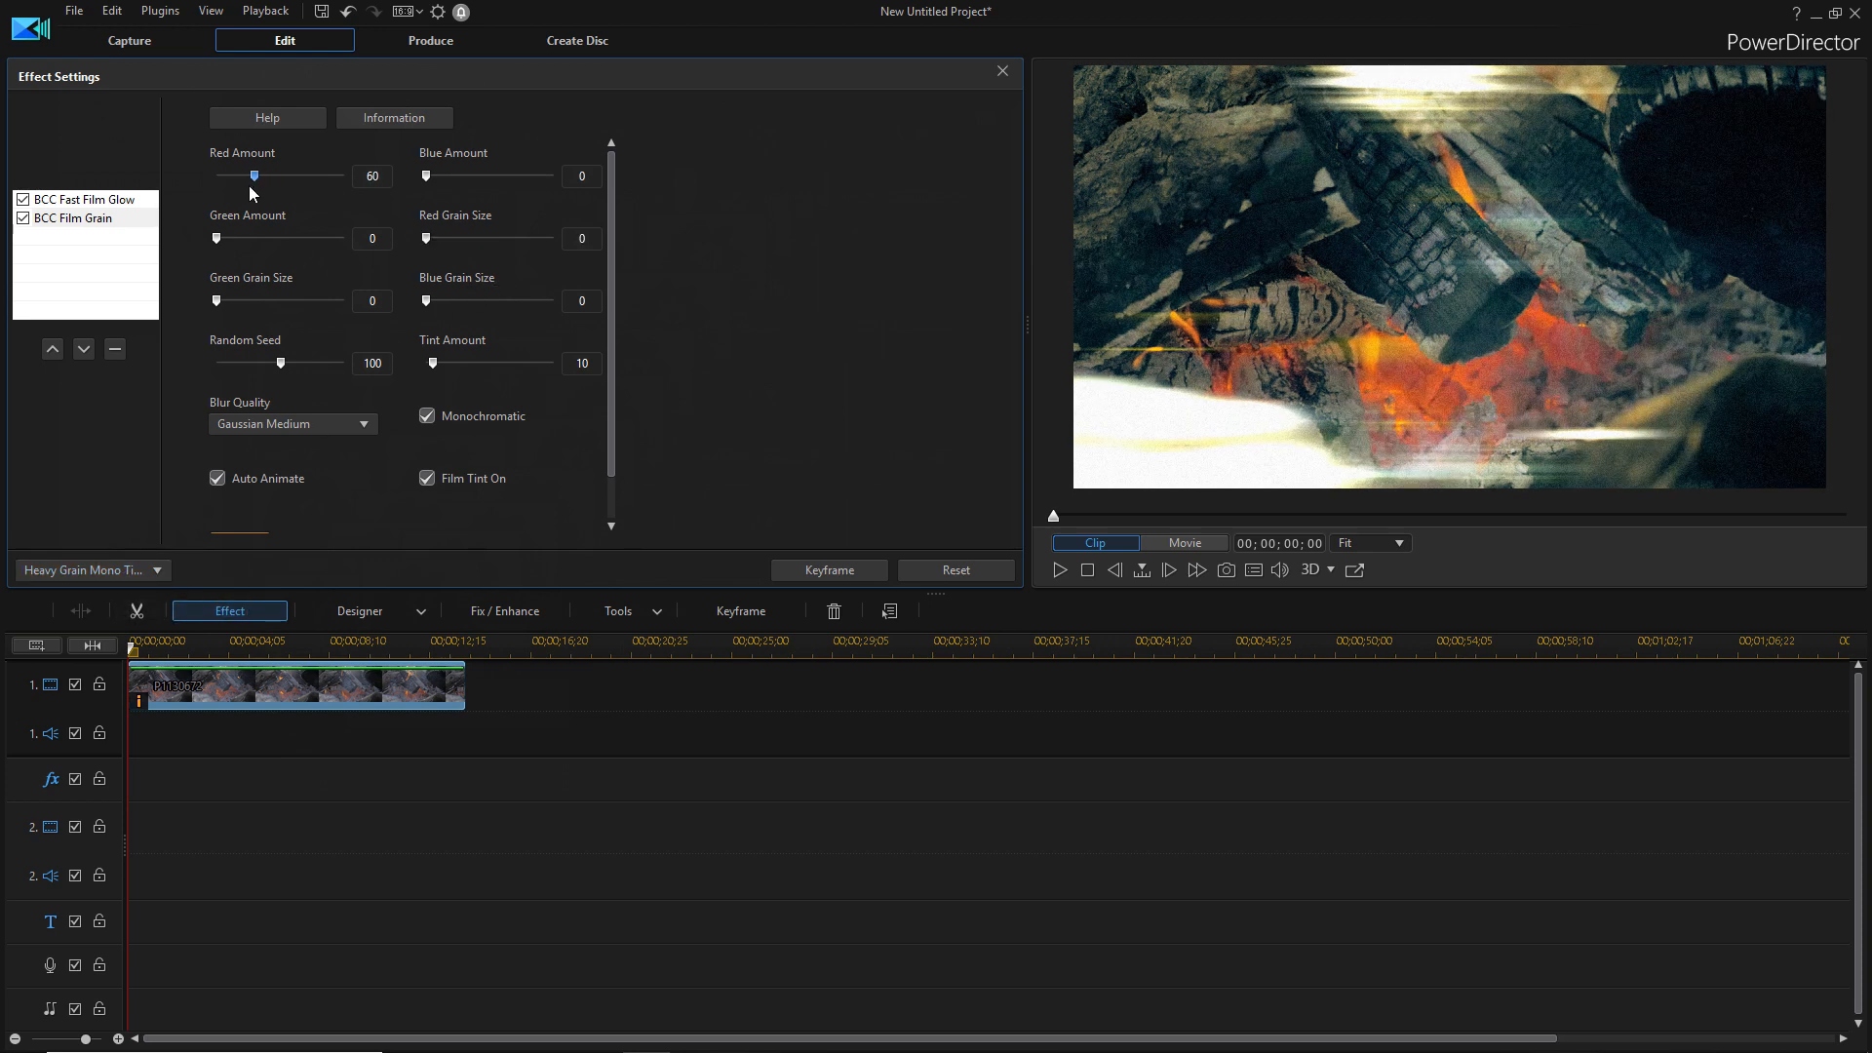
drag(253, 174, 245, 174)
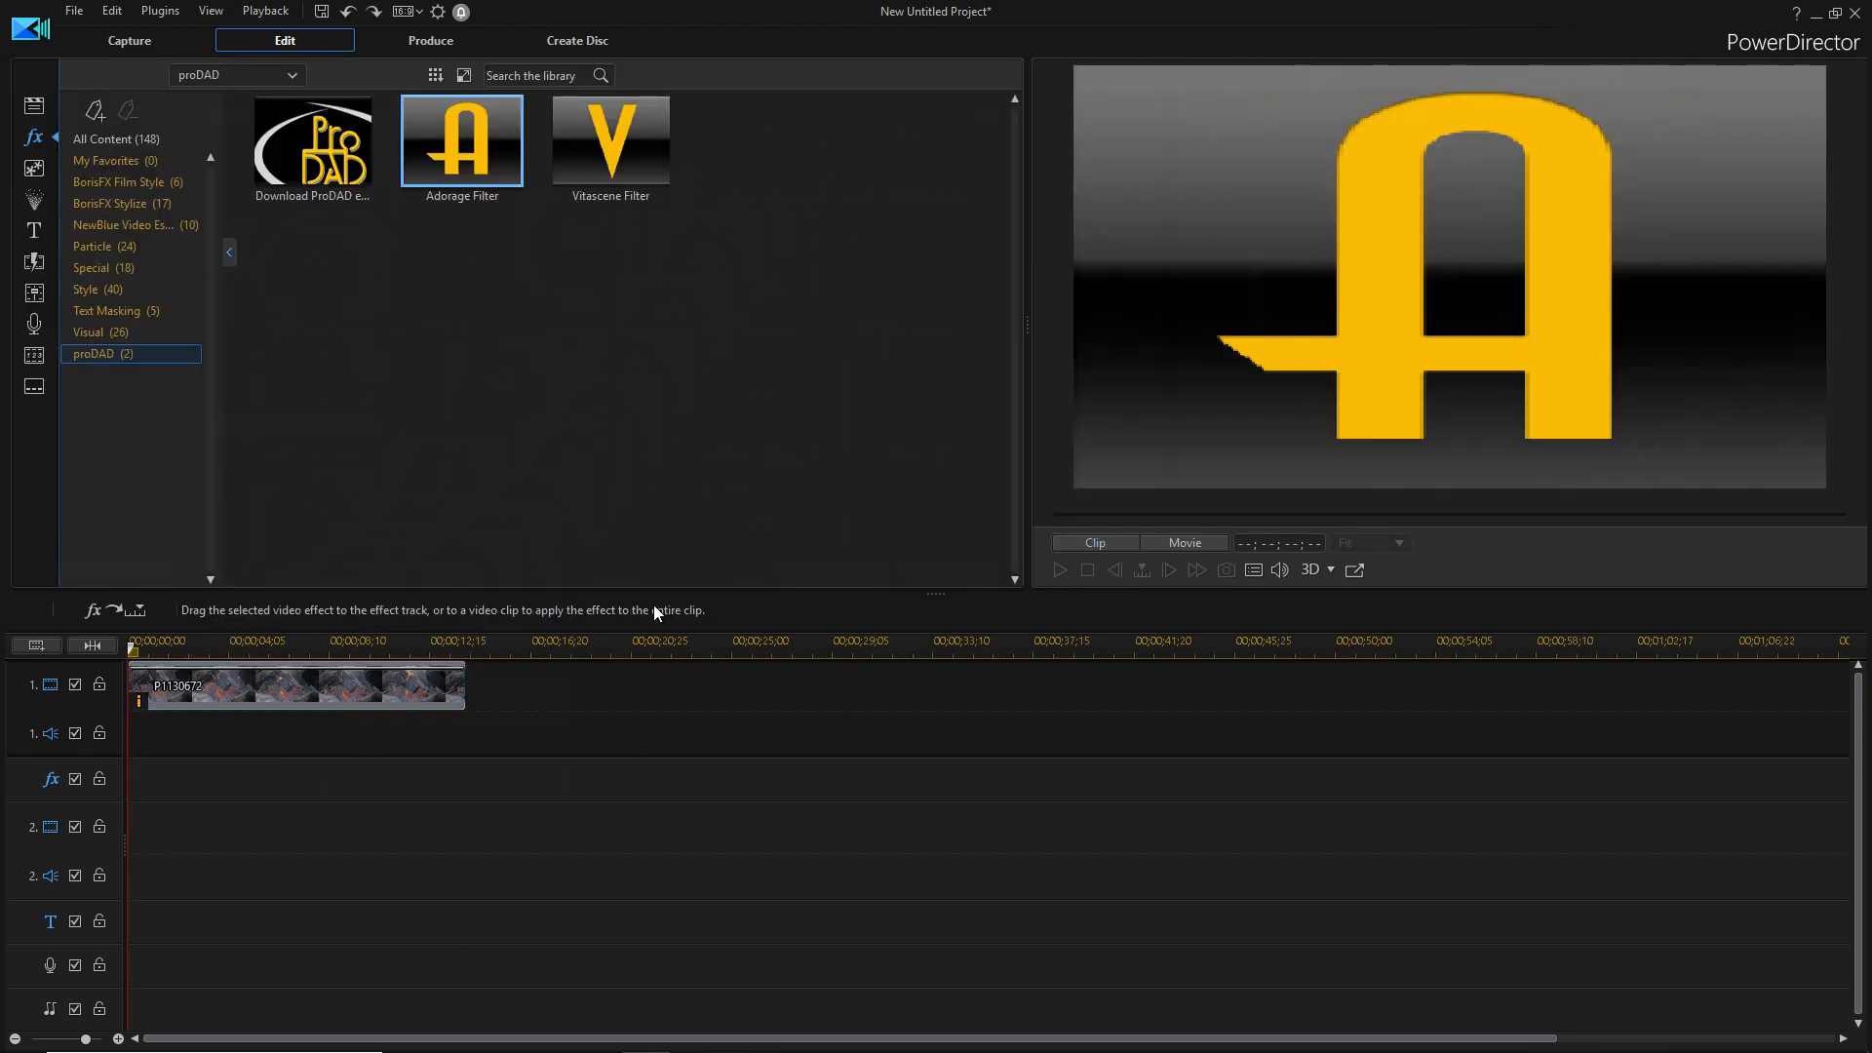
mouse_move(608, 137)
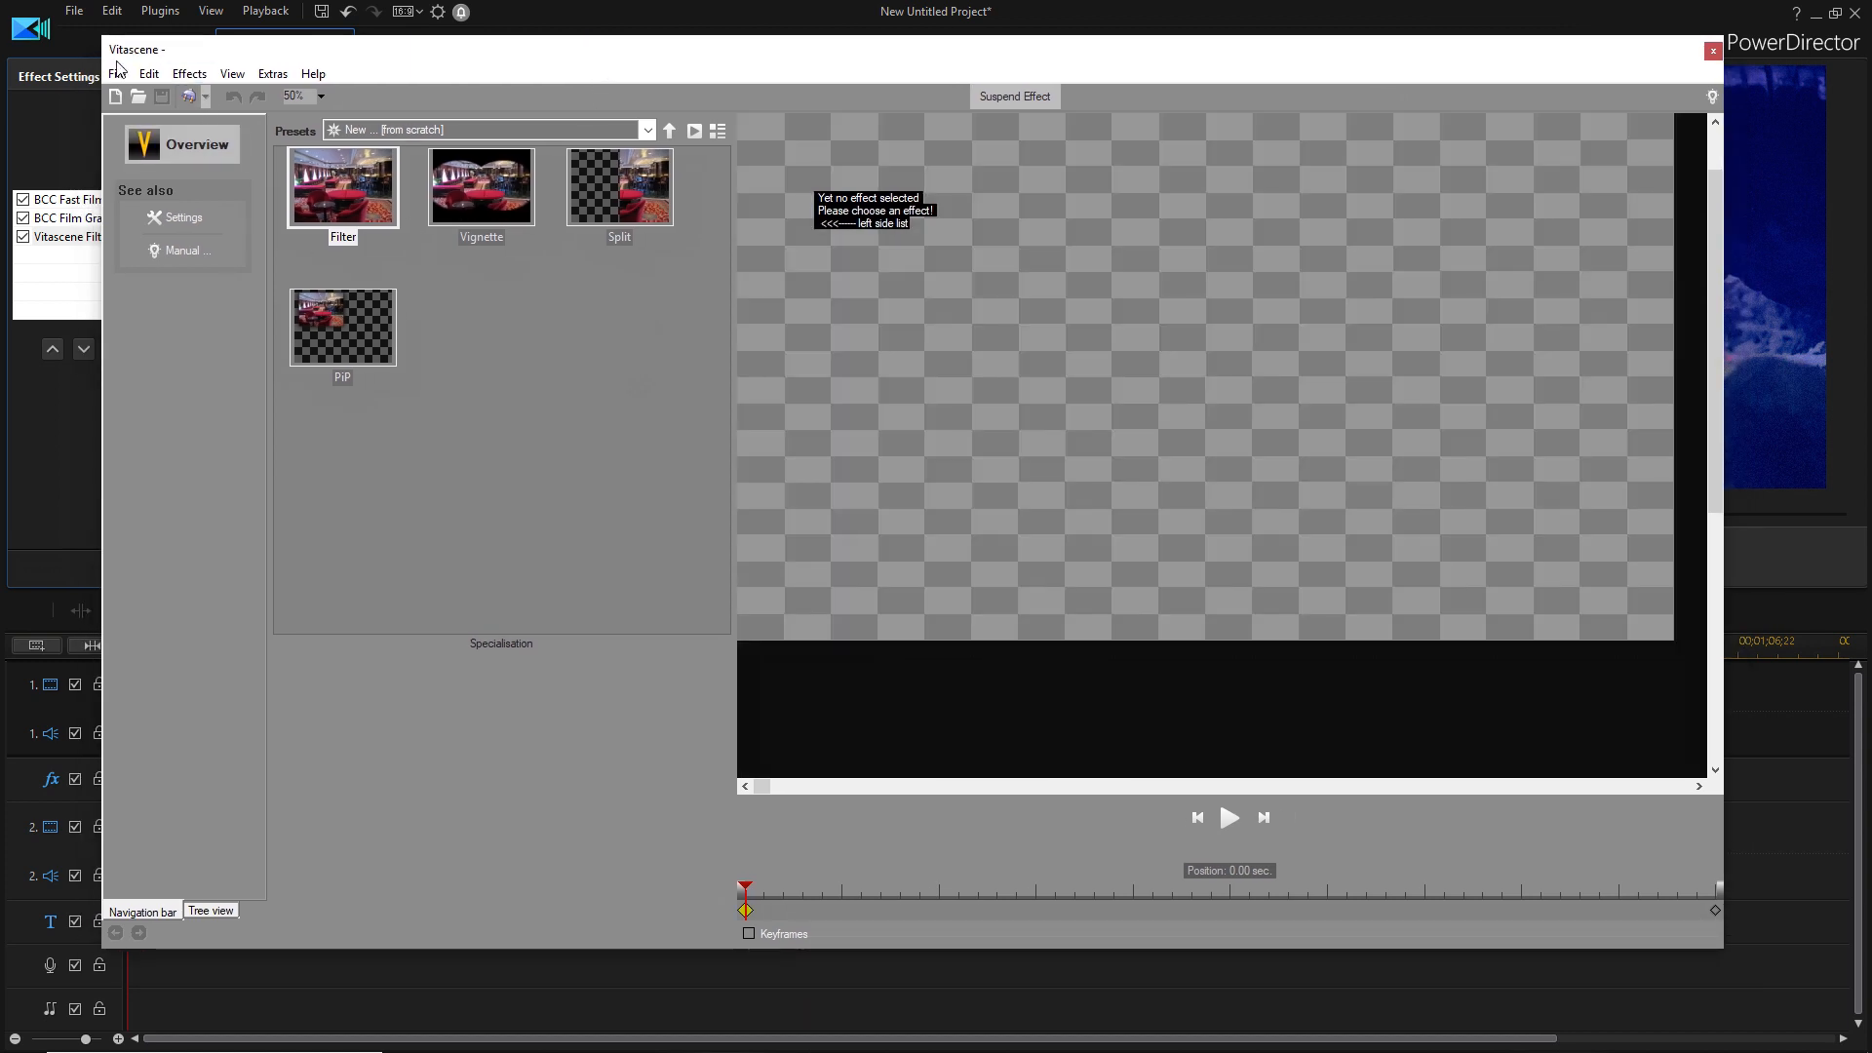
- Set the Vitascene filter to the plain preset with cross blur, adjust its orientation, and keep it
click(343, 186)
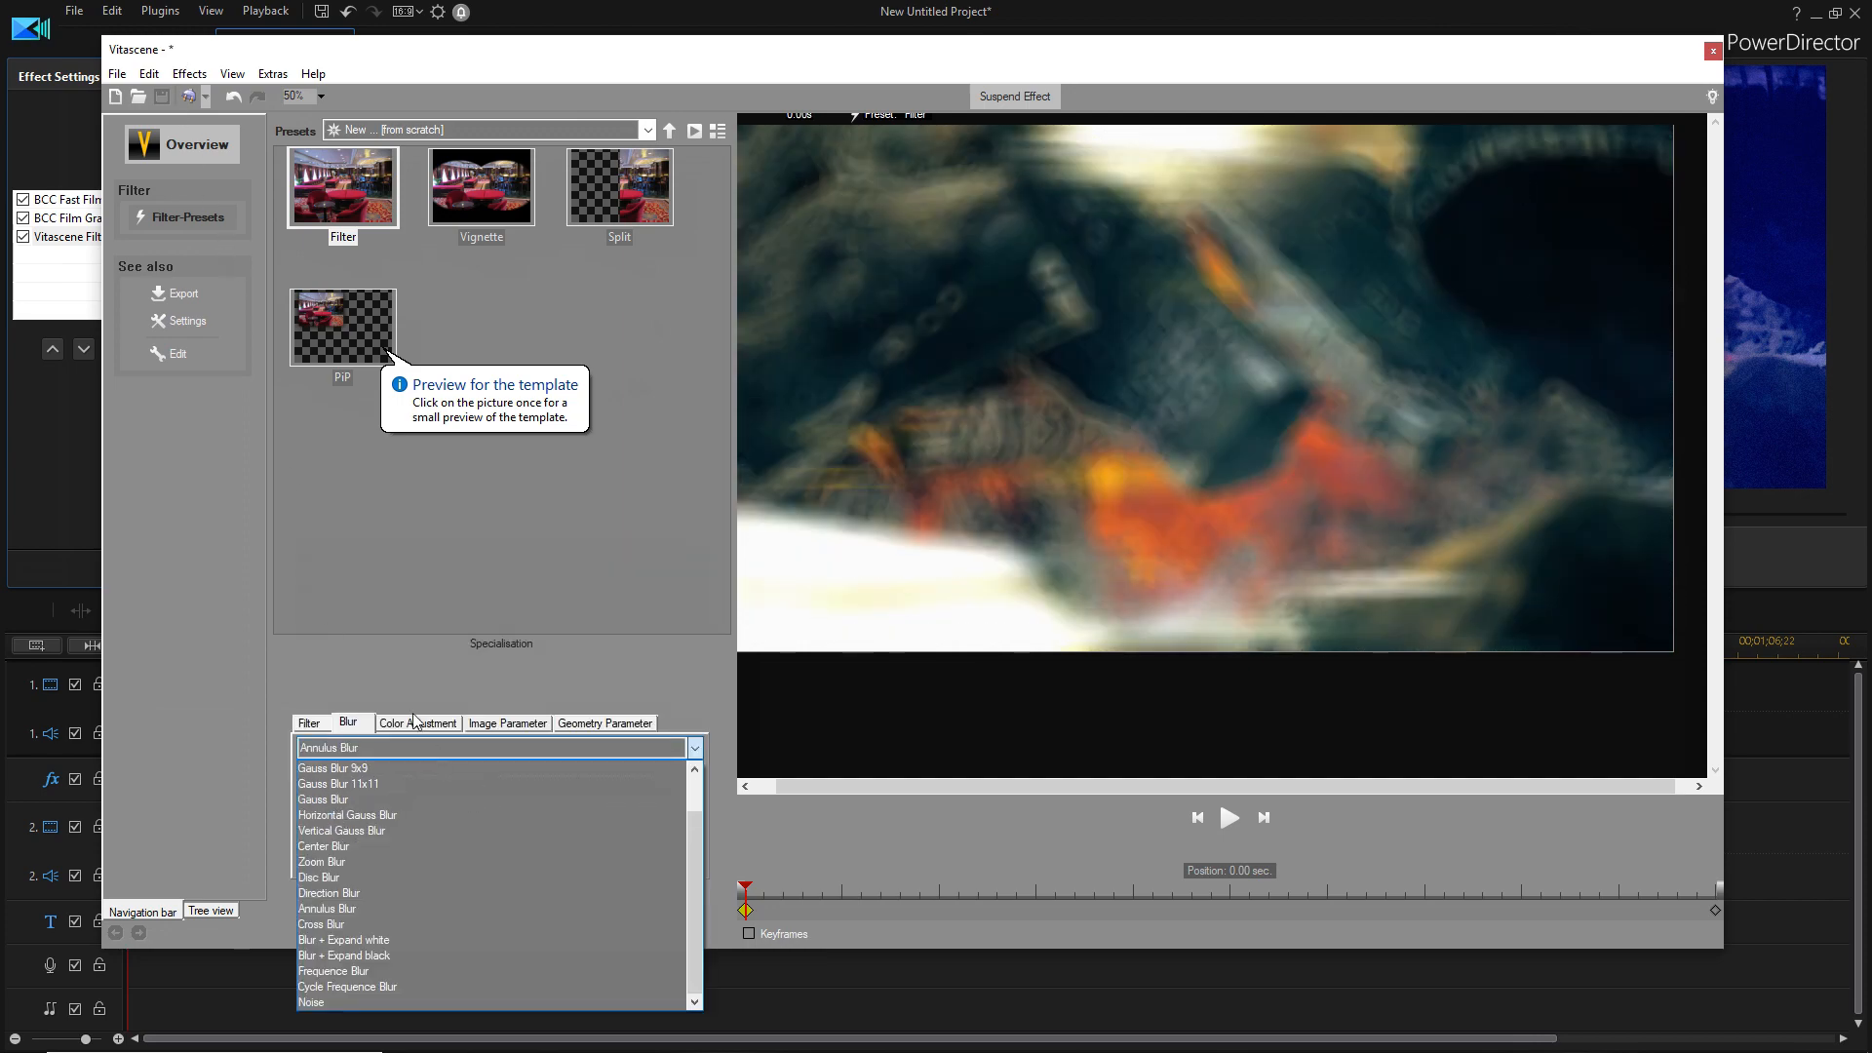
click(322, 922)
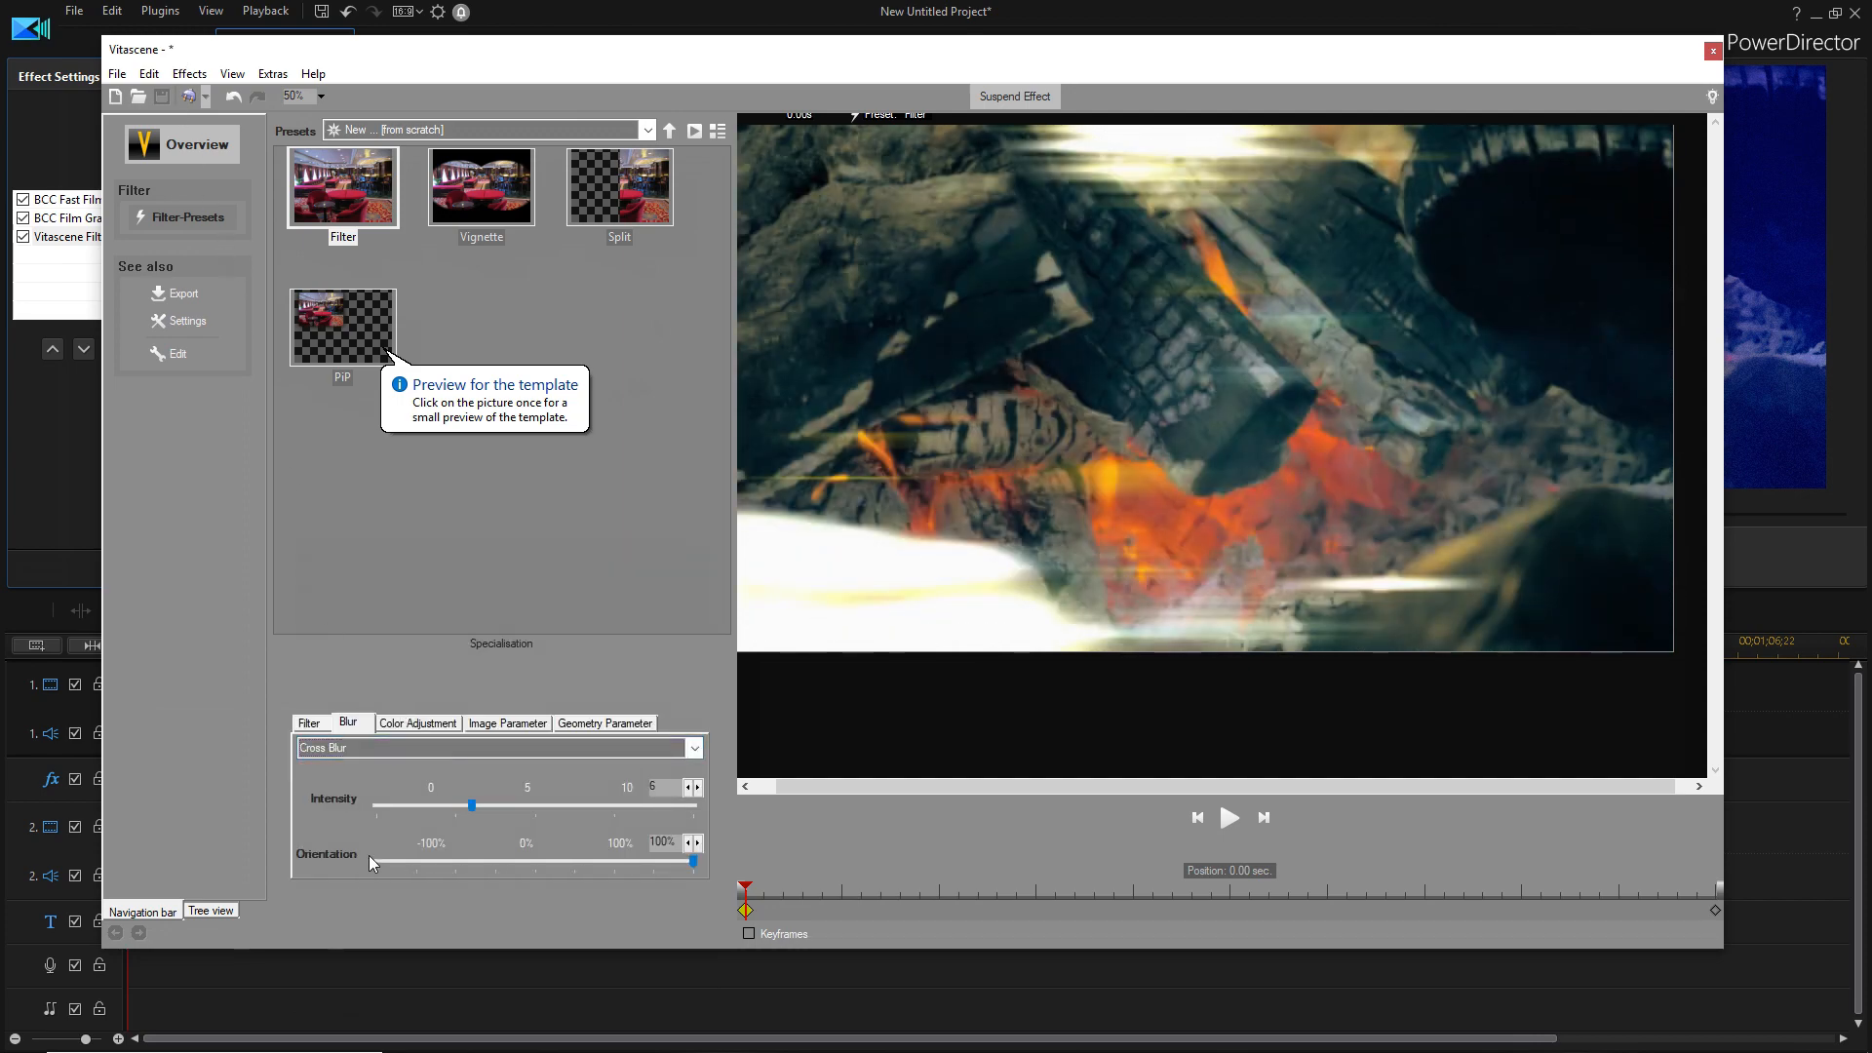
click(515, 760)
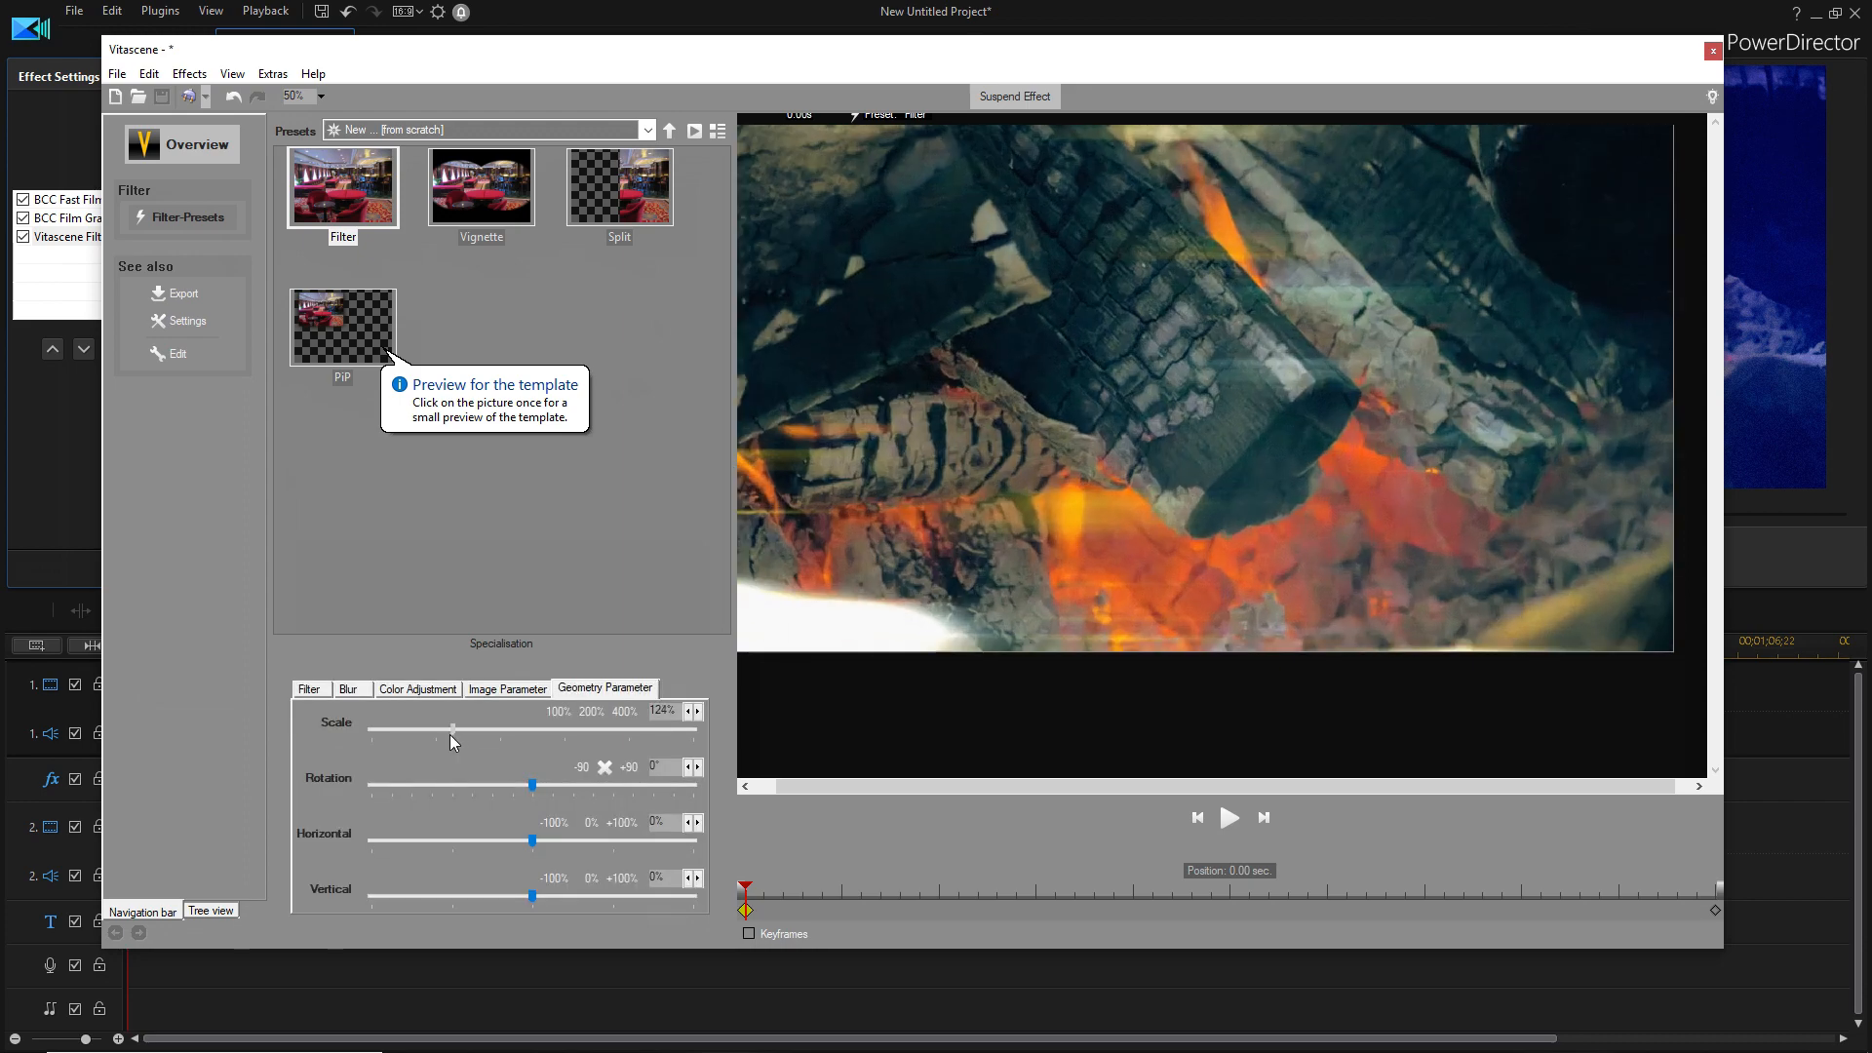
click(1713, 50)
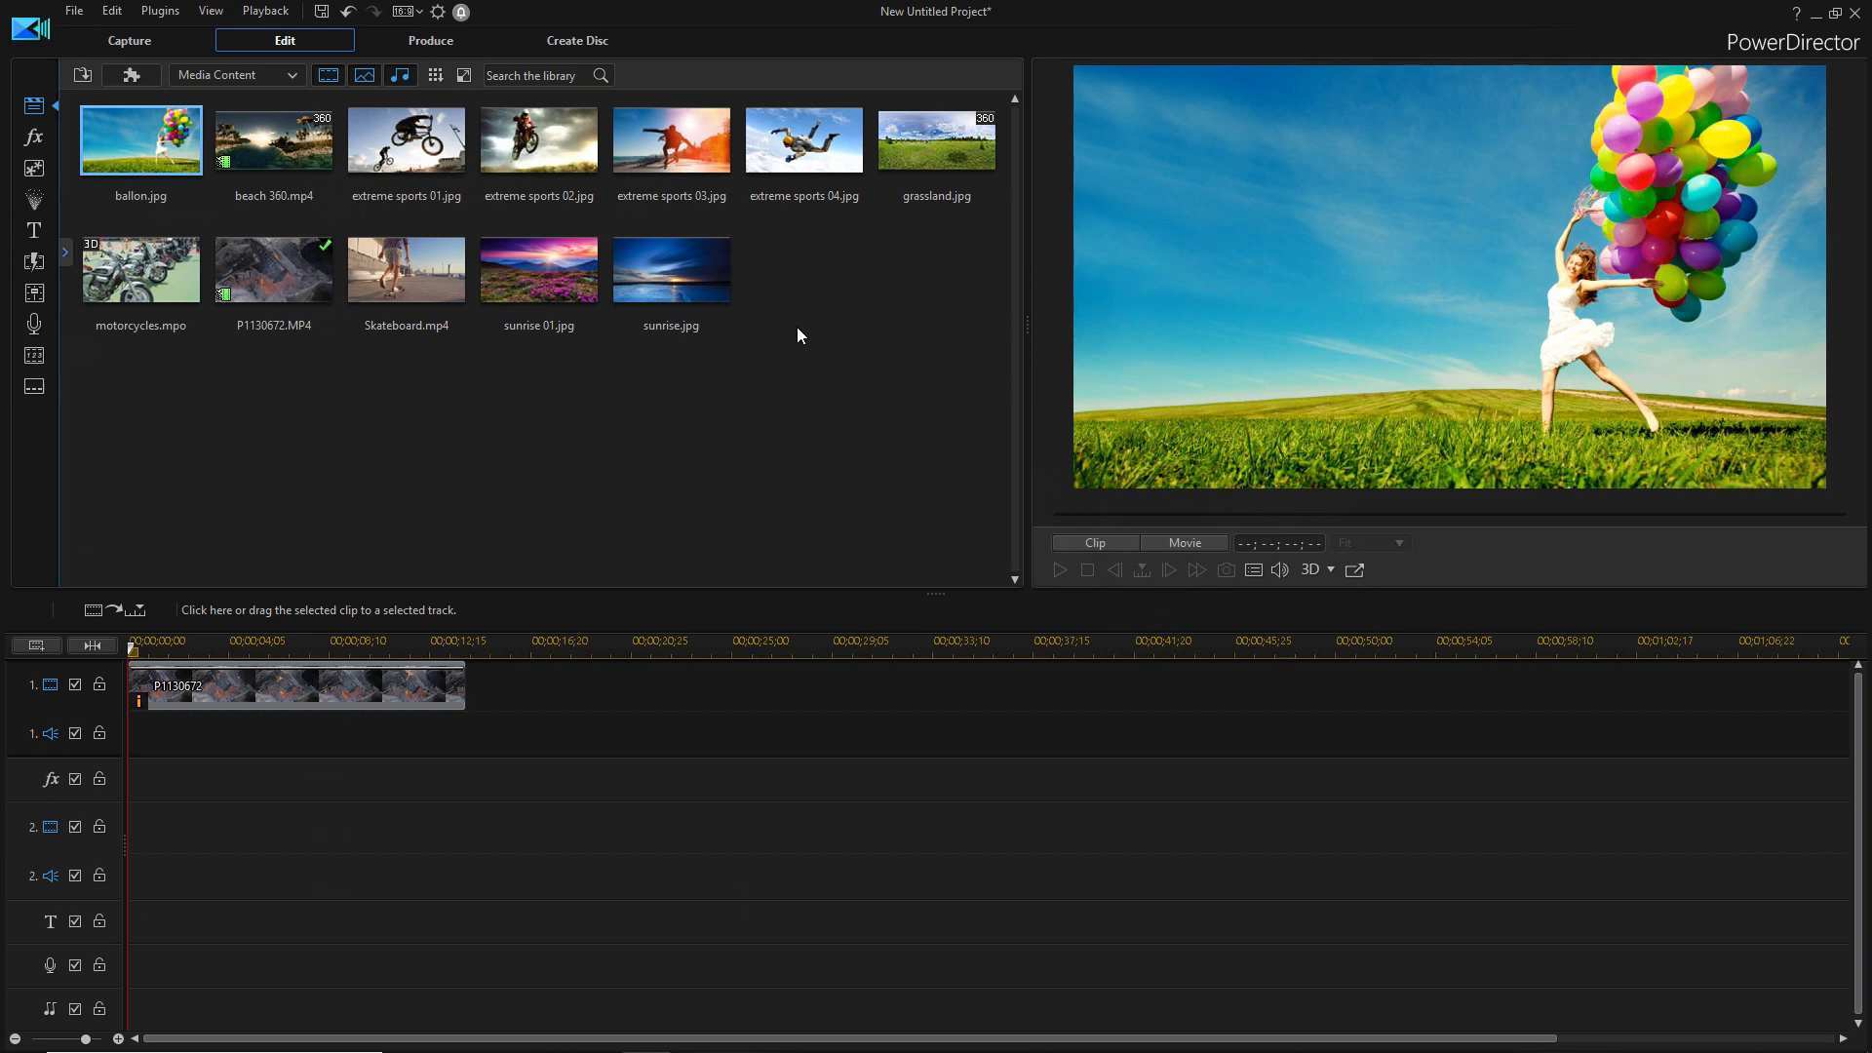
- Show the library clip preview beside the project preview
click(539, 269)
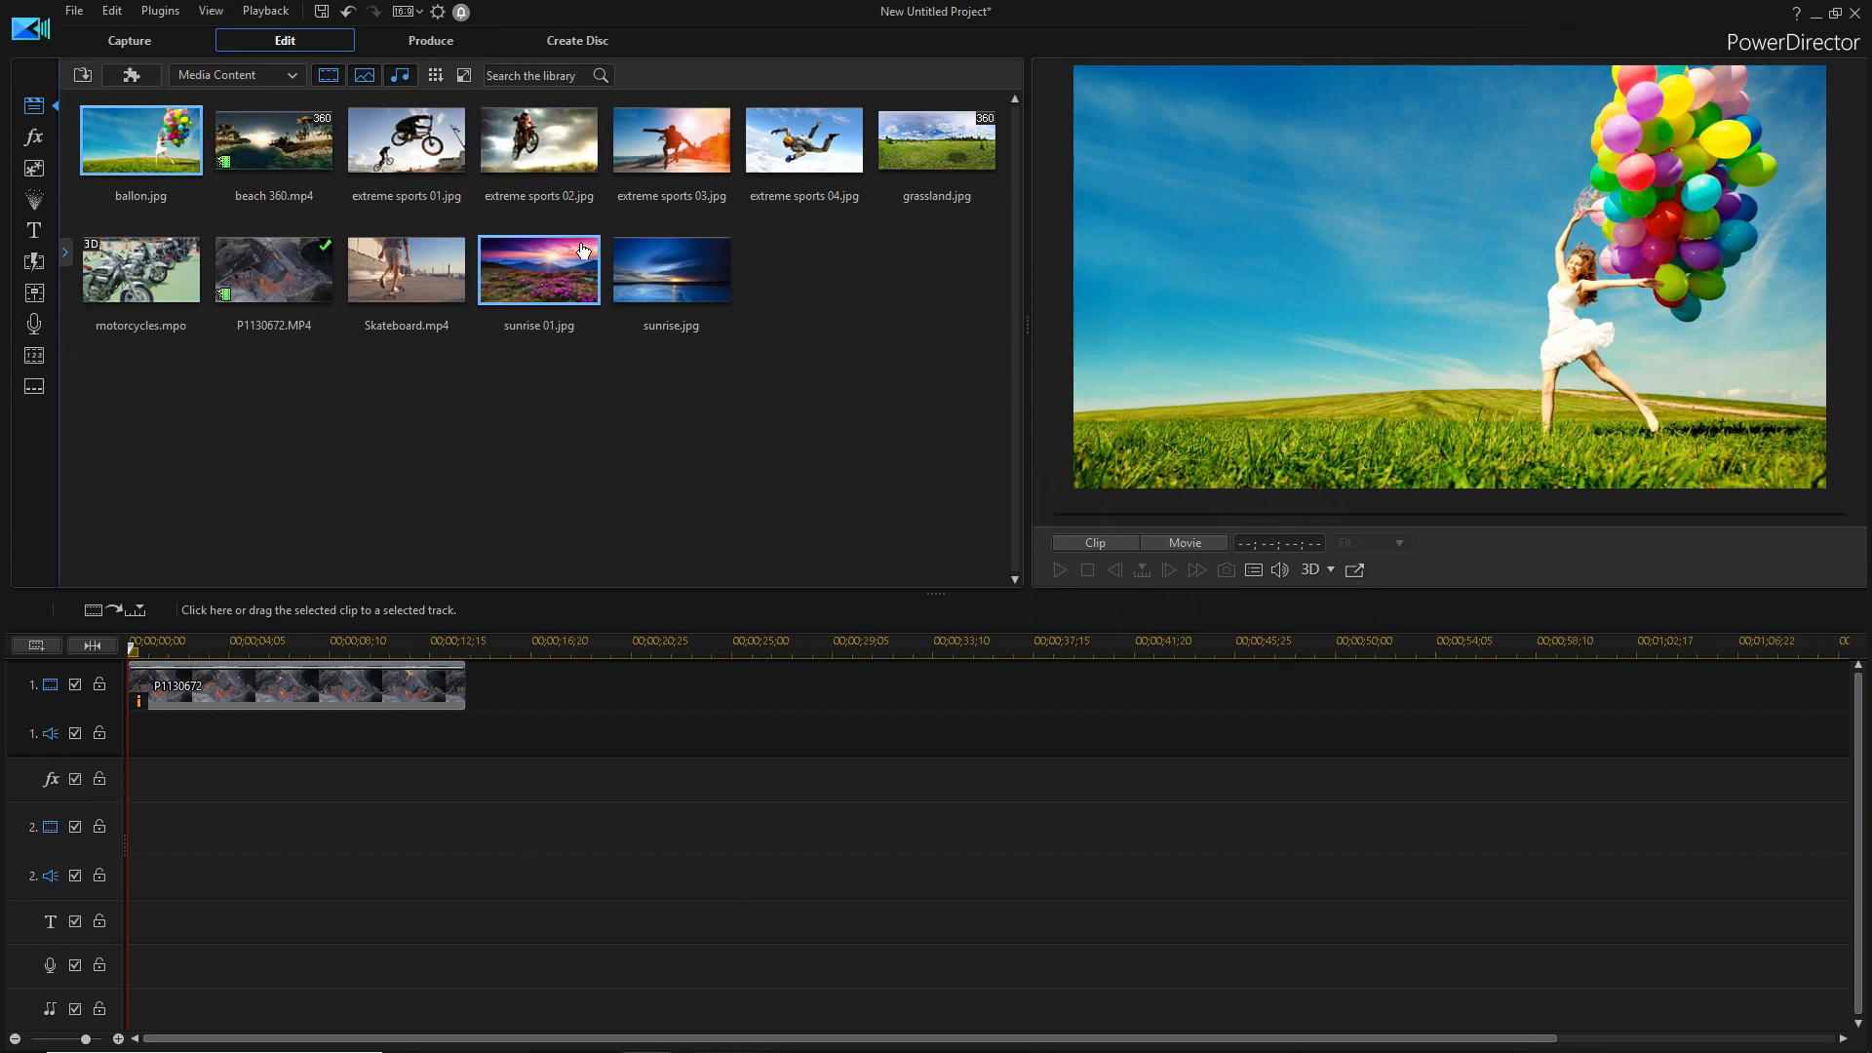
click(211, 12)
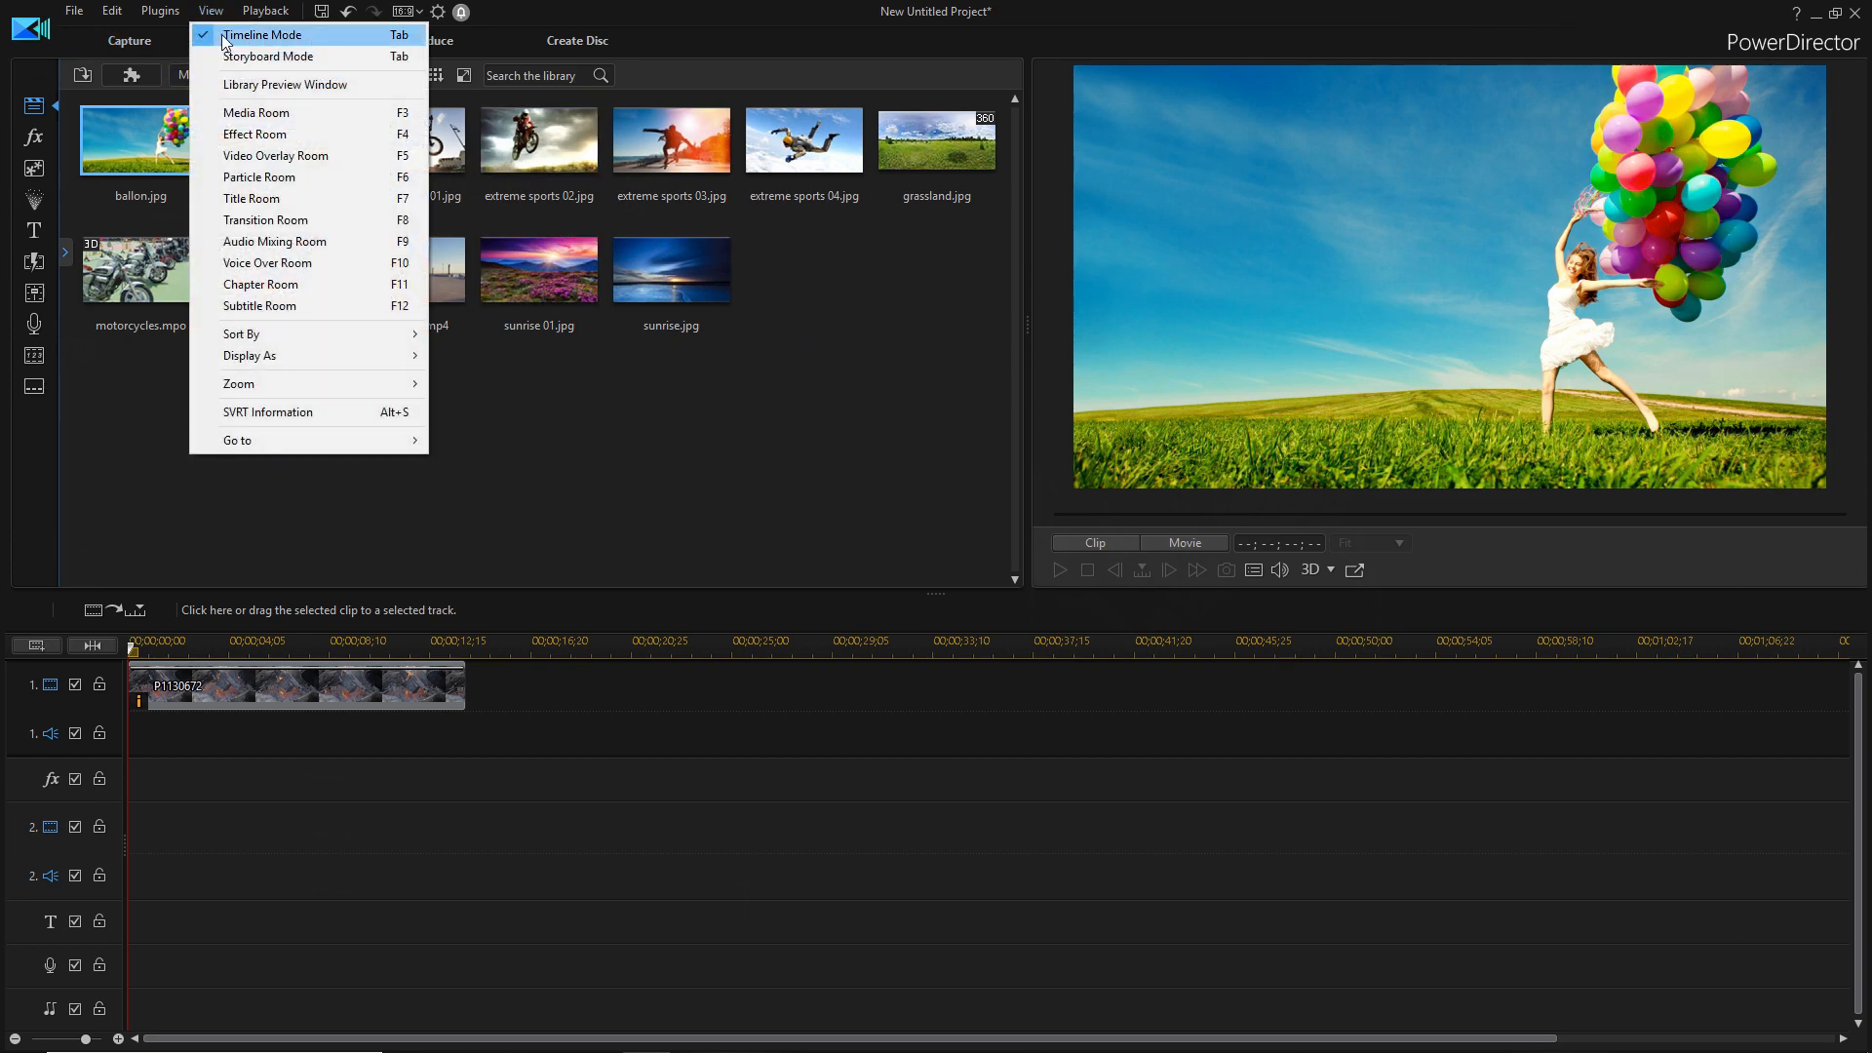
click(285, 83)
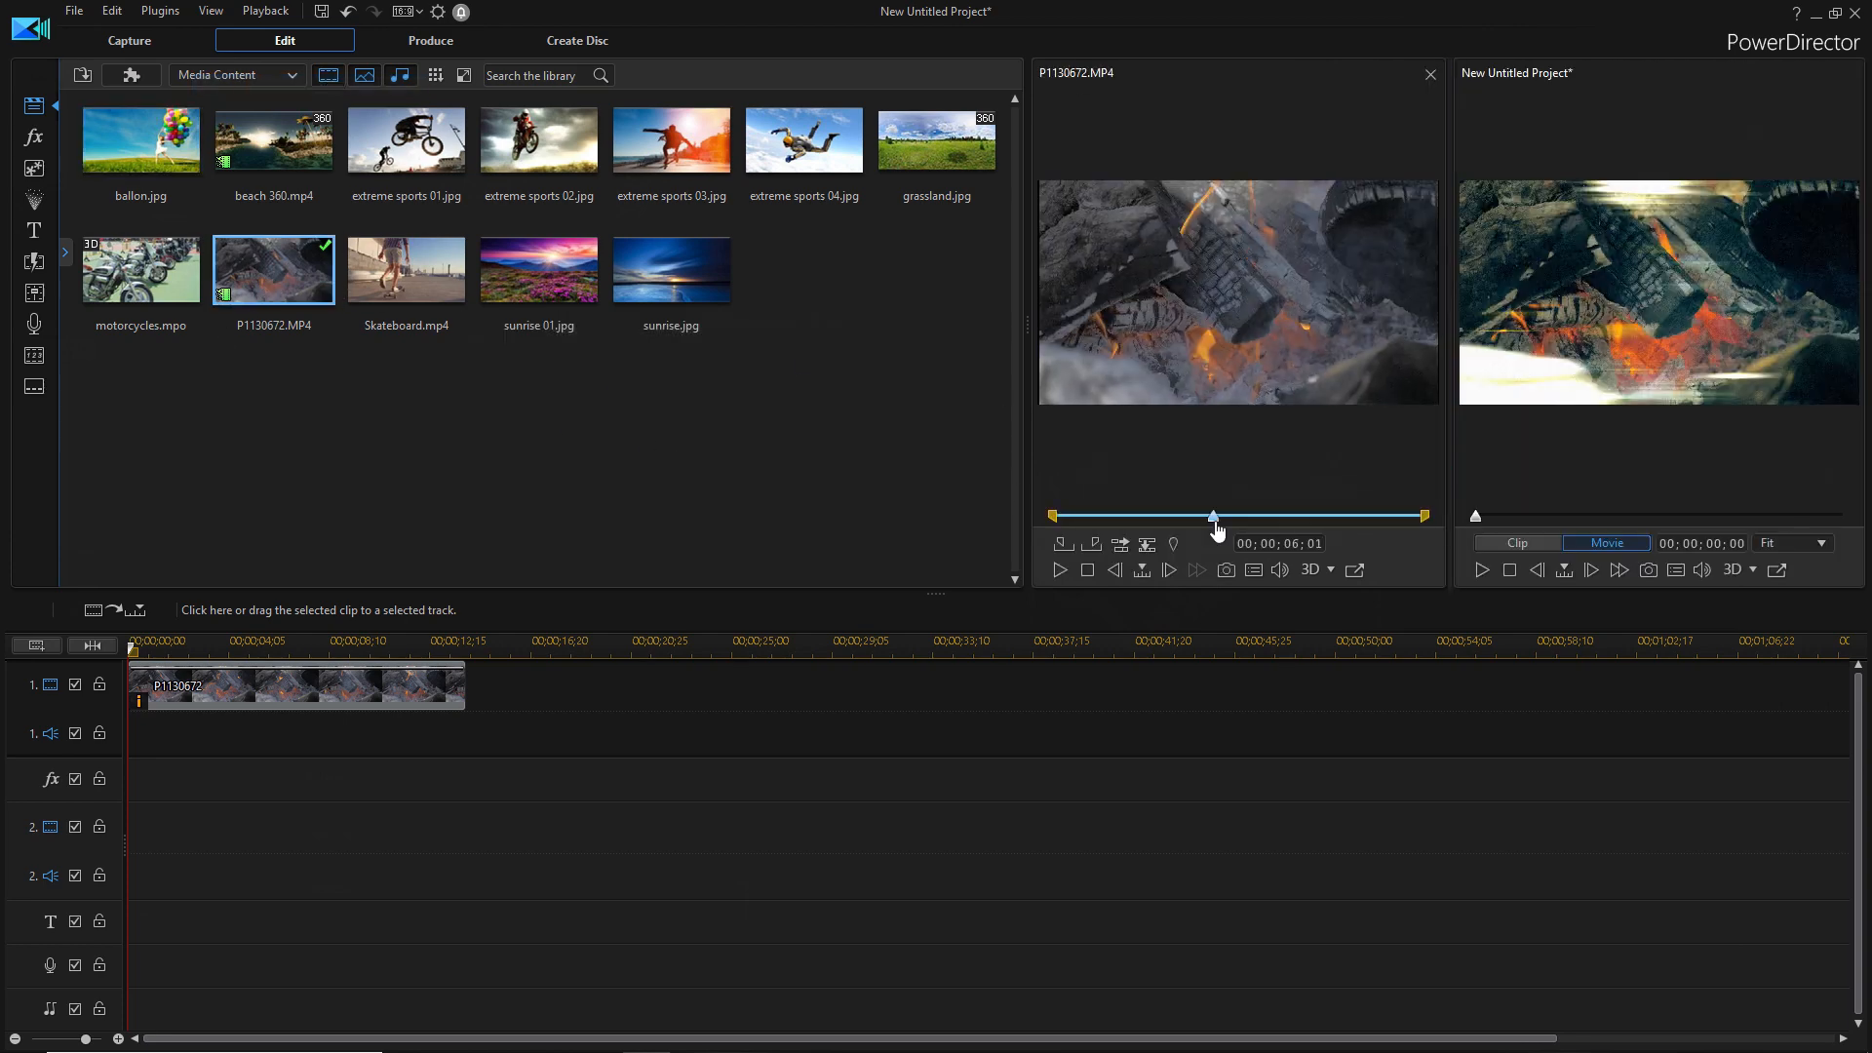
- Scrub the fire footage, set its in-point near 3 seconds, and select the timeline clip
drag(1215, 515, 1125, 515)
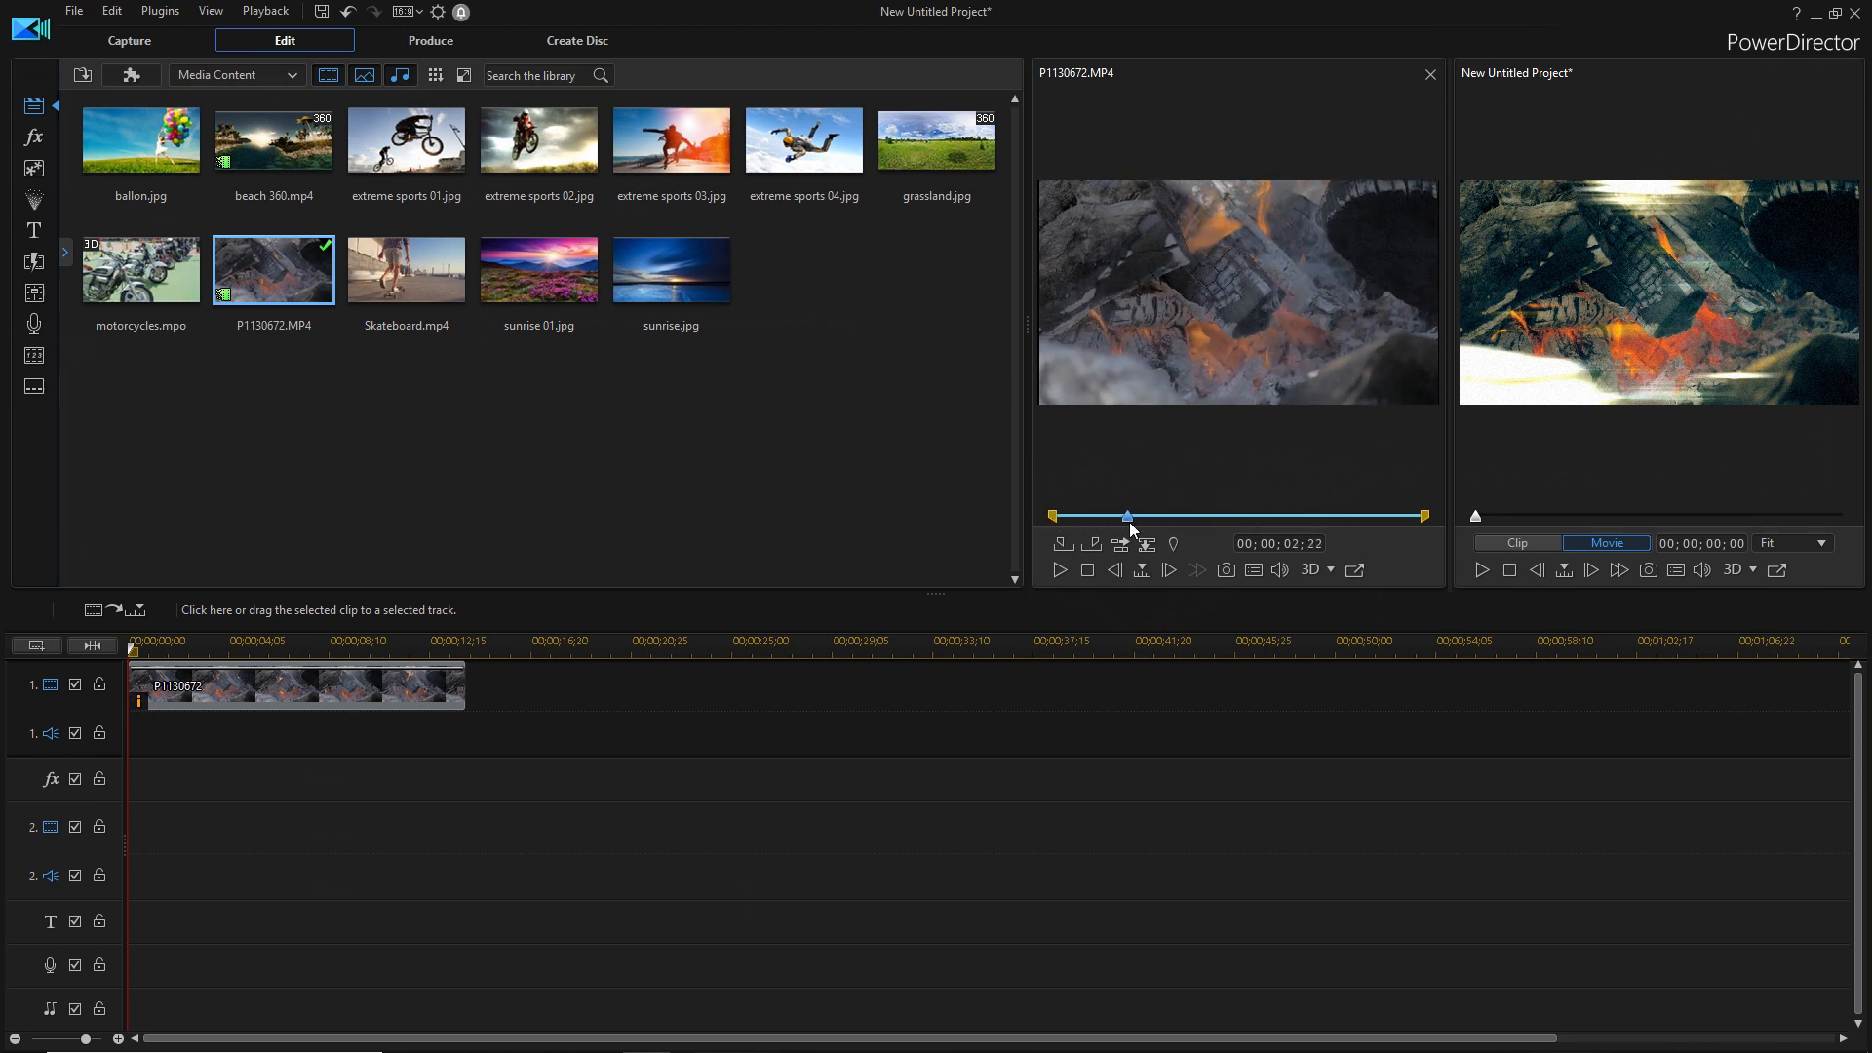
drag(1128, 515, 1141, 514)
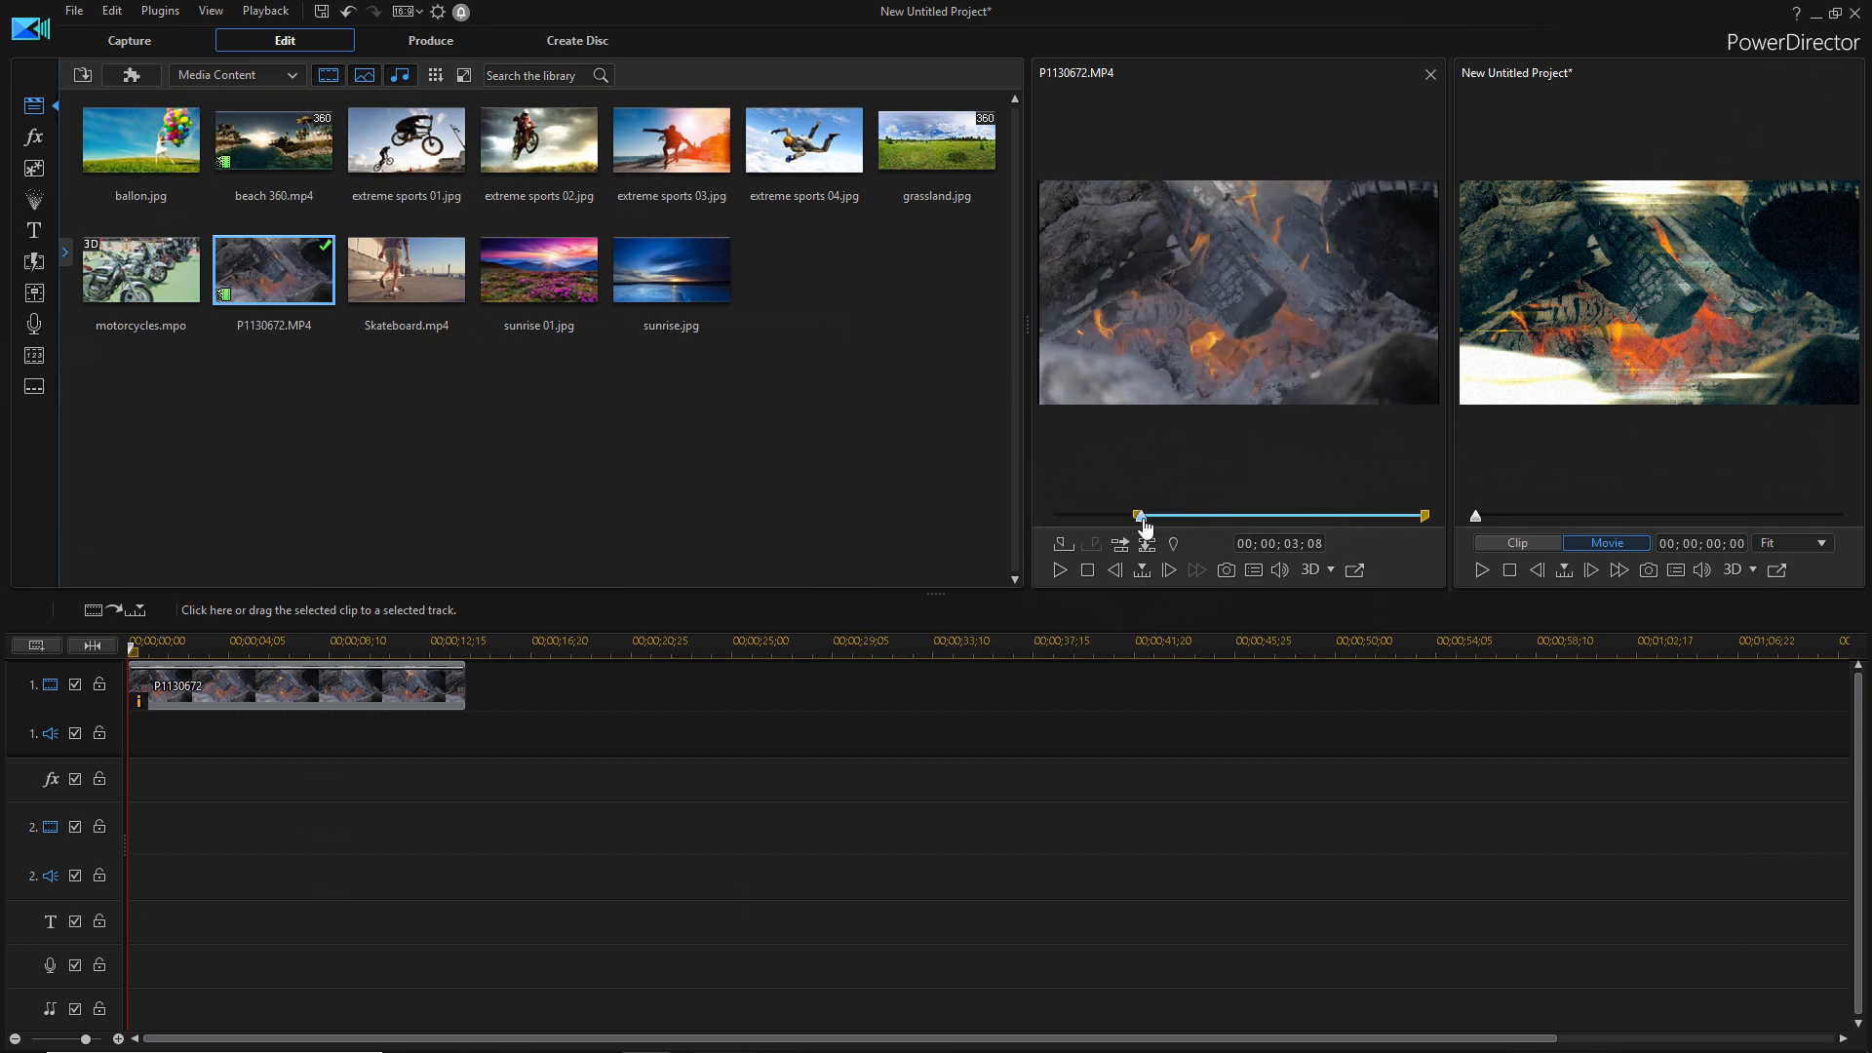
drag(1141, 515, 1307, 515)
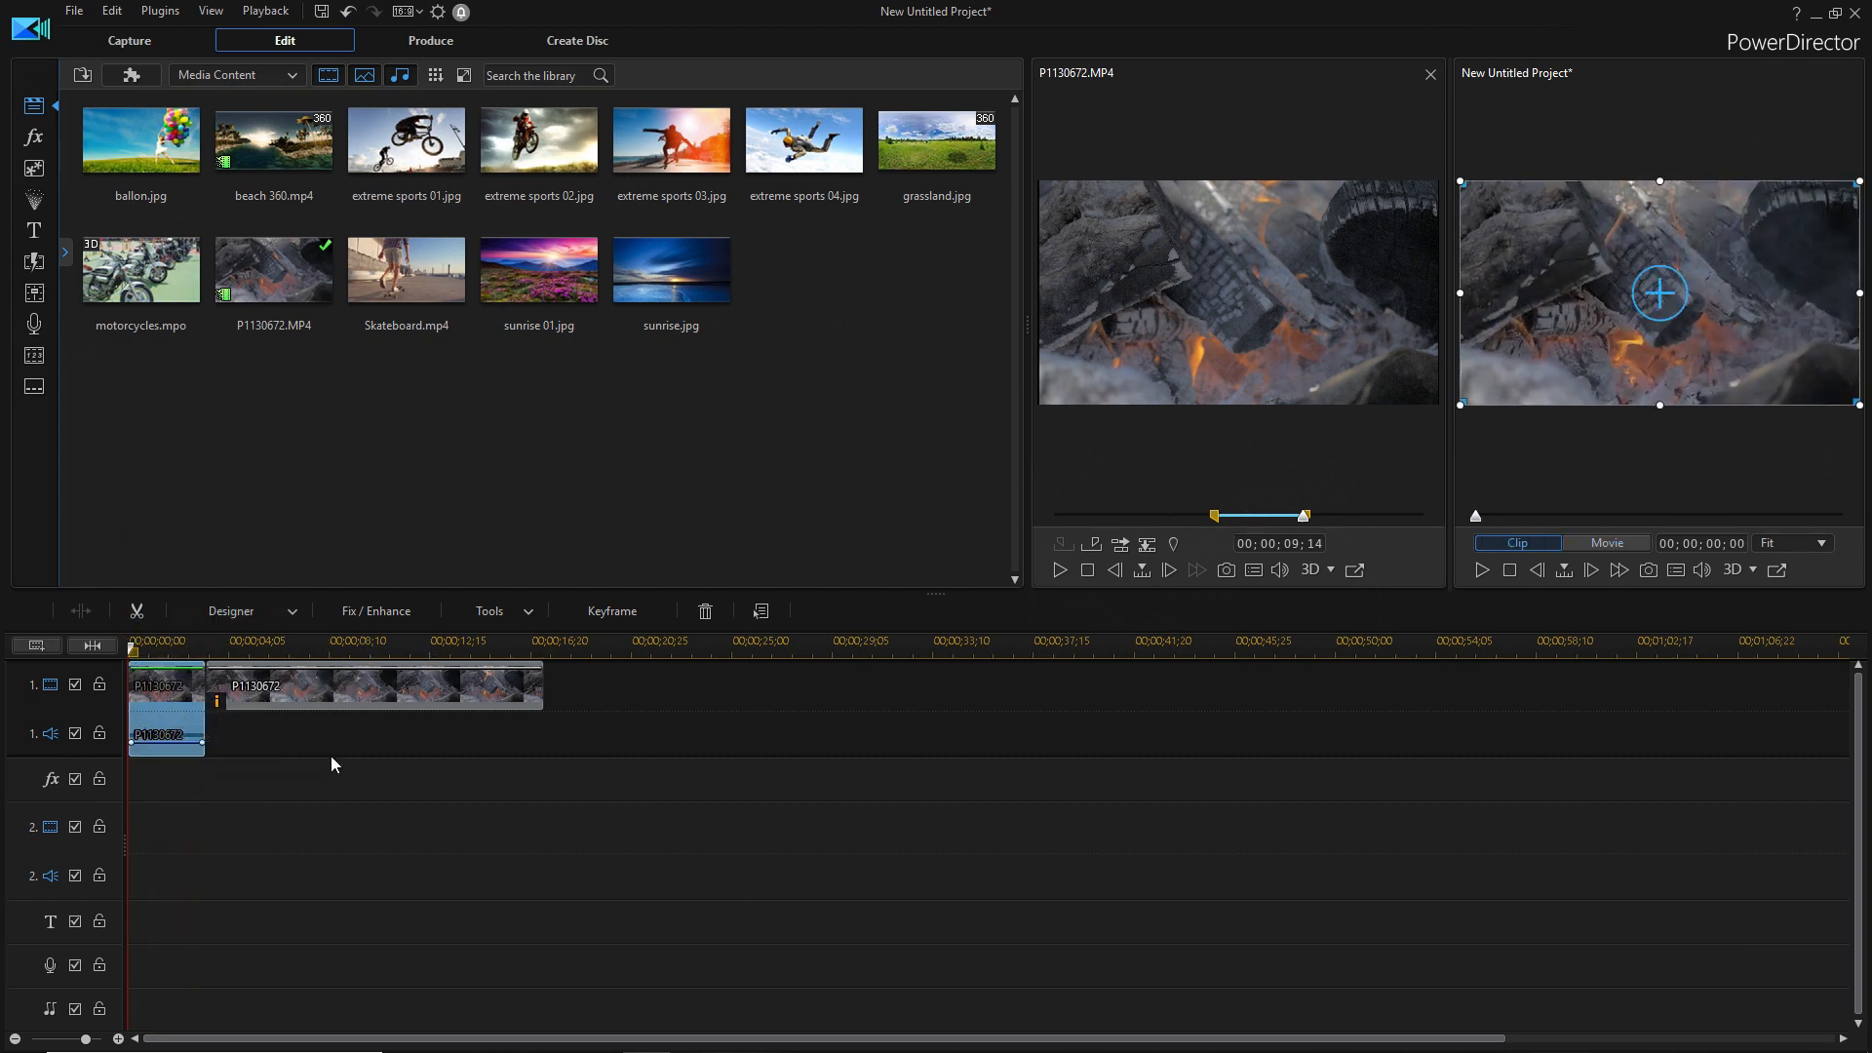
click(1184, 544)
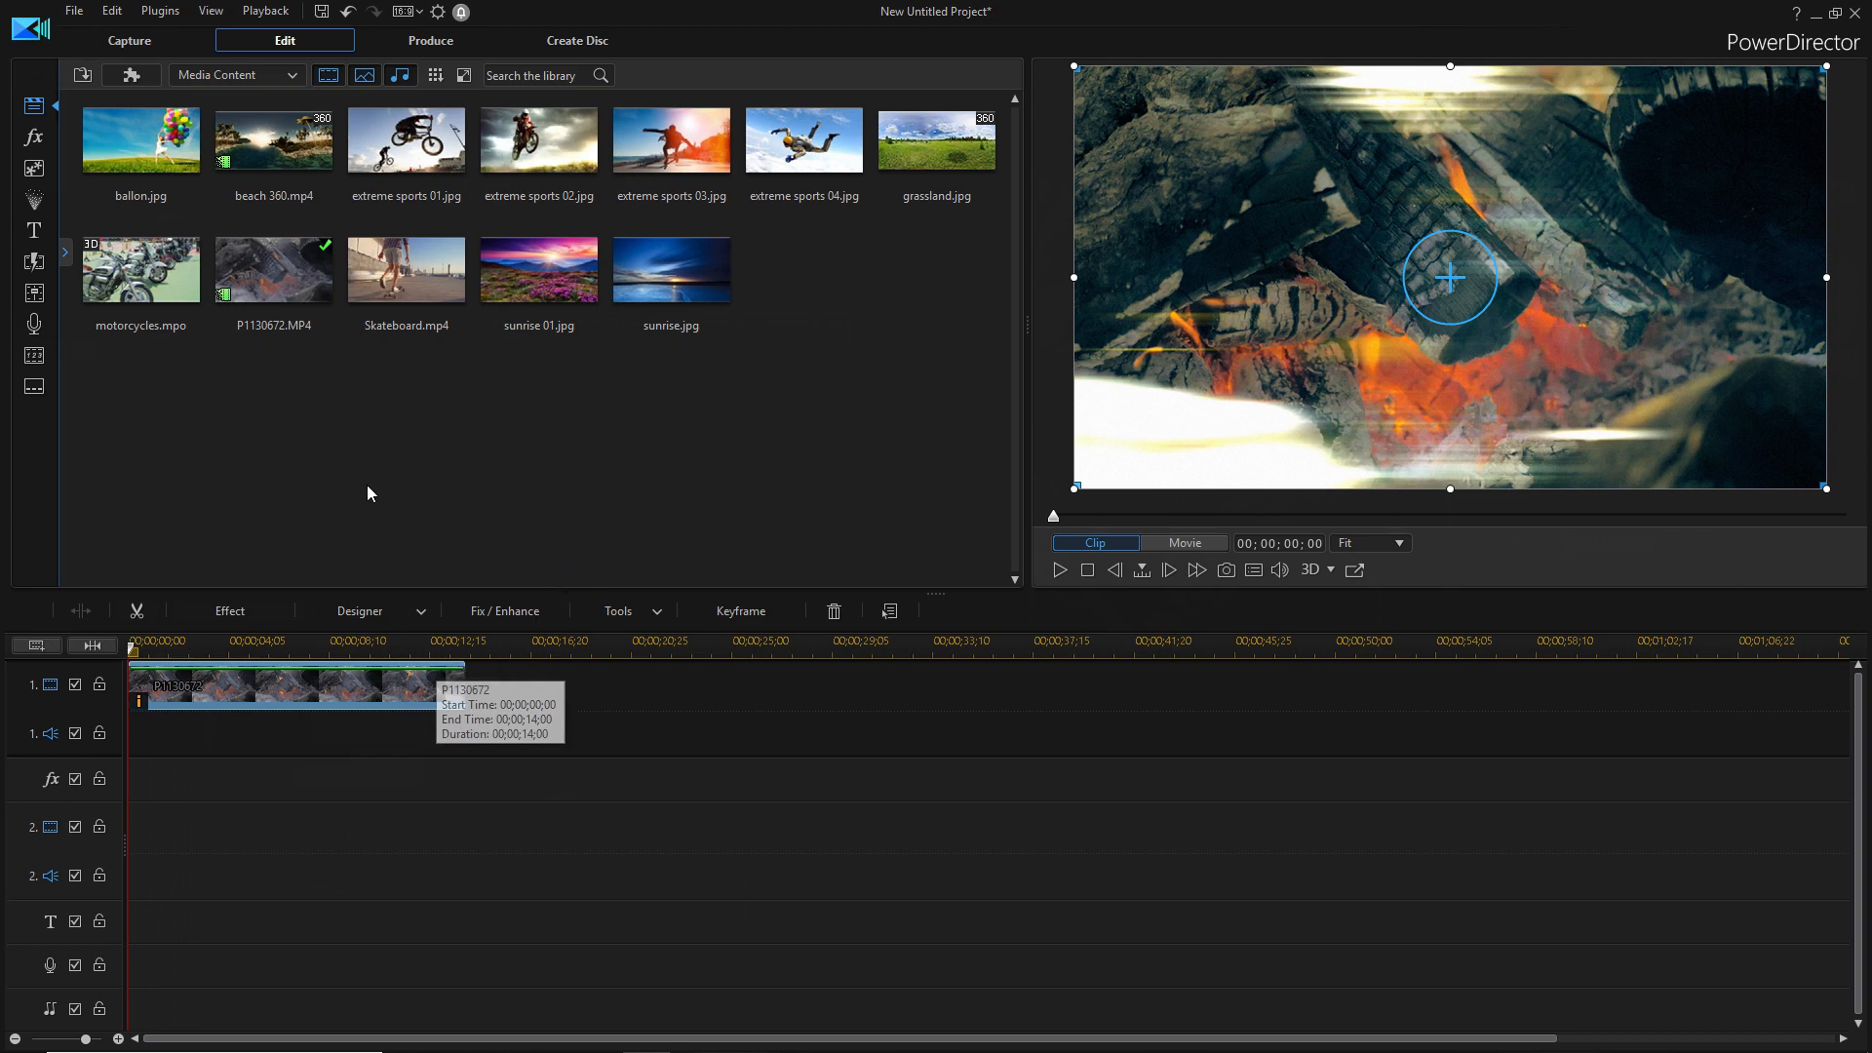
- Switch the media library to Background Music and scroll through the downloadable tracks
click(236, 76)
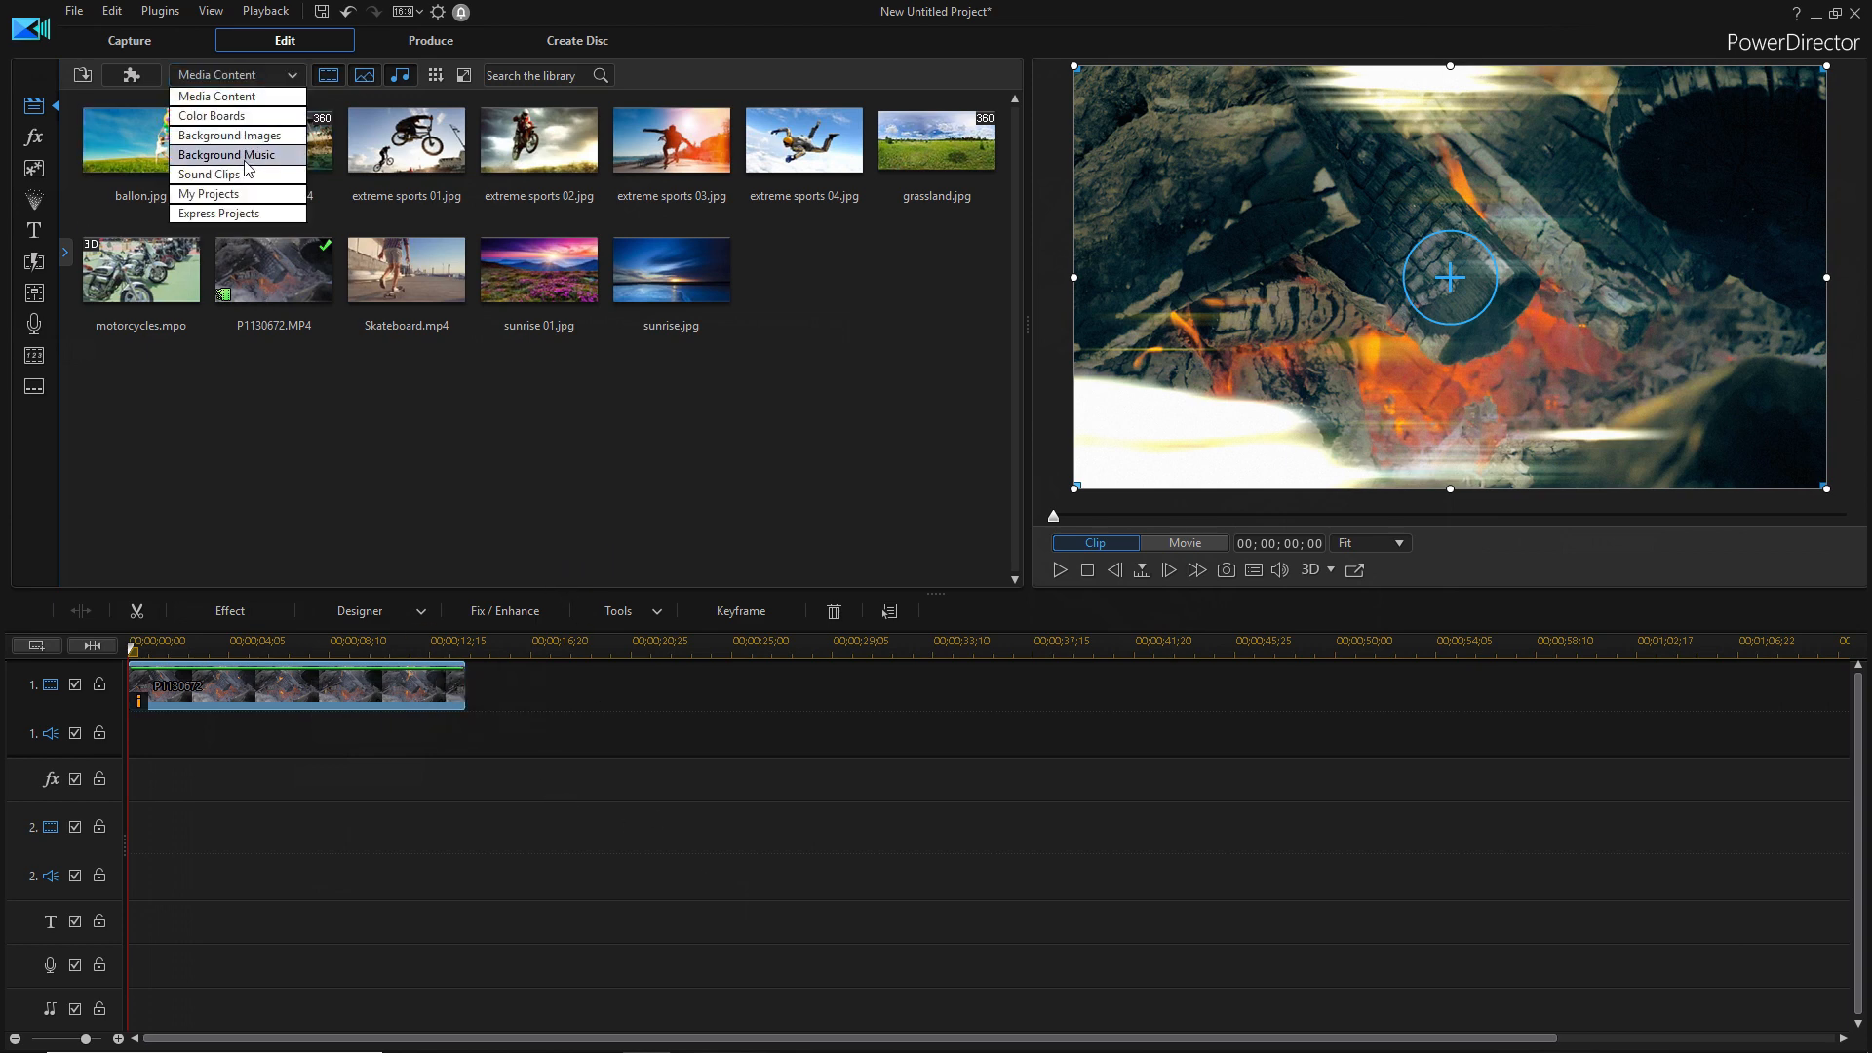
click(222, 156)
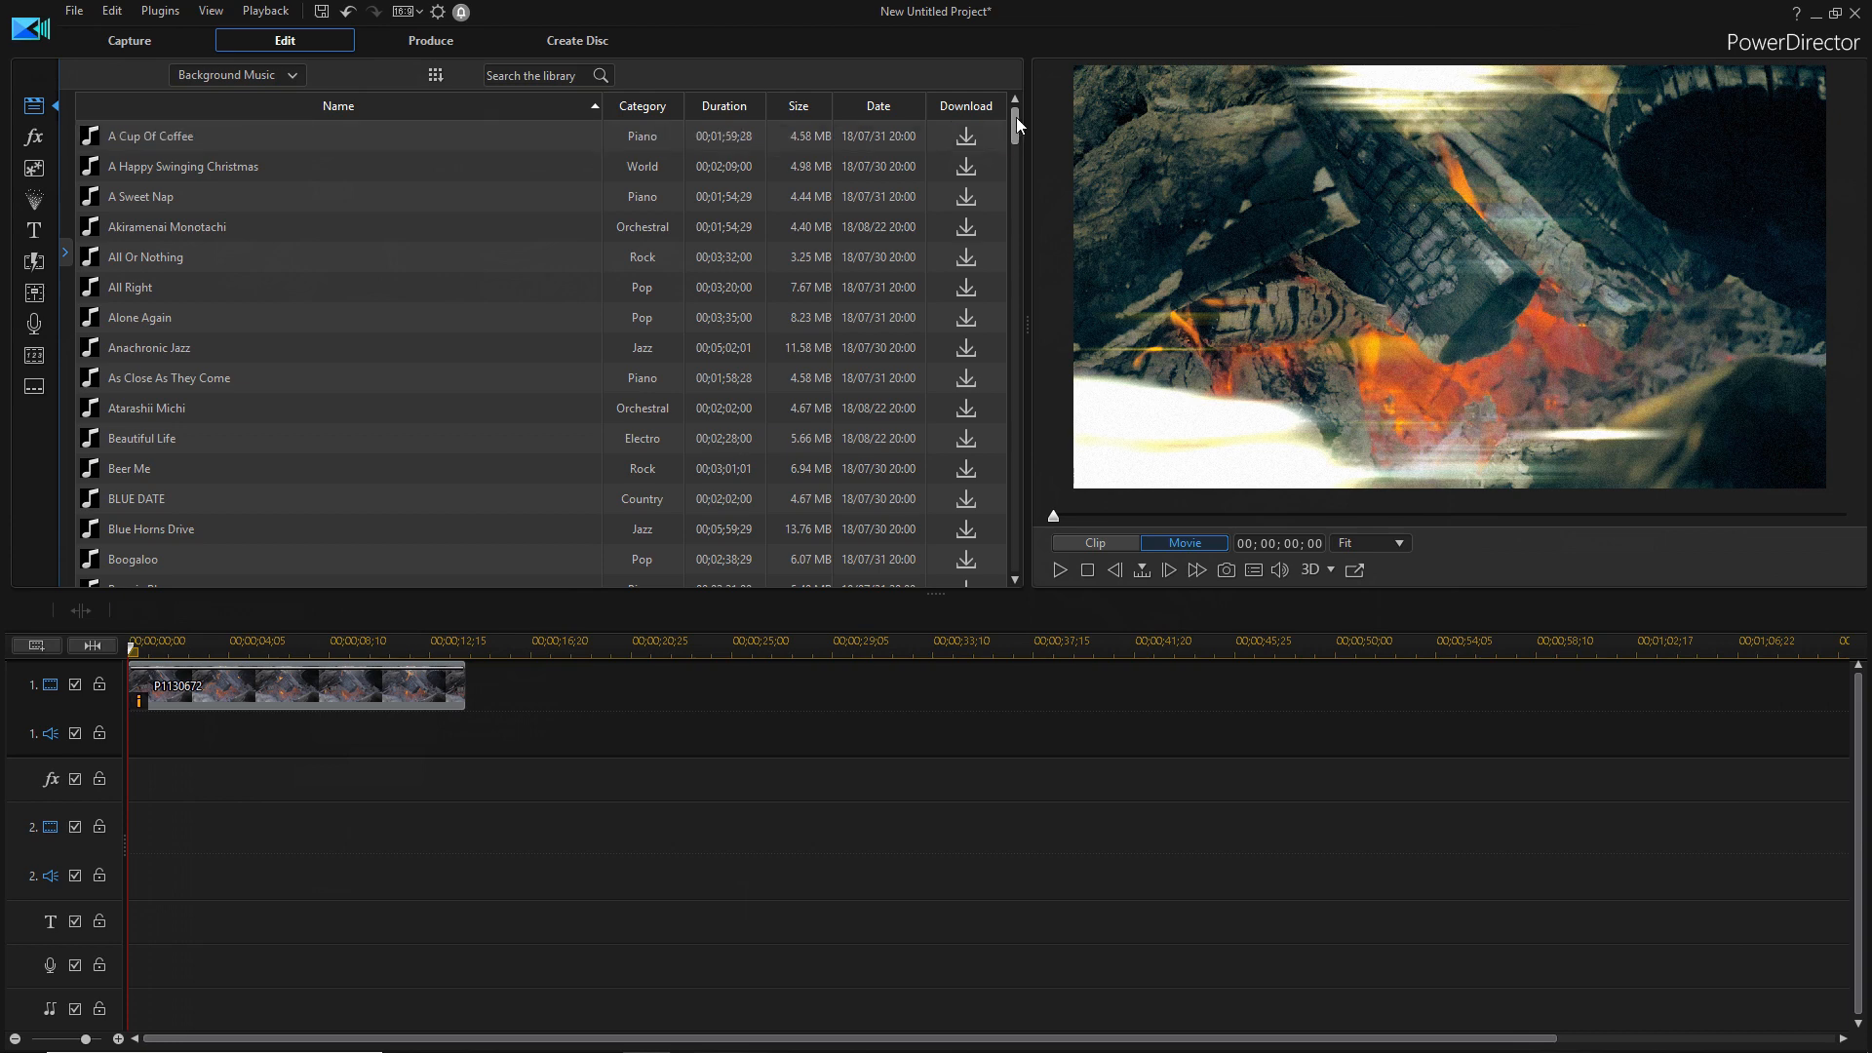
scroll(down, 3)
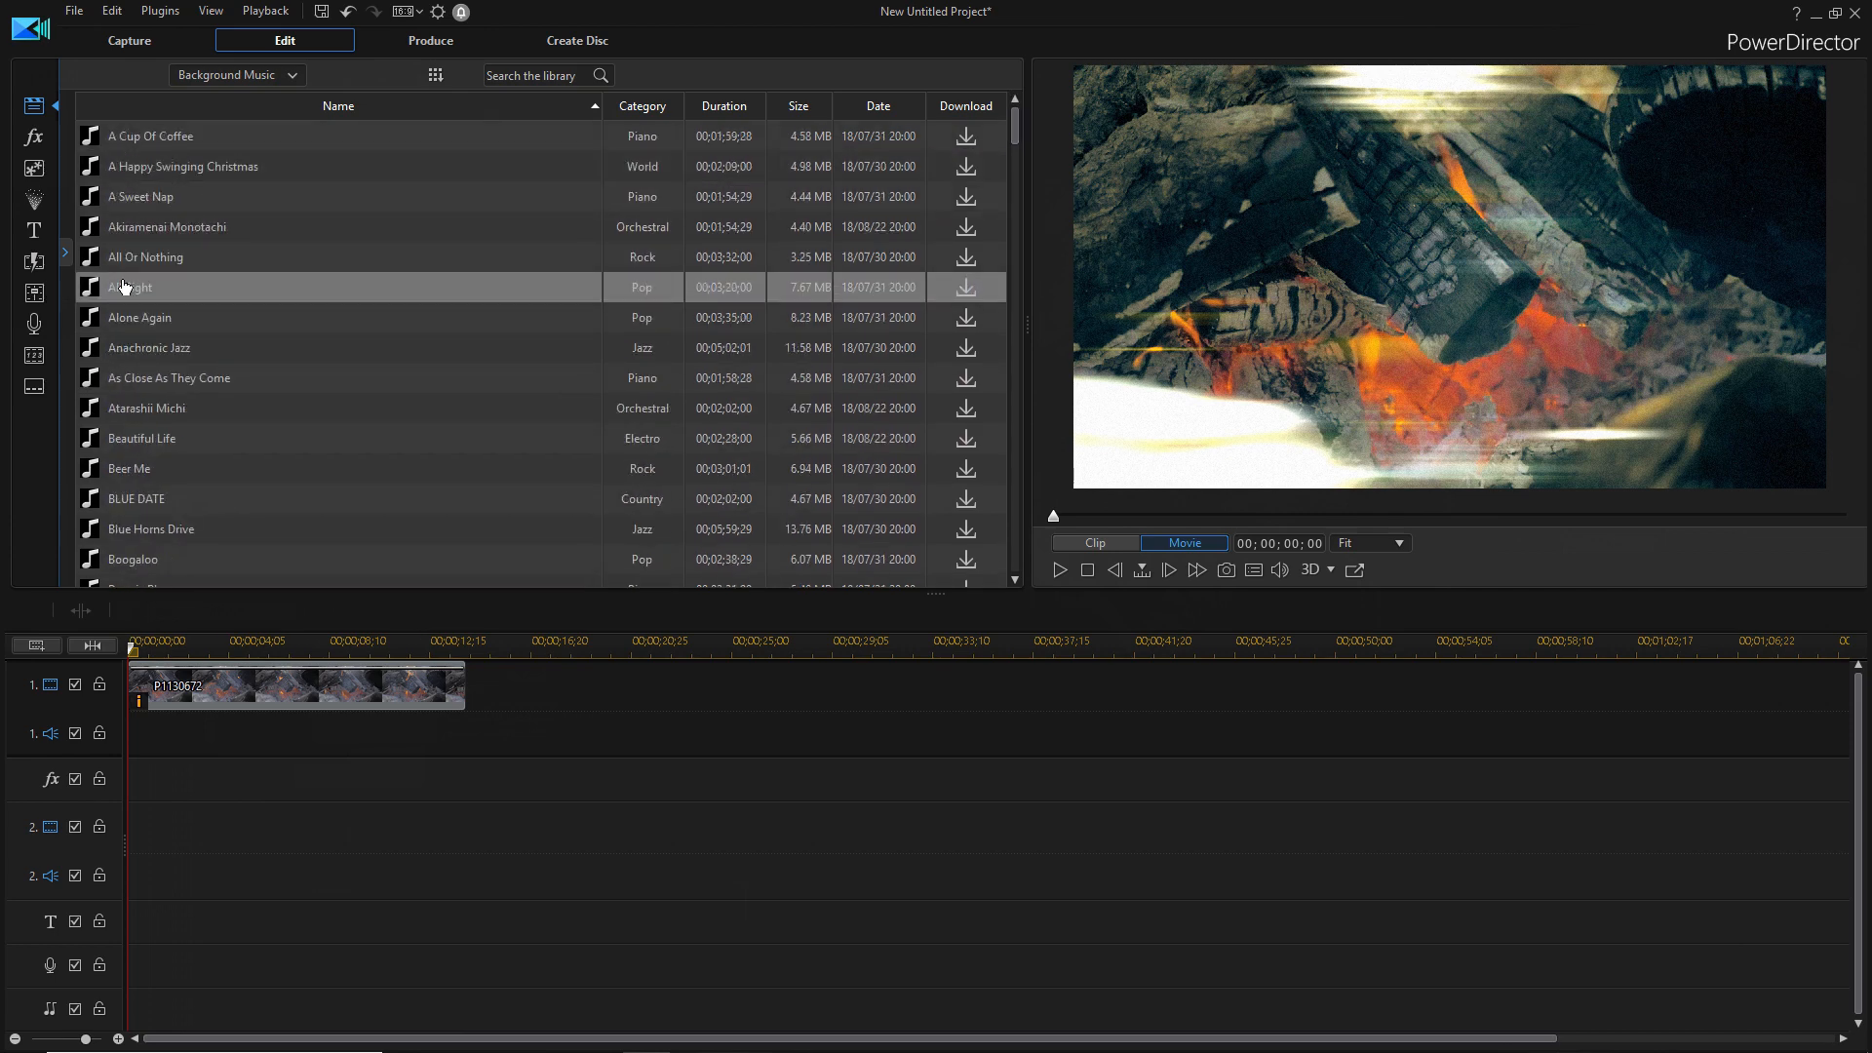
scroll(down, 3)
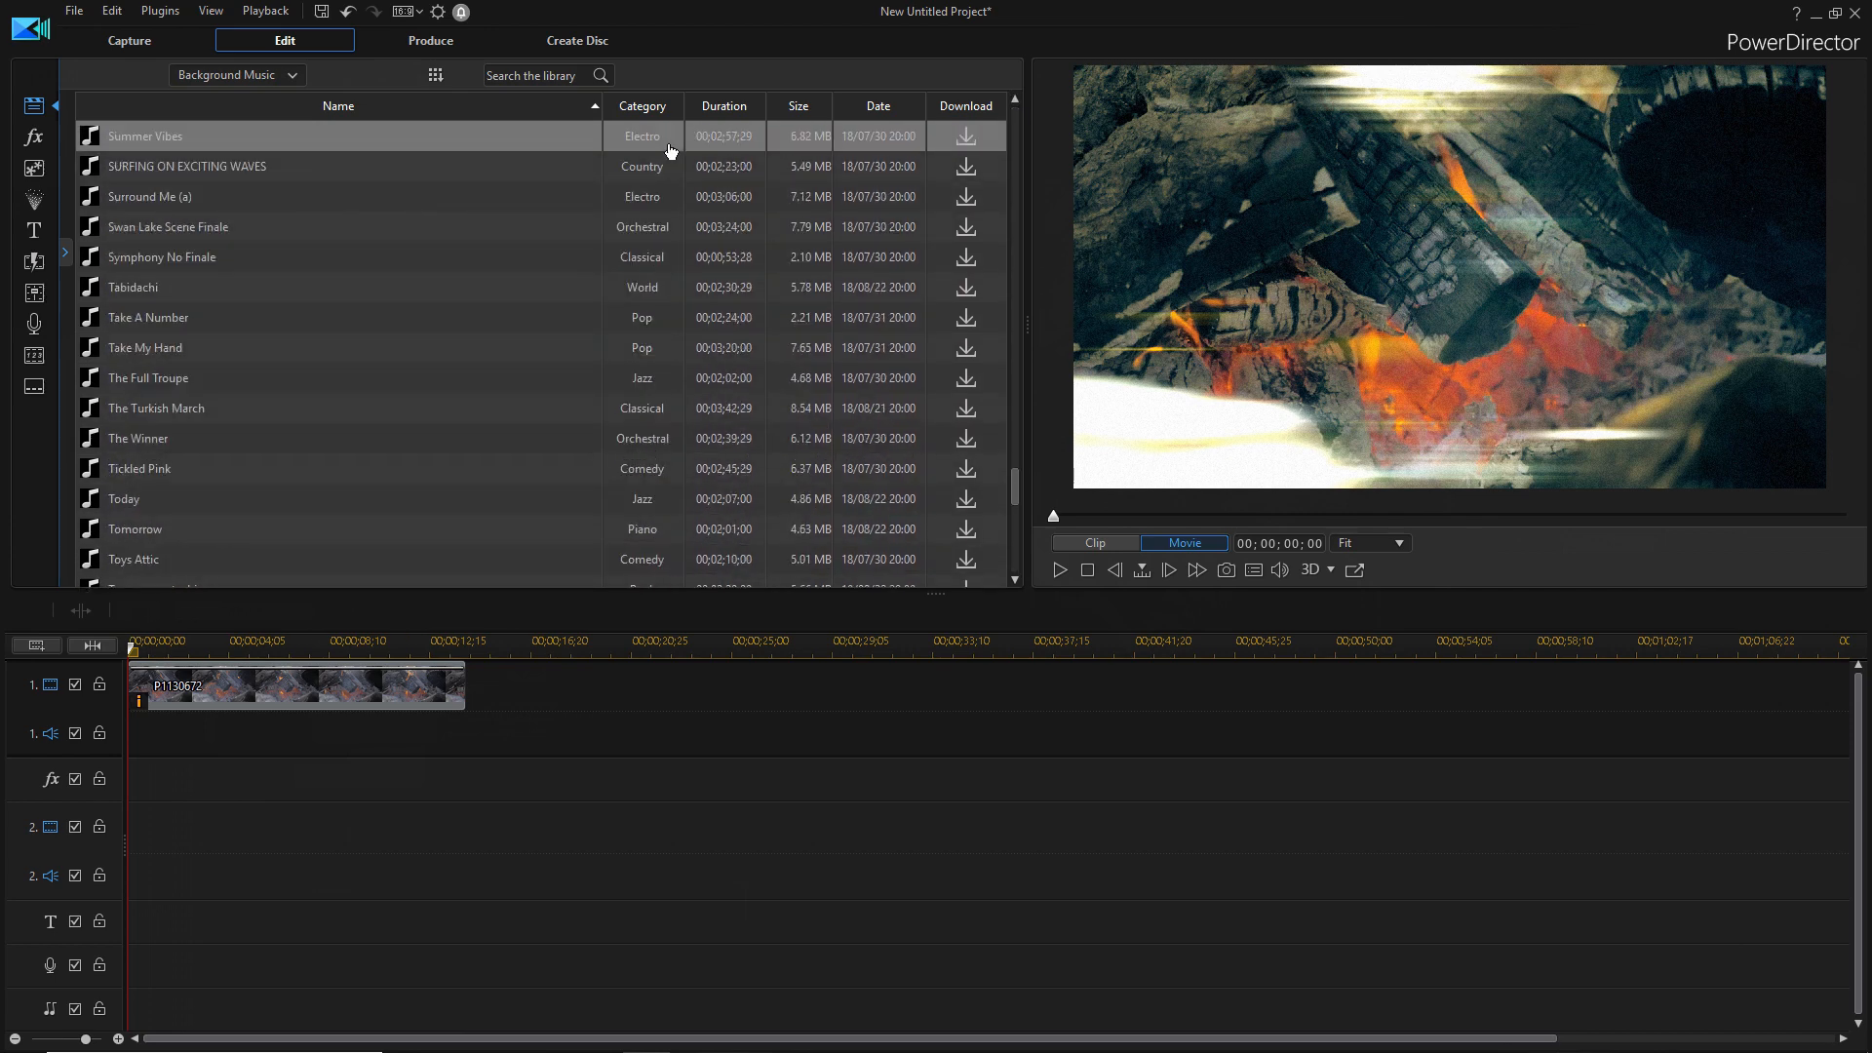
scroll(down, 3)
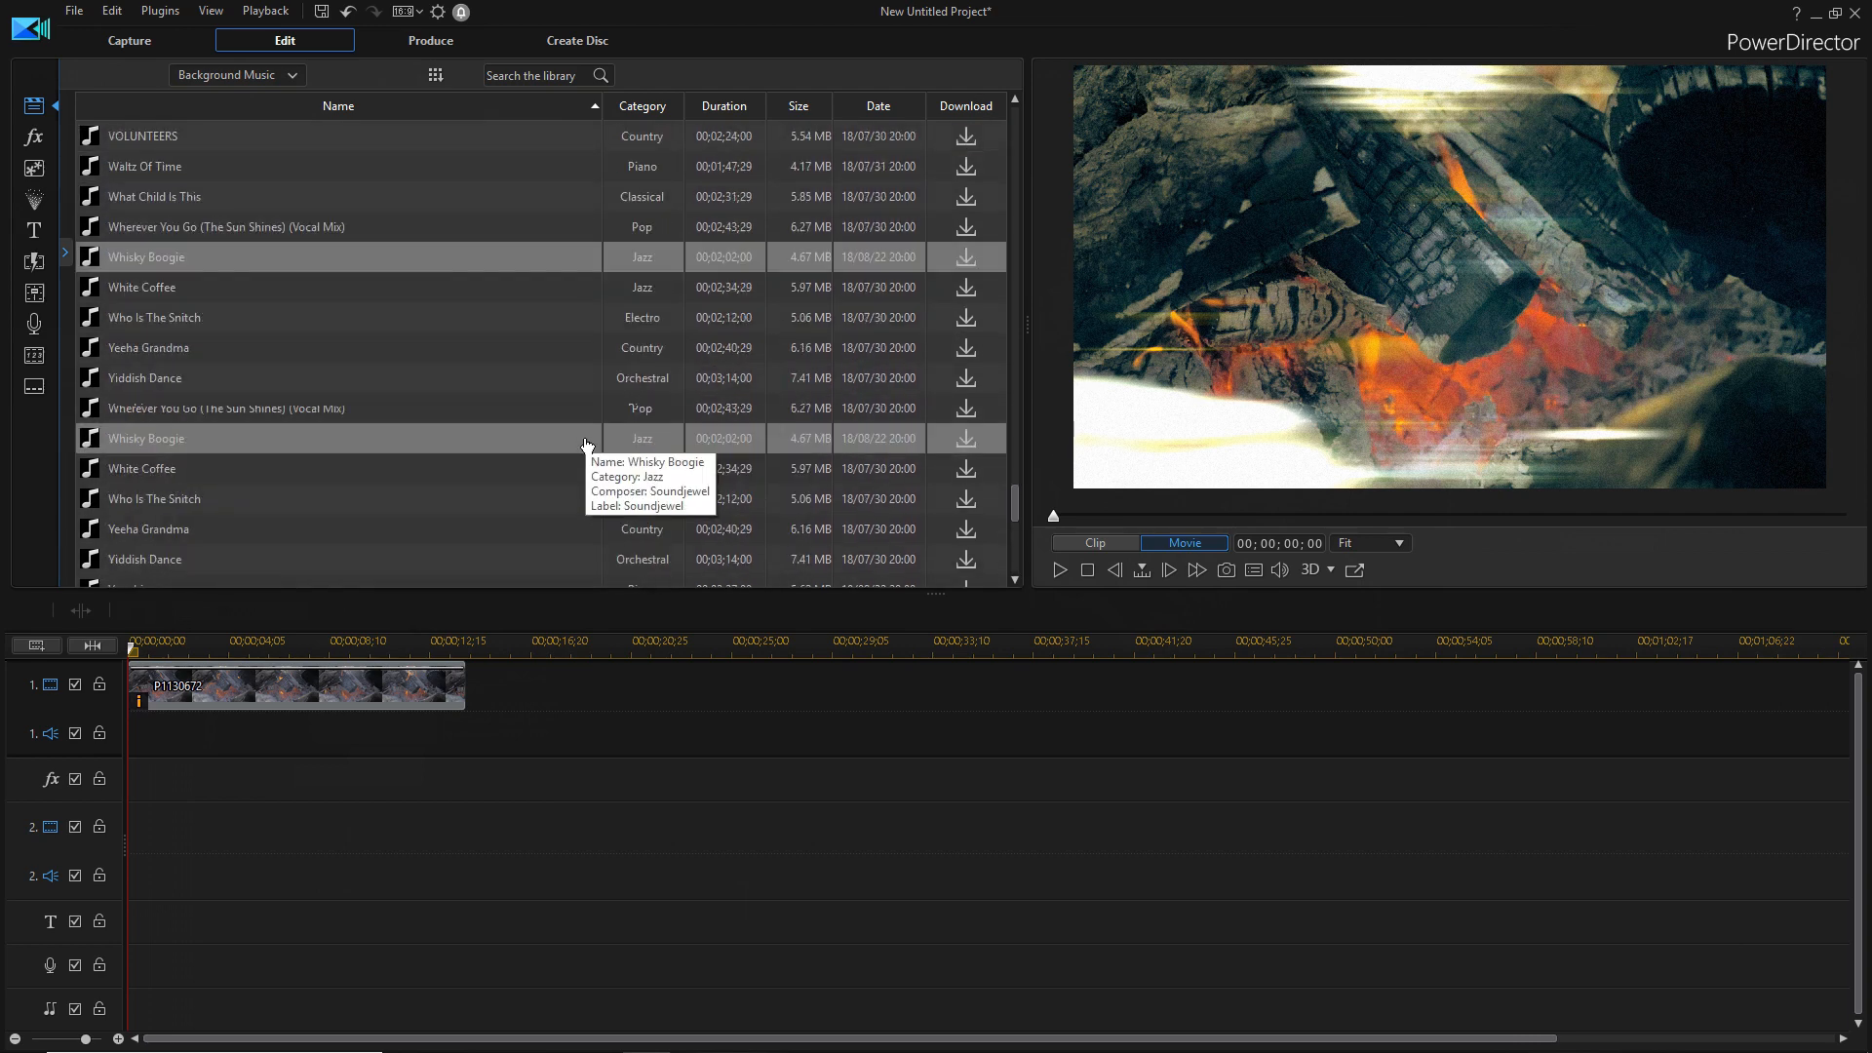
scroll(down, 3)
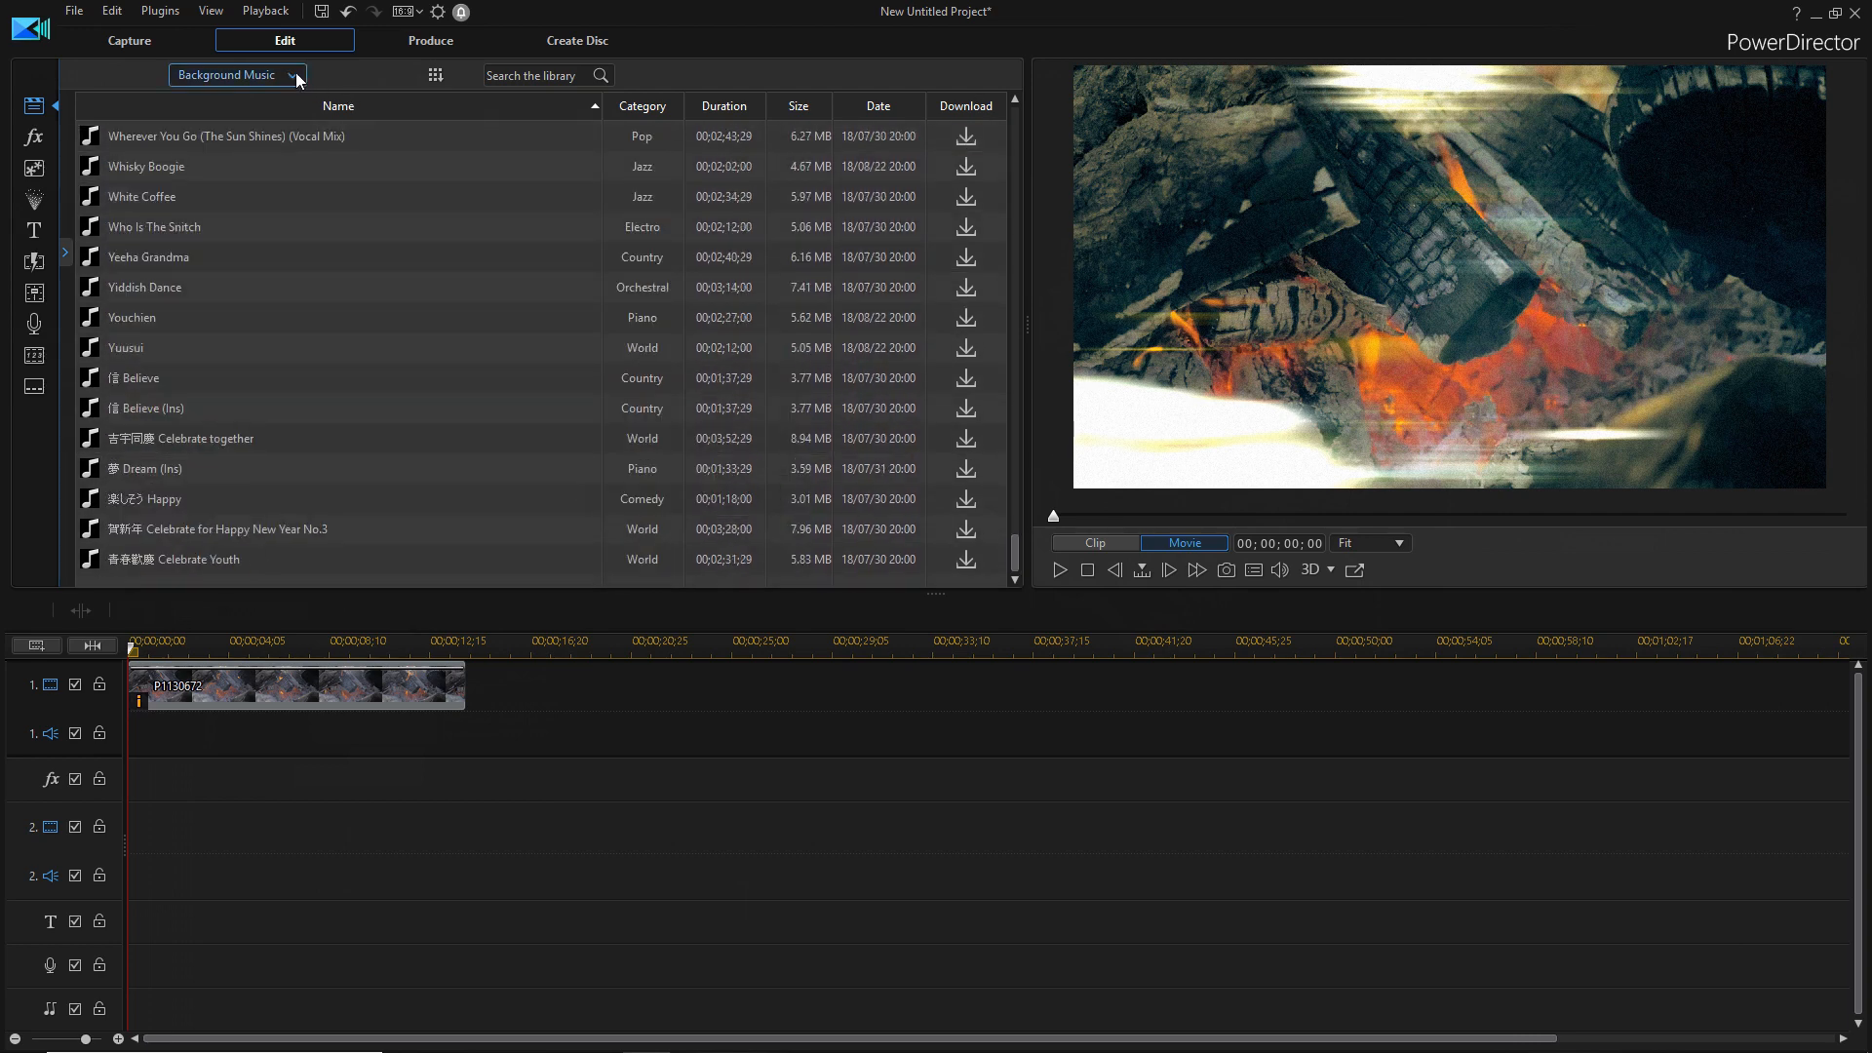
click(236, 74)
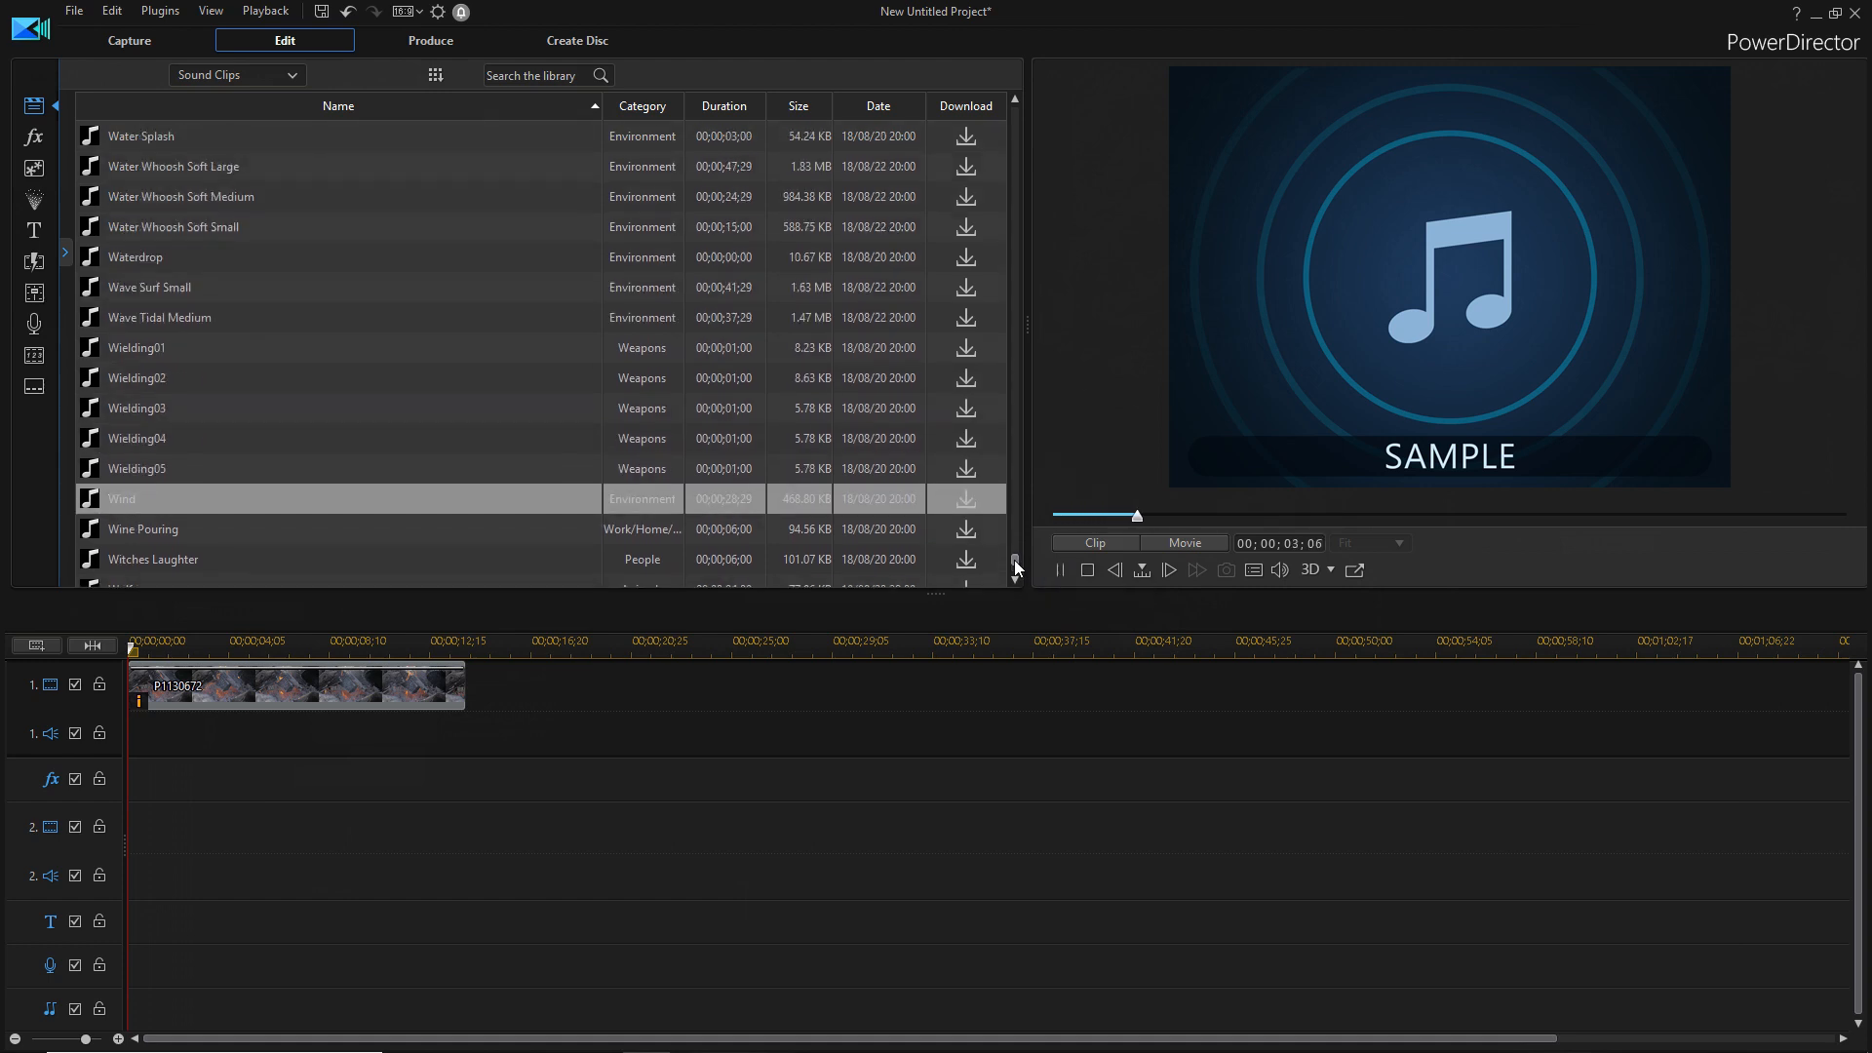
scroll(down, 3)
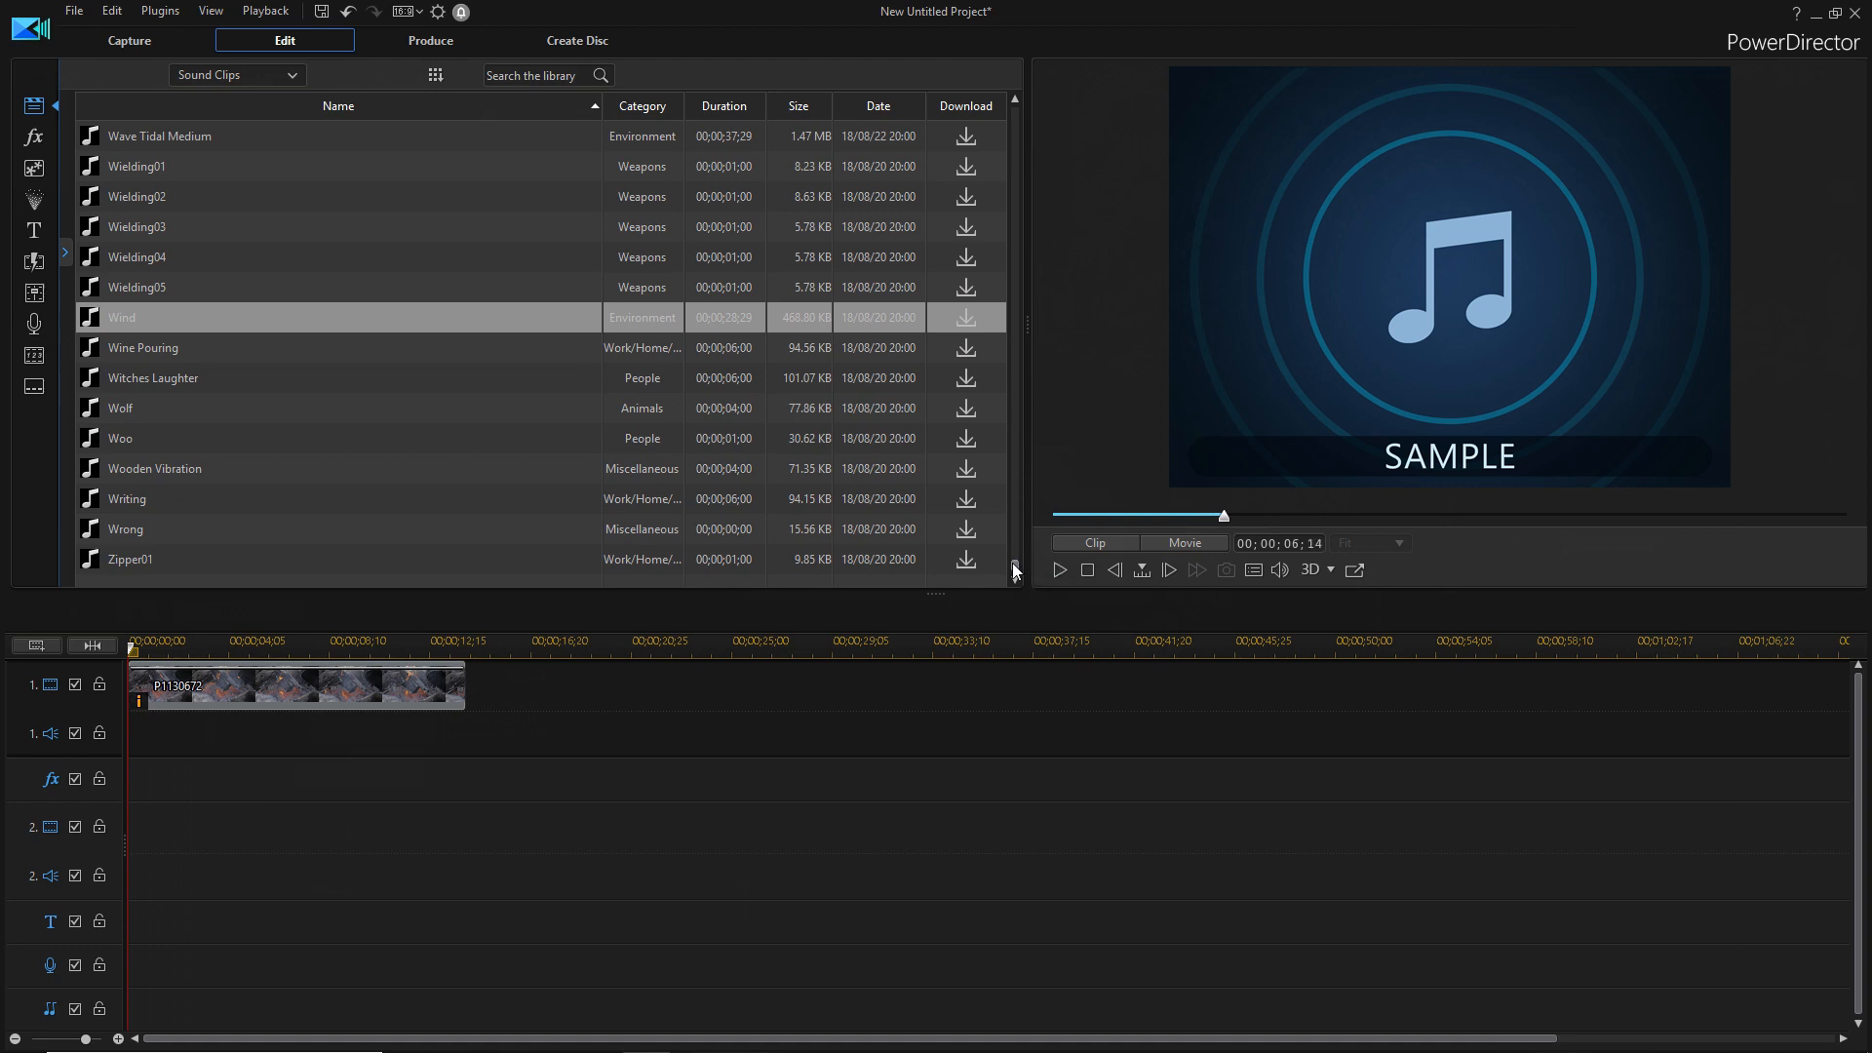
mouse_move(222, 318)
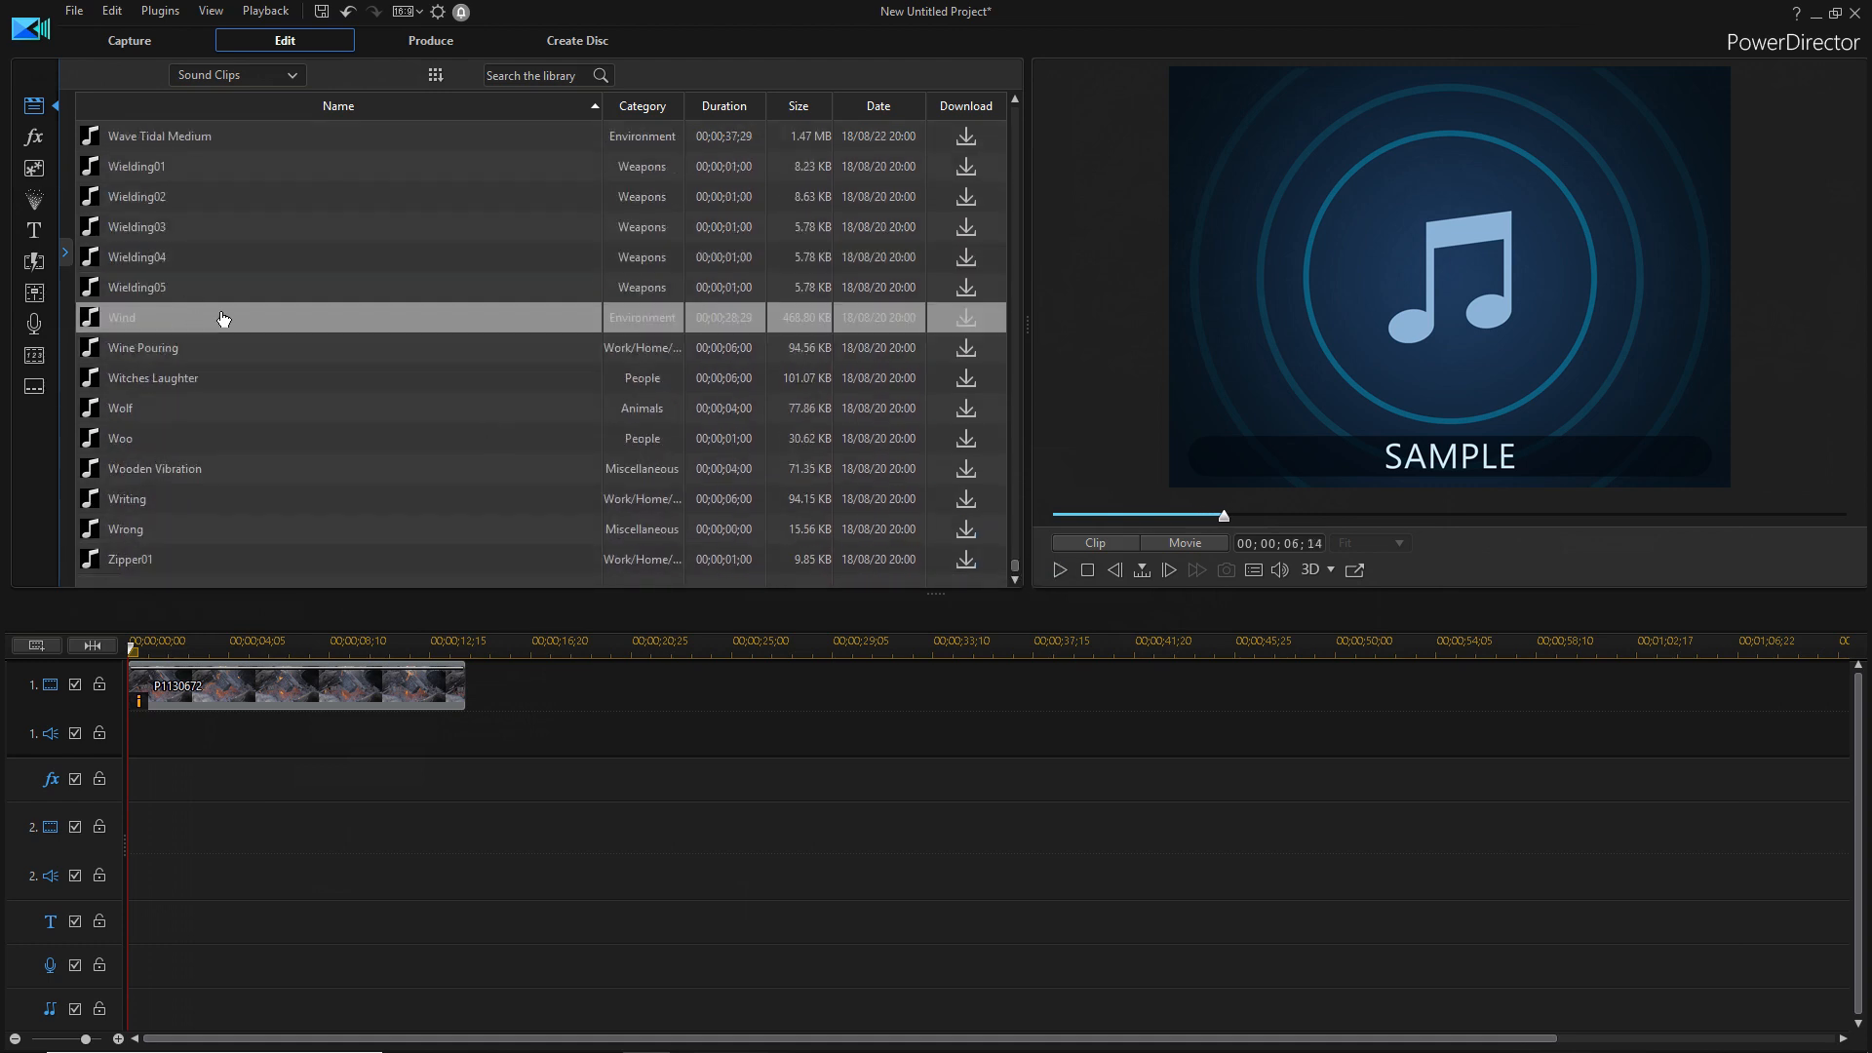
click(291, 74)
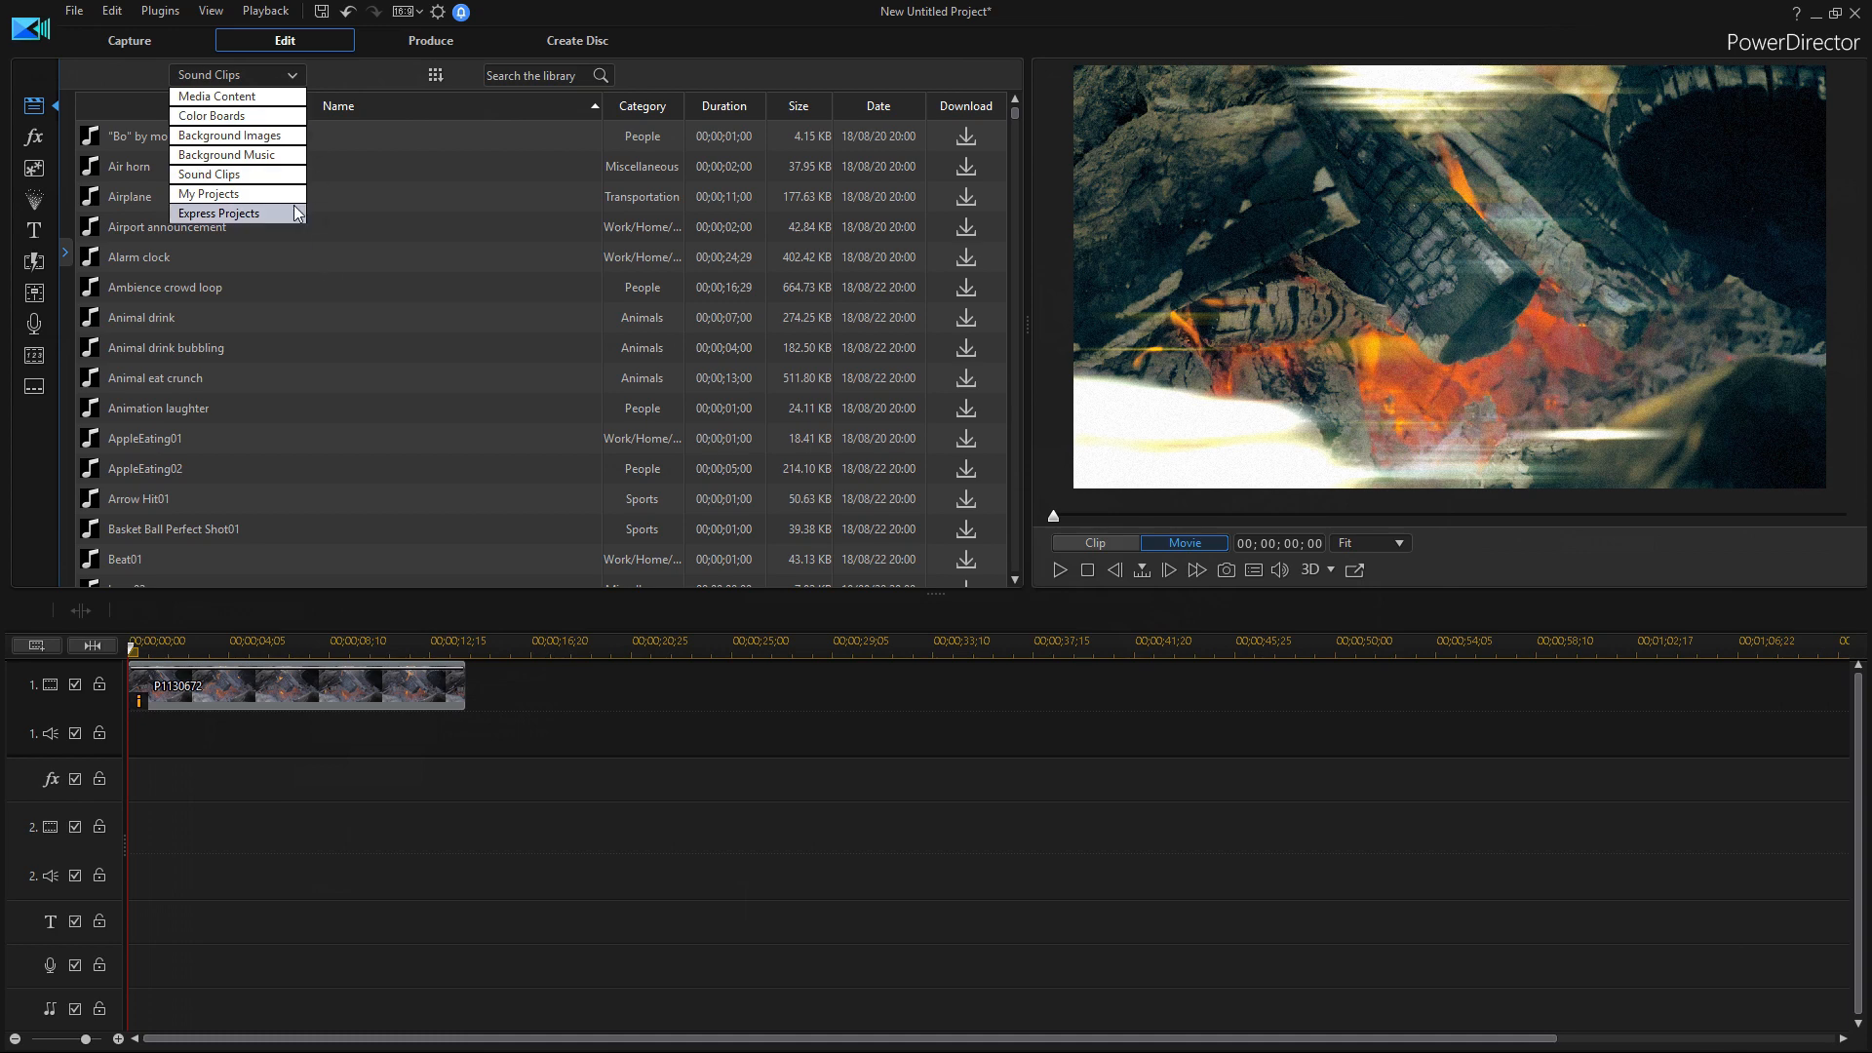
click(232, 154)
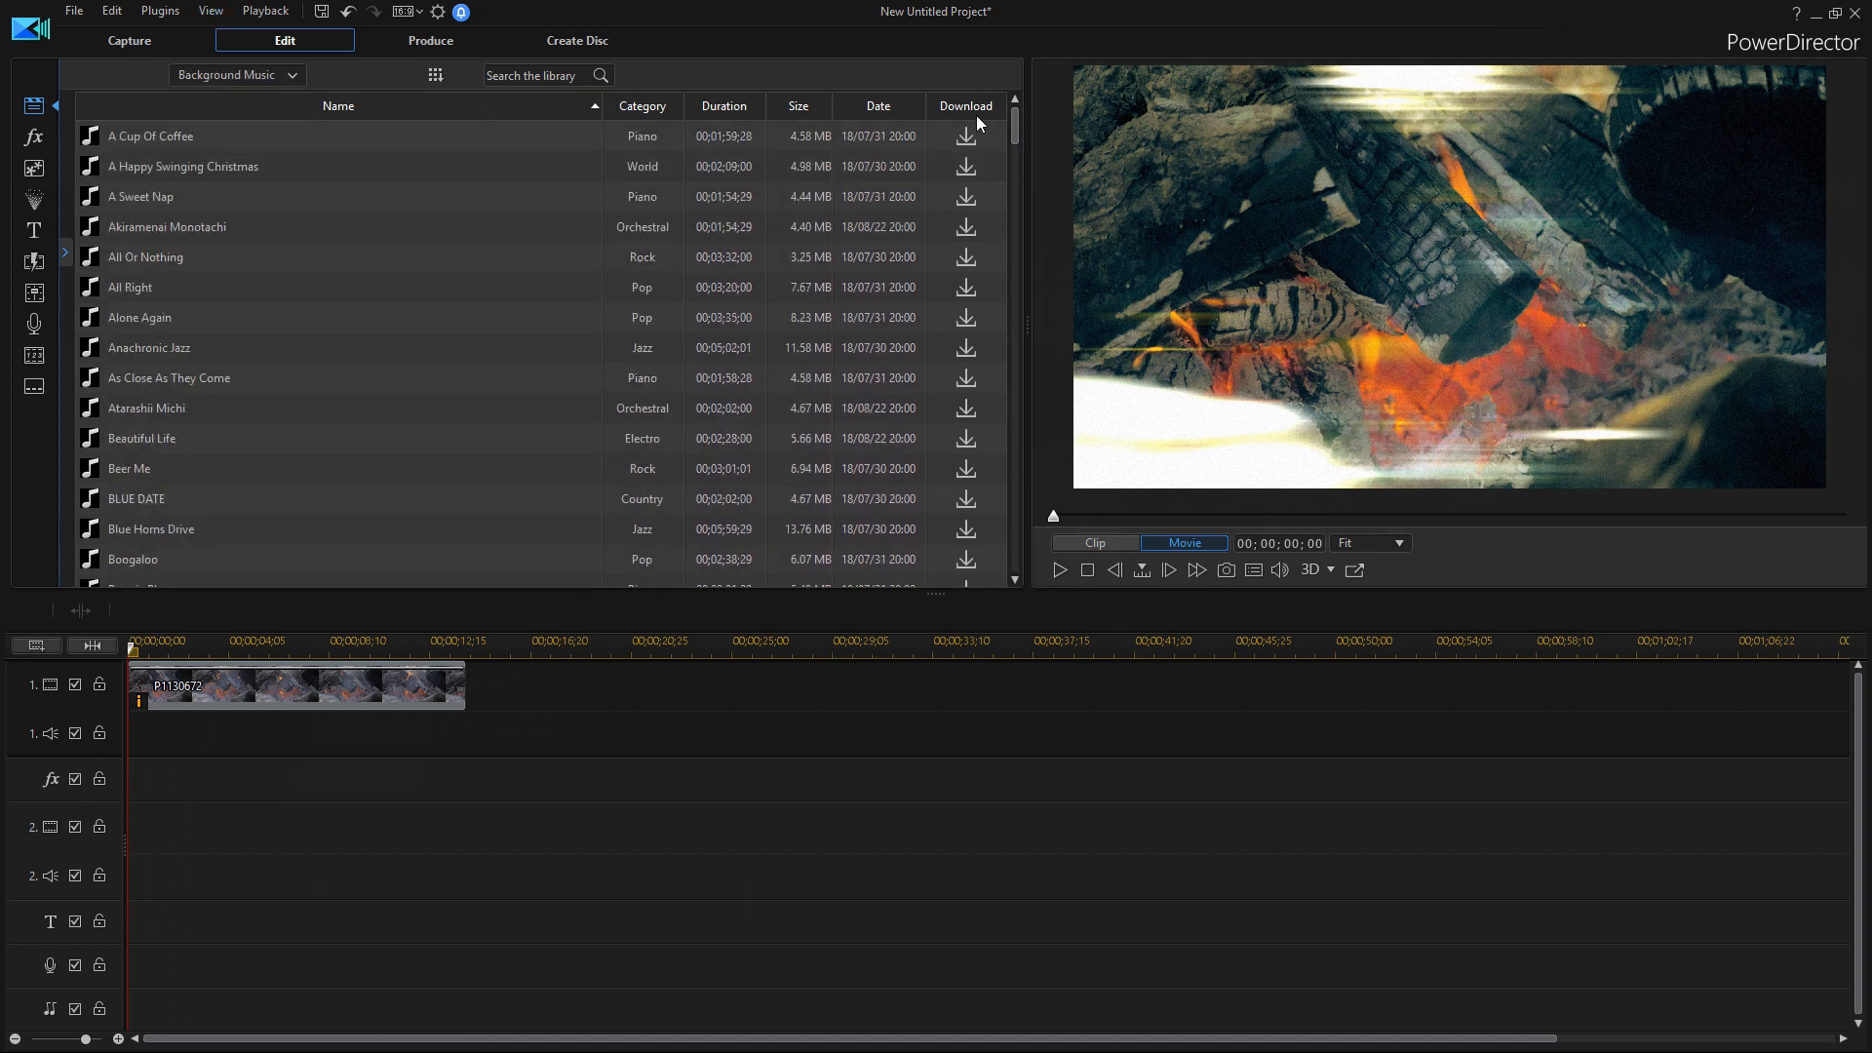
scroll(down, 3)
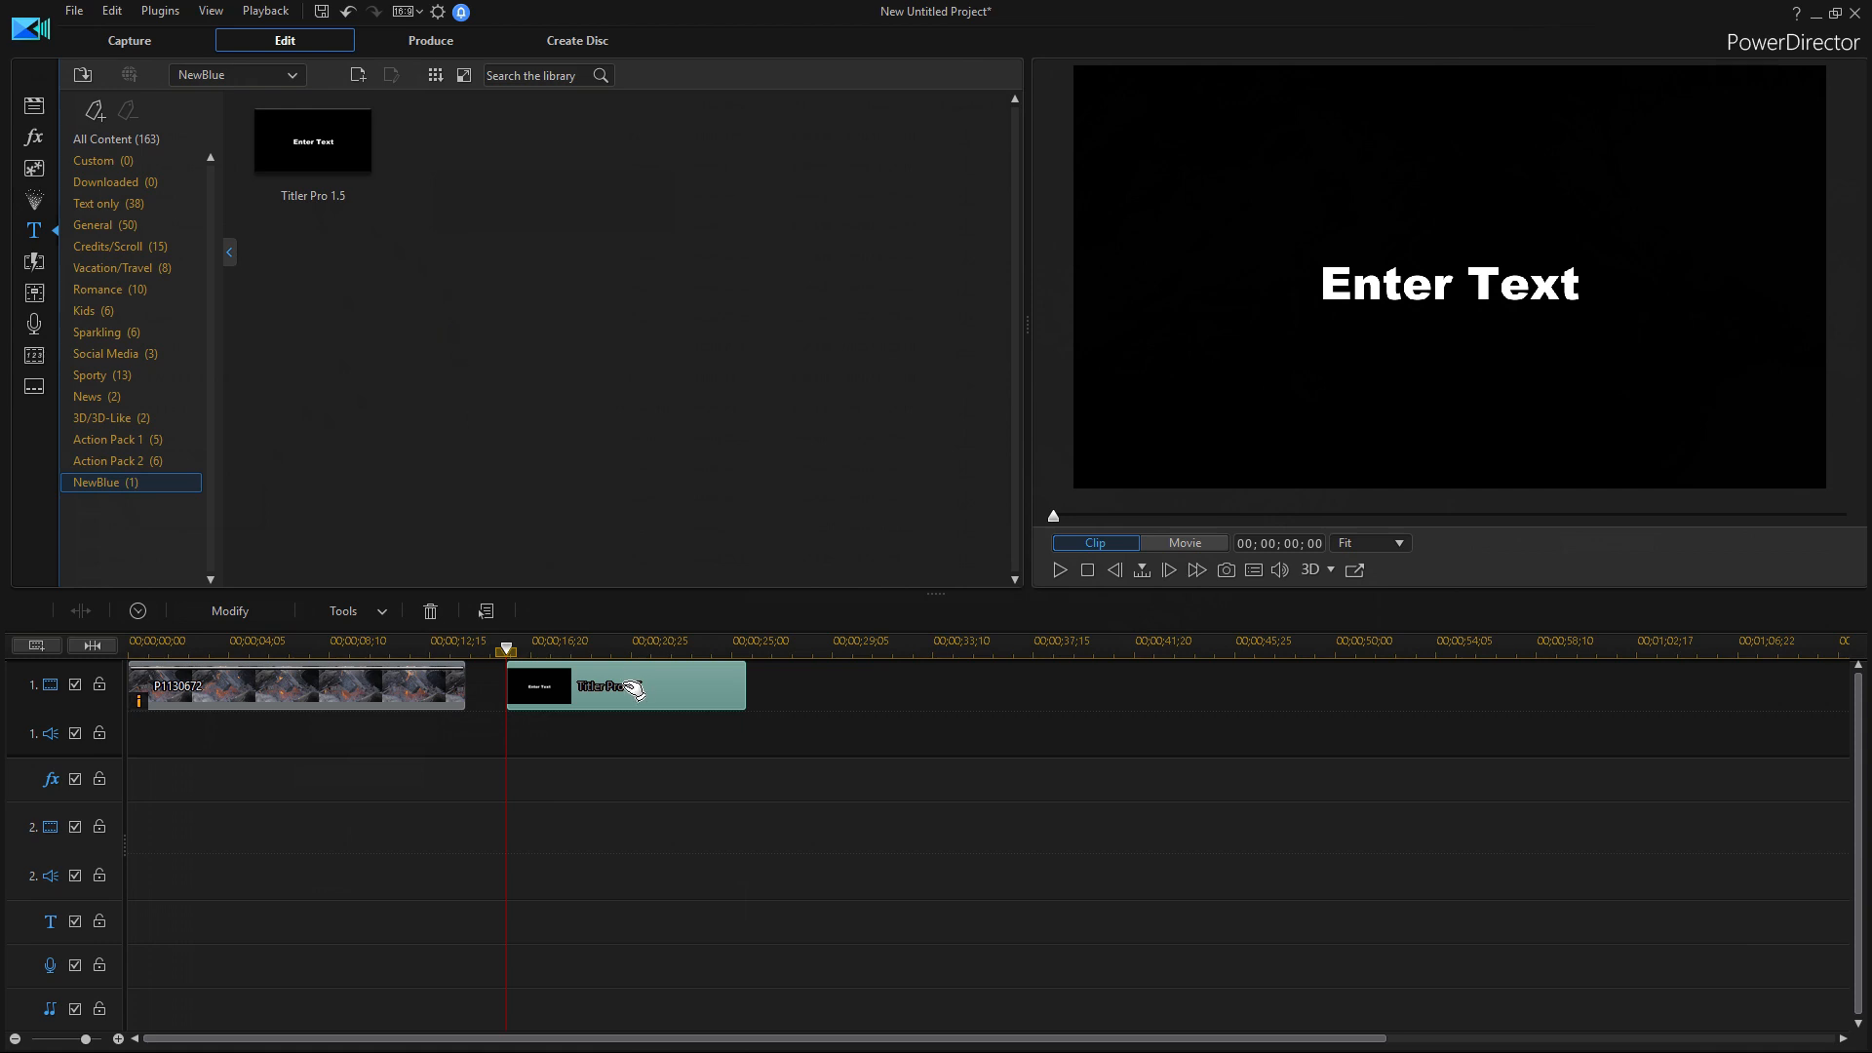
mouse_move(509, 693)
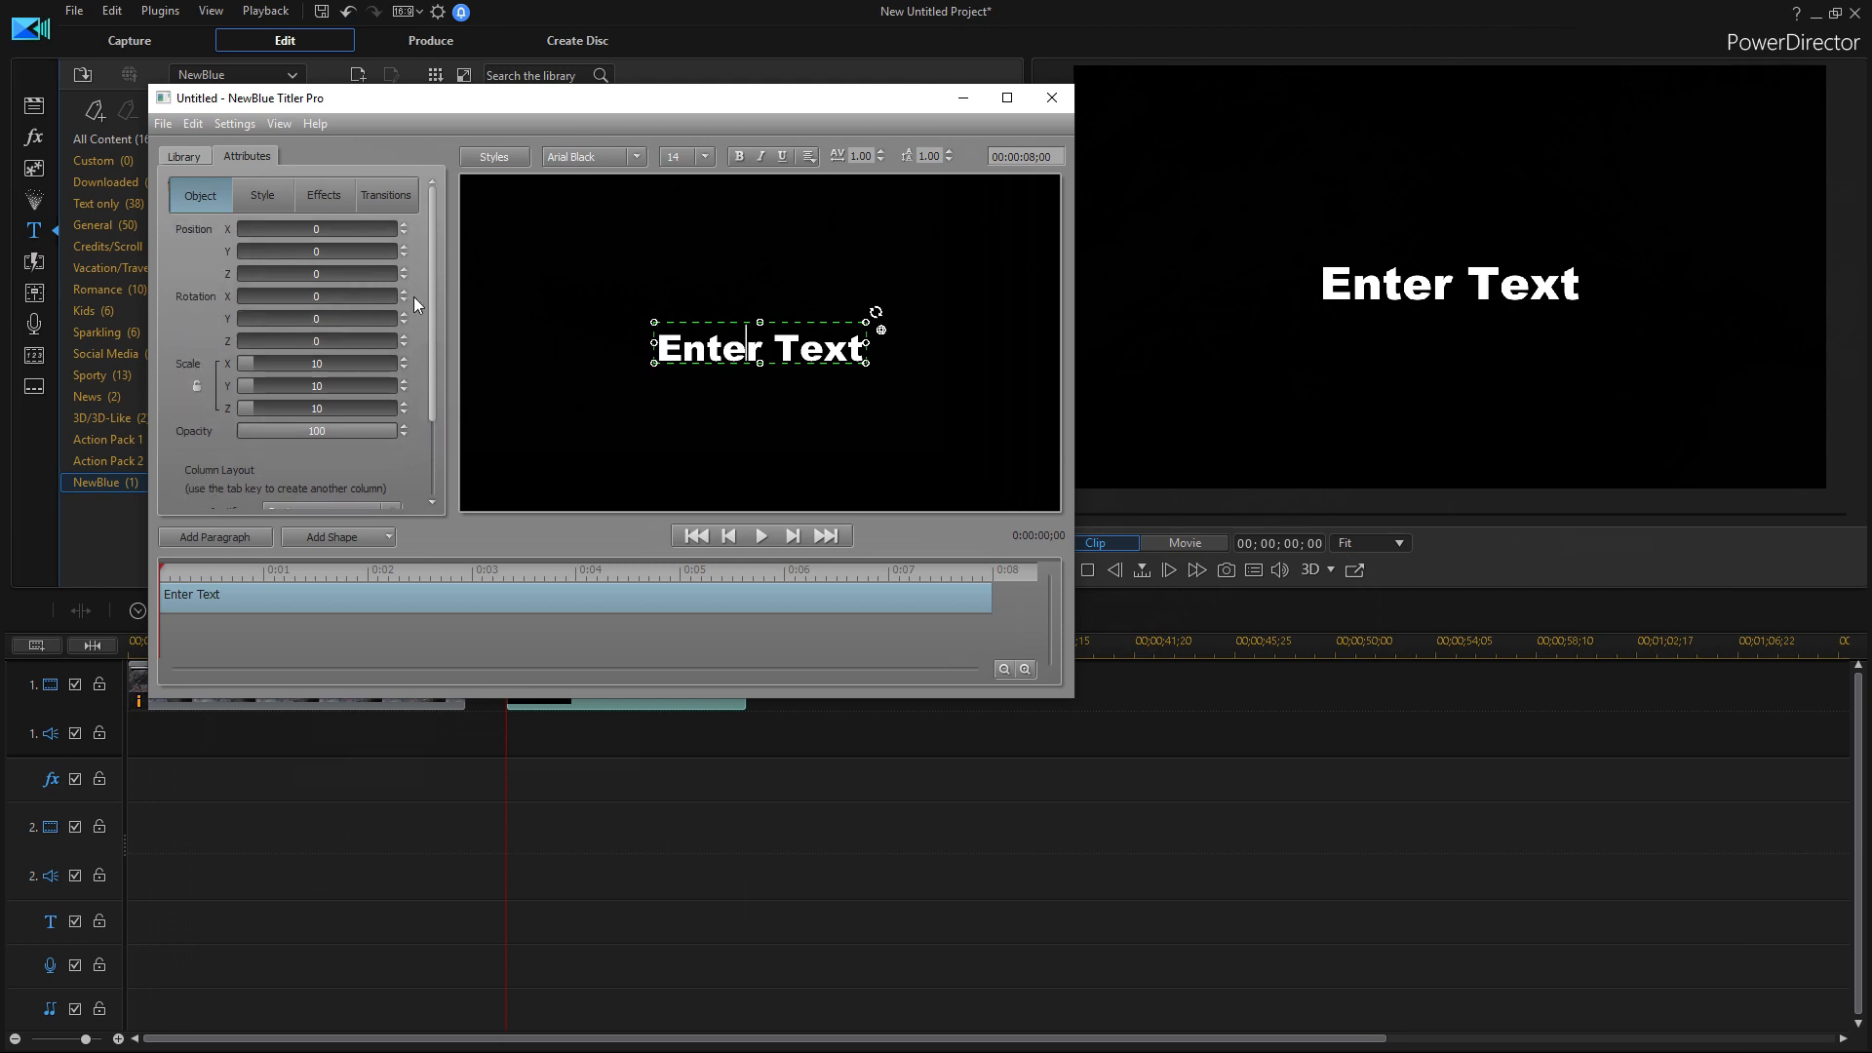
- Change the Titler Pro title's depth position, stop its preview playback and close the editor
click(761, 534)
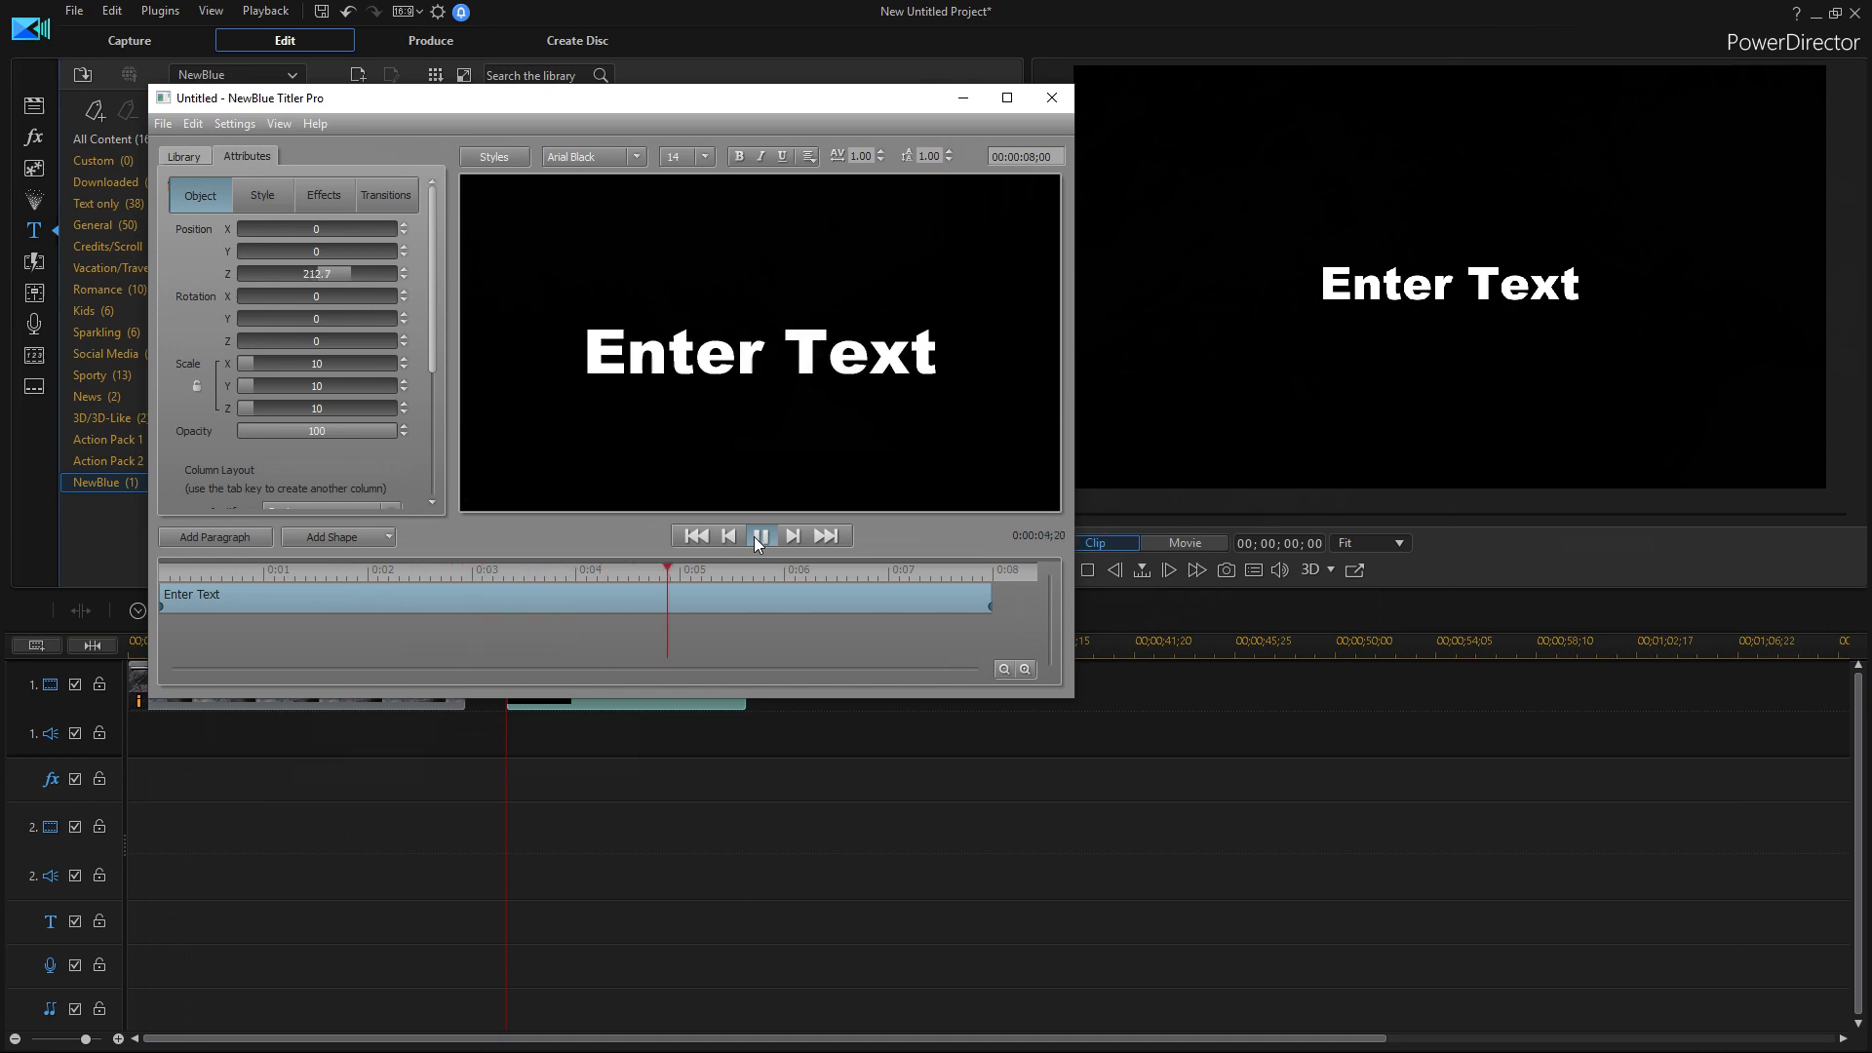
click(183, 156)
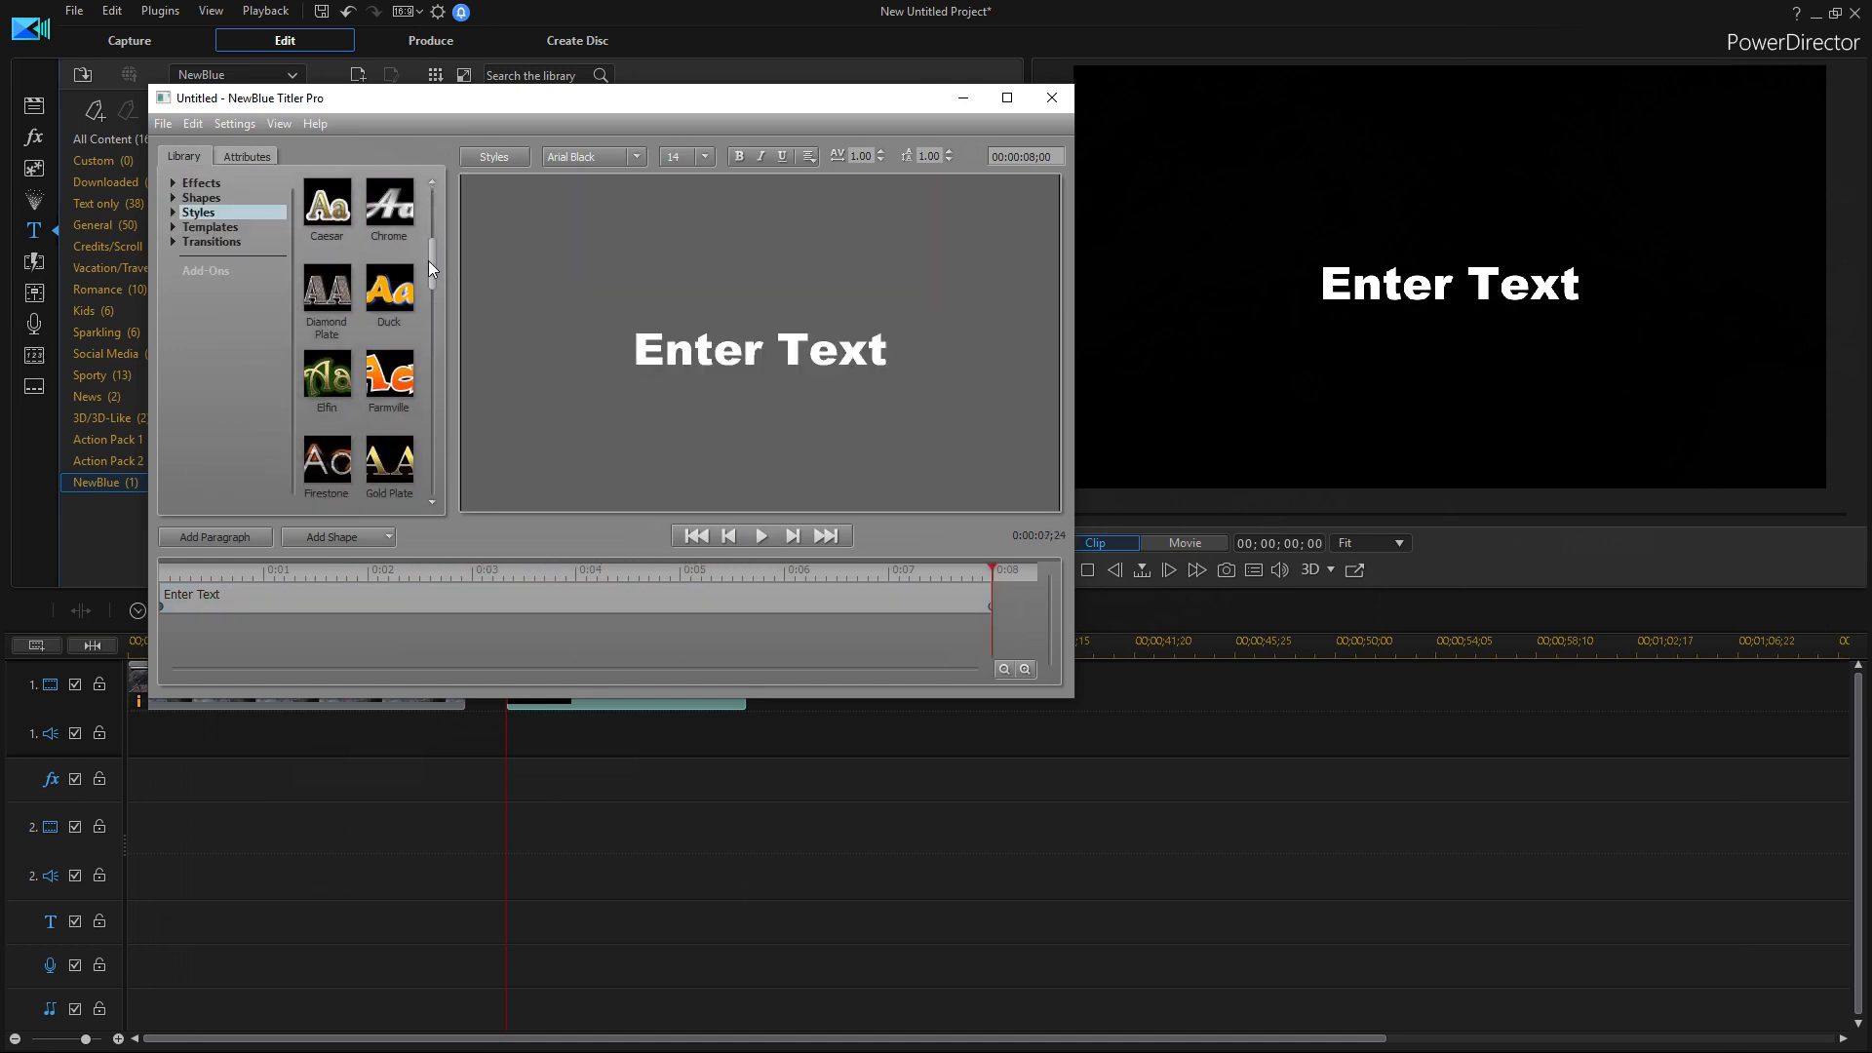
click(1049, 98)
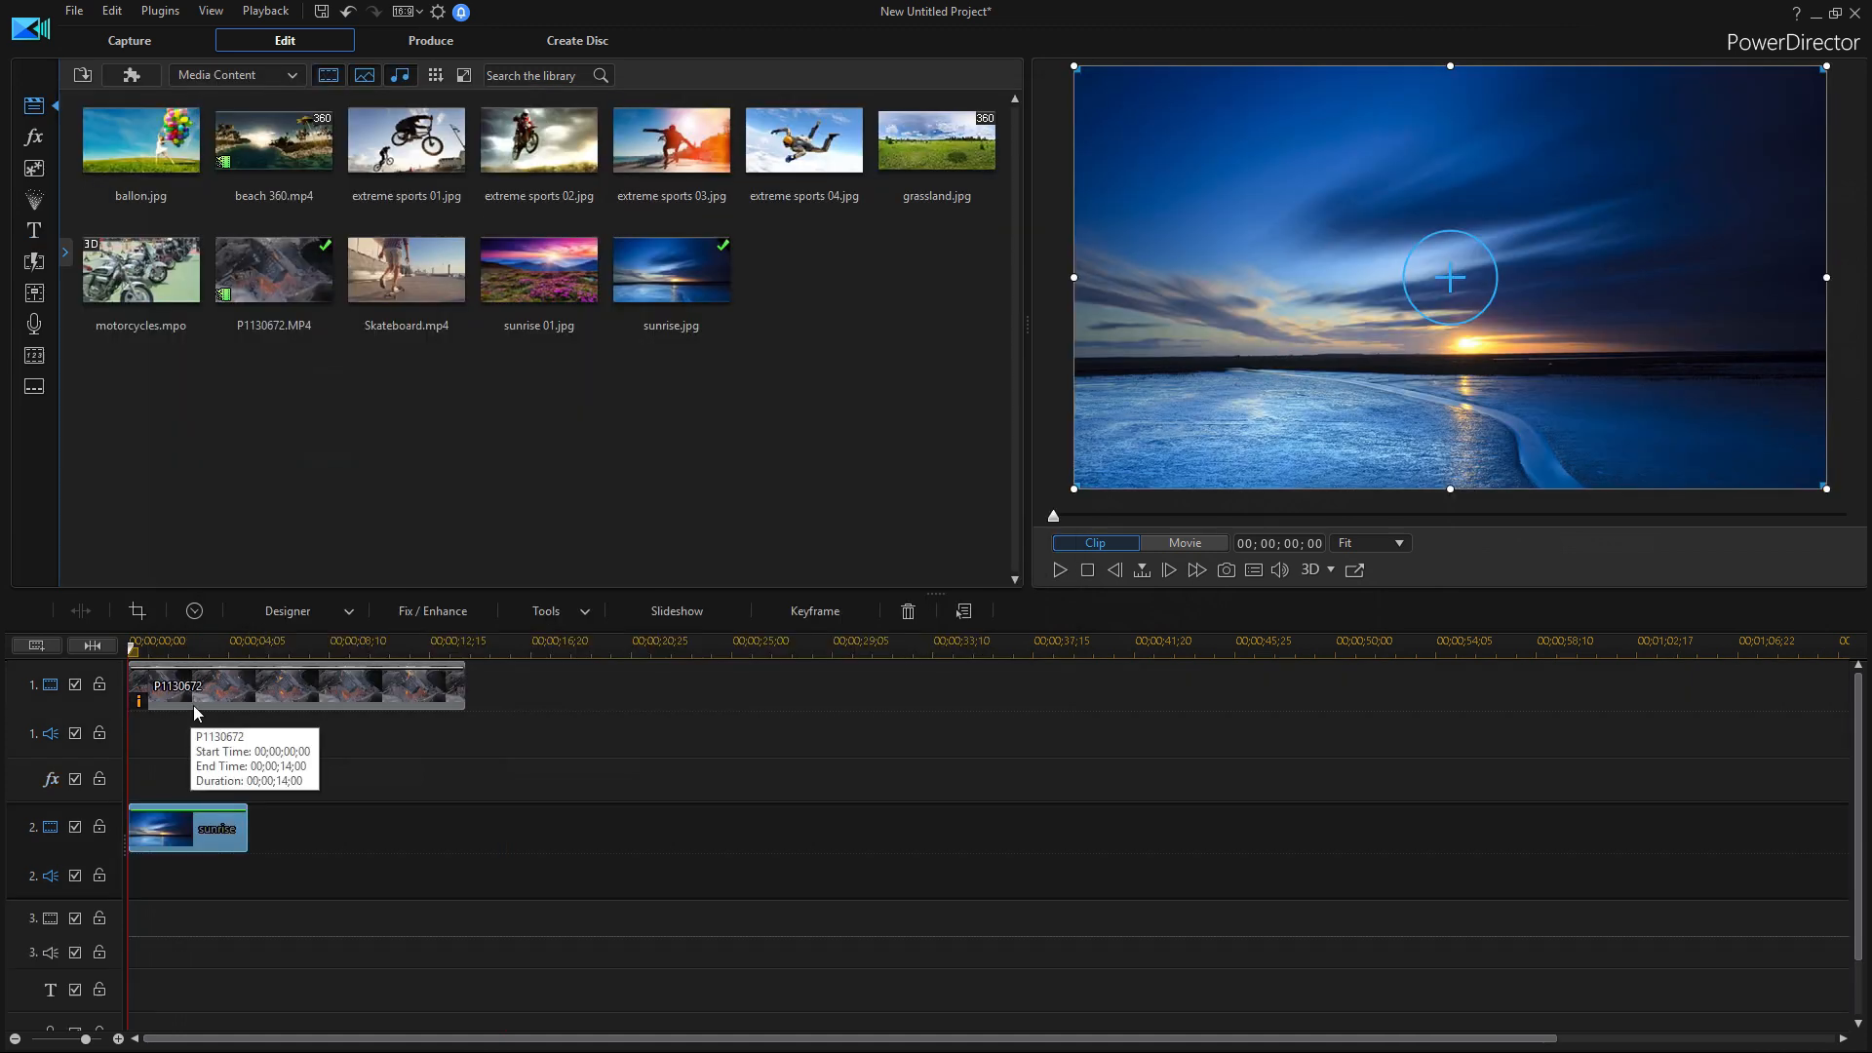
mouse_move(219, 804)
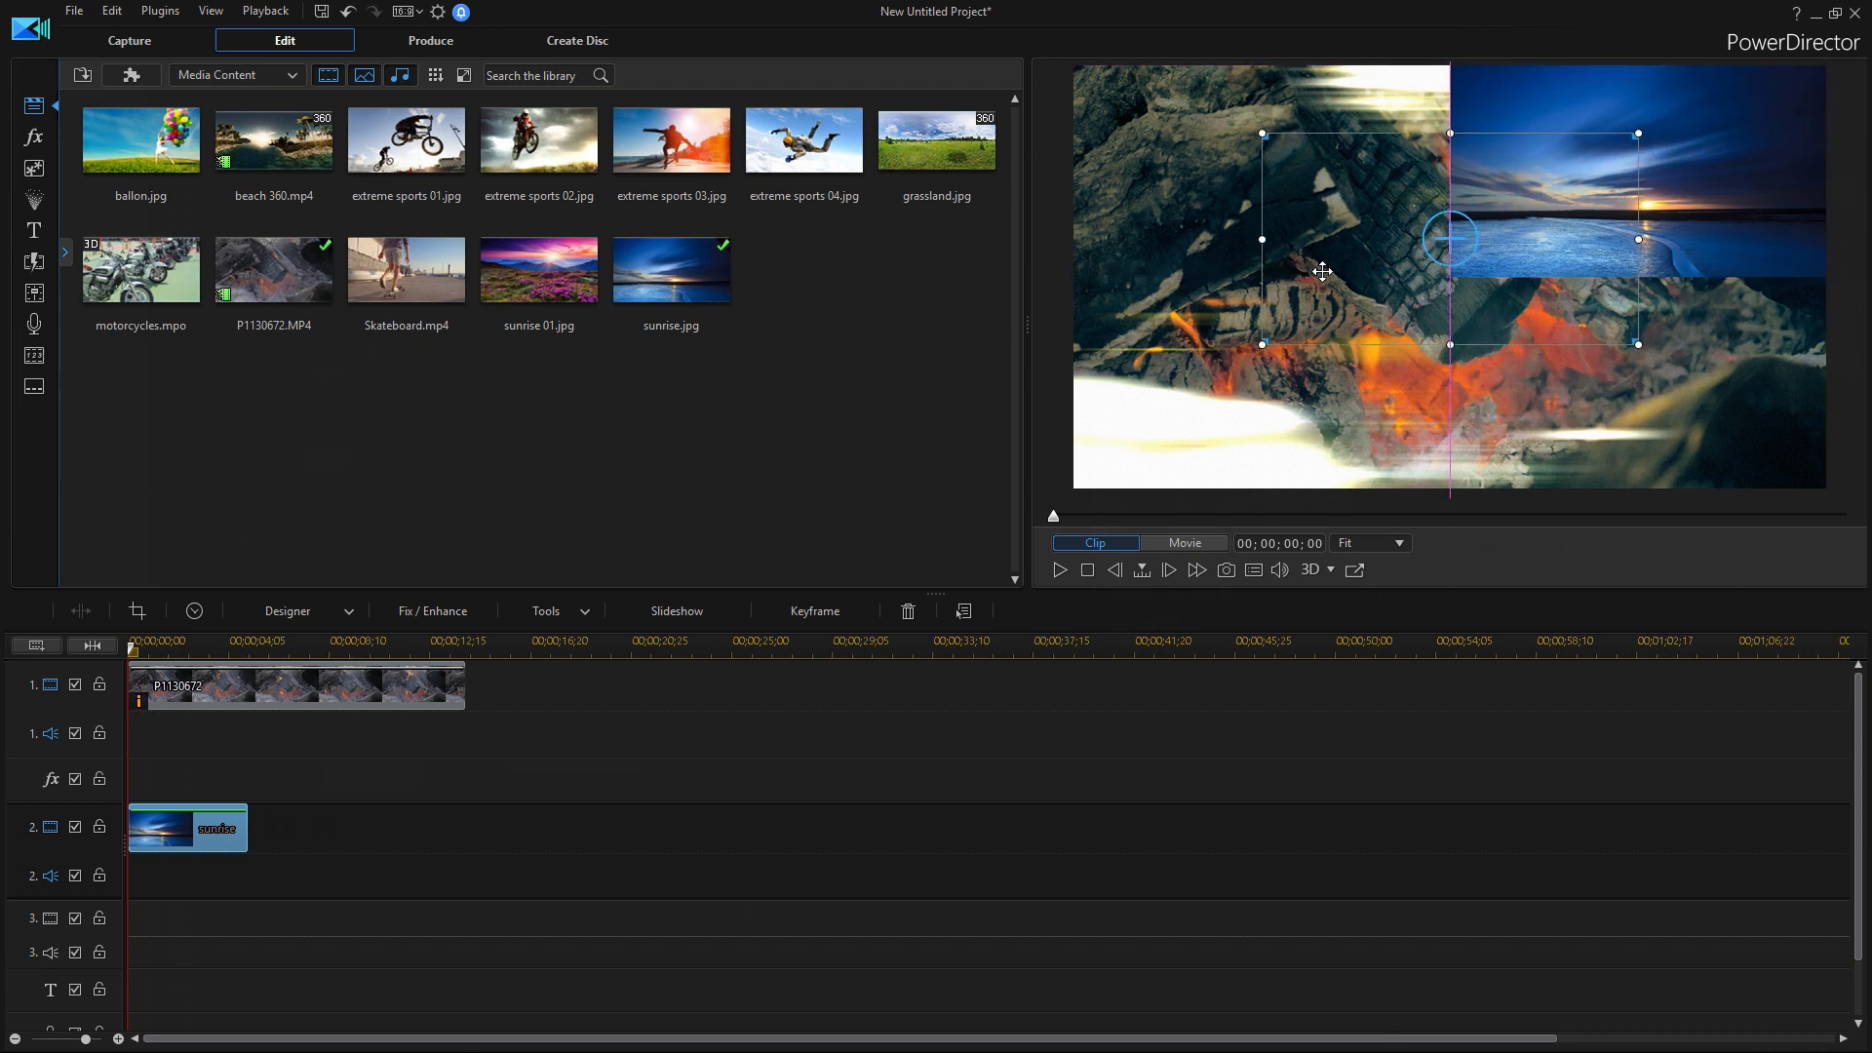
- Shrink both sunrise photos into small overlays positioned near the top-left of the fire video
drag(1323, 271, 1313, 304)
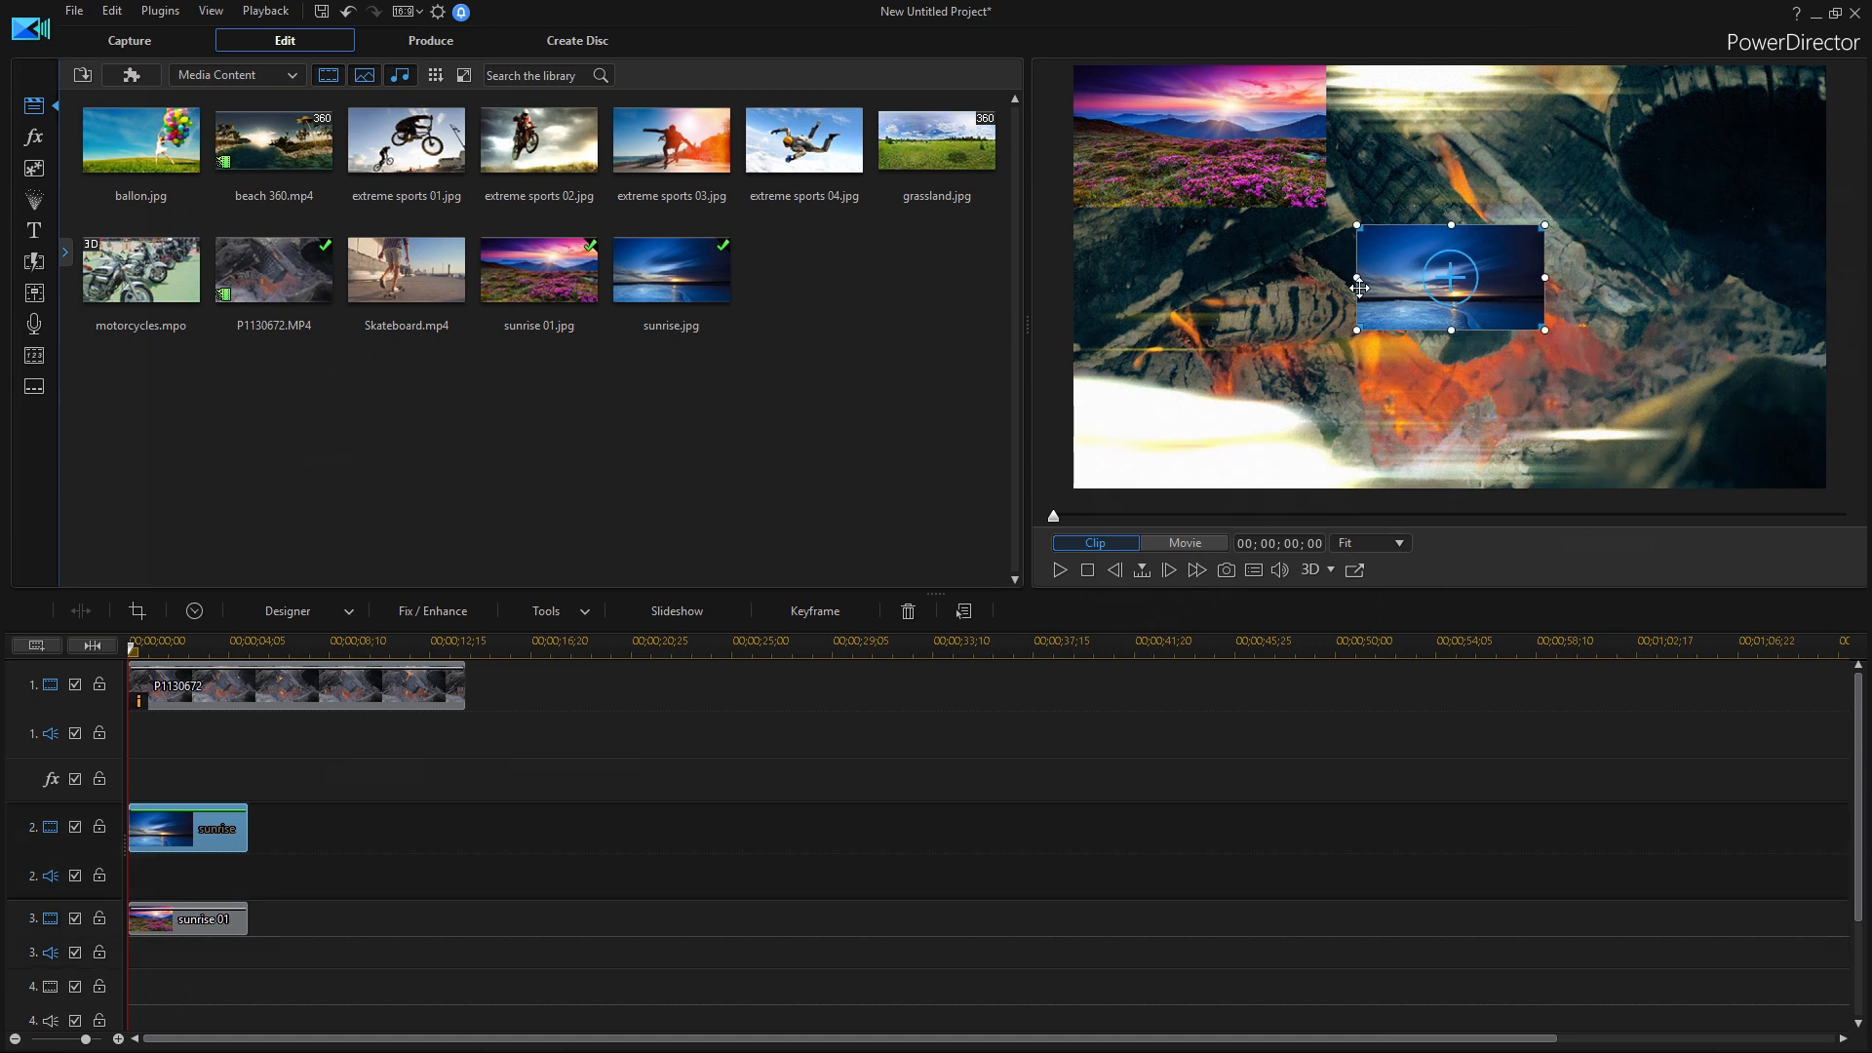
drag(1450, 275, 1422, 136)
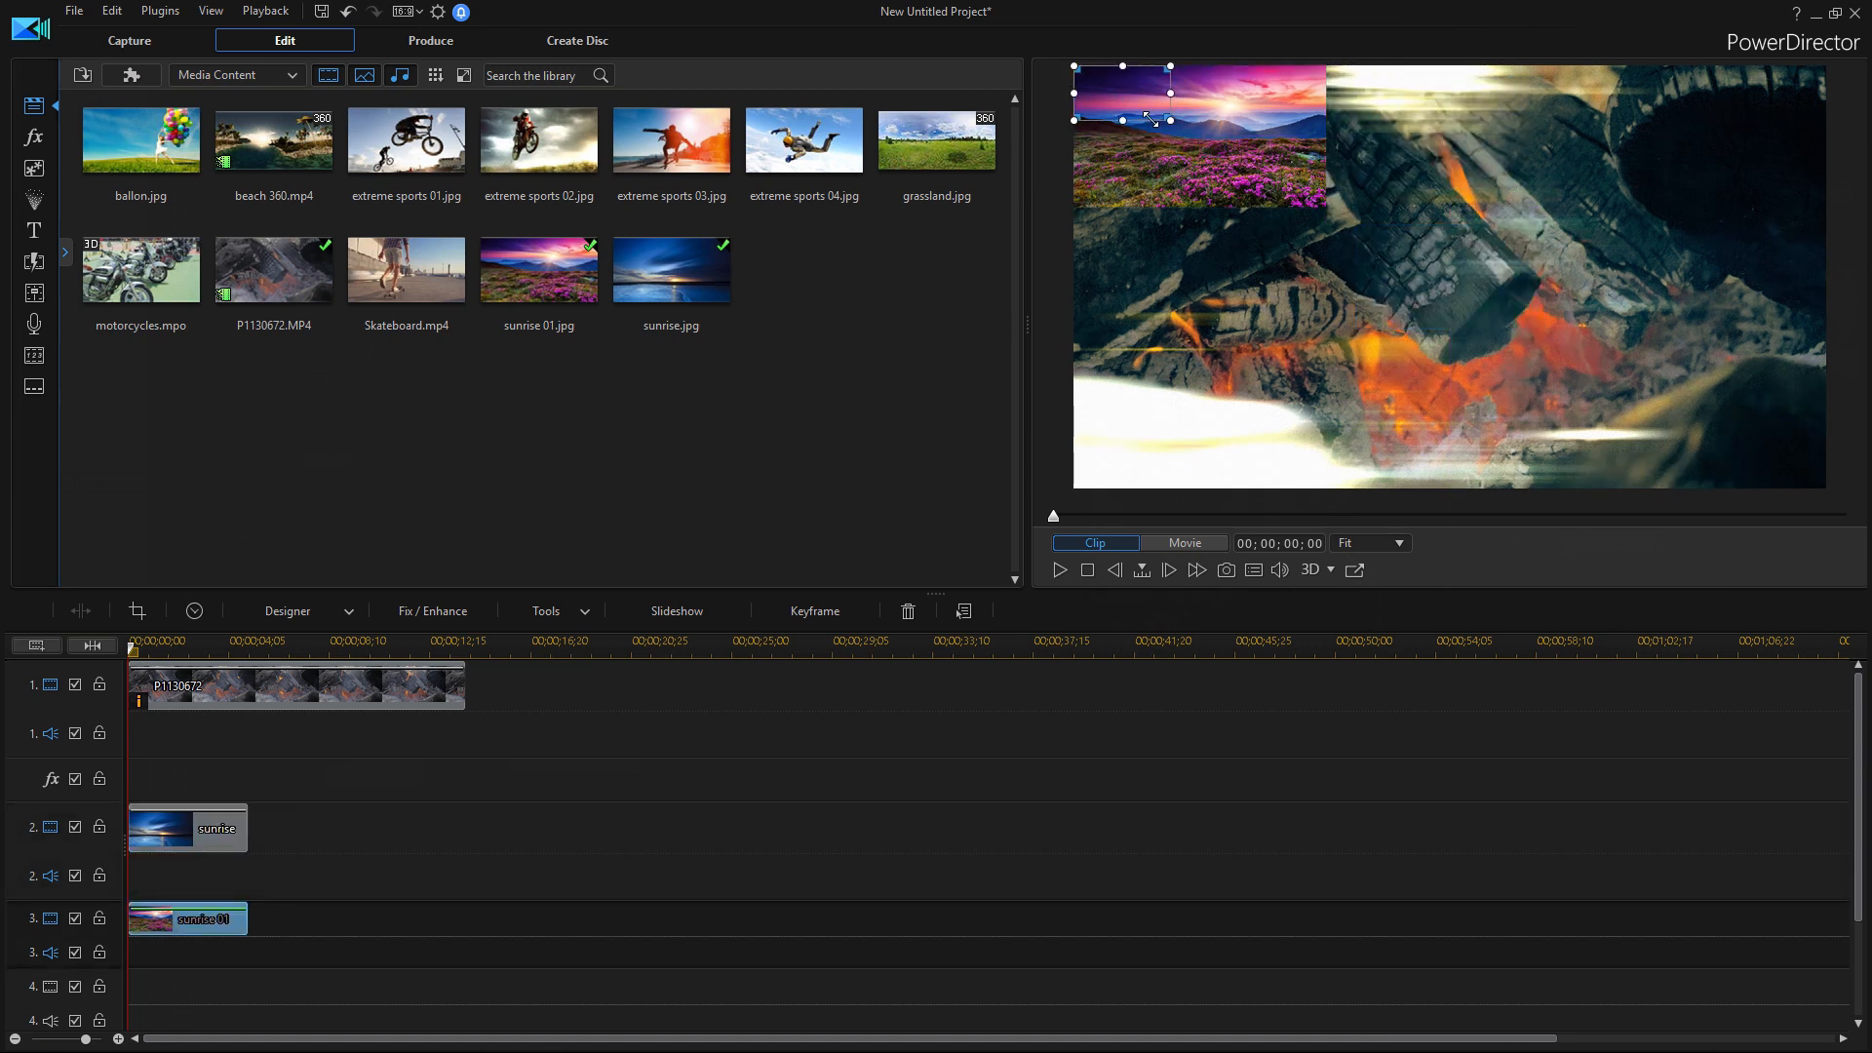
drag(1124, 96, 1200, 142)
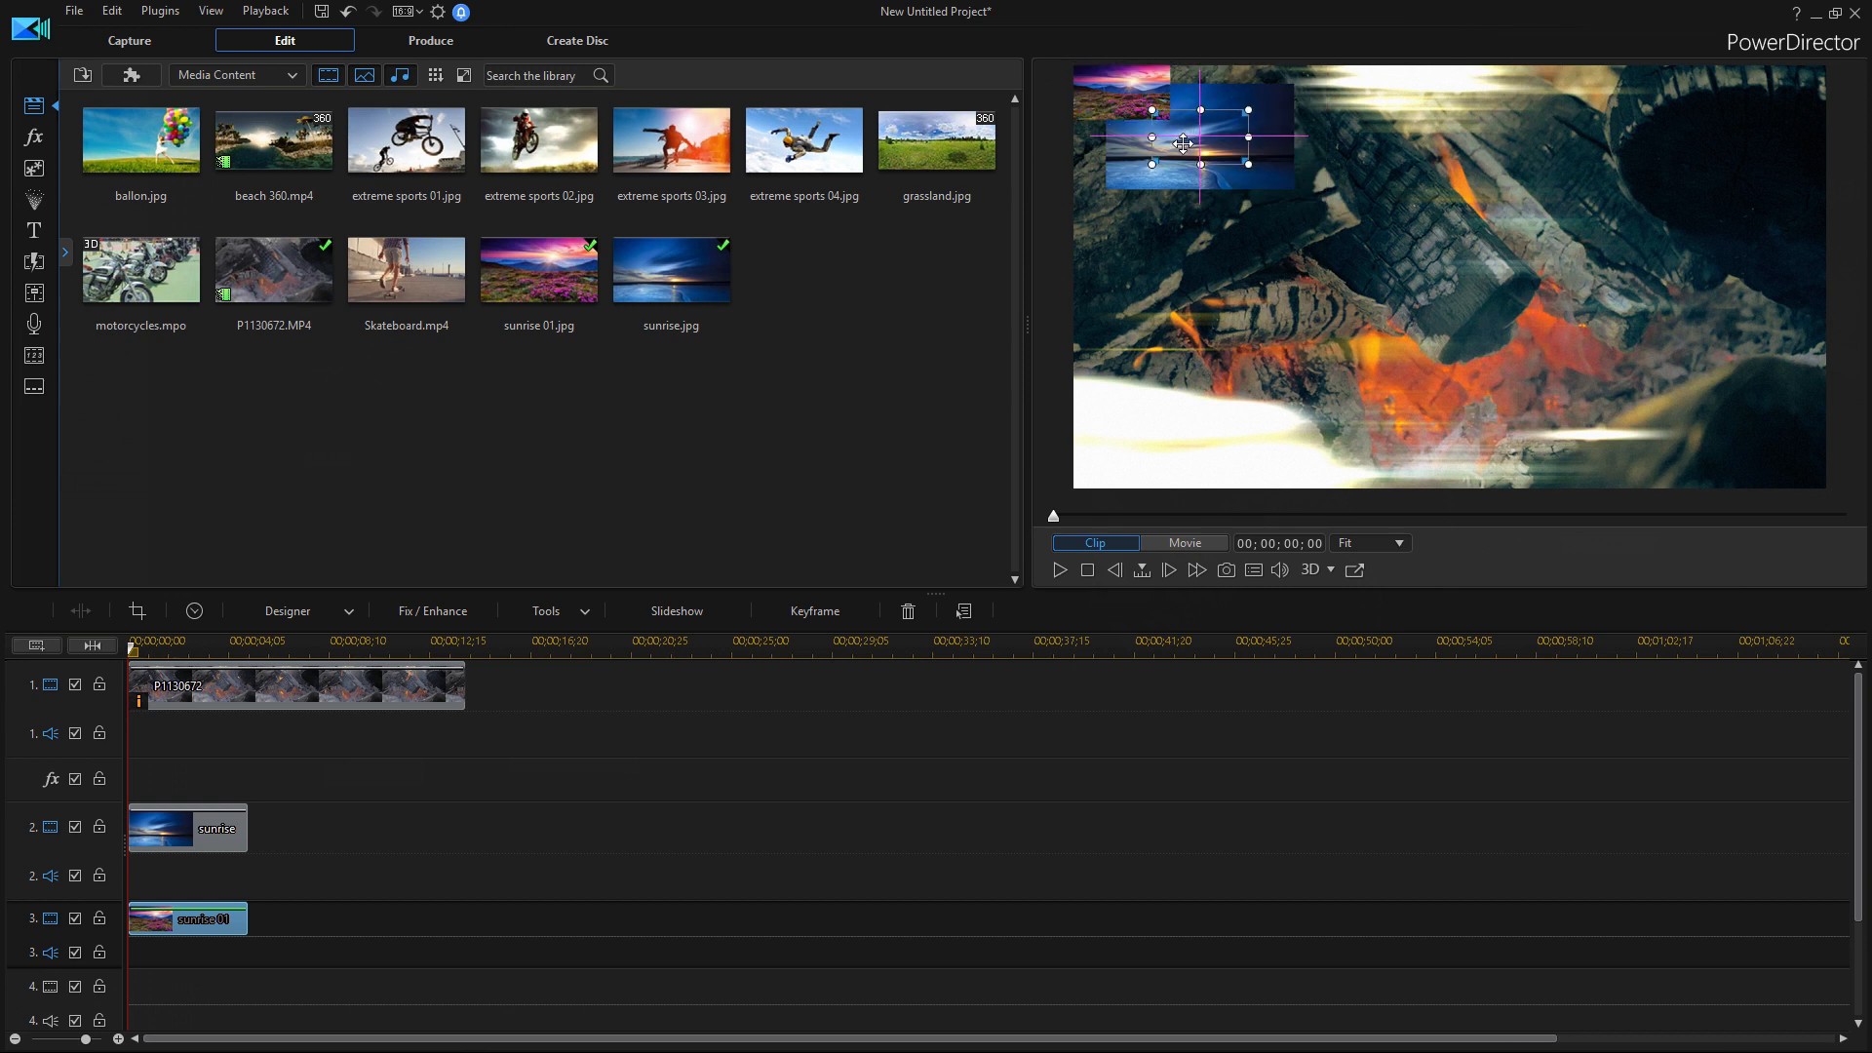
drag(1181, 142, 1191, 124)
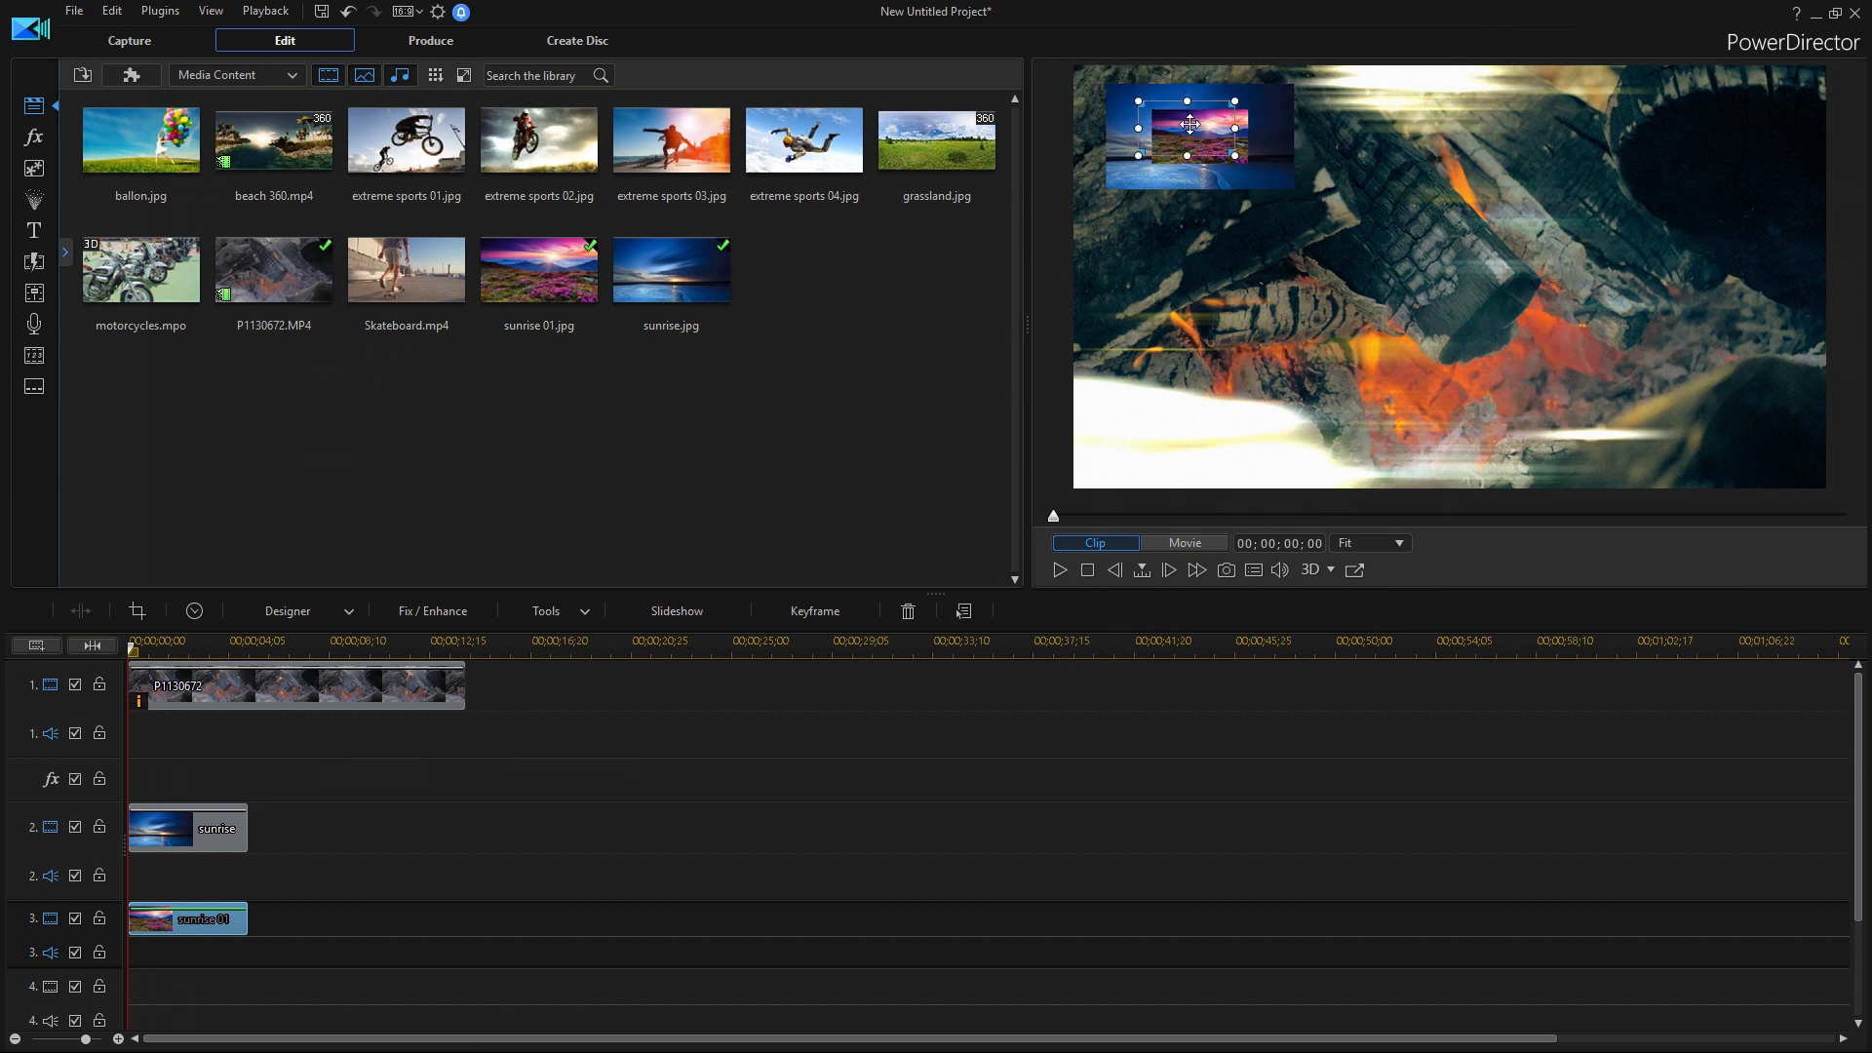
drag(1189, 134, 1158, 162)
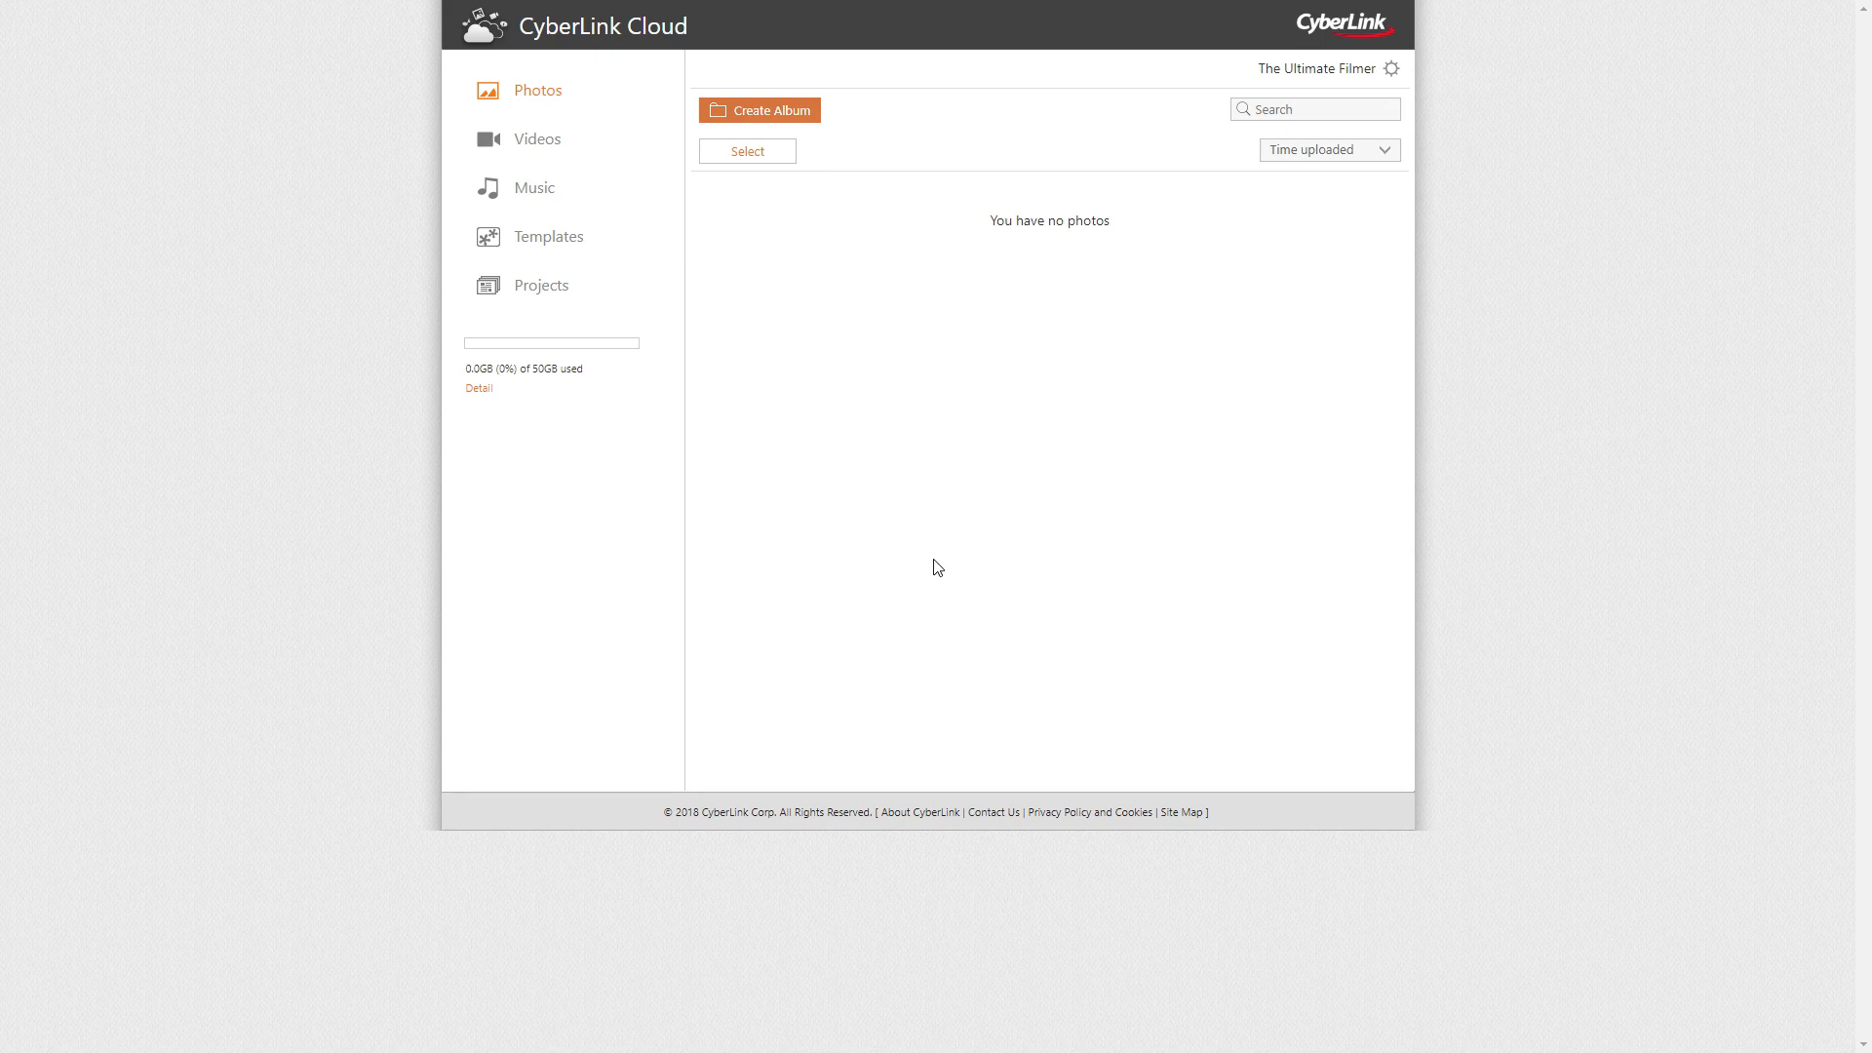
- Browse the CyberLink Cloud Videos, Music, Templates and Projects sections
click(536, 138)
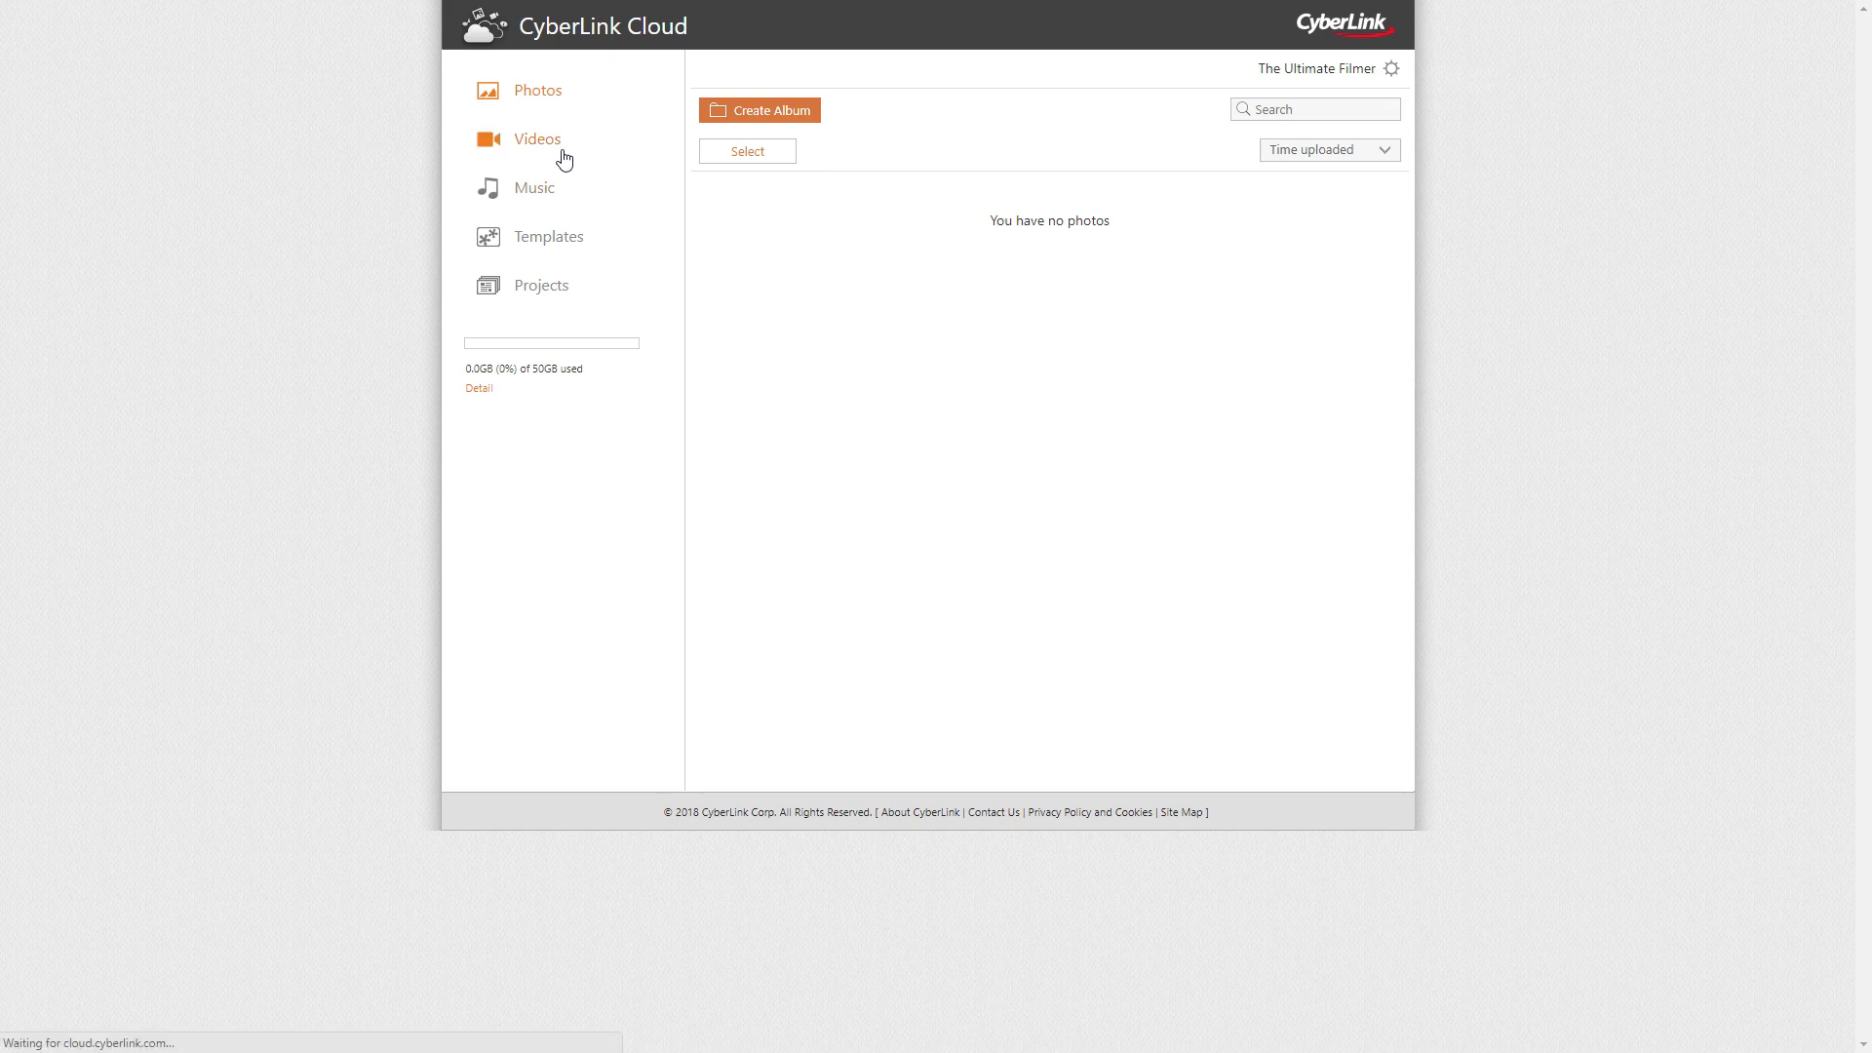
click(548, 236)
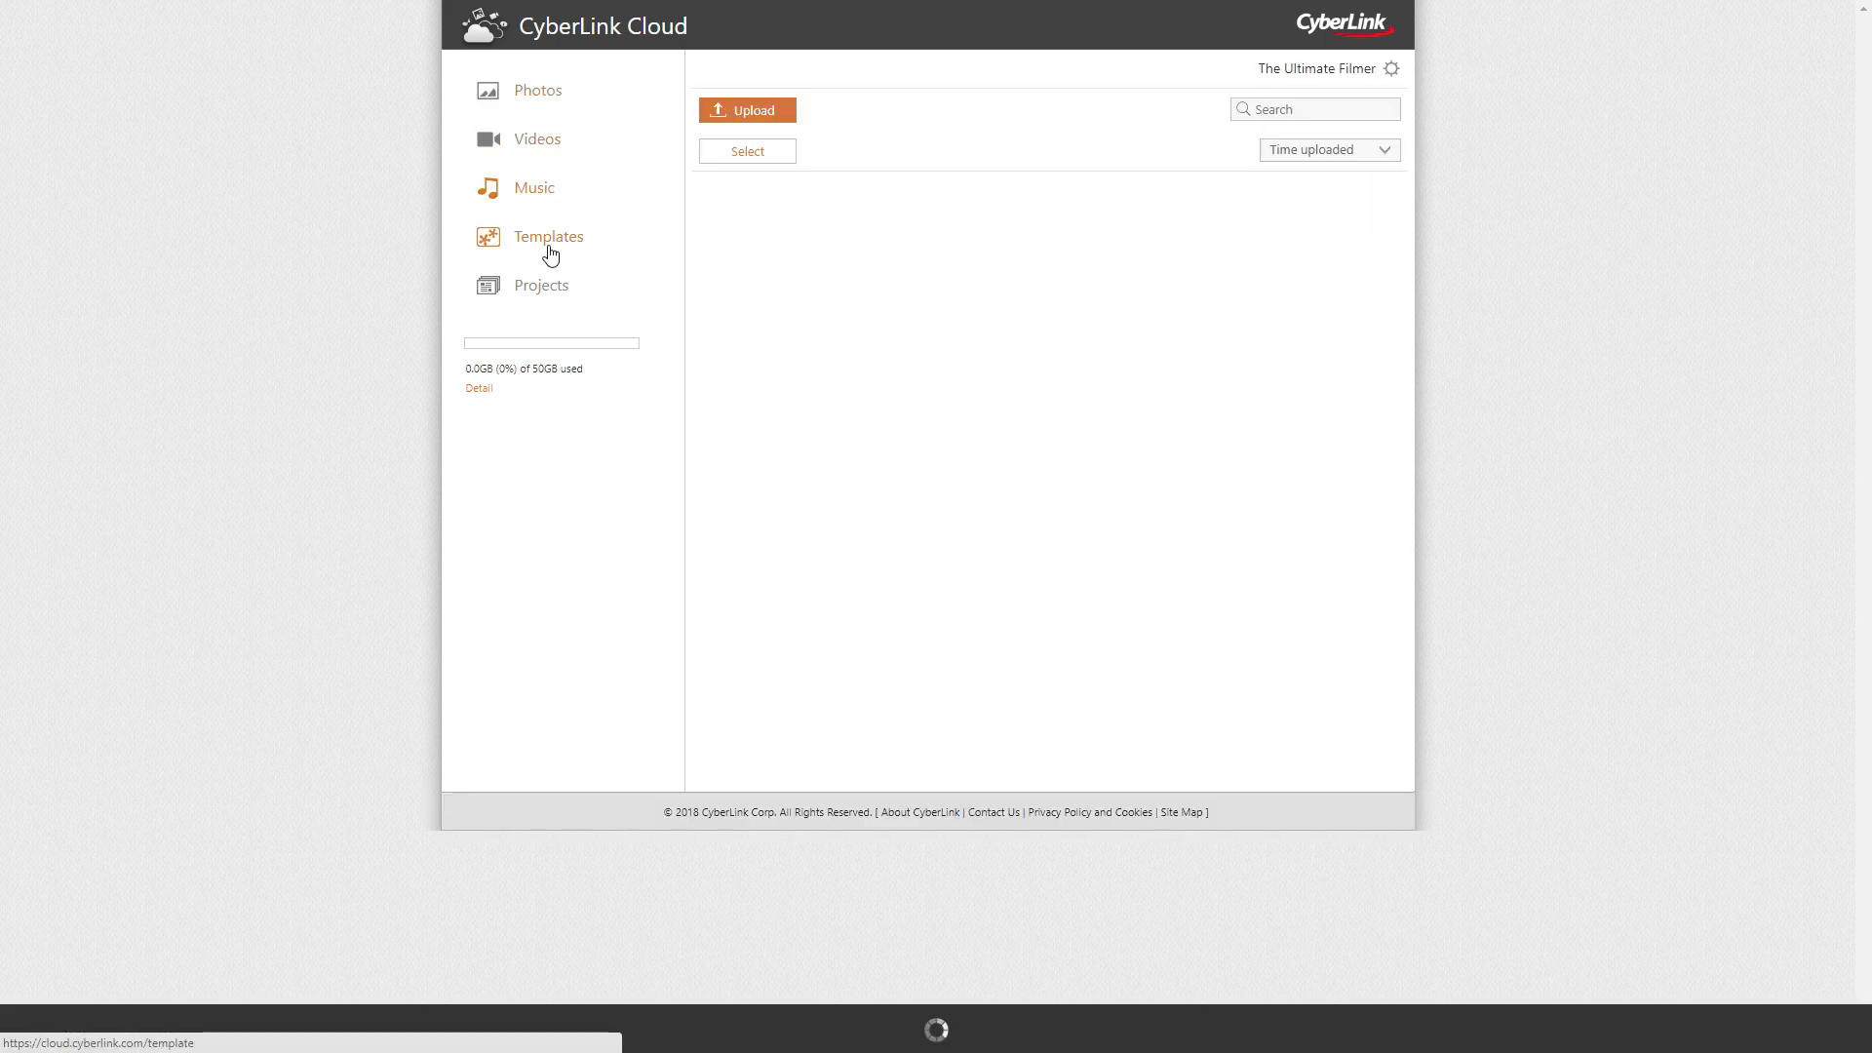
click(540, 285)
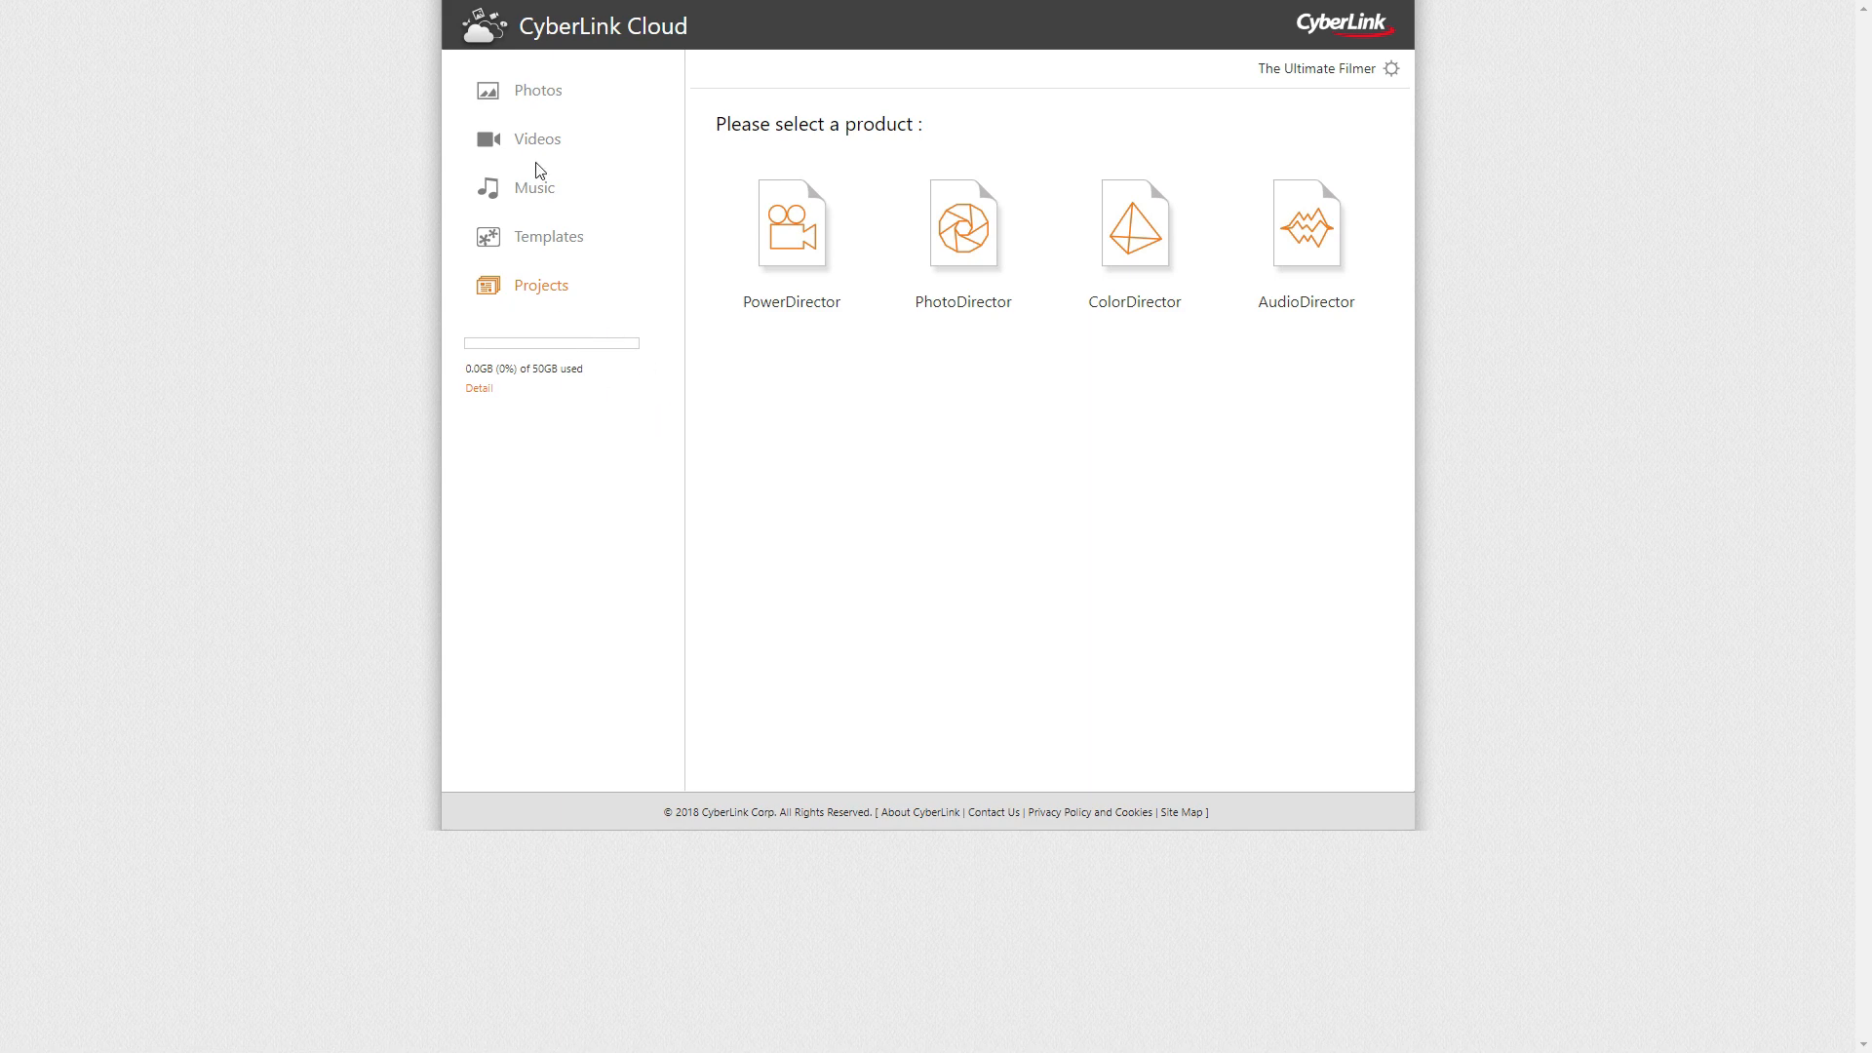
click(538, 90)
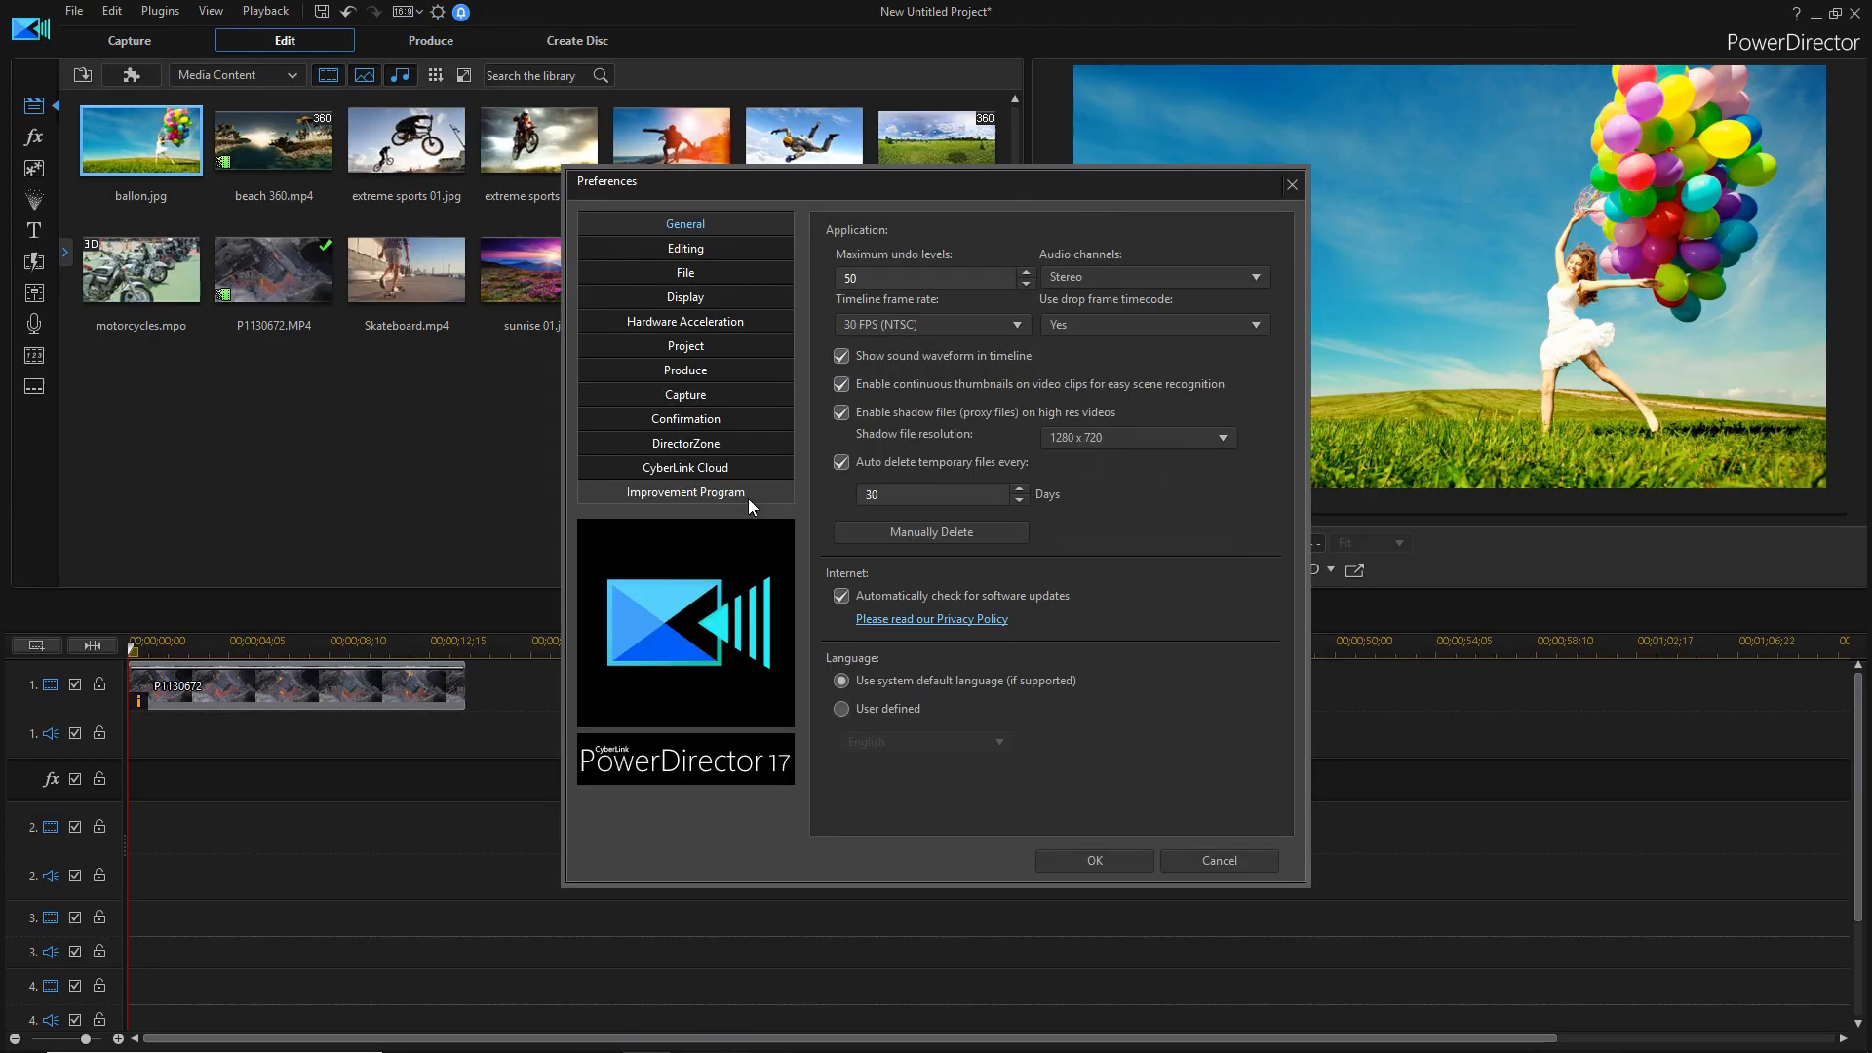
- Show the CyberLink Cloud page of Preferences with backup, restore and download folder options
click(685, 467)
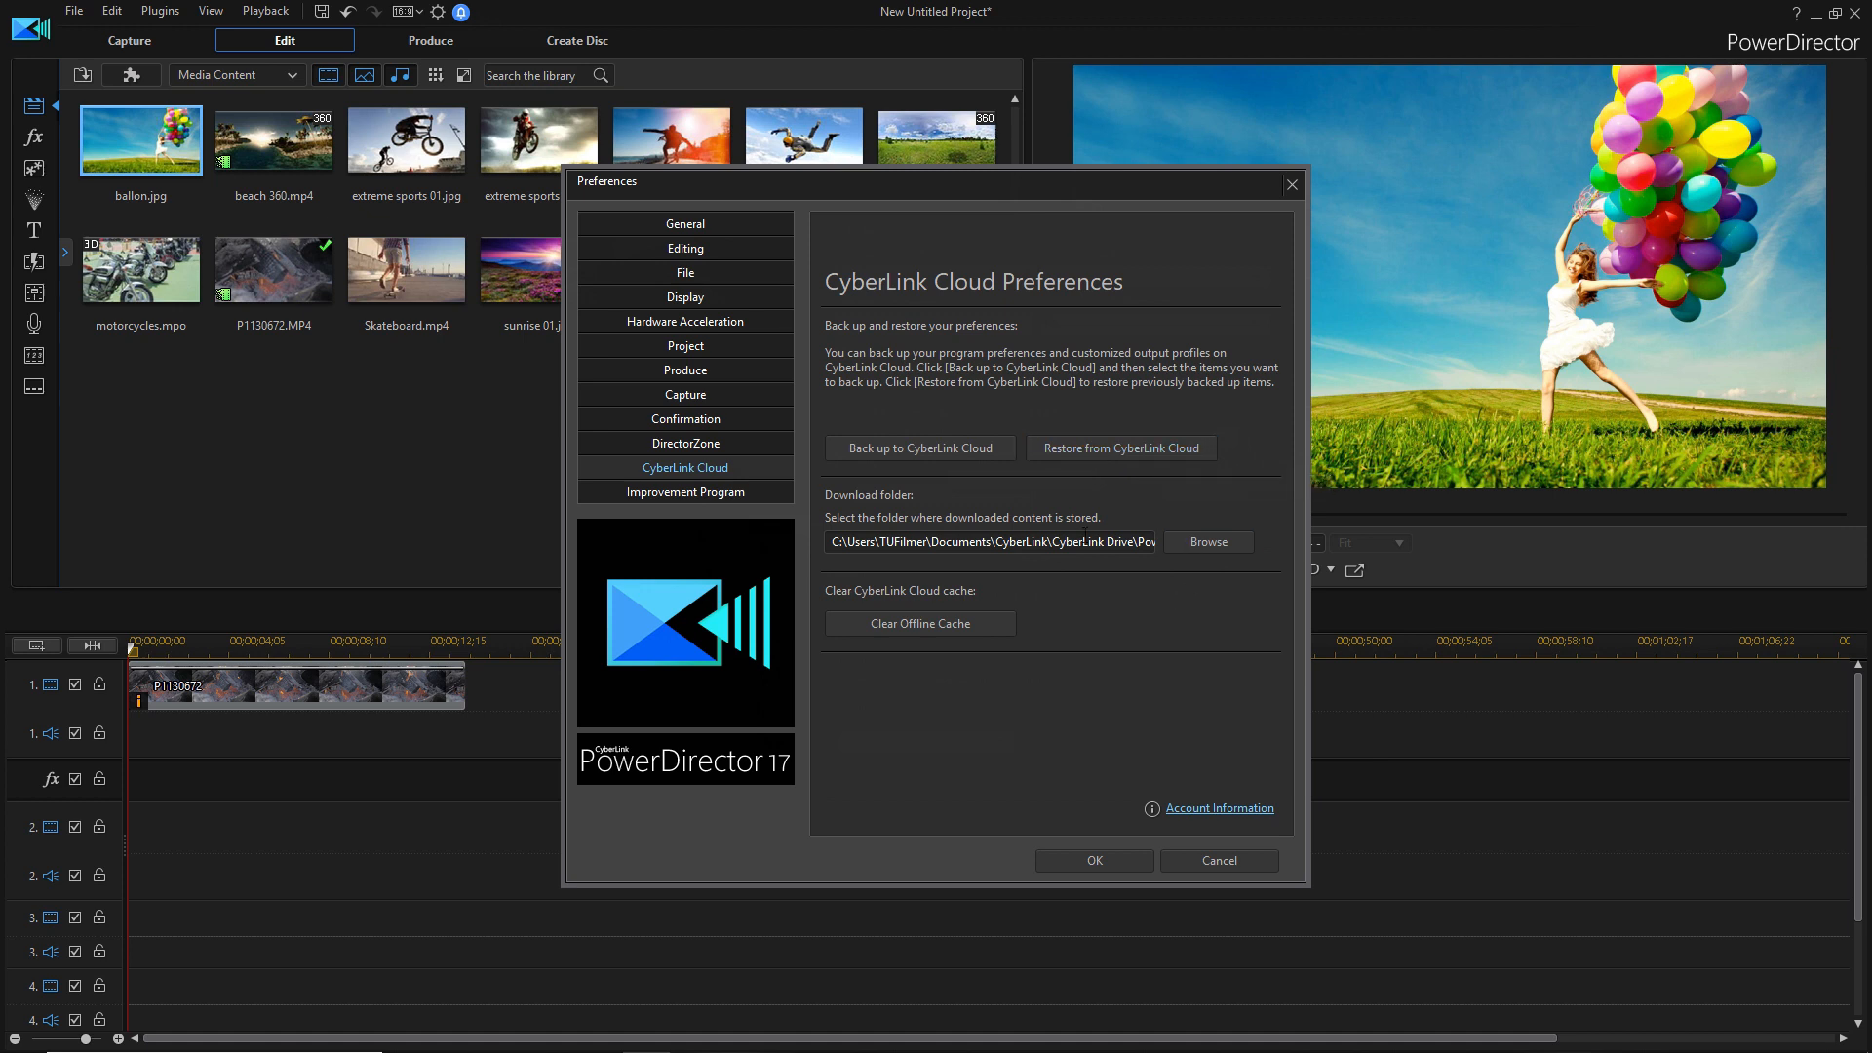
mouse_move(1024, 683)
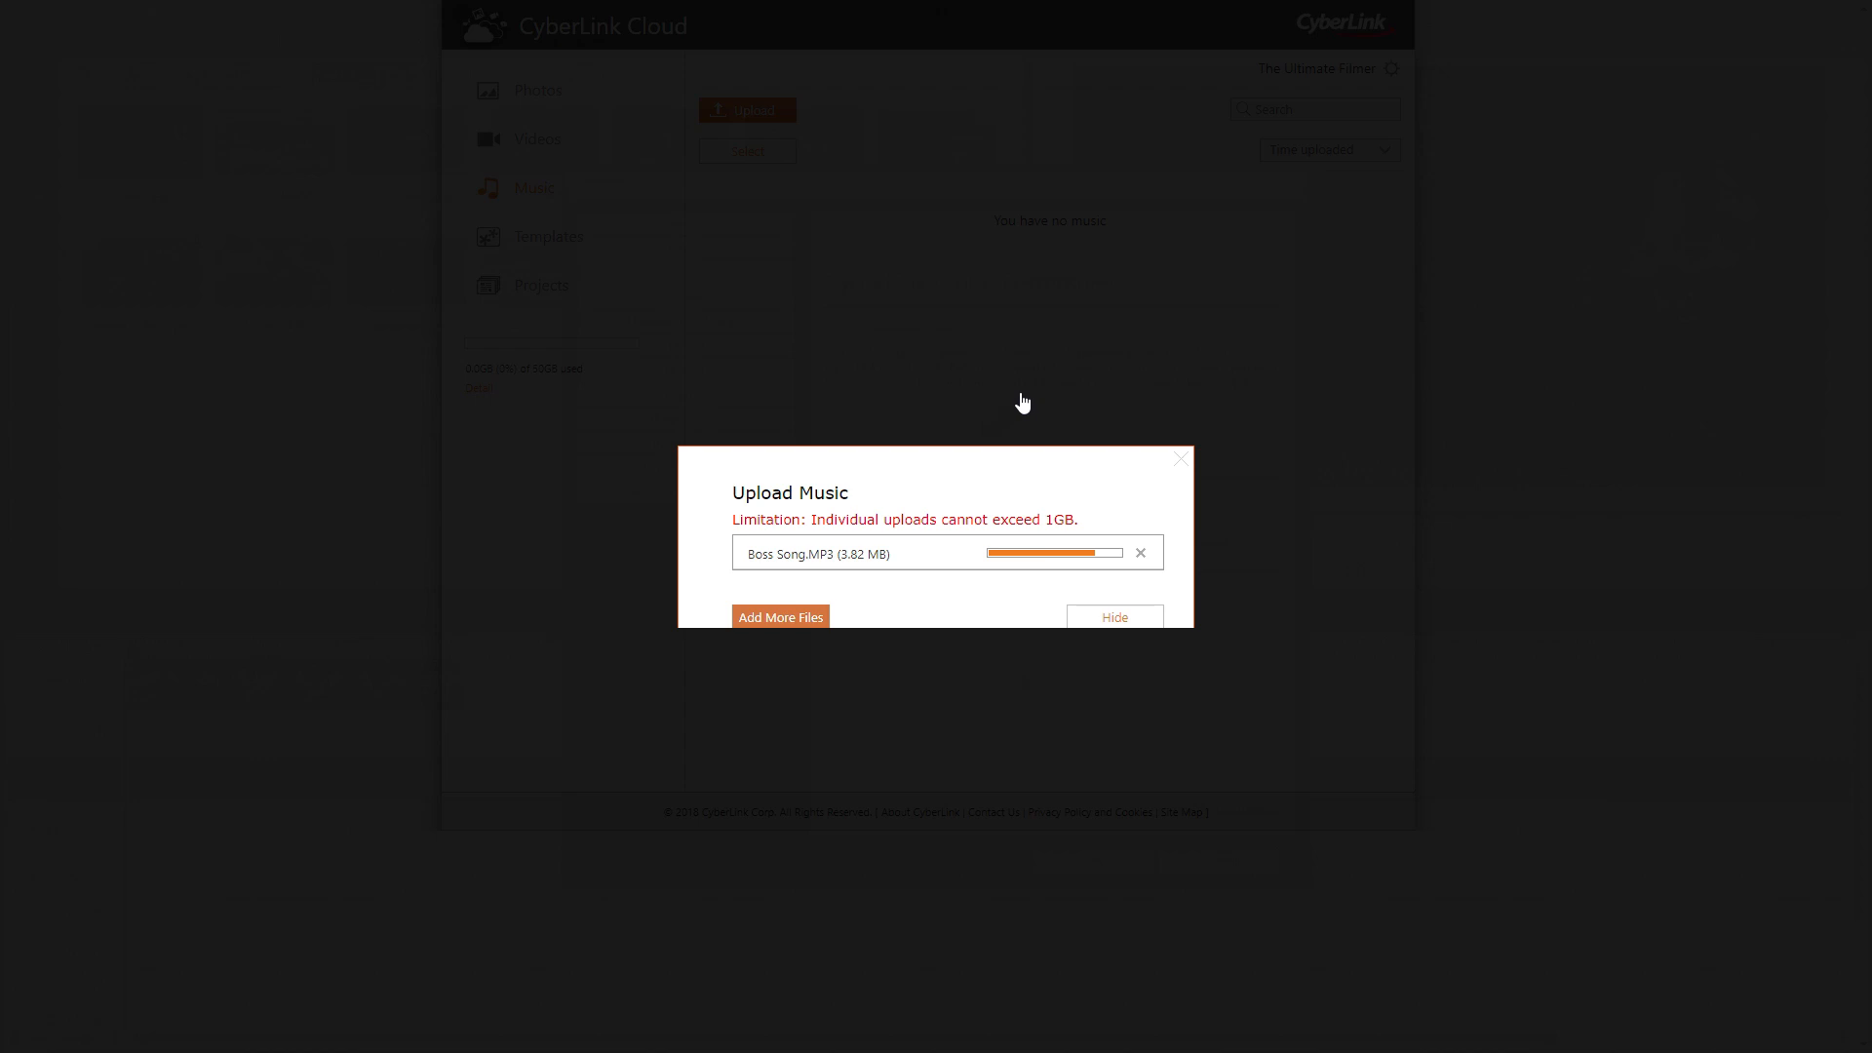
- Dismiss the upload window, confirm Boss Song in cloud Music, then browse Photos and Videos
click(1112, 616)
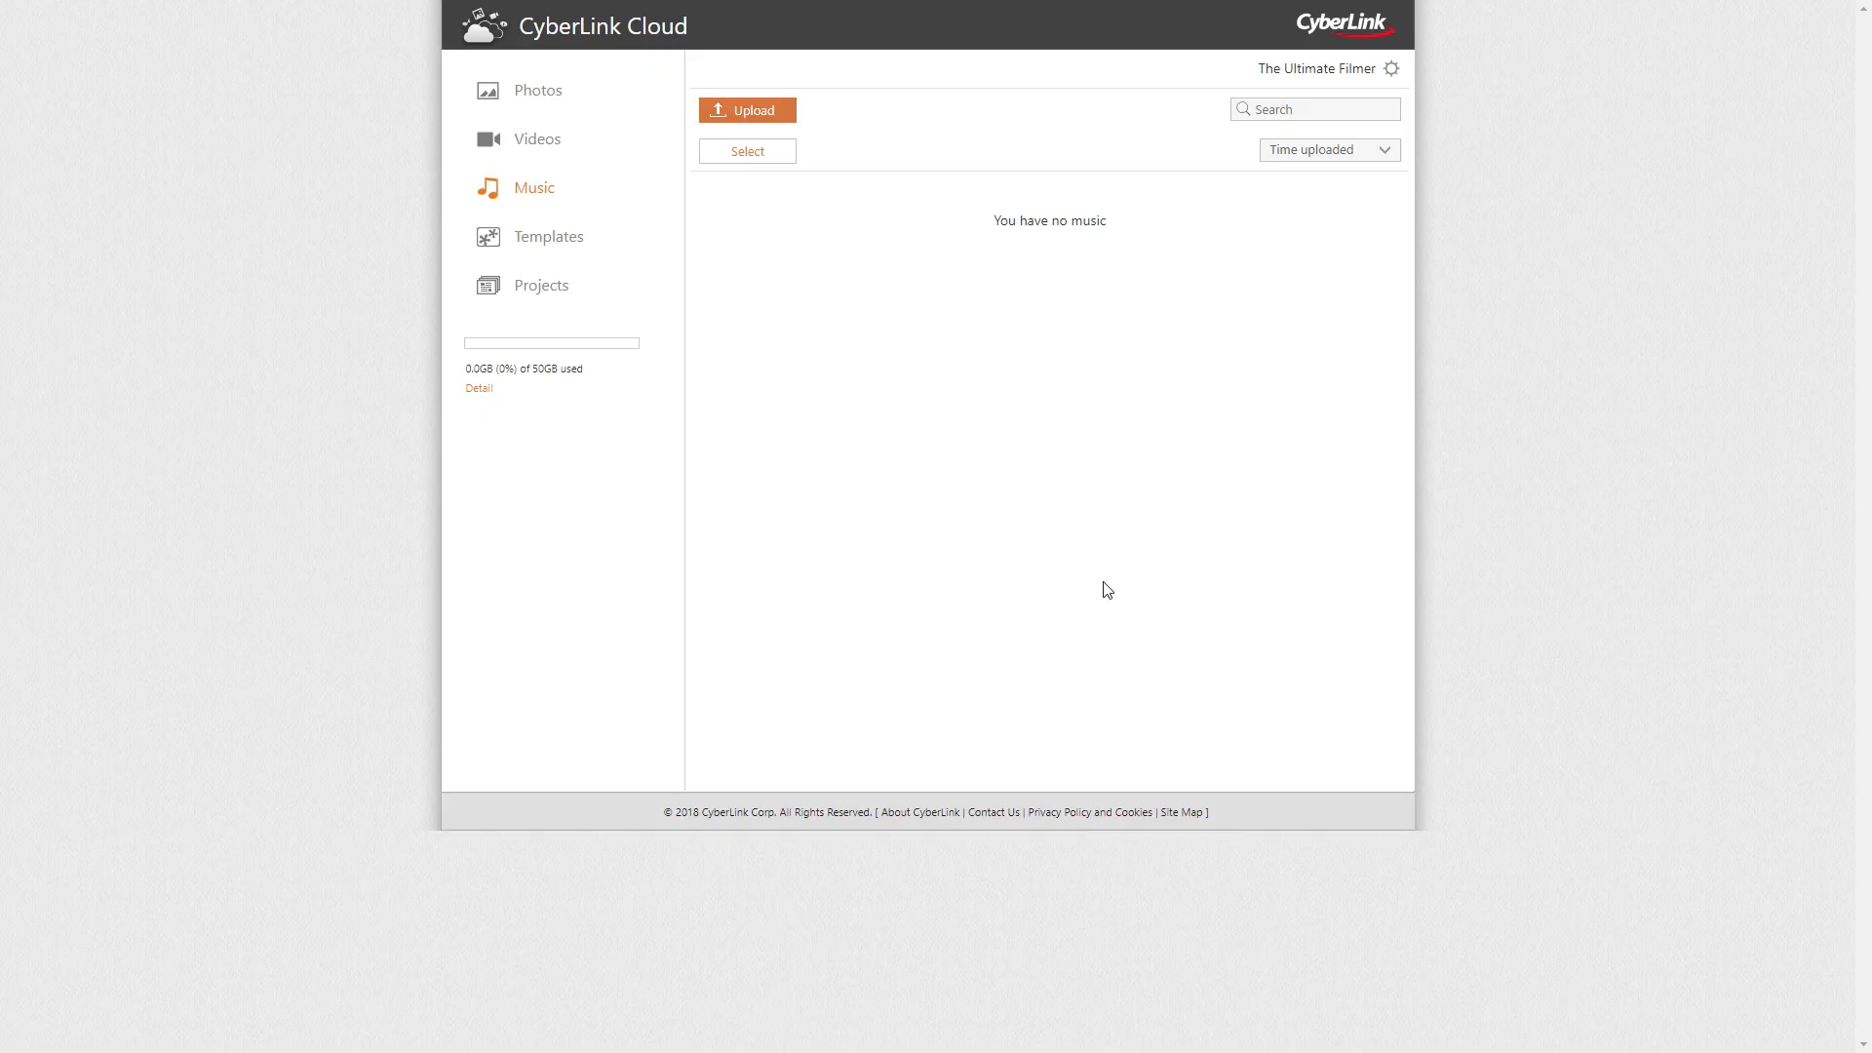
mouse_move(944, 271)
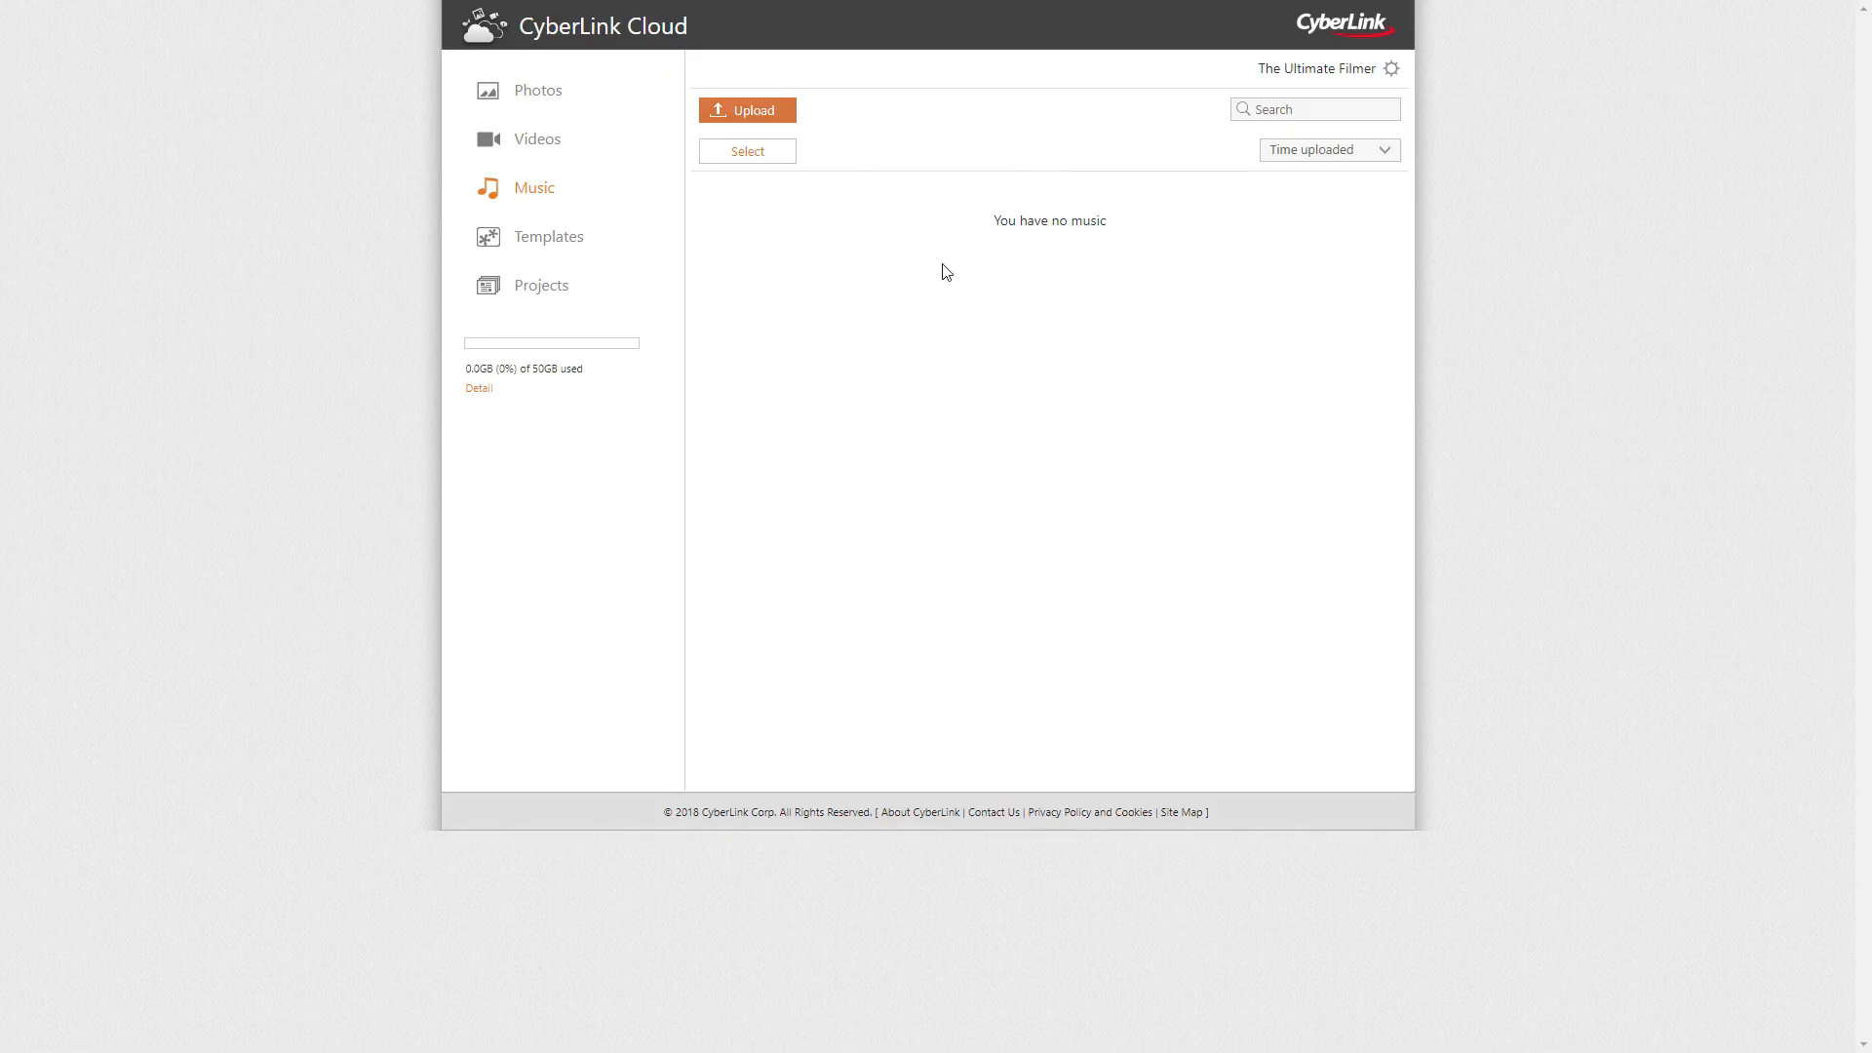
click(538, 138)
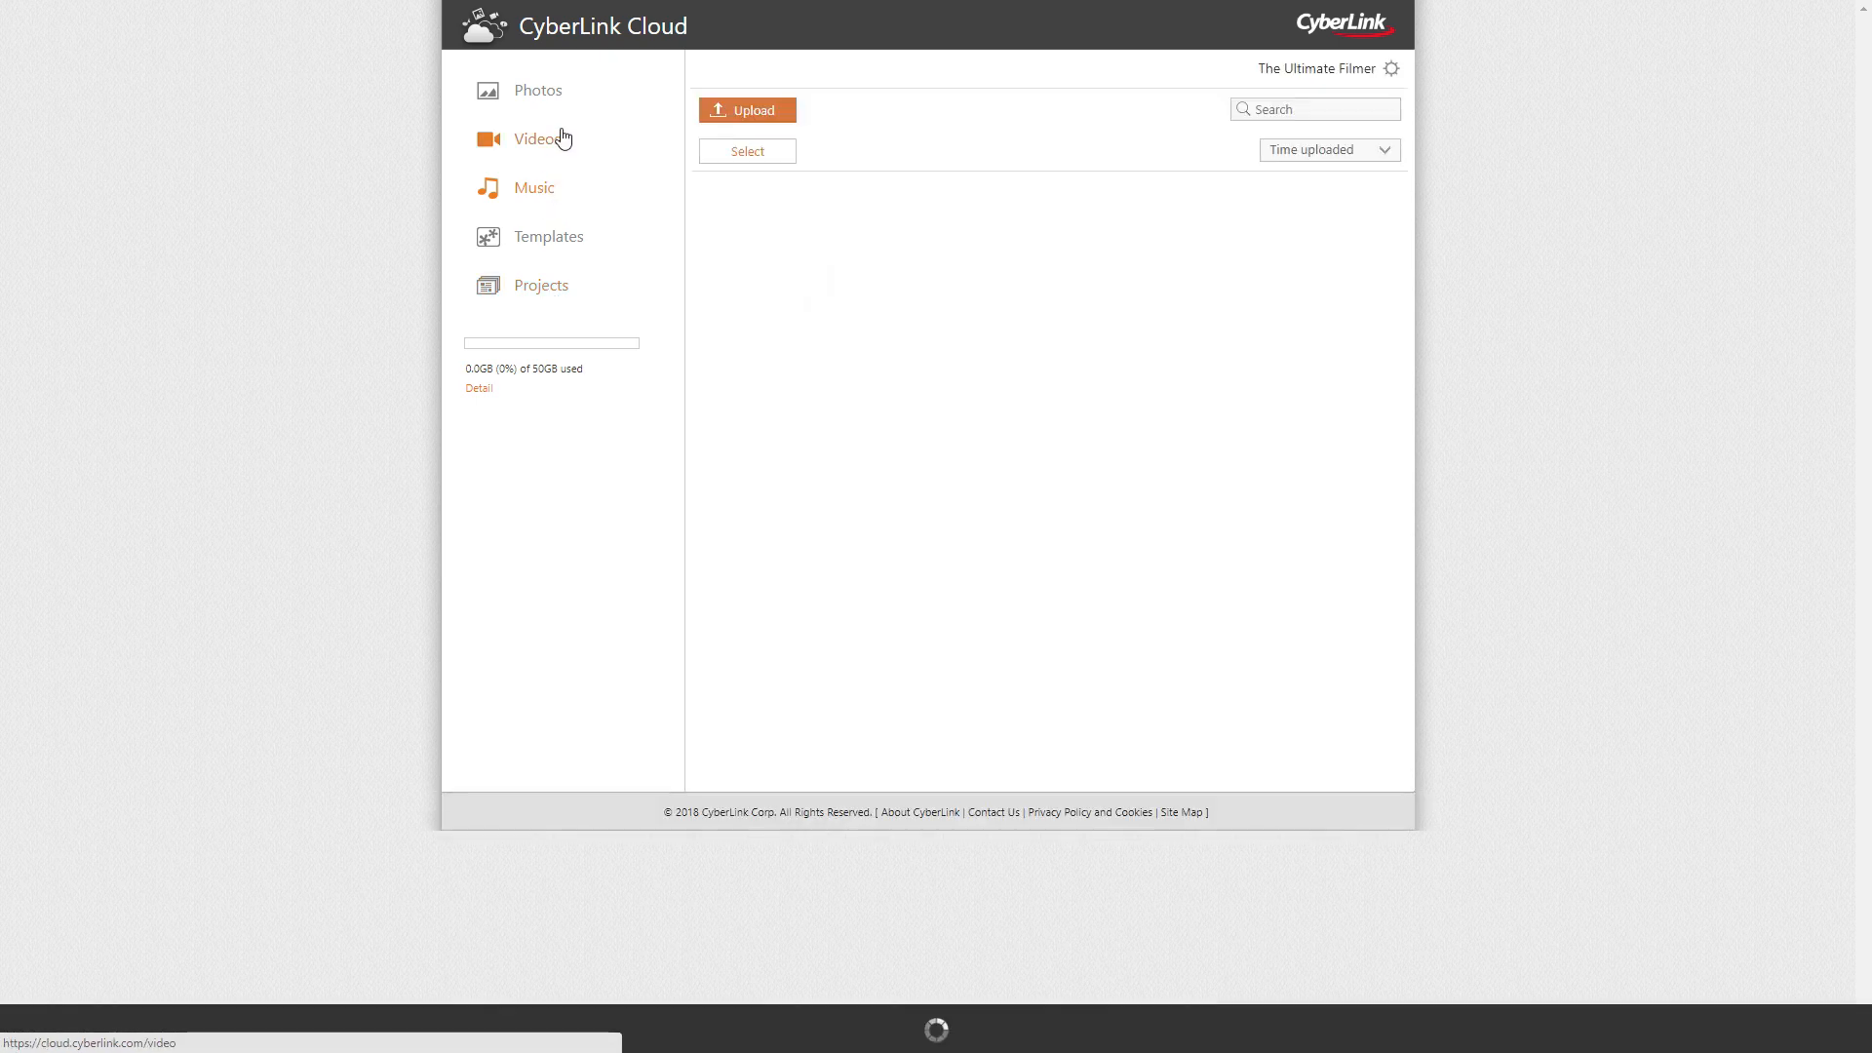
click(535, 188)
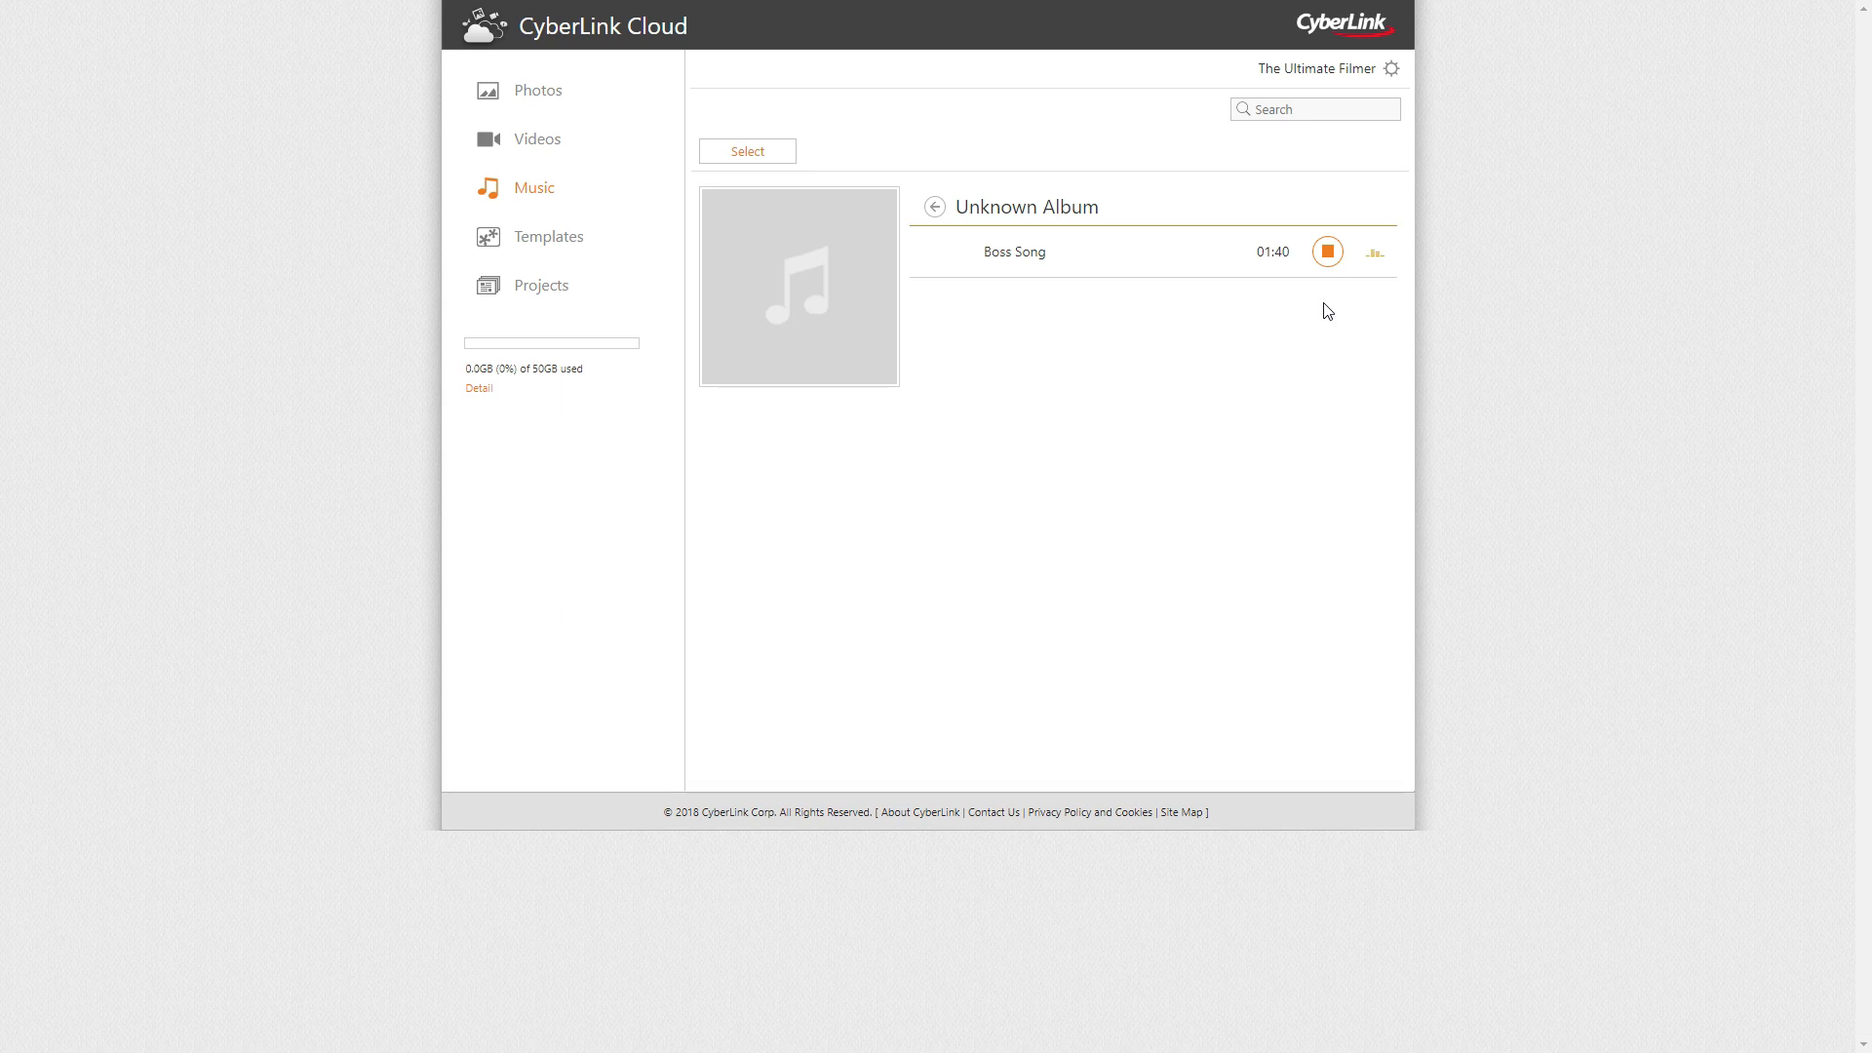
click(539, 89)
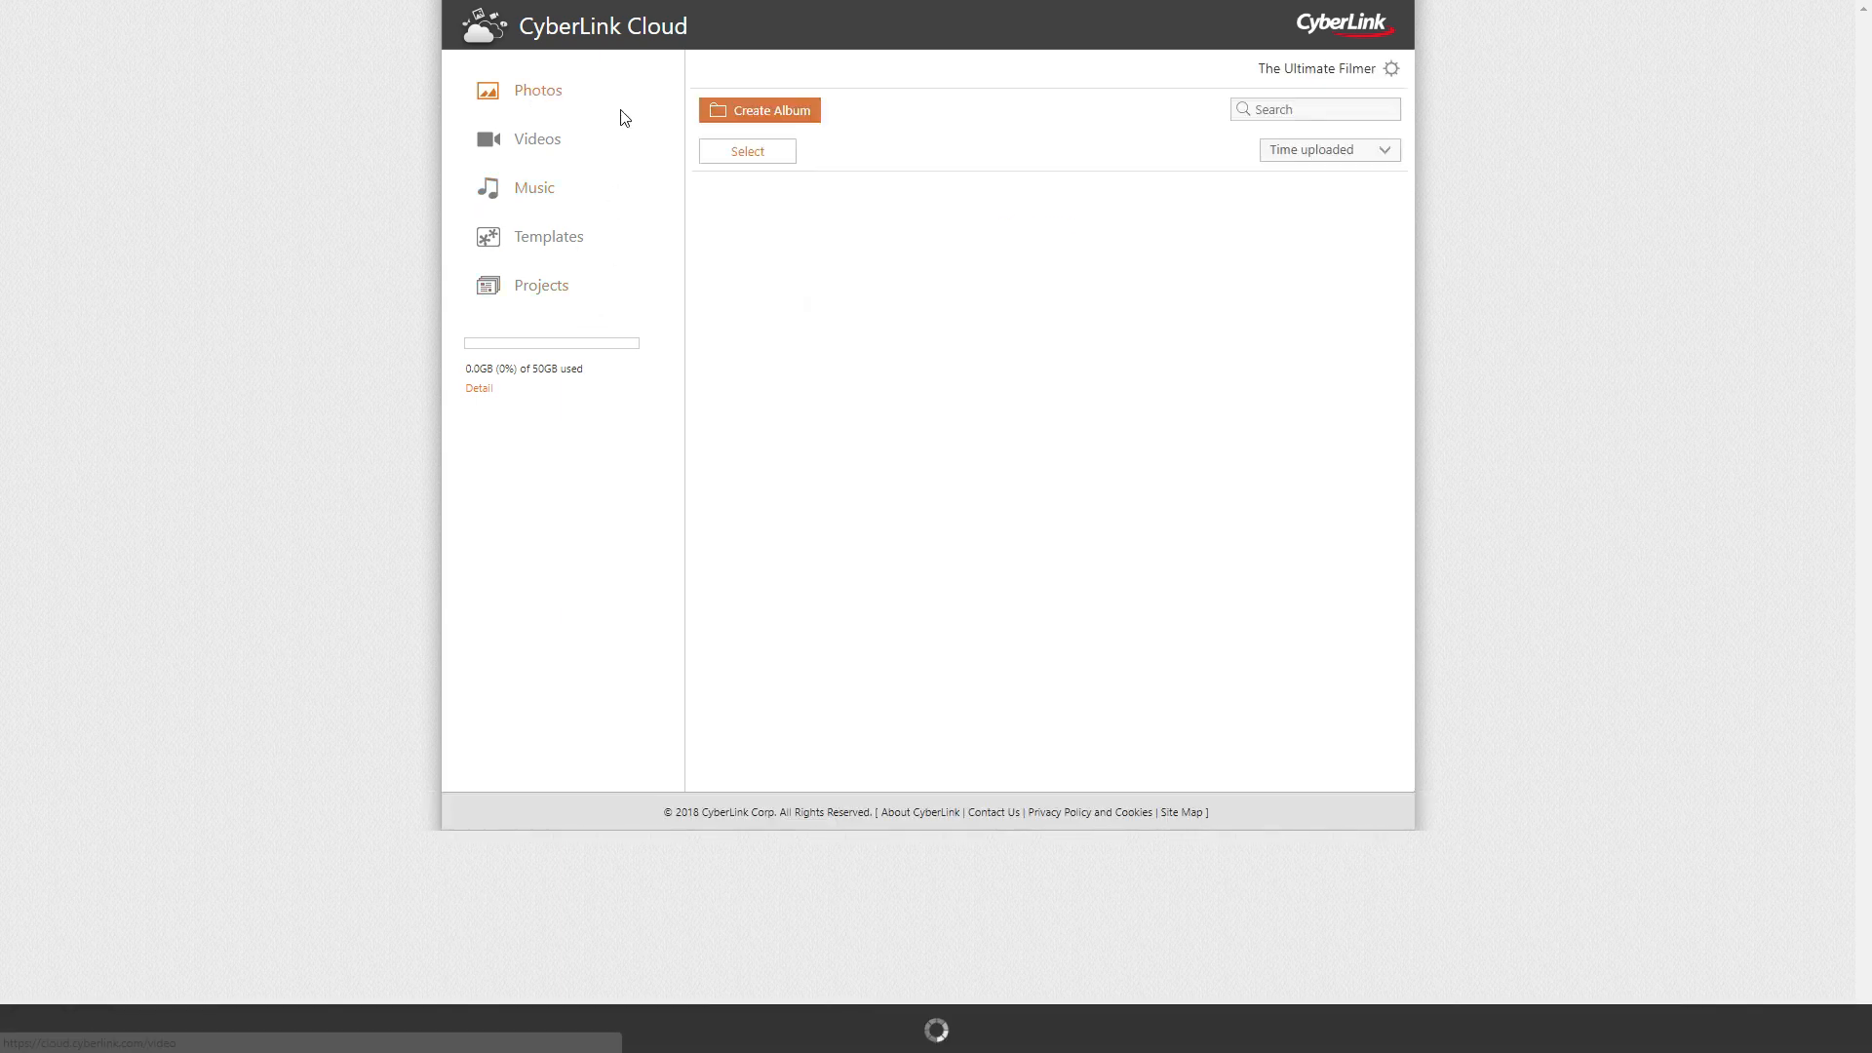
click(536, 138)
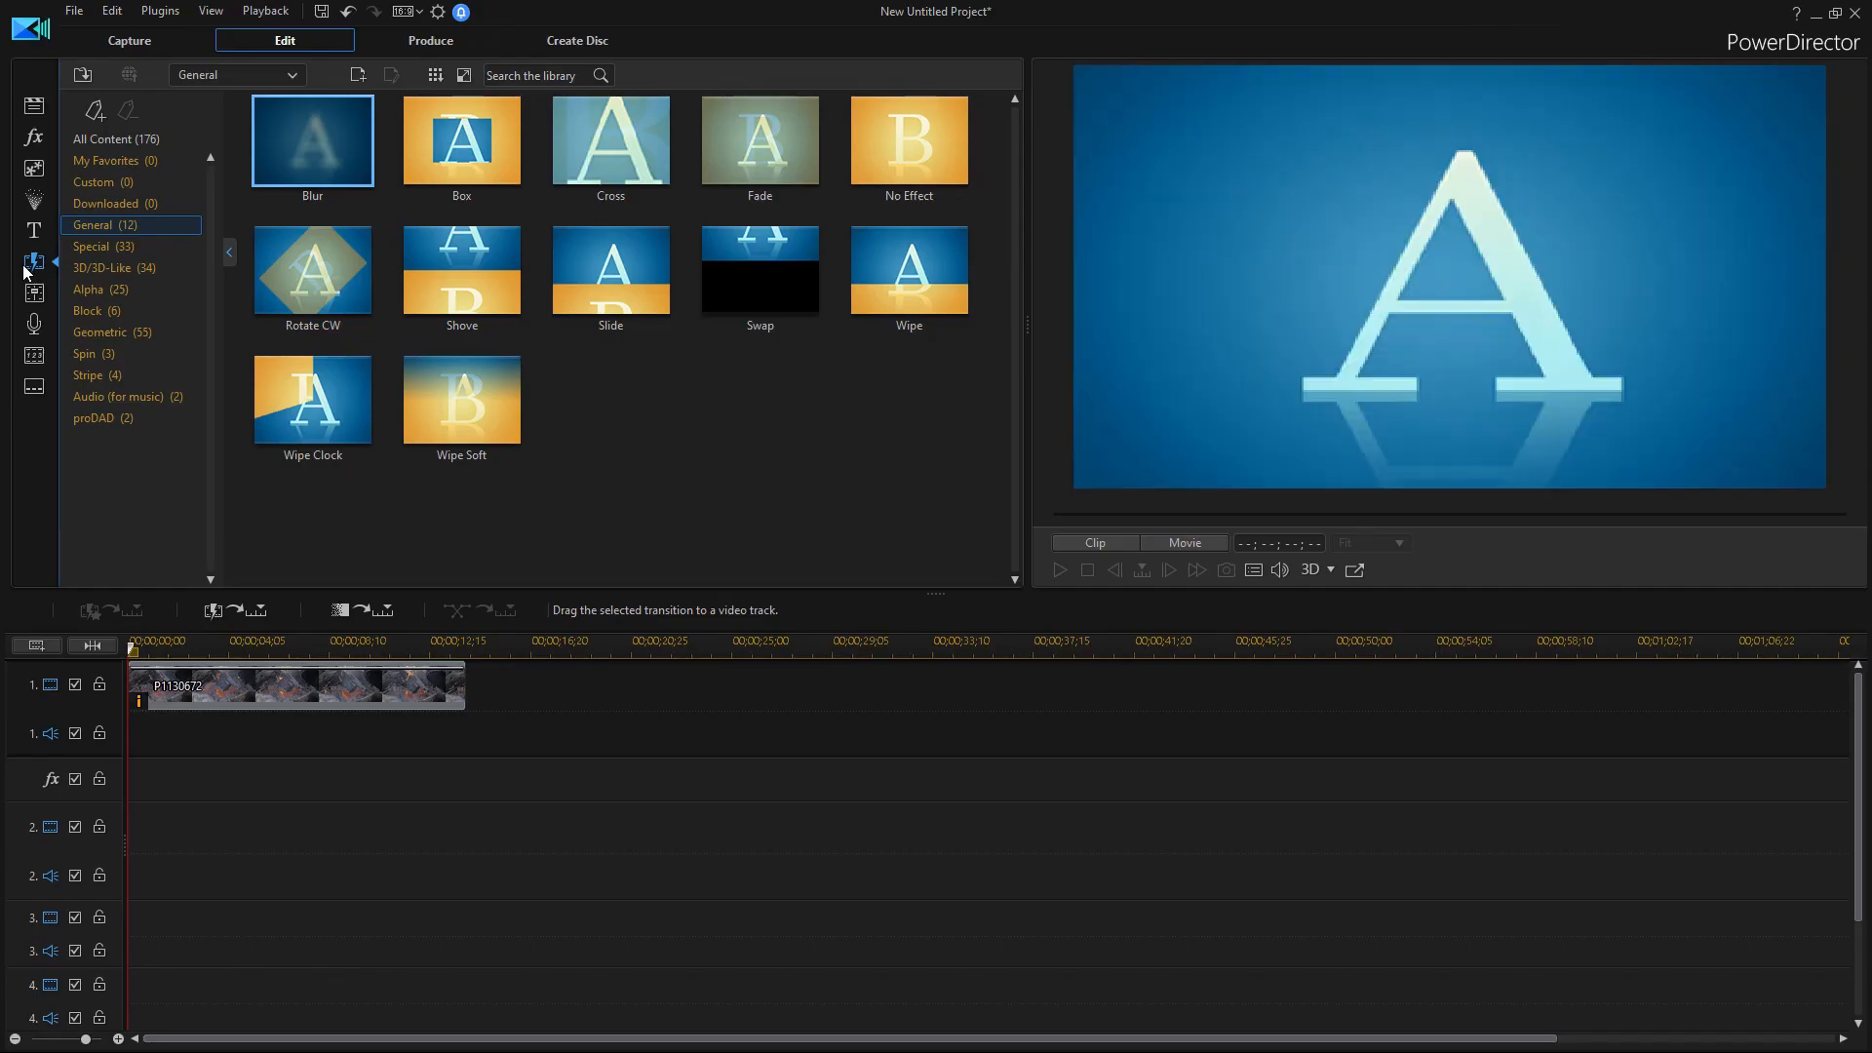
- Drag the proDAD Vitascene Transition onto the fire clip's start and open its settings
click(94, 418)
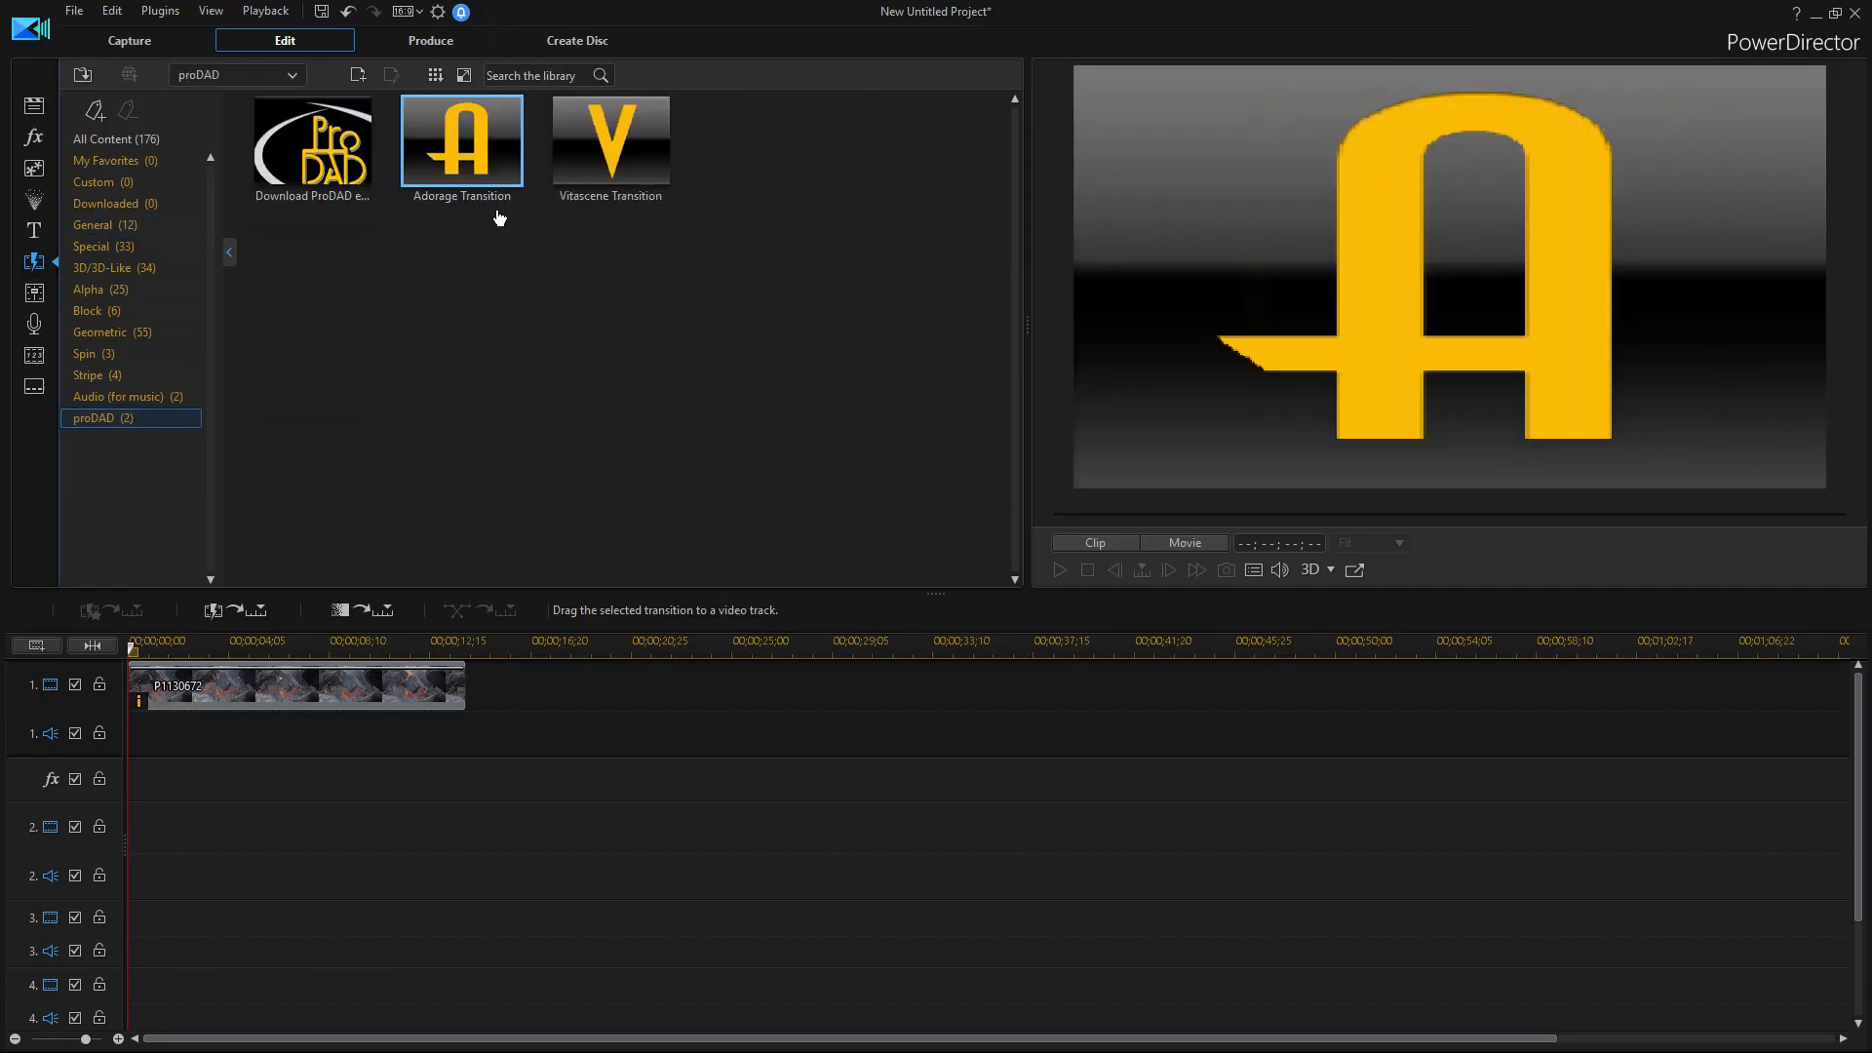
click(611, 139)
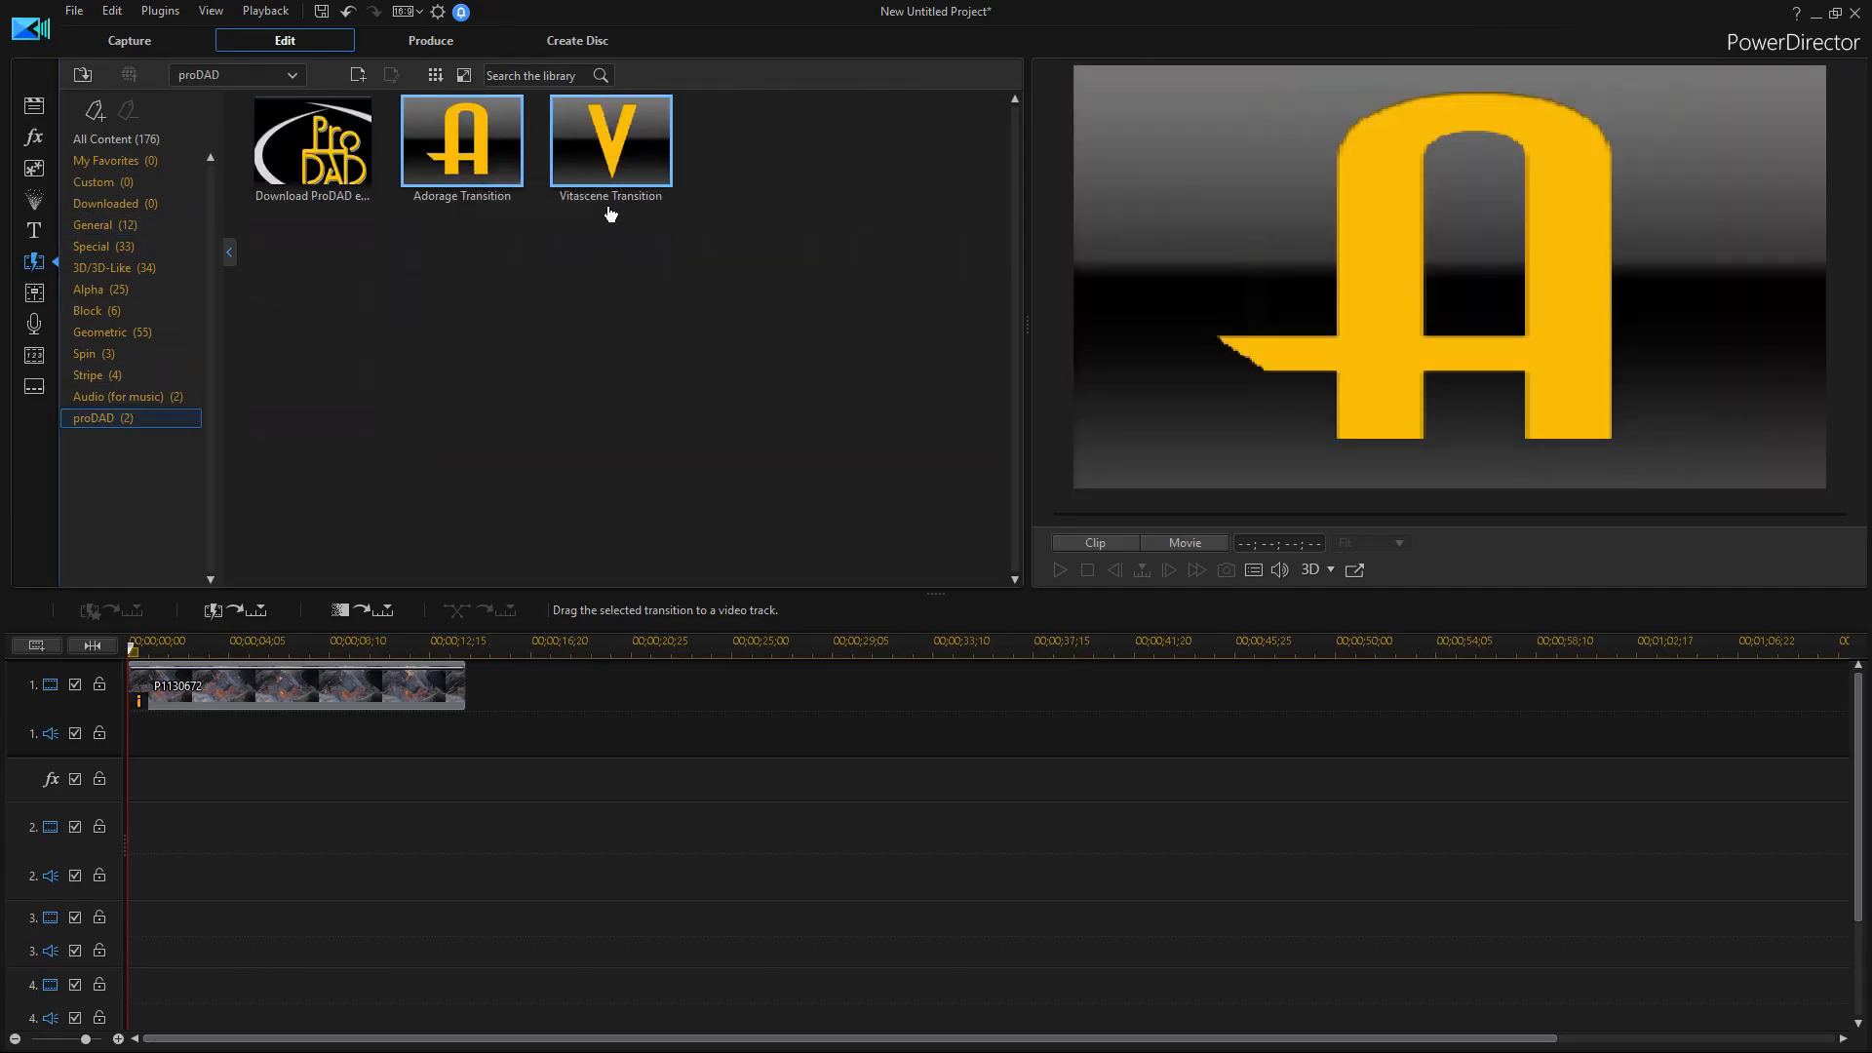
drag(610, 137, 293, 513)
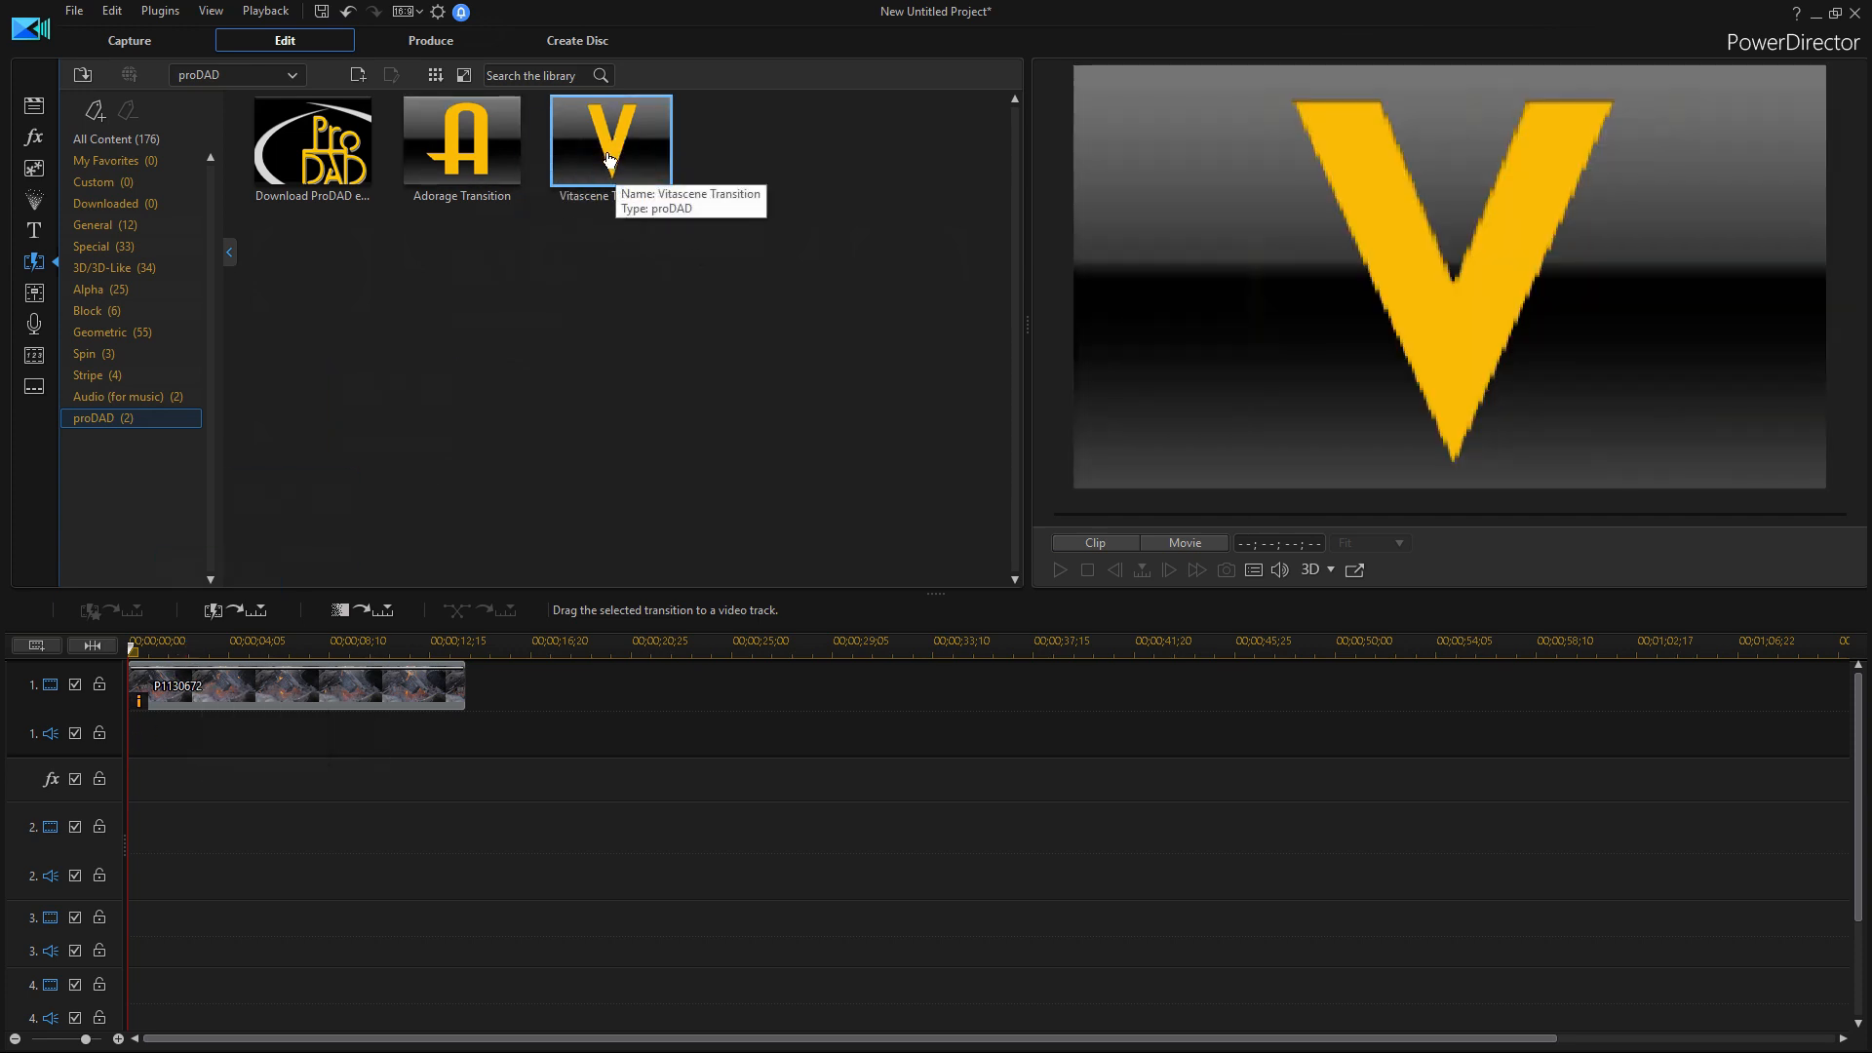
drag(610, 140, 152, 691)
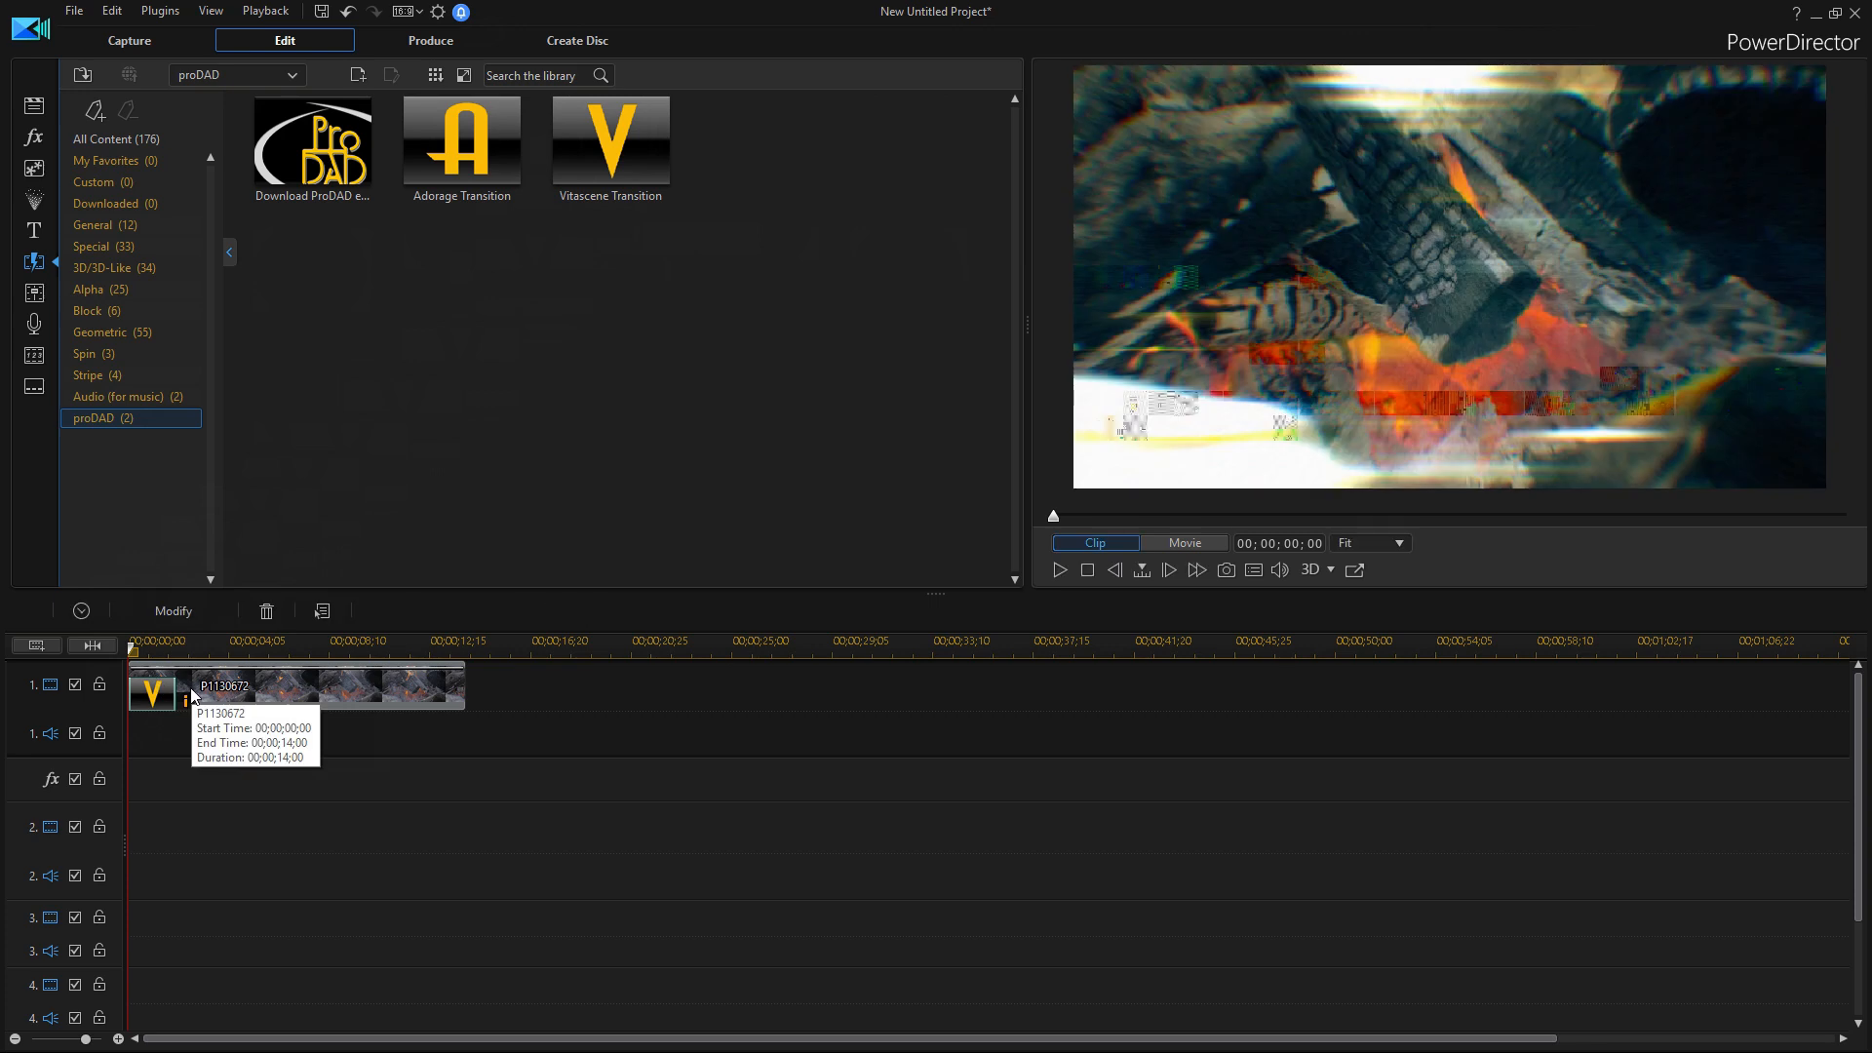
click(173, 611)
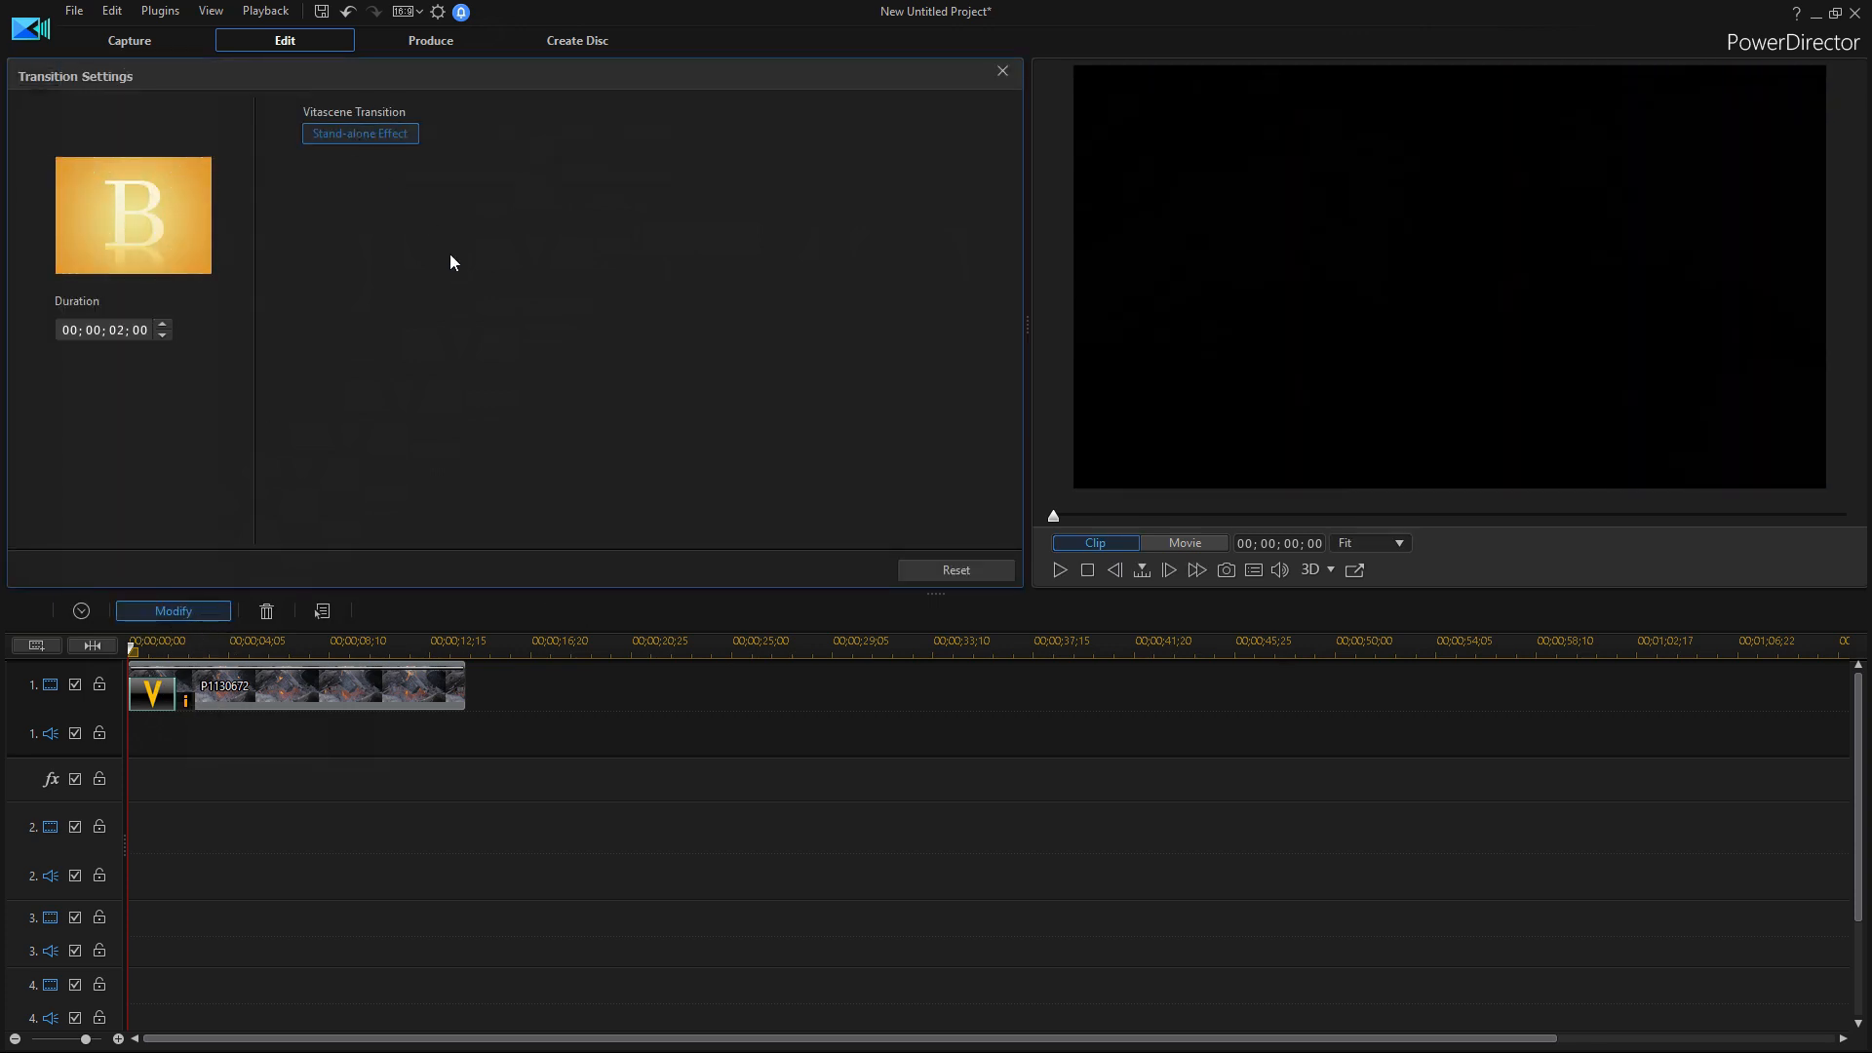
- Load the Twisting Stretch Blur Defocus #121 preset from the Blur Dissolves group in Vitascene
click(359, 133)
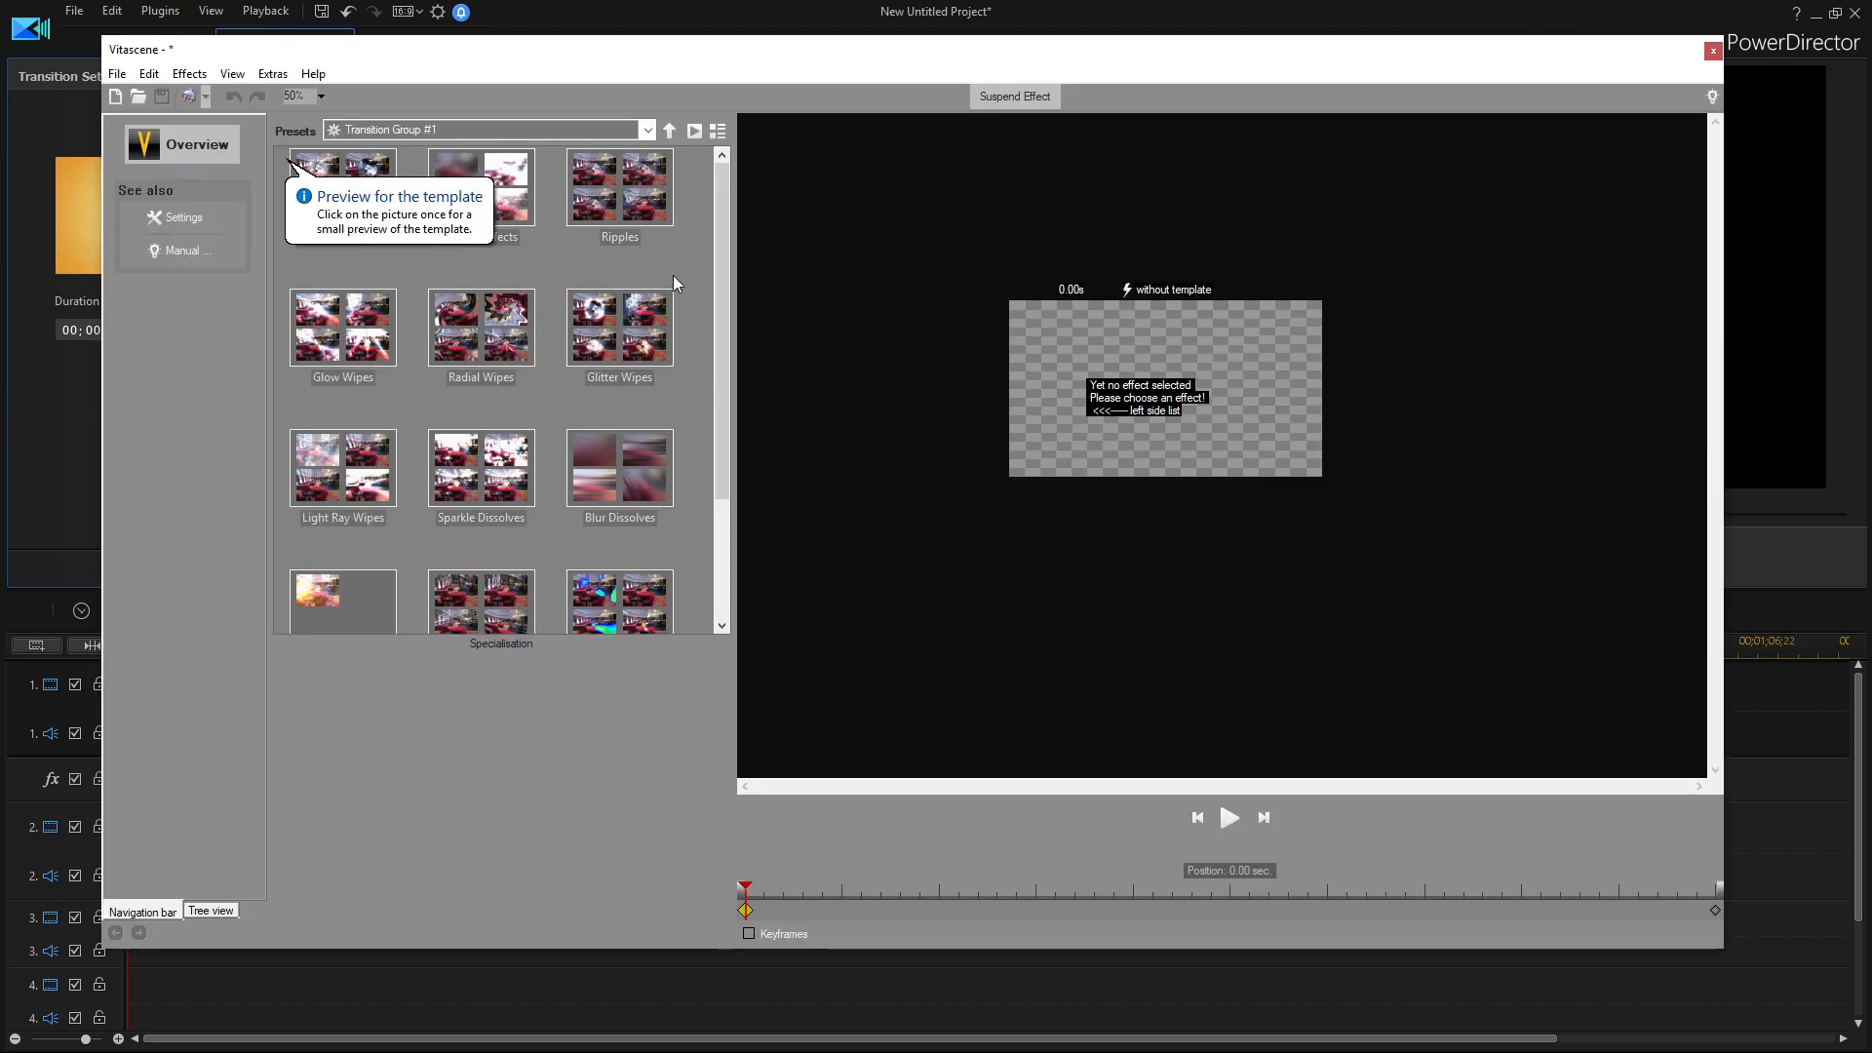
mouse_move(376, 197)
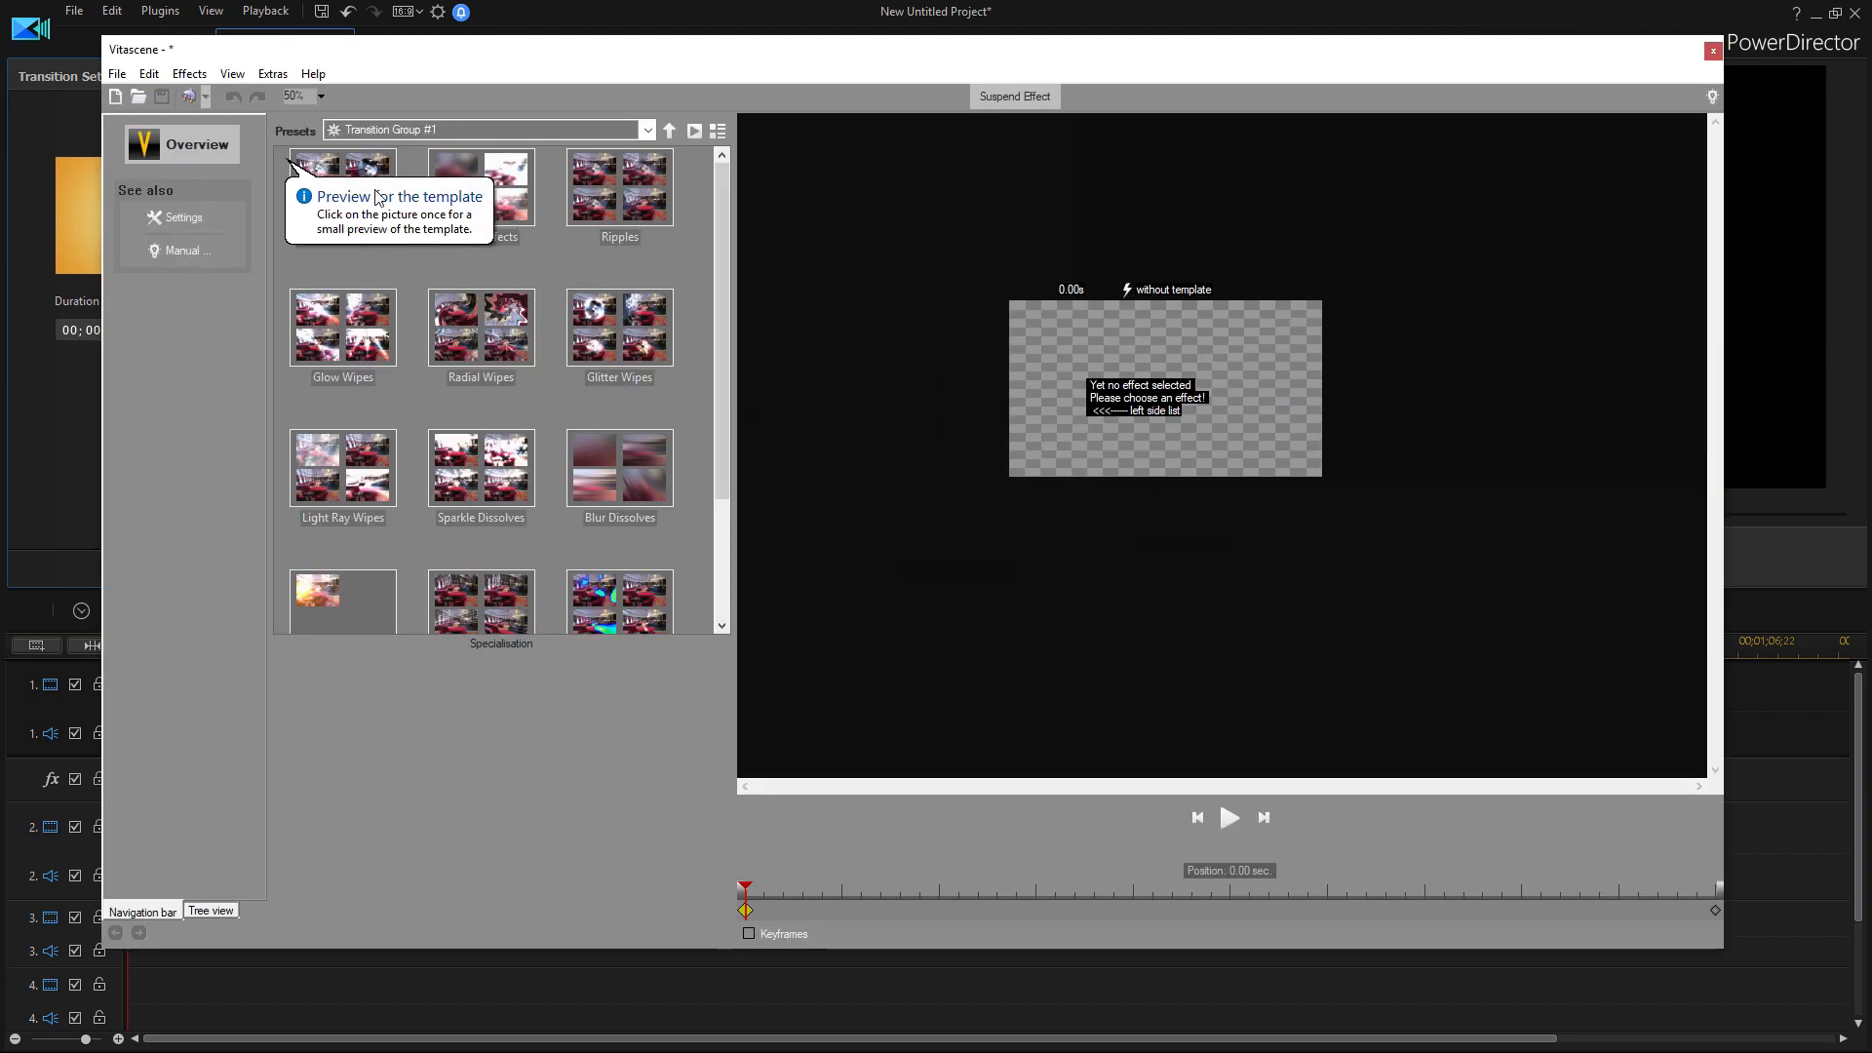
scroll(down, 3)
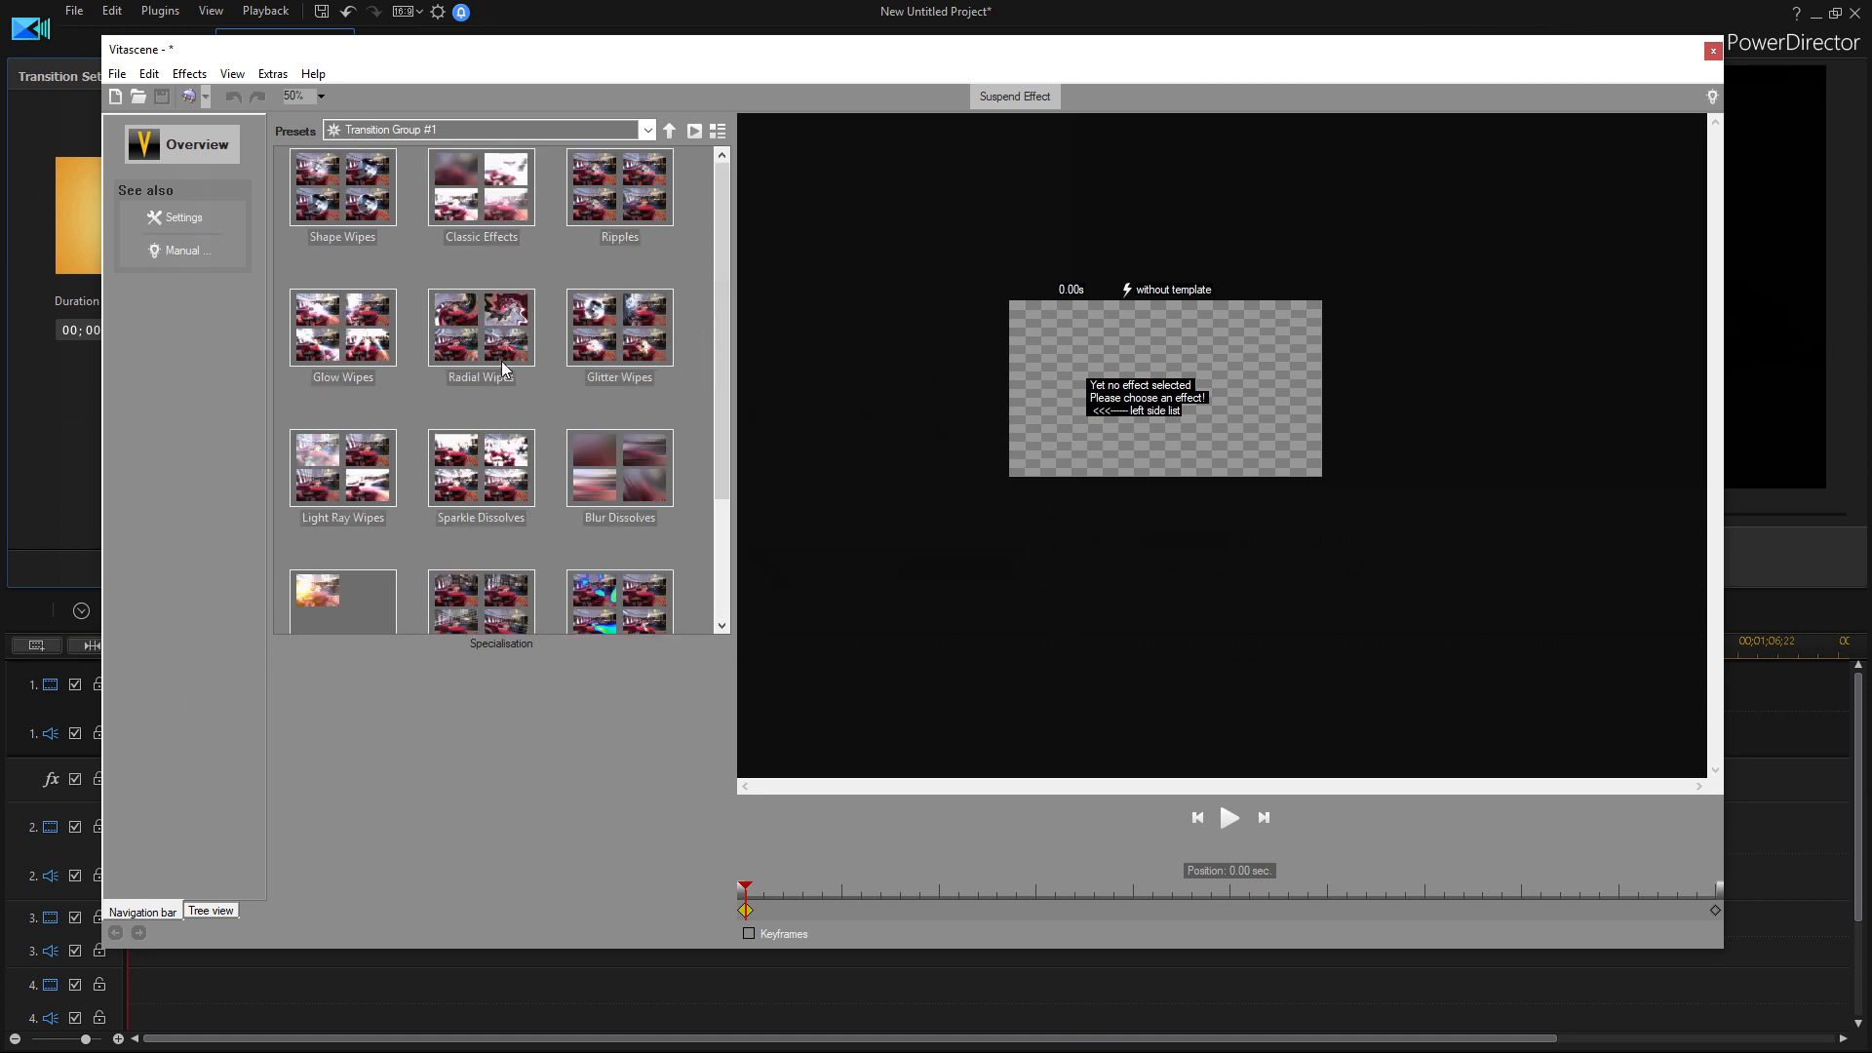
scroll(down, 3)
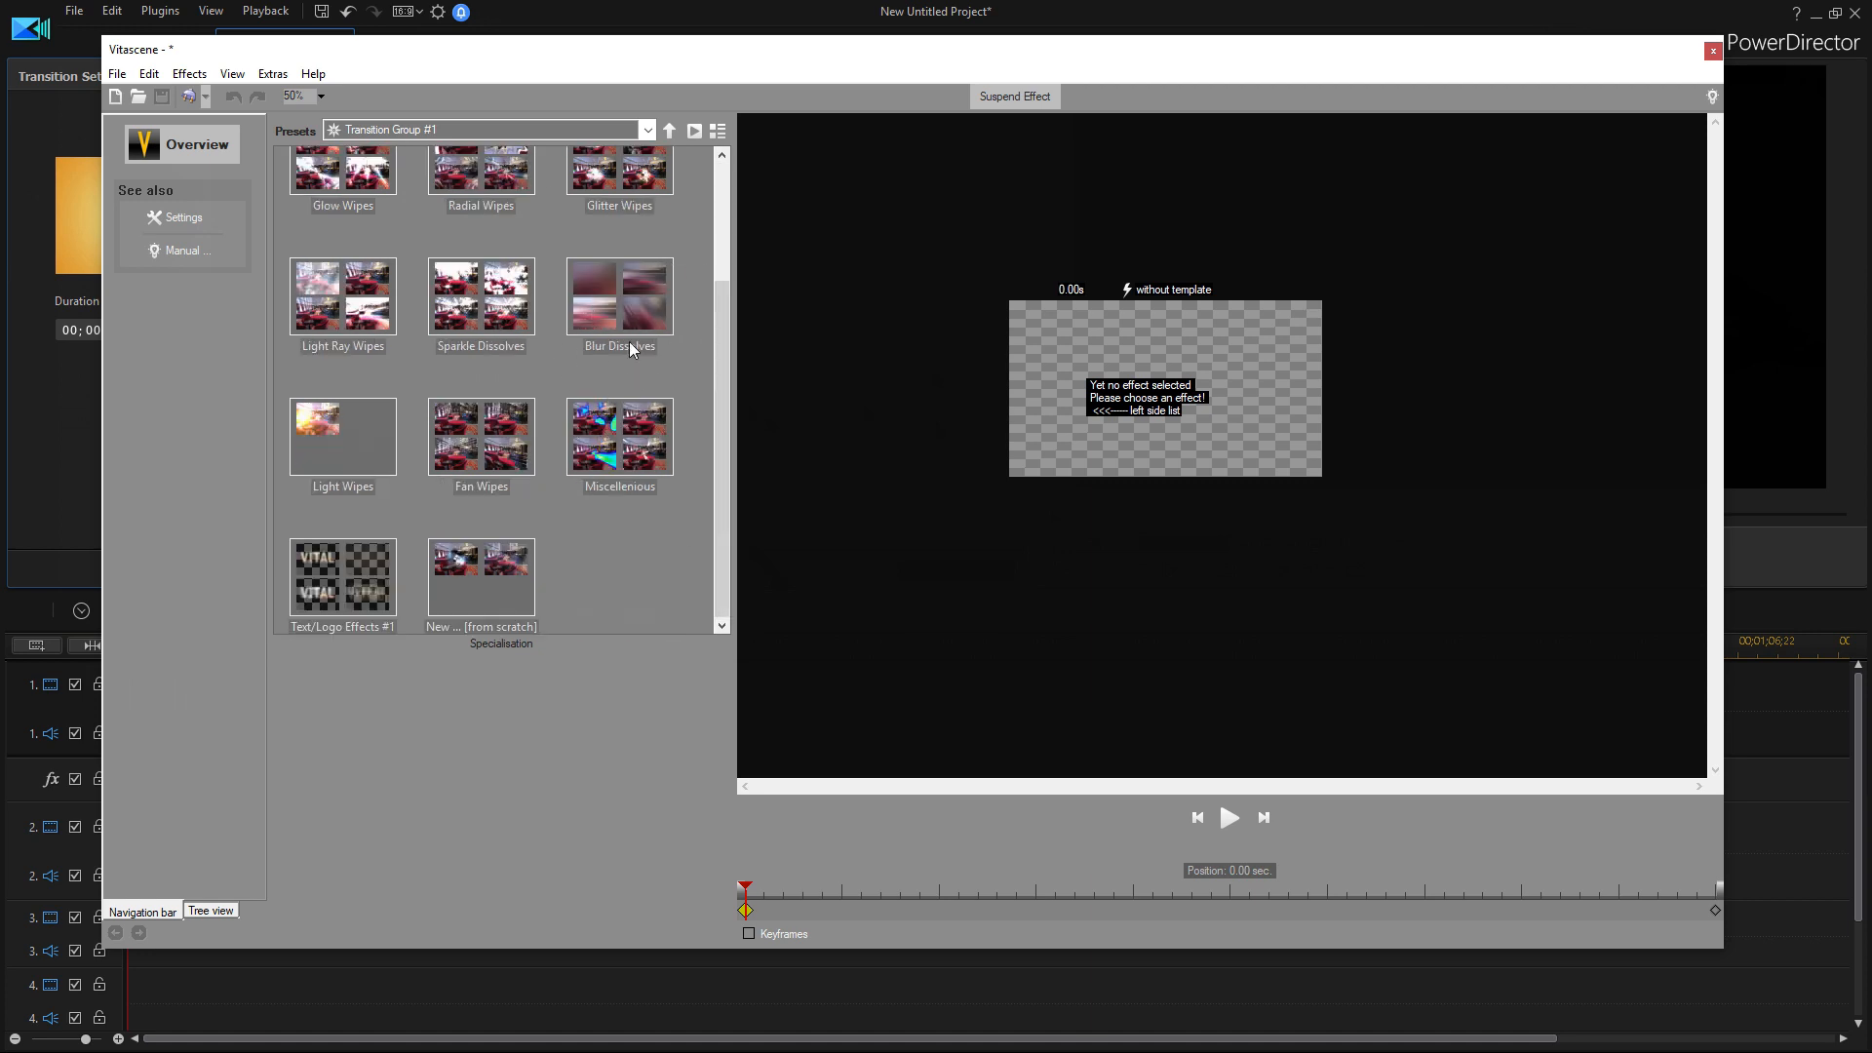
double_click(618, 295)
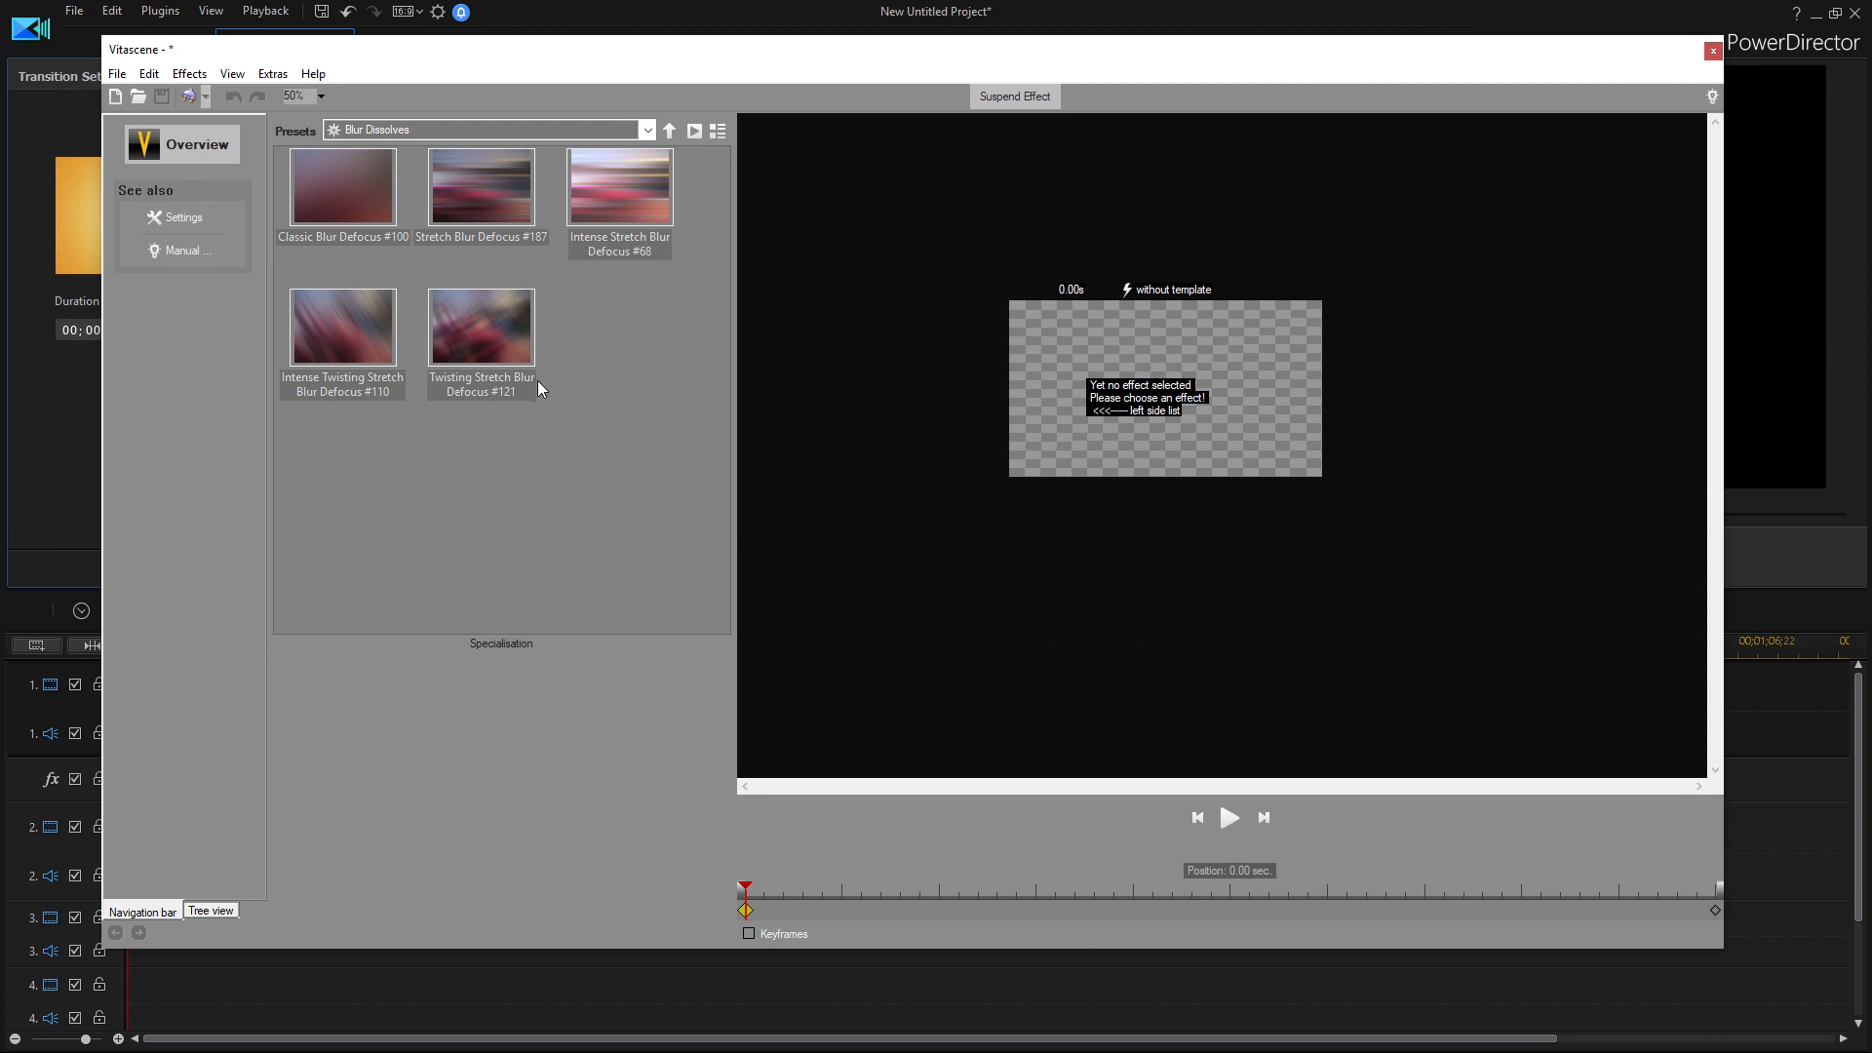
click(480, 328)
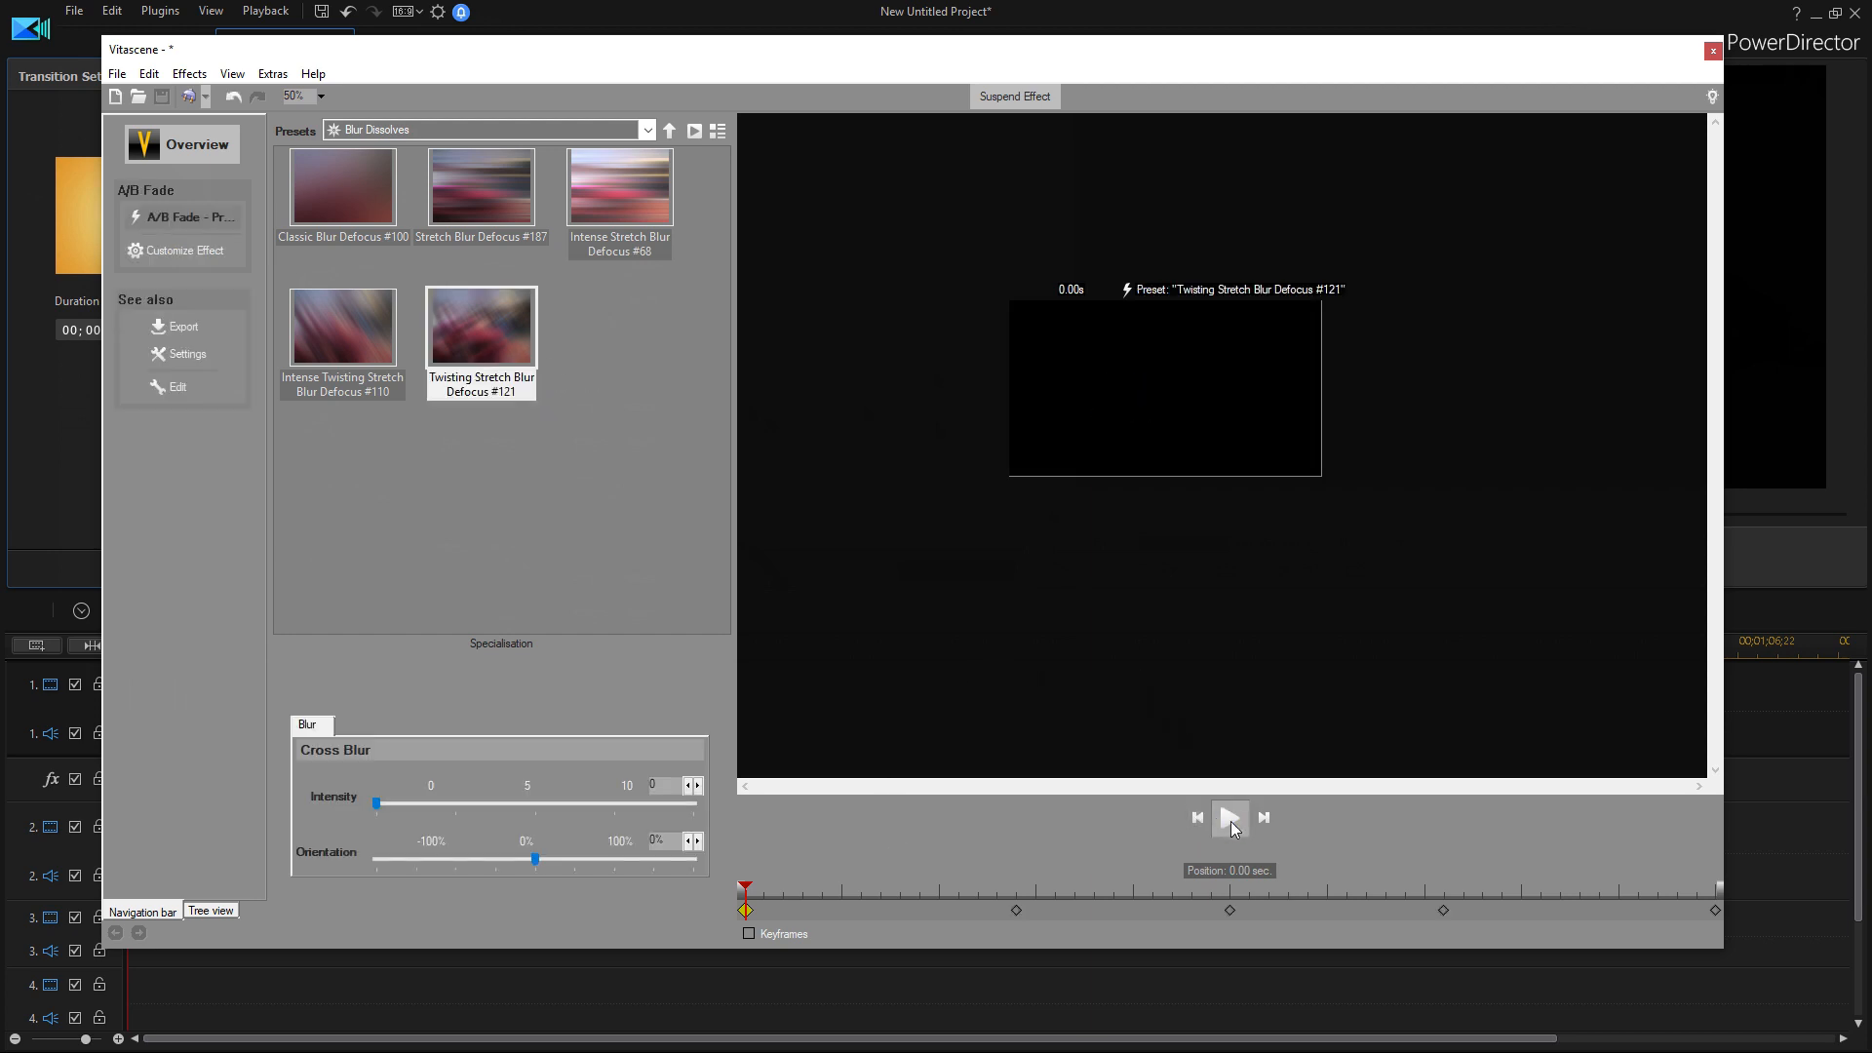
- Play and pause a preview of the blur dissolve, then move on toward the Ripples presets
click(1231, 817)
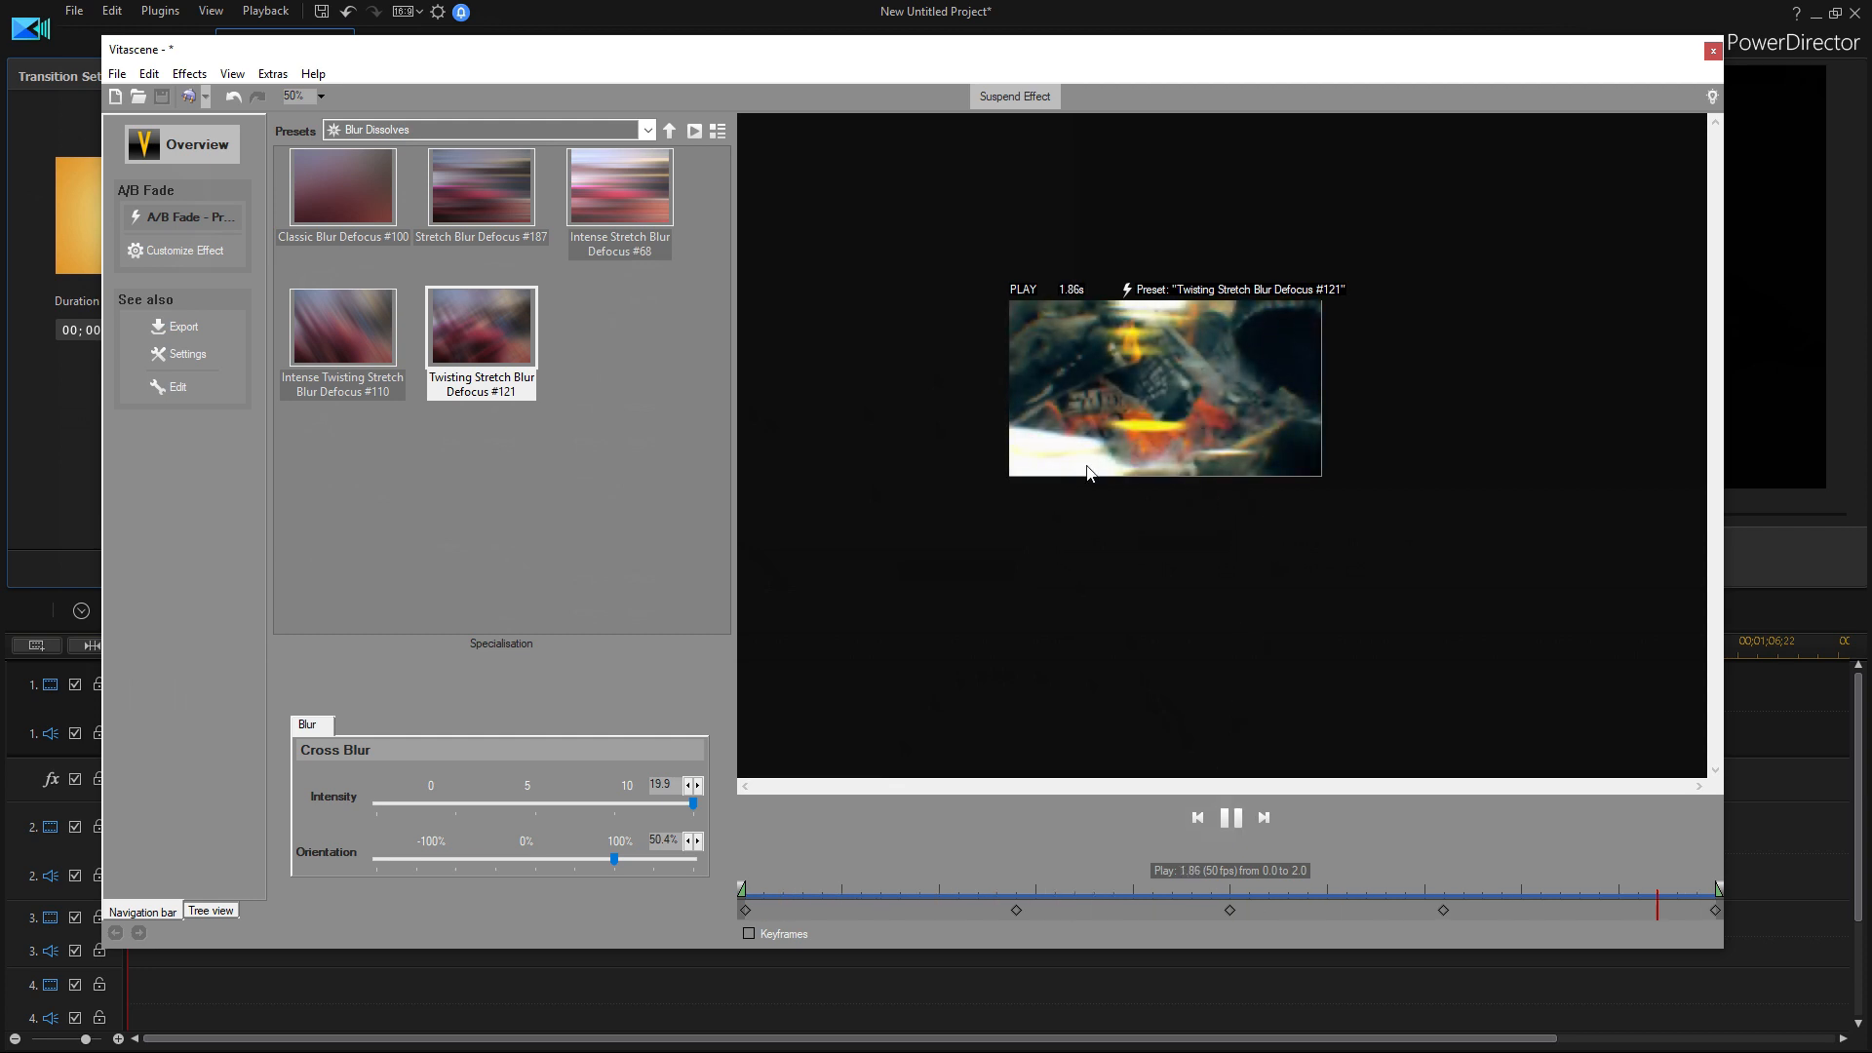
click(1231, 818)
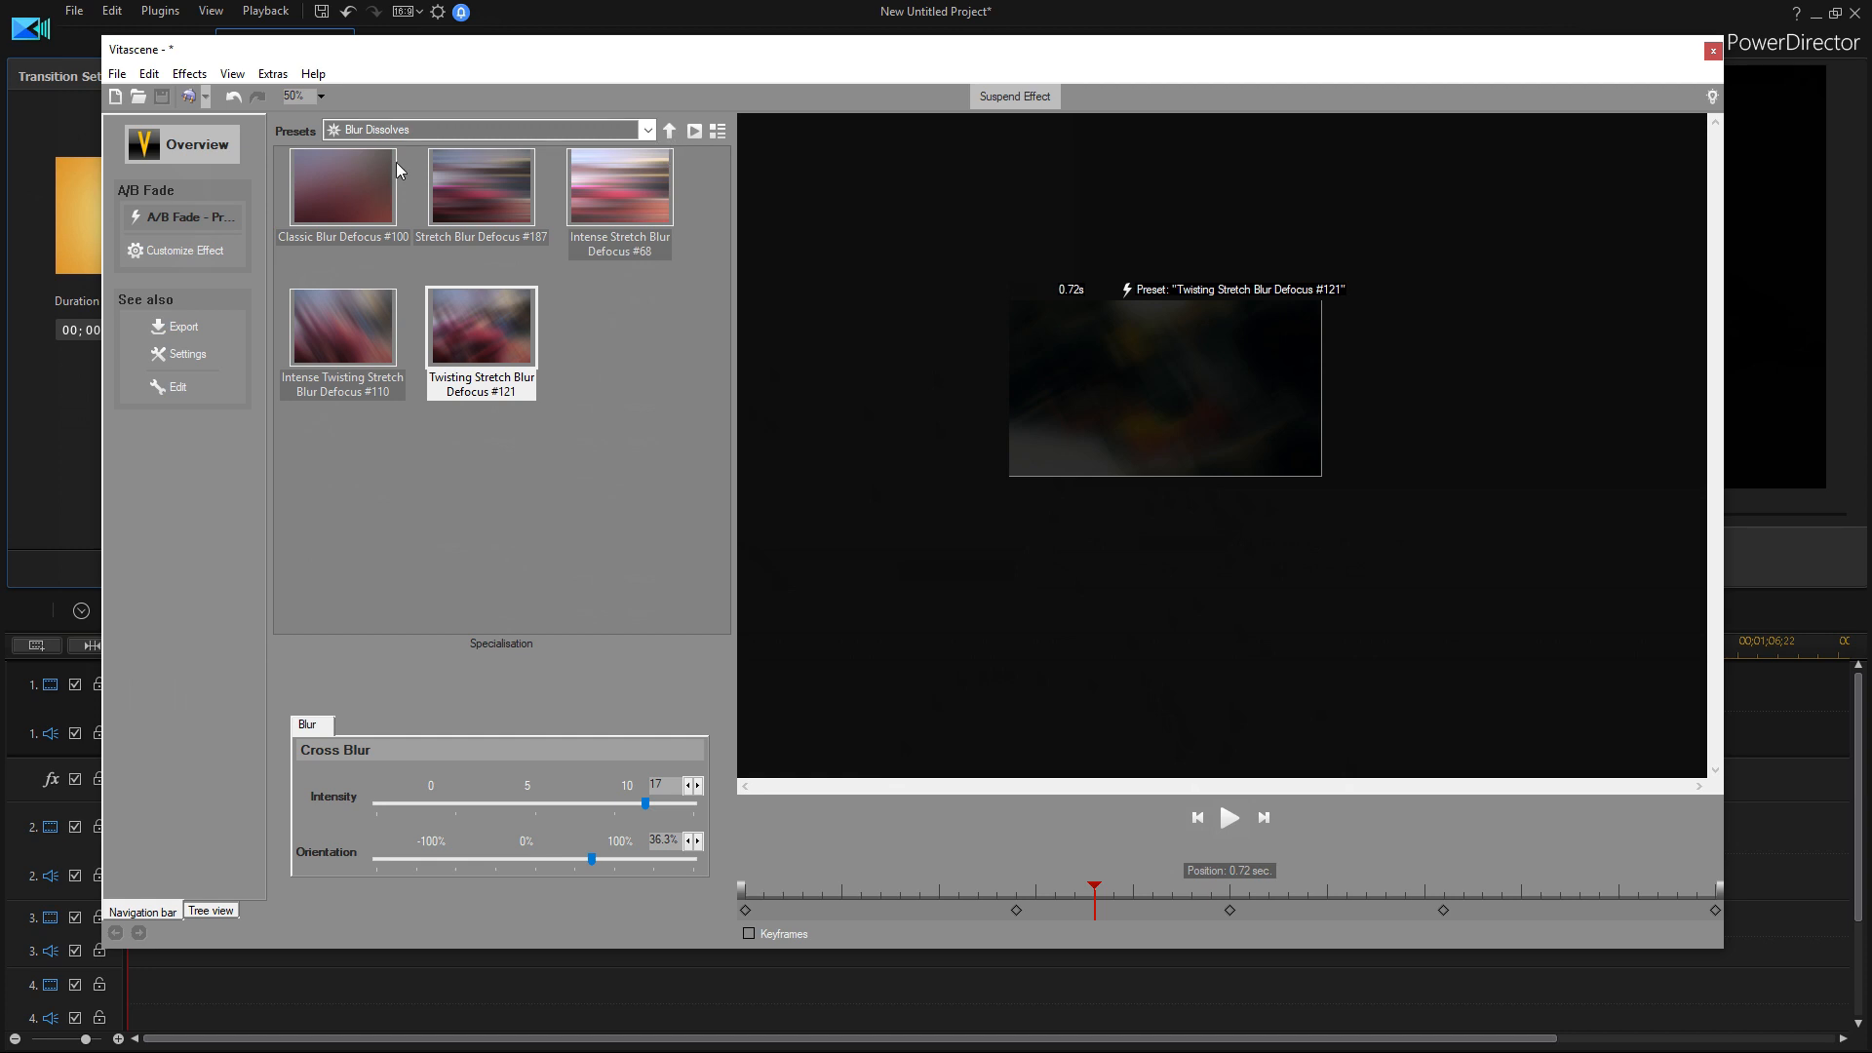
click(486, 129)
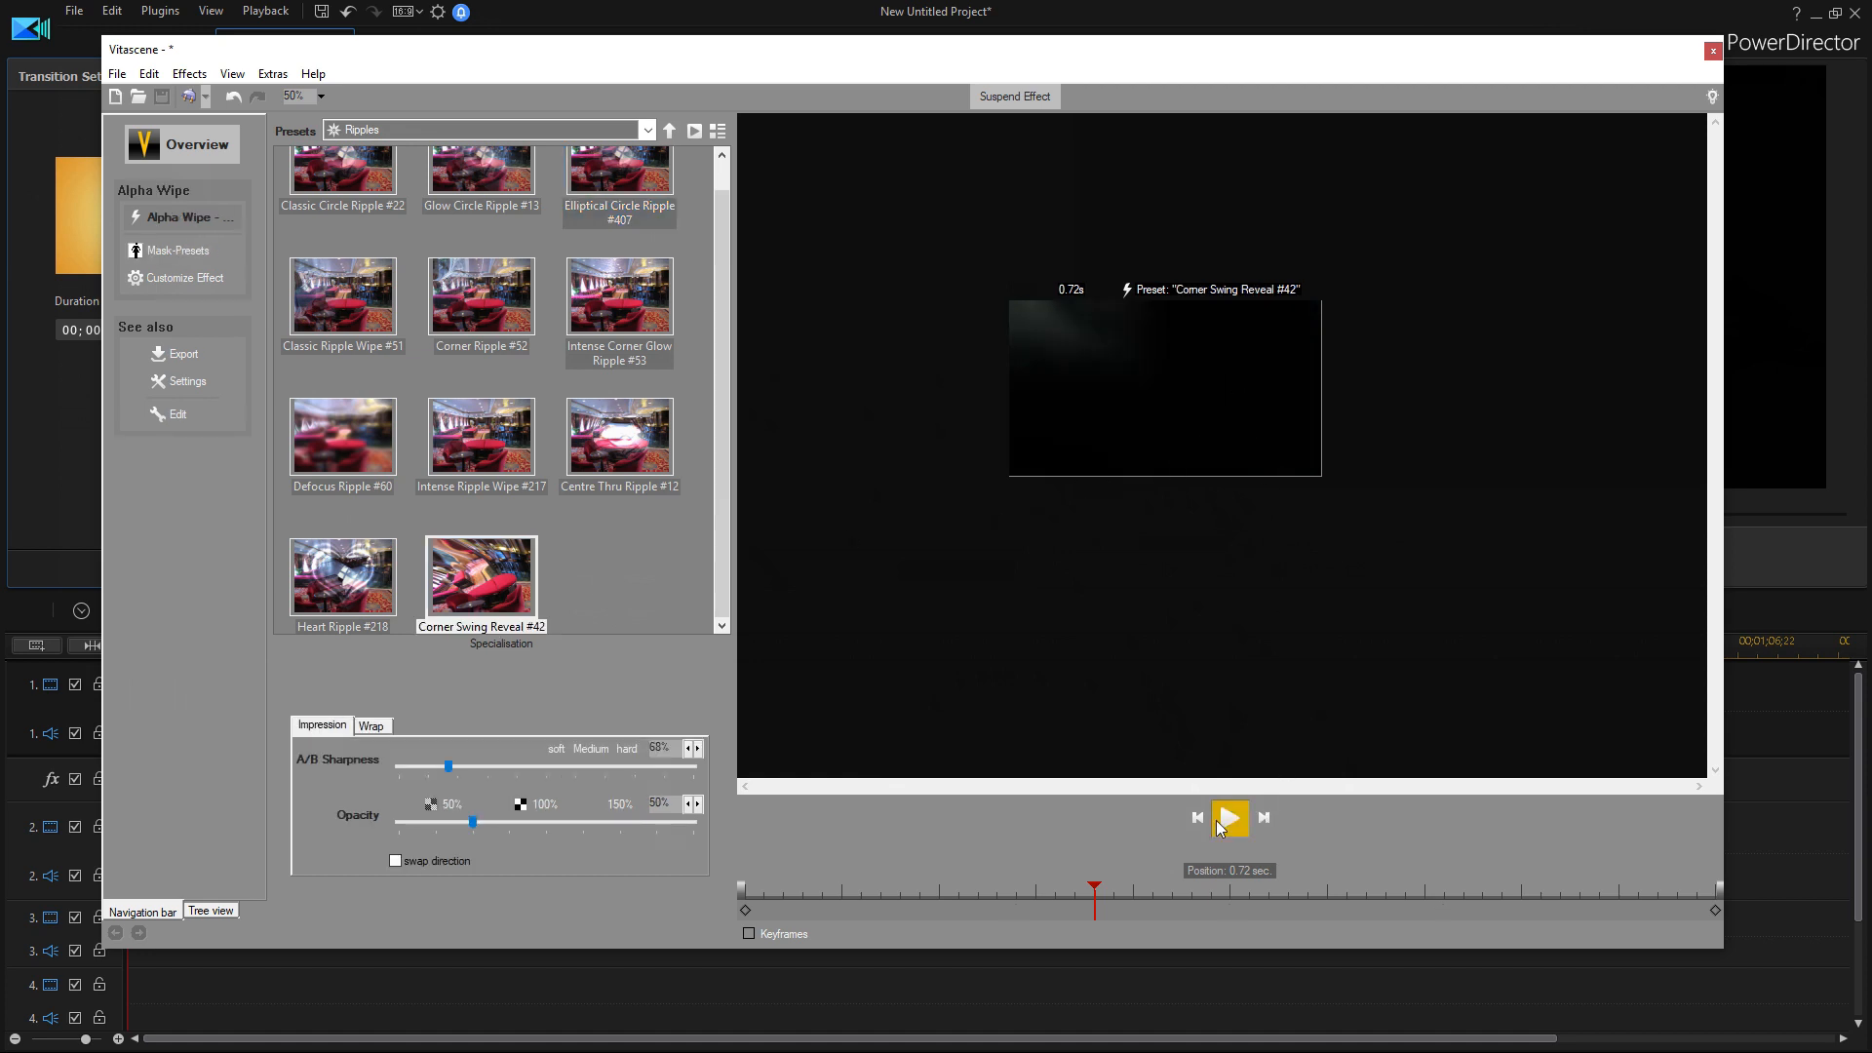
- Preview the Glow Circle Ripple #13 preset and close the Vitascene editor
click(1229, 817)
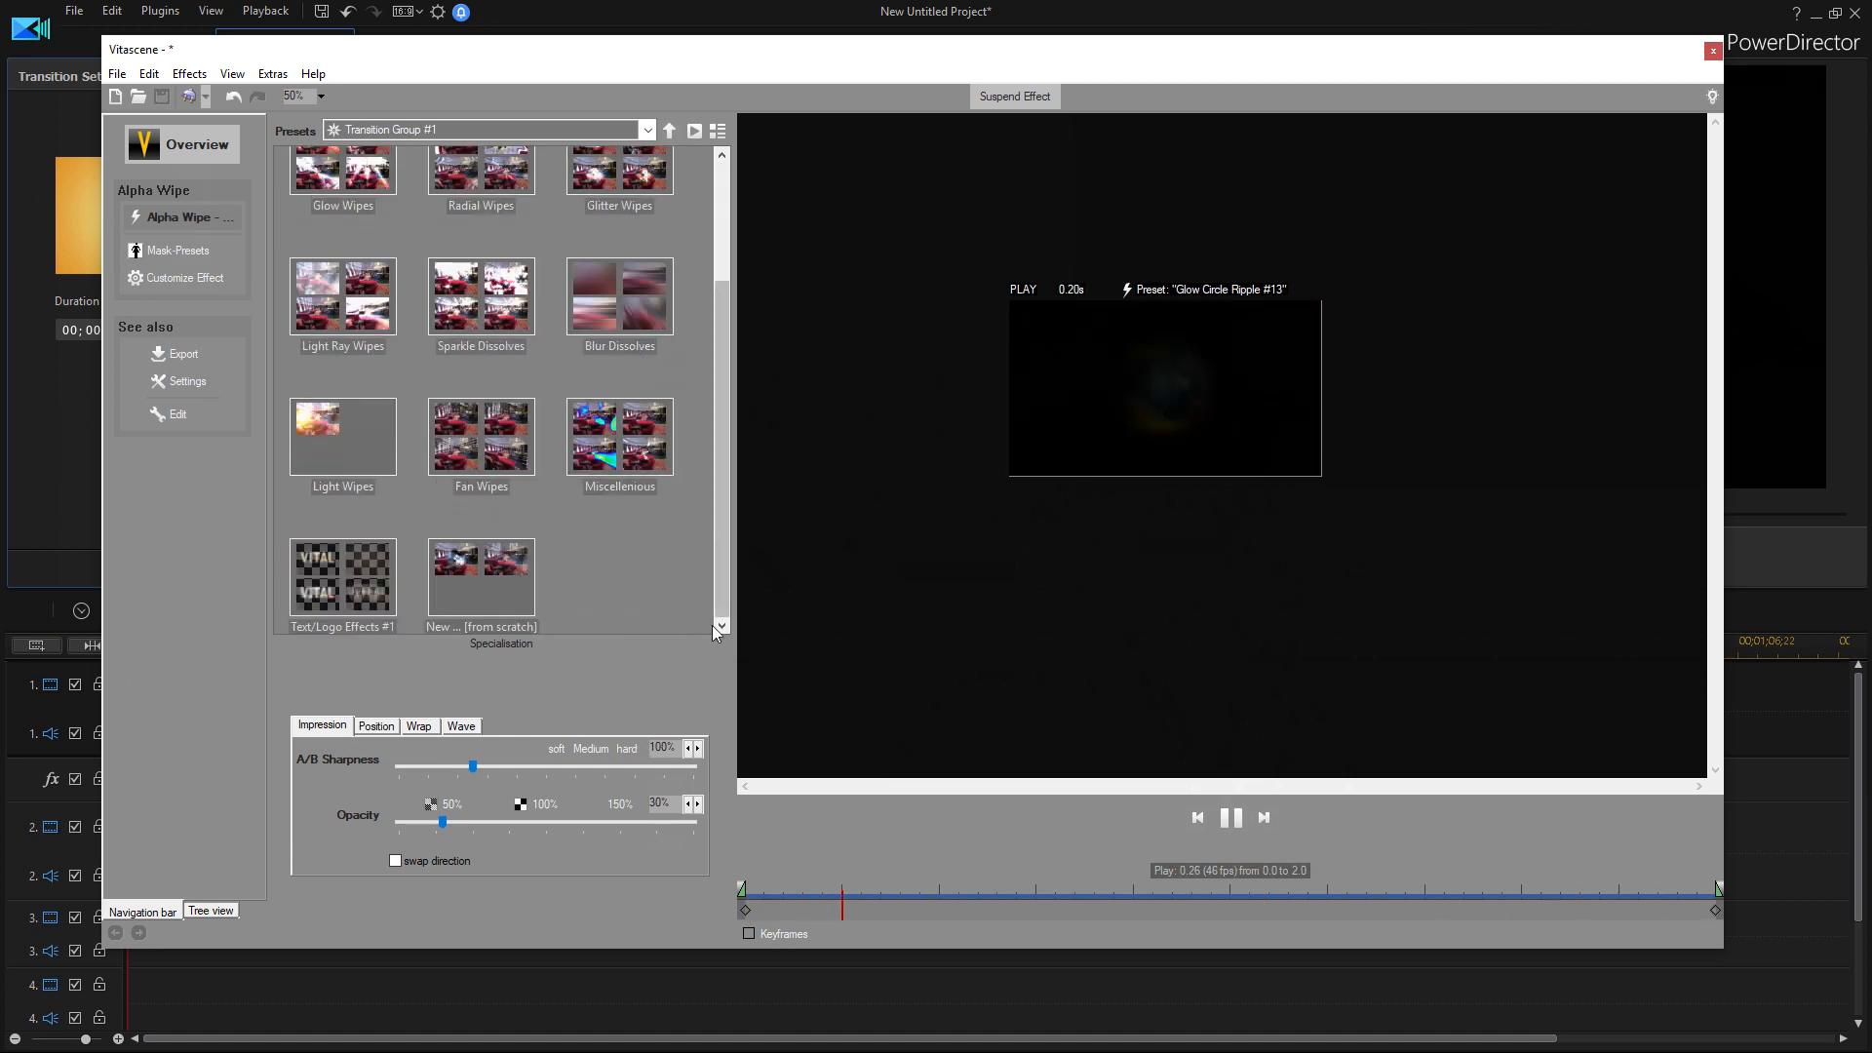
click(1712, 50)
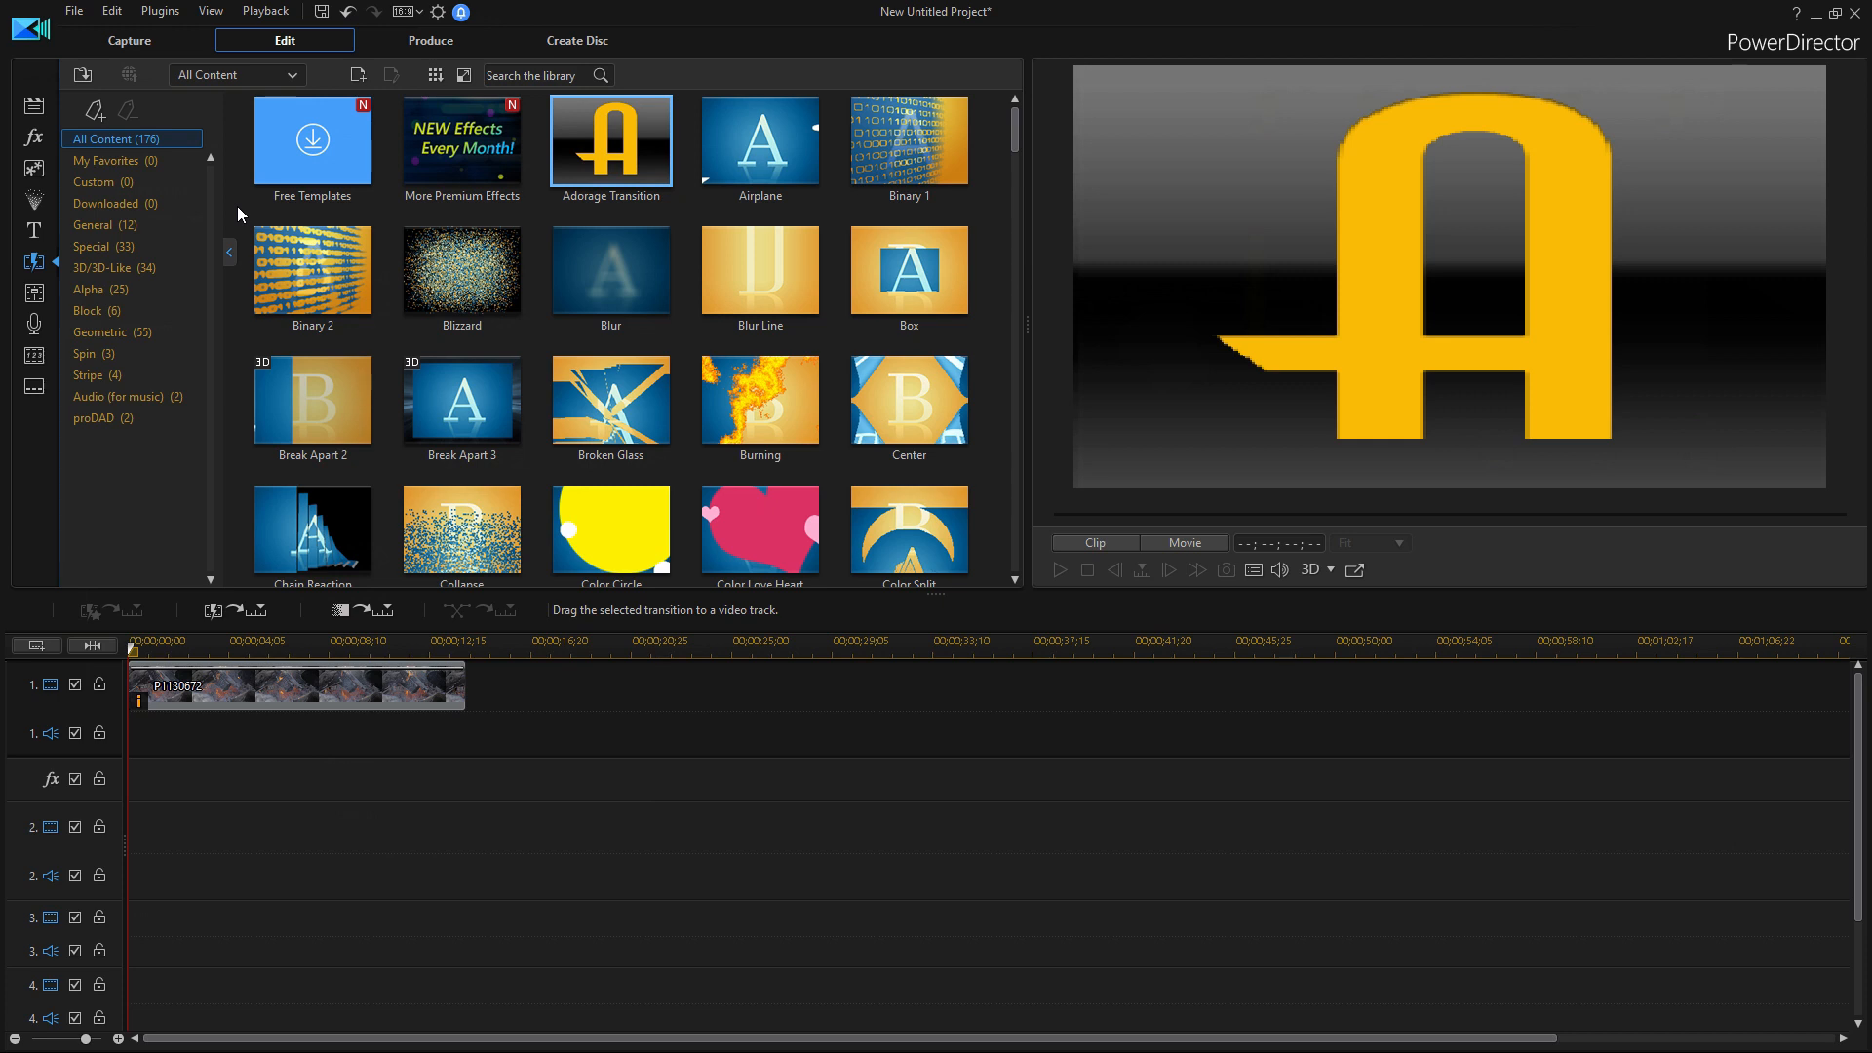
- Play the campfire clip in the preview window to see the Vitascene transition
click(1182, 542)
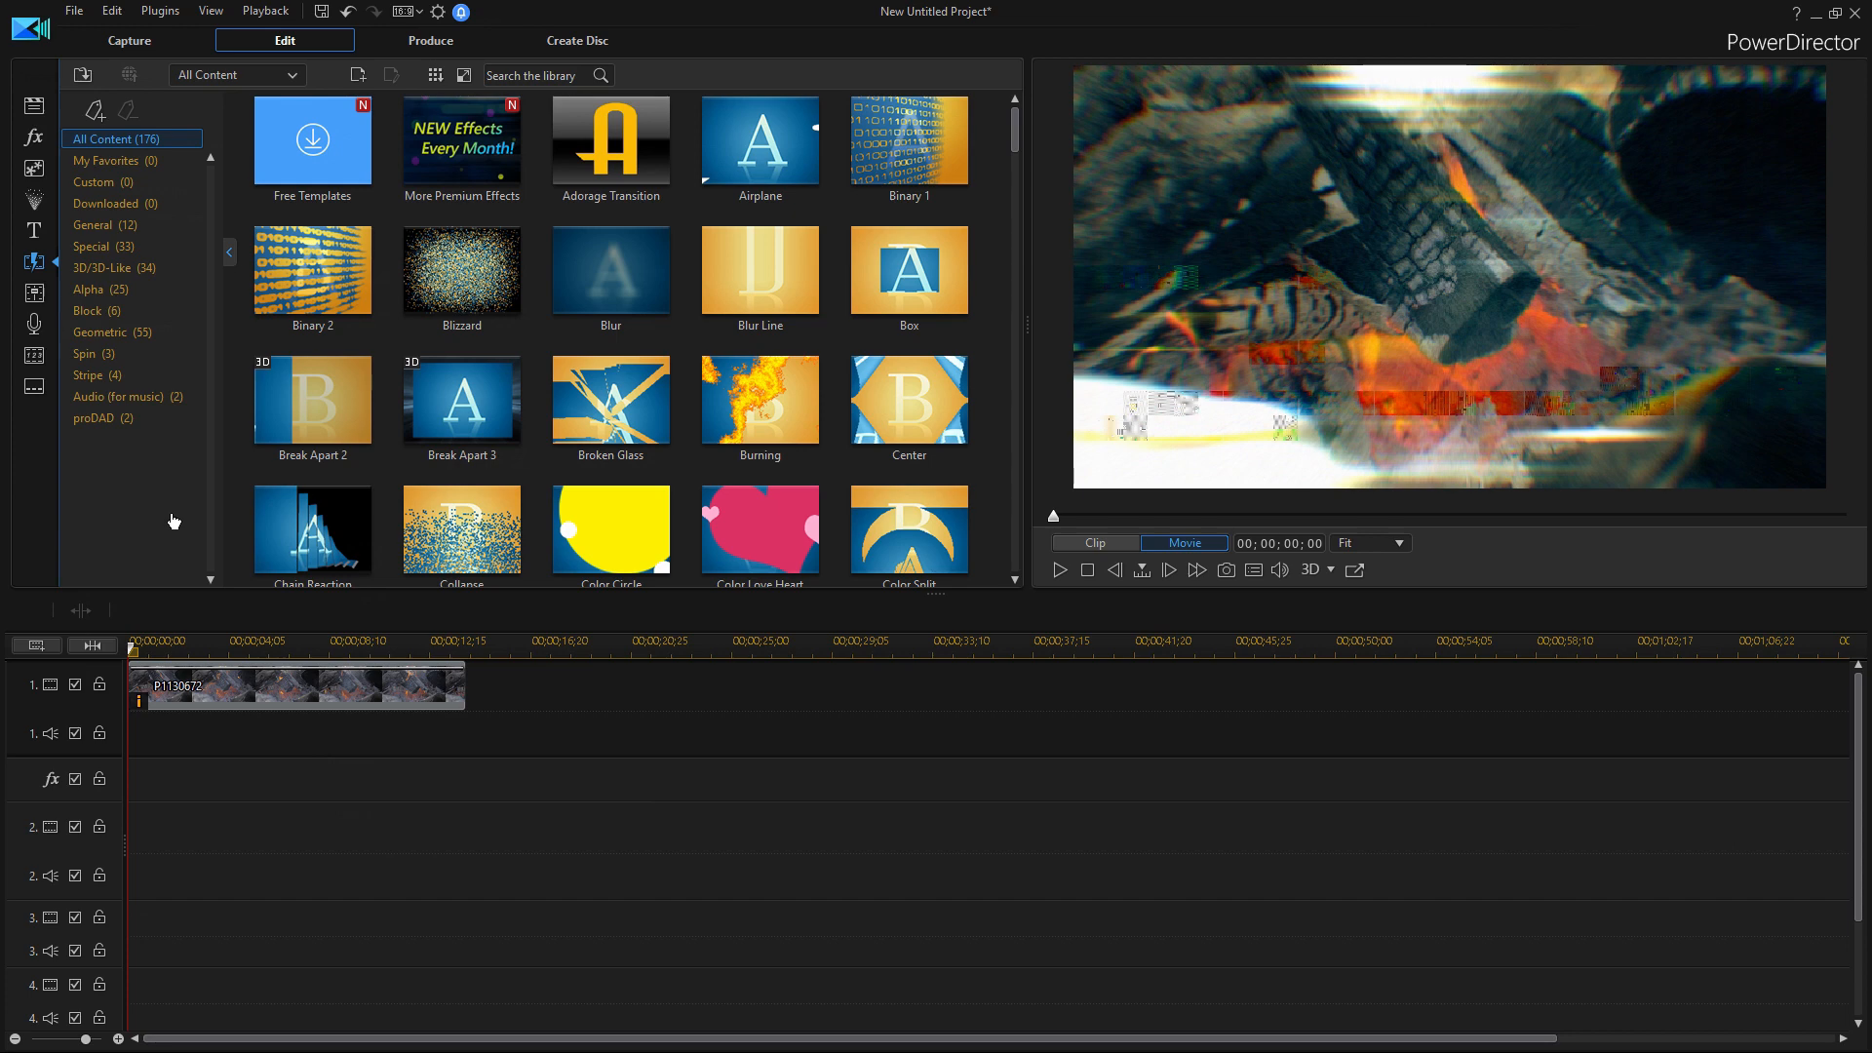